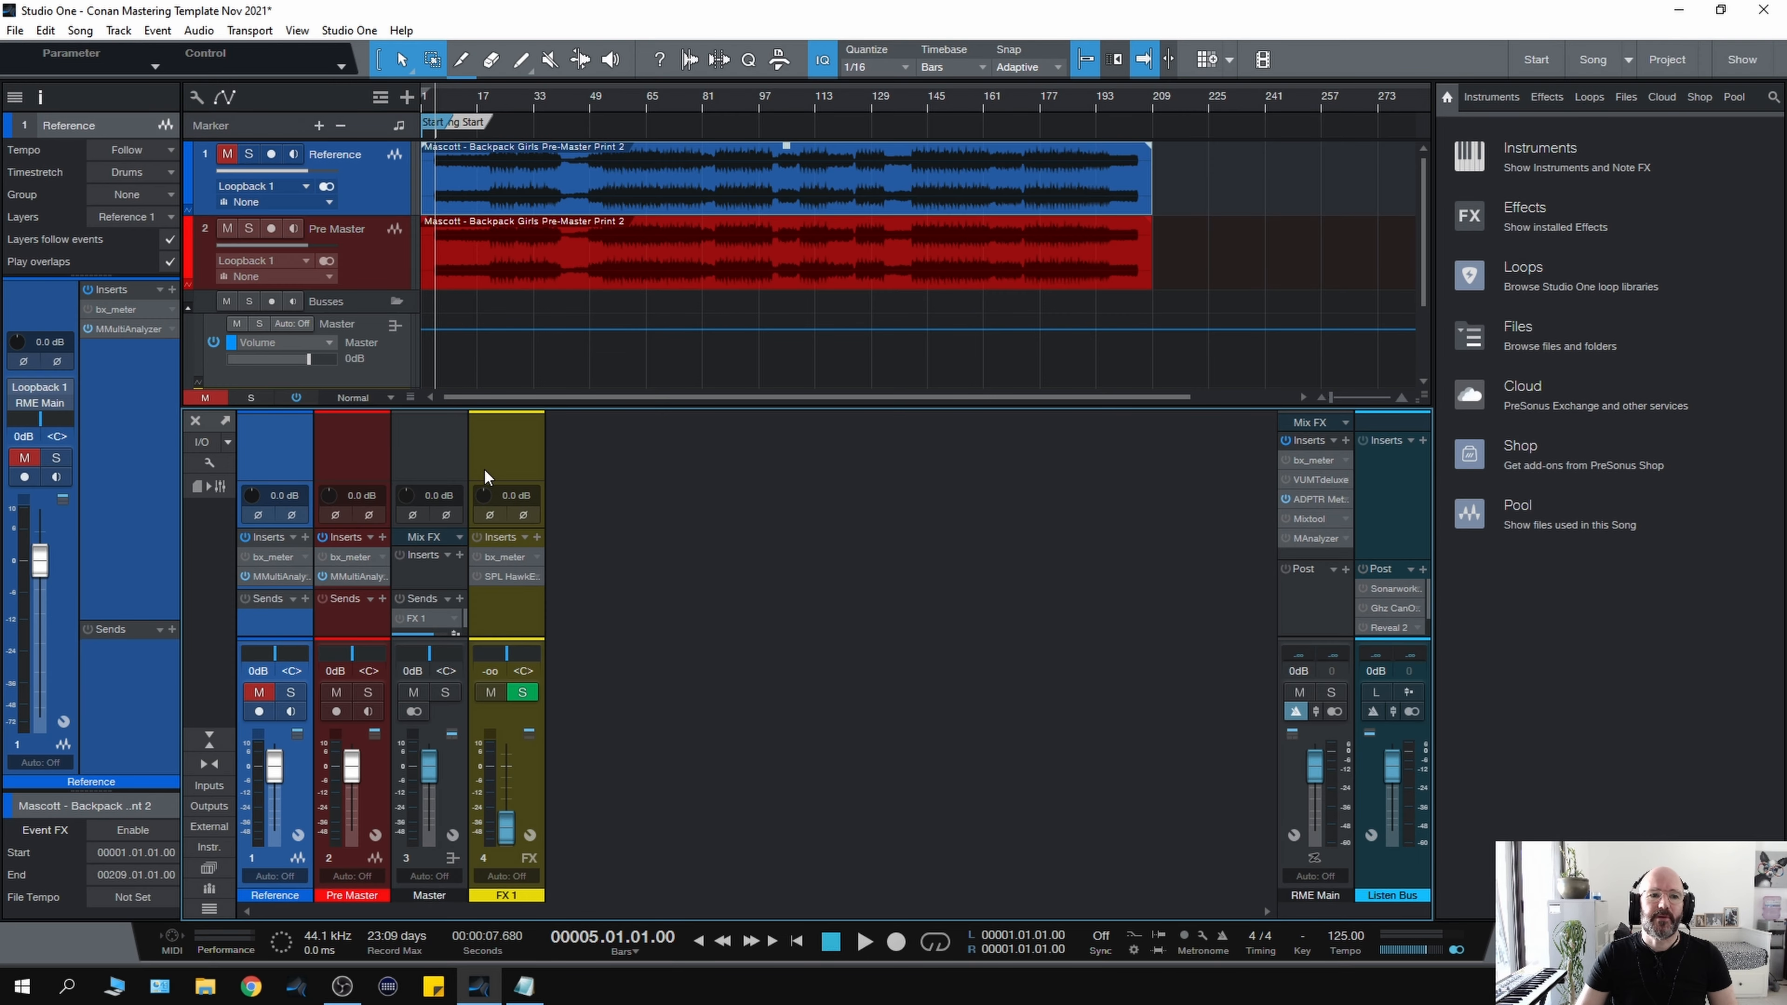
{"action": "mouse_move", "coordinate": [534, 511]}
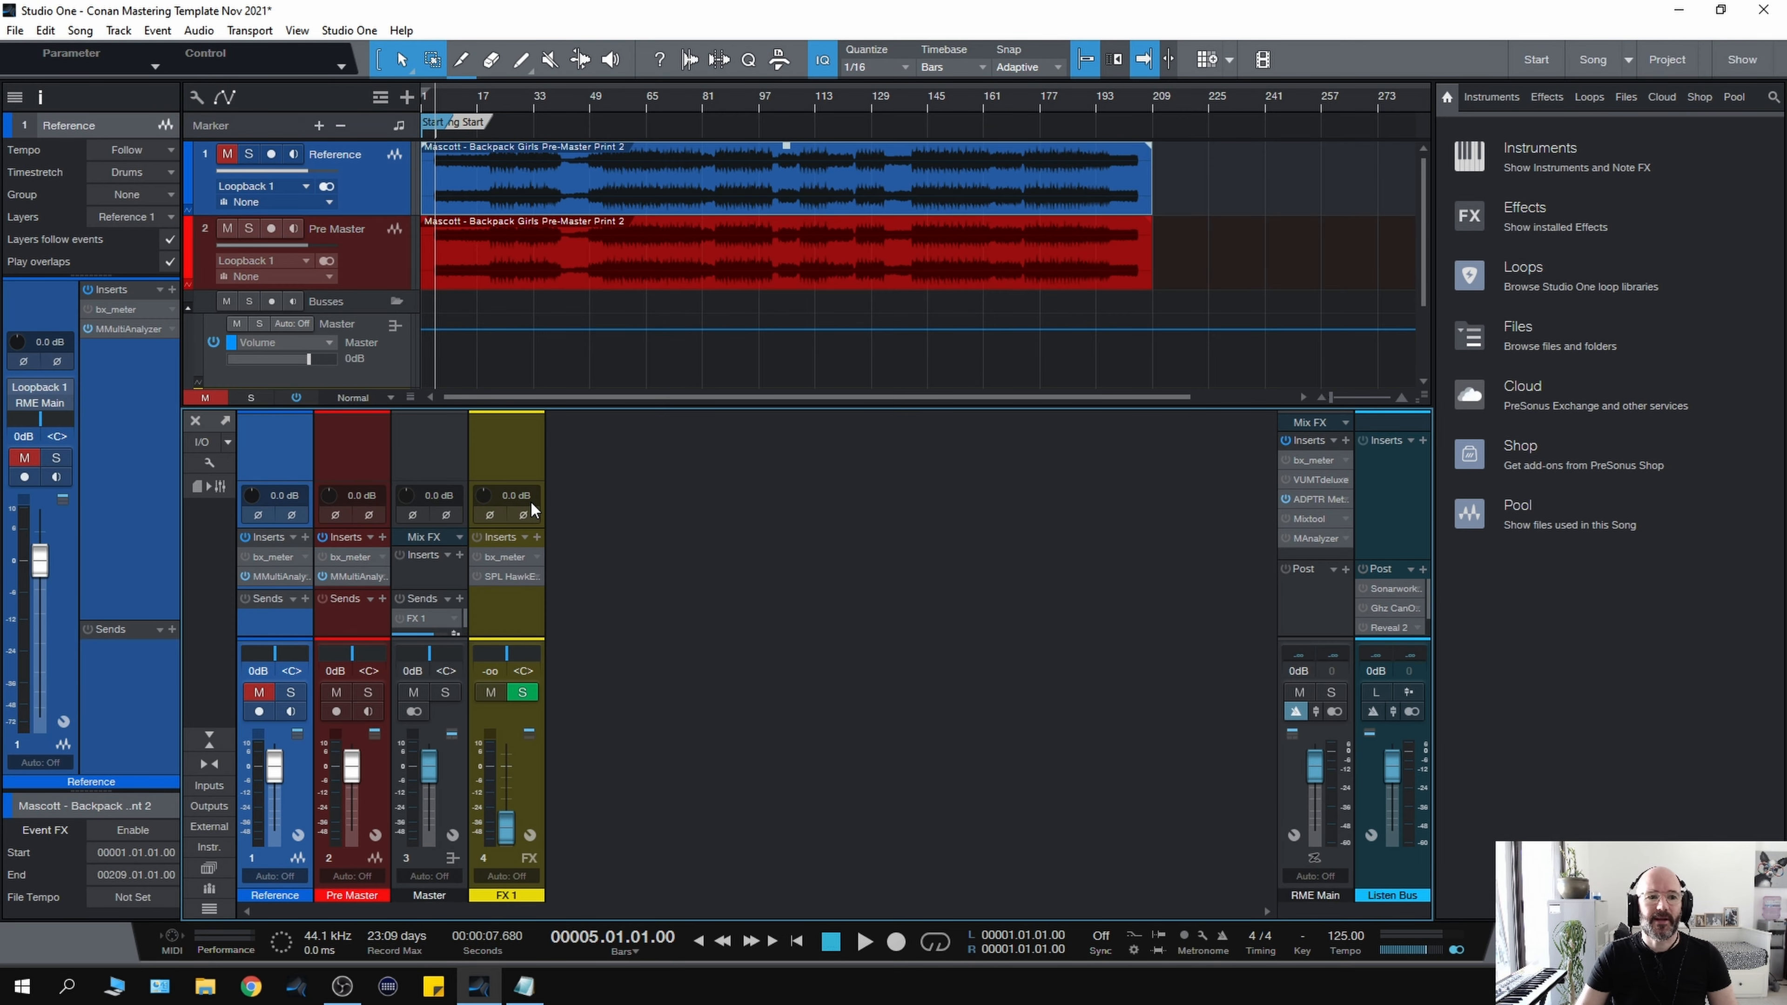
{"action": "mouse_move", "coordinate": [532, 509]}
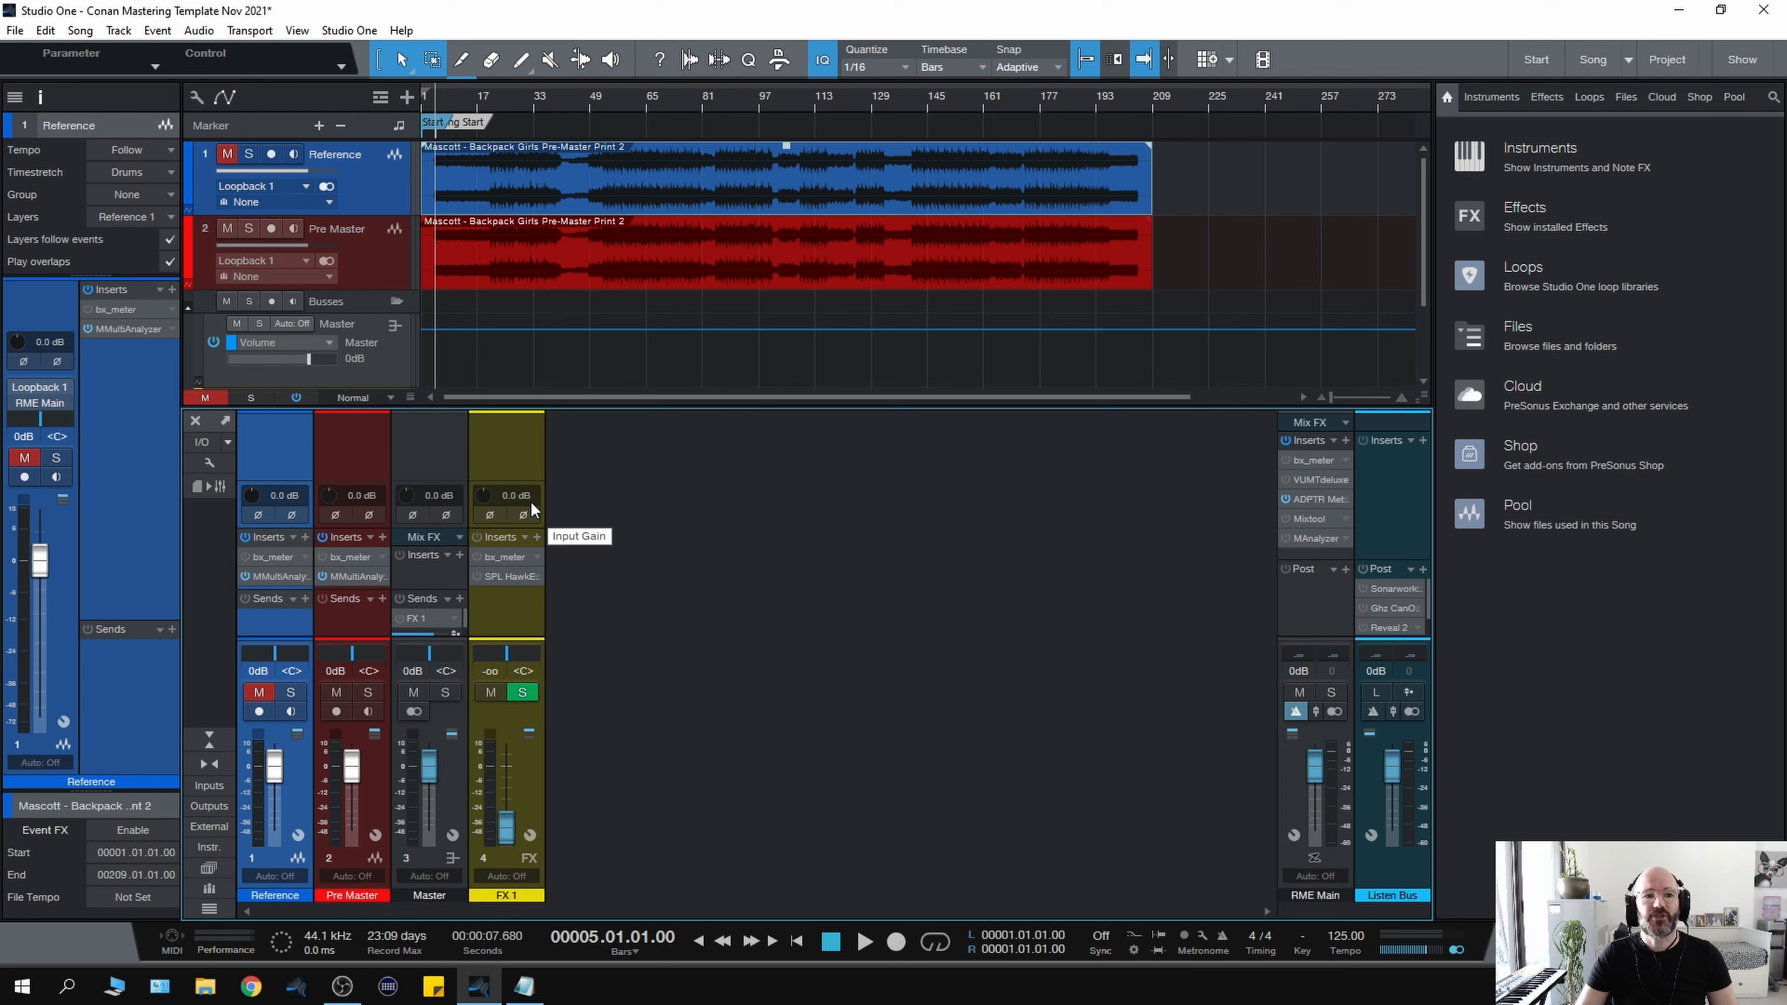
{"action": "mouse_move", "coordinate": [558, 504]}
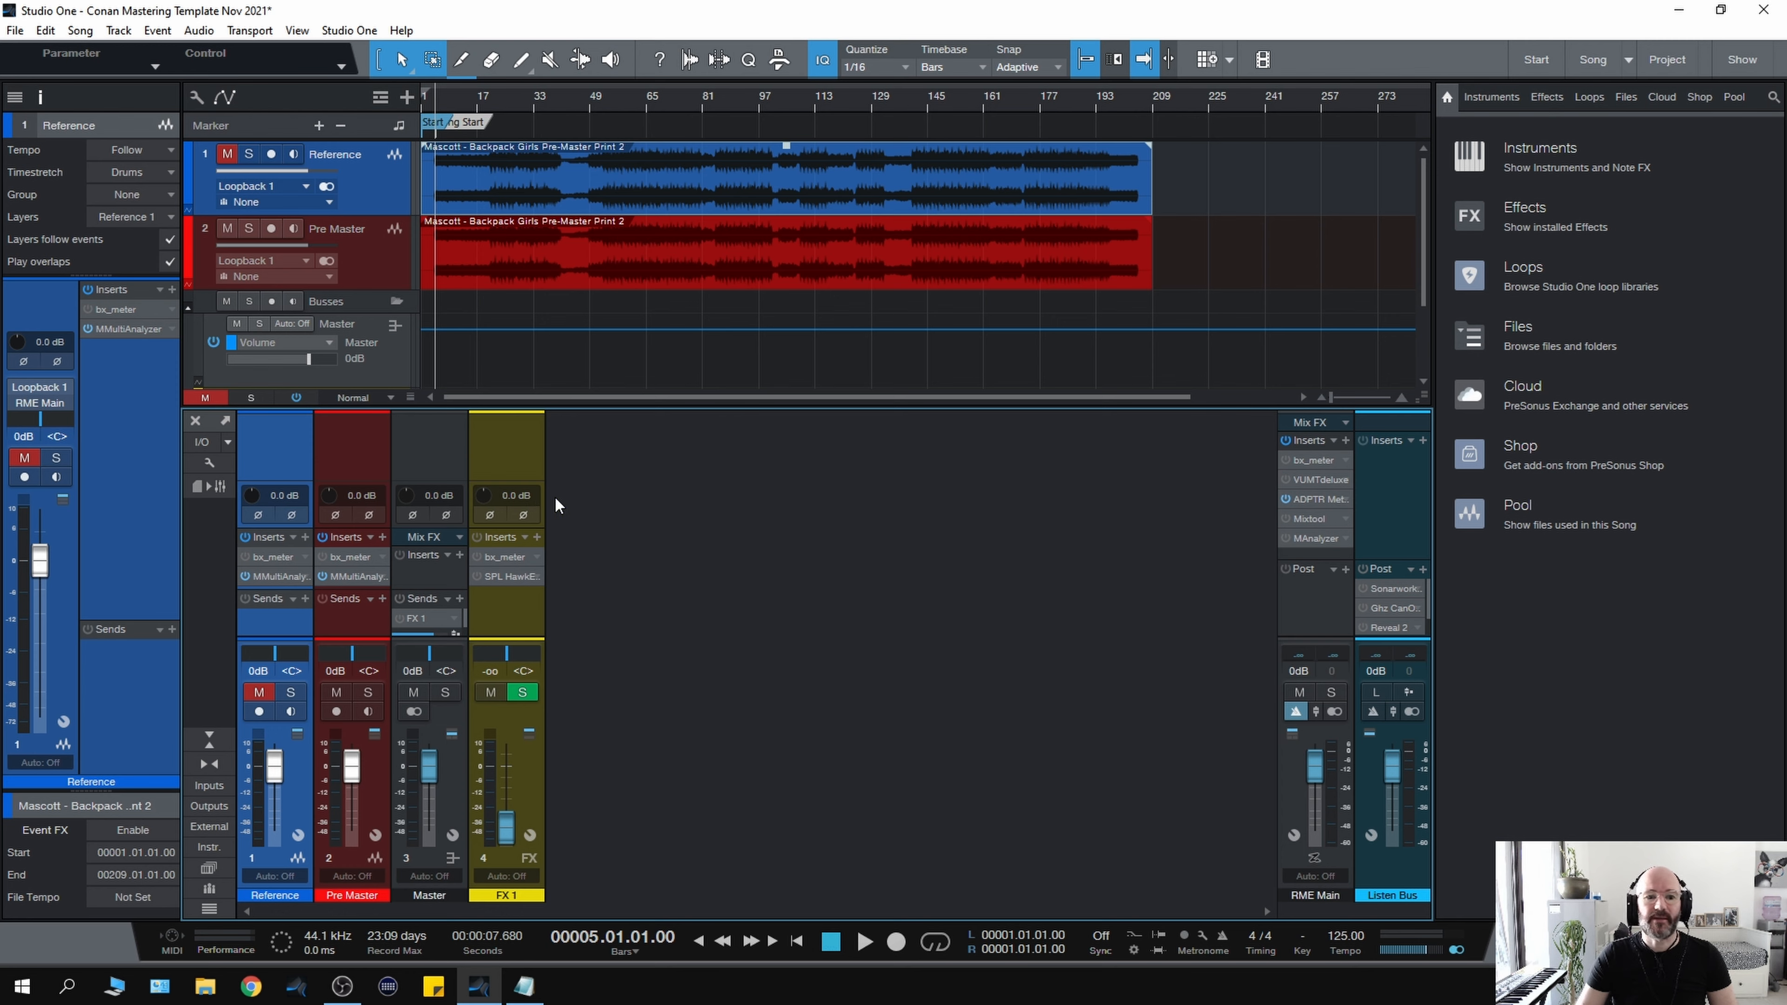
{"action": "mouse_move", "coordinate": [579, 508]}
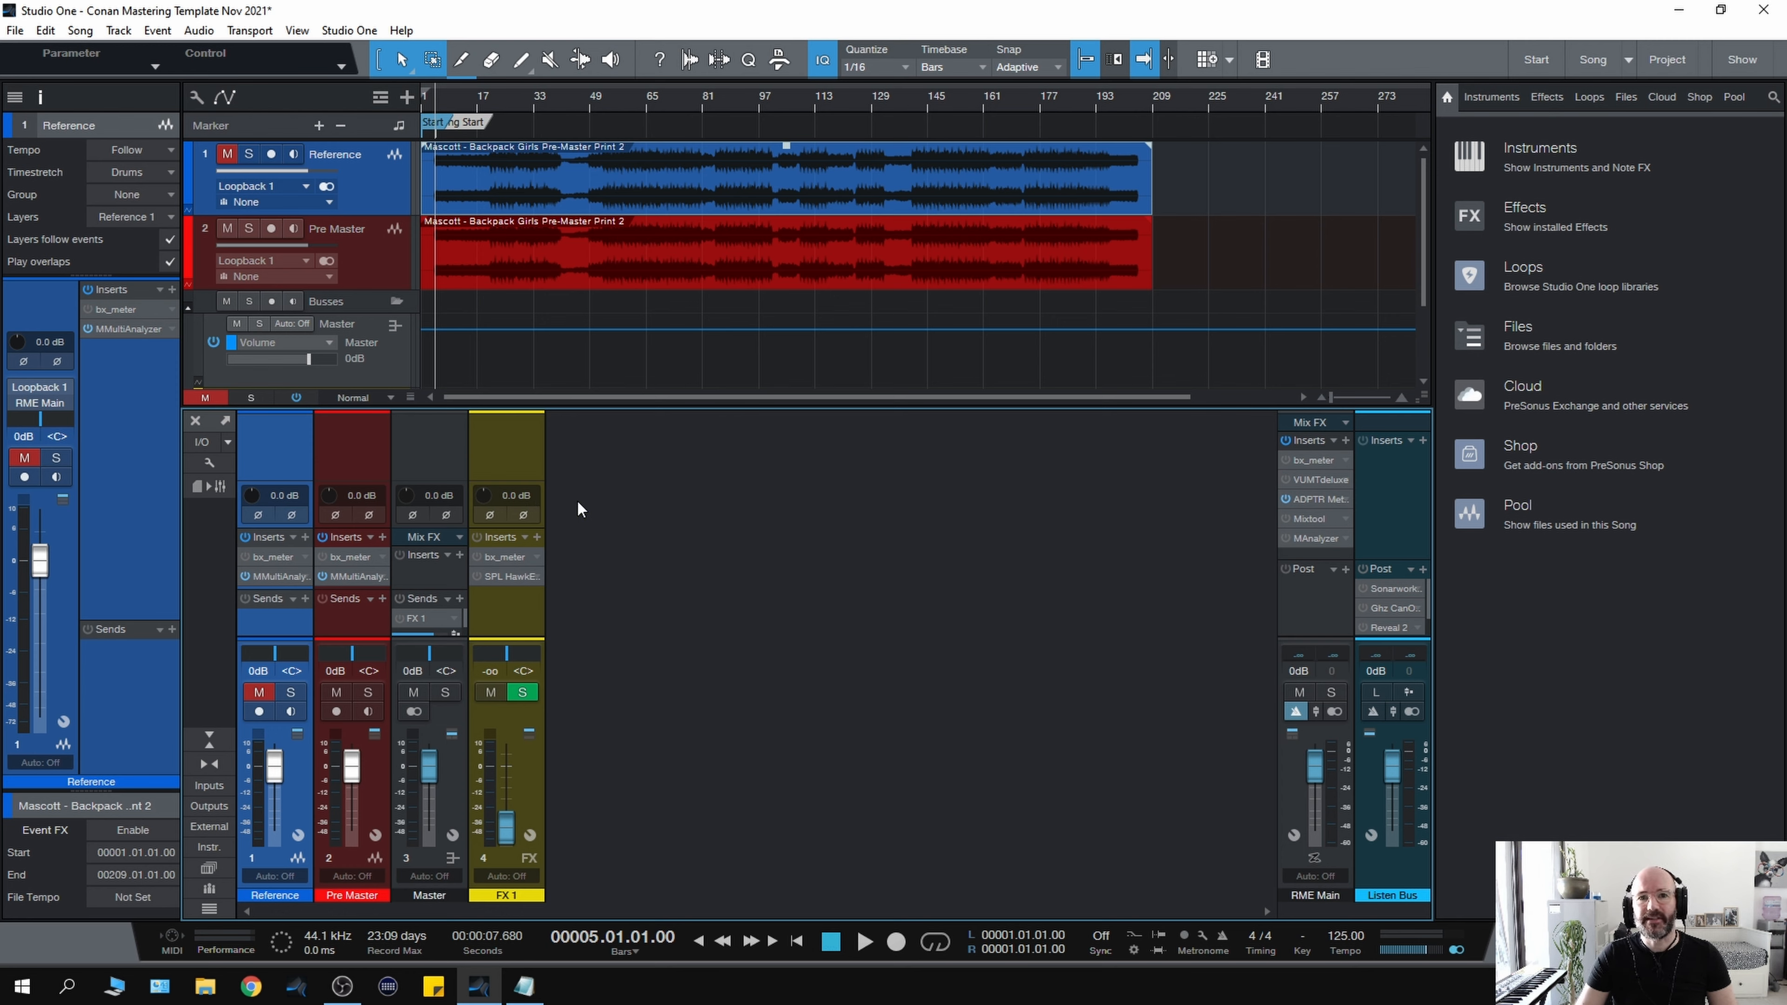
{"action": "mouse_move", "coordinate": [570, 519]}
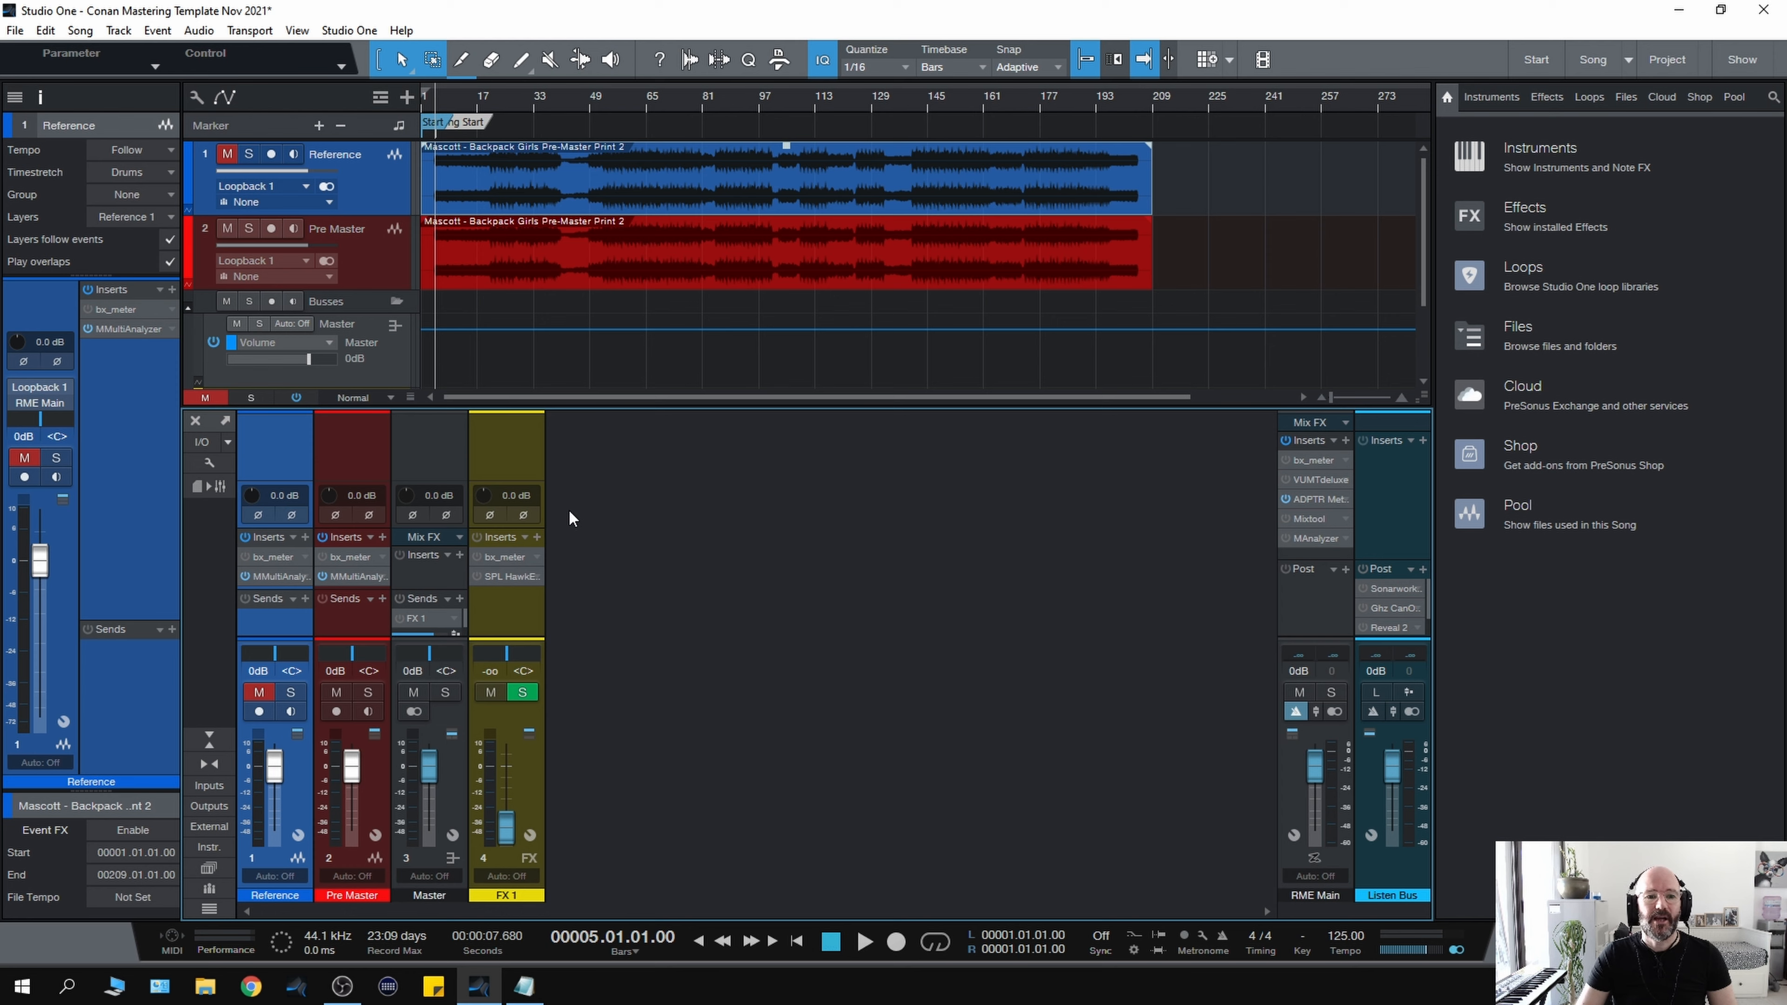
{"action": "mouse_move", "coordinate": [577, 519]}
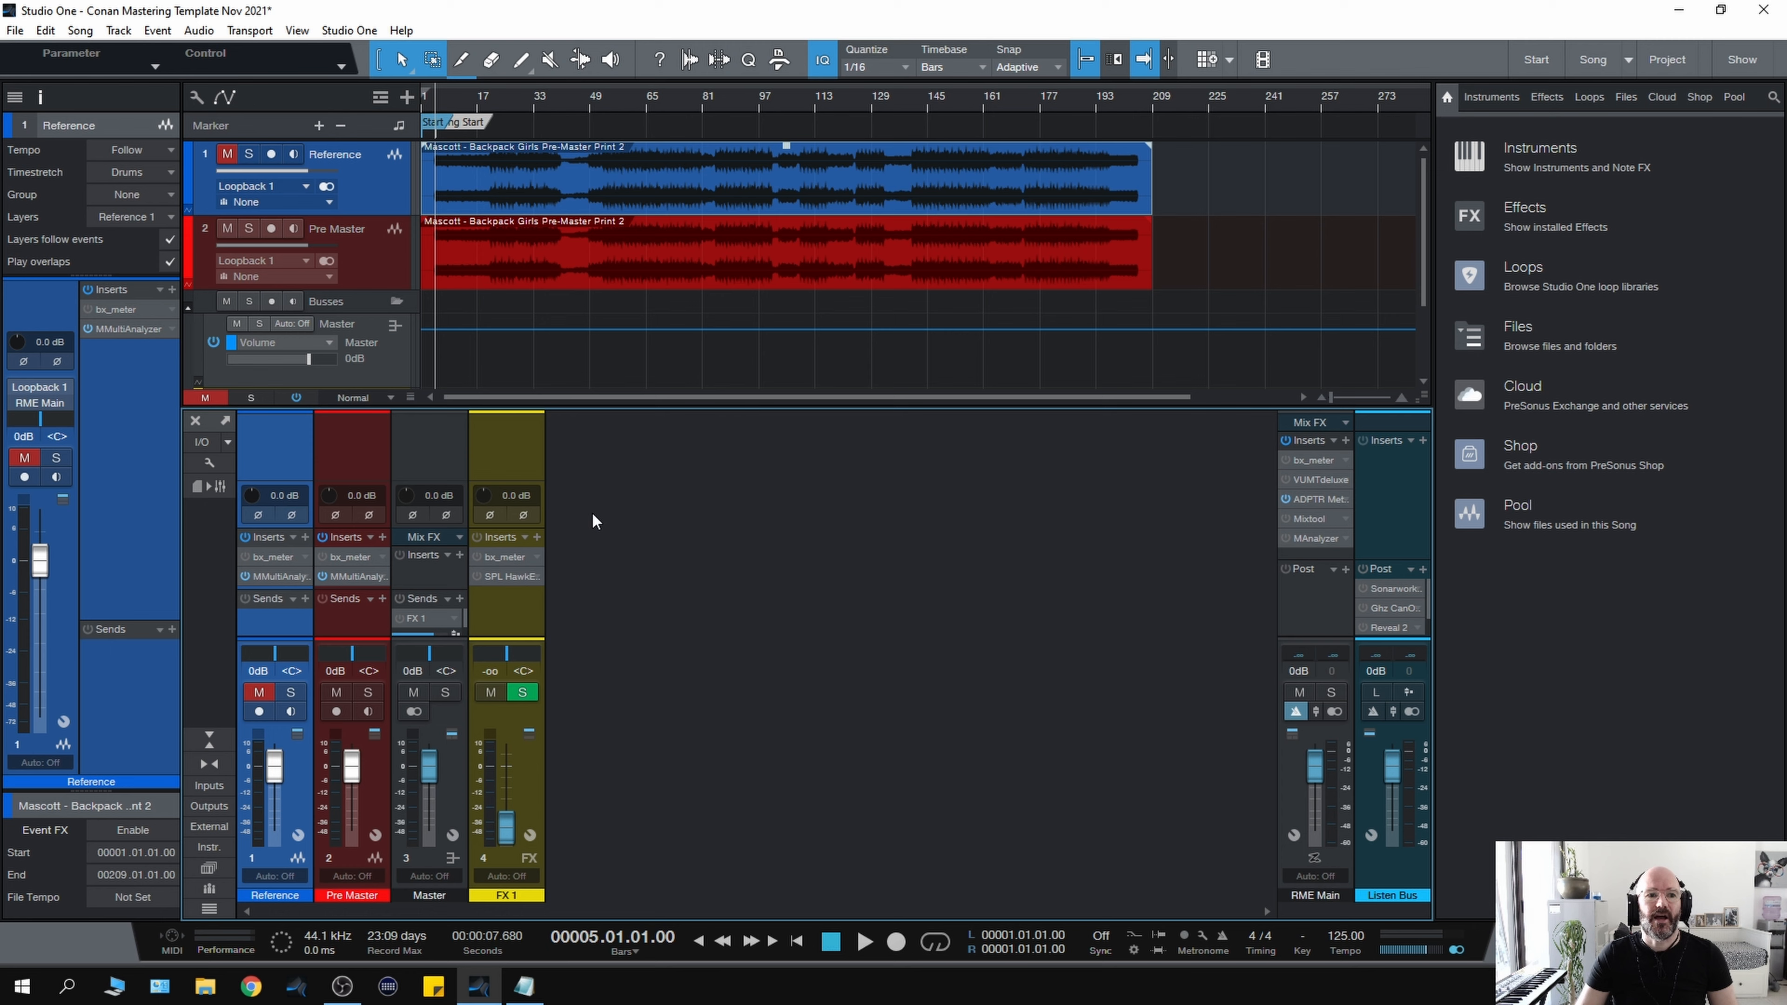
{"action": "mouse_move", "coordinate": [614, 537]}
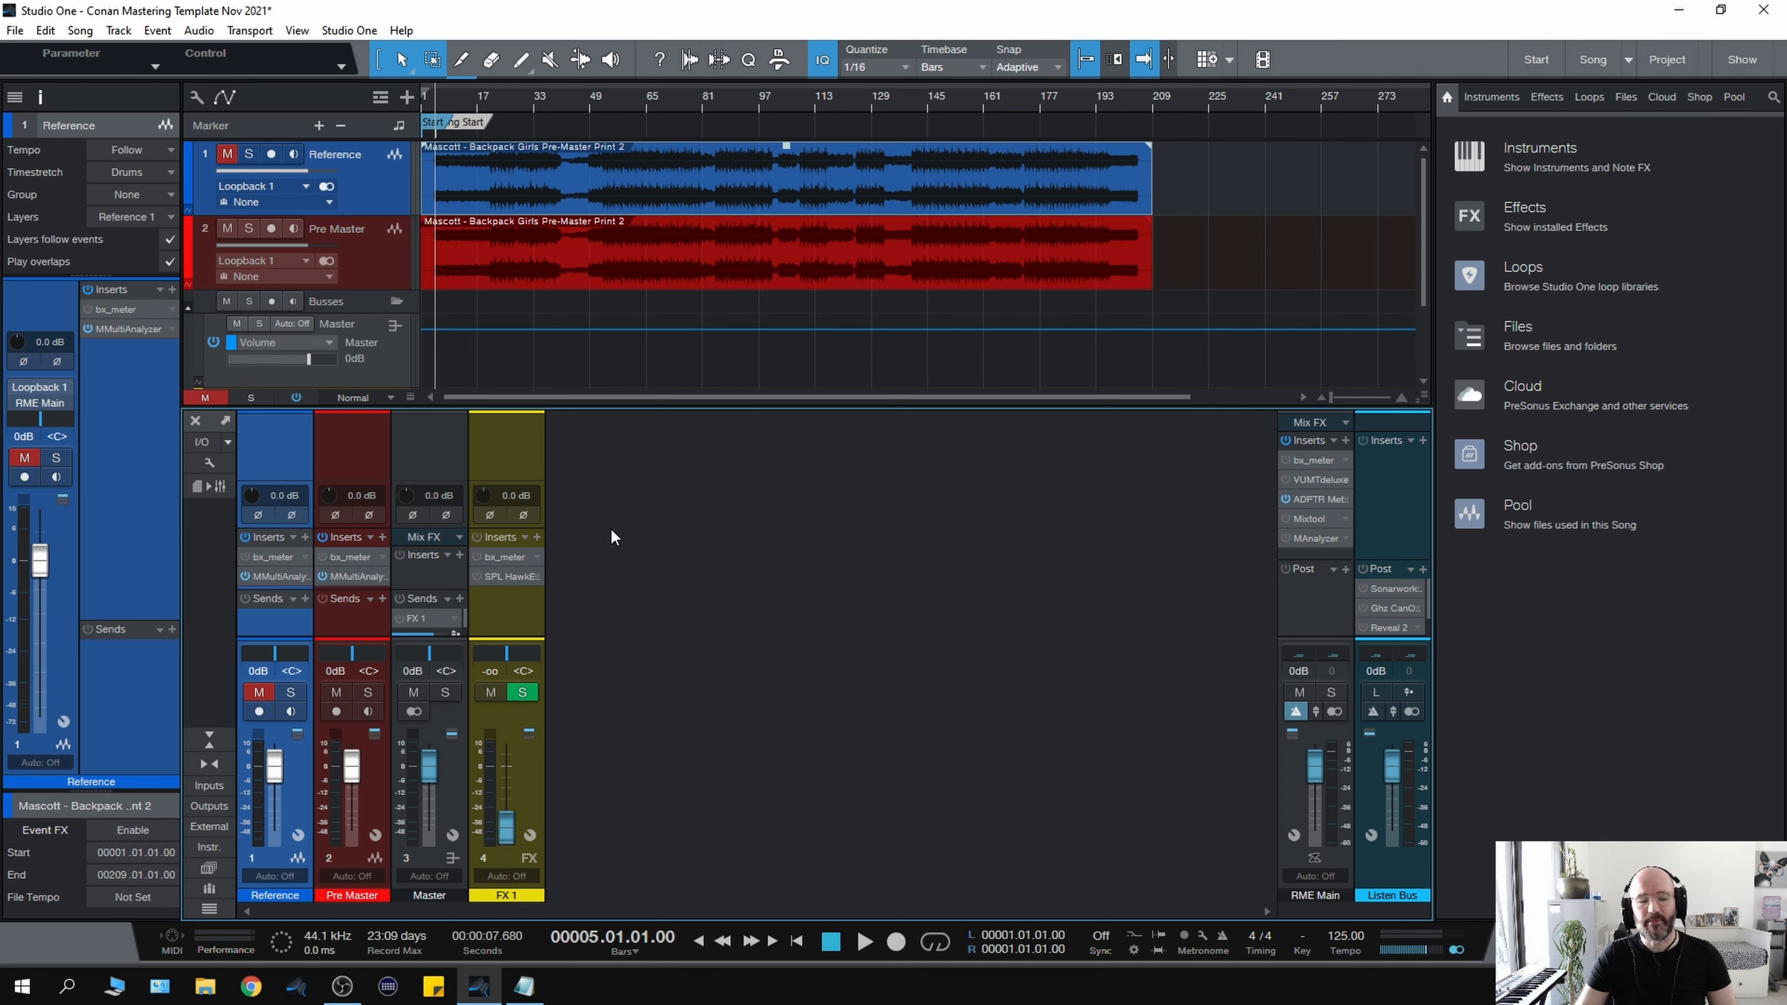
{"action": "mouse_move", "coordinate": [619, 531]}
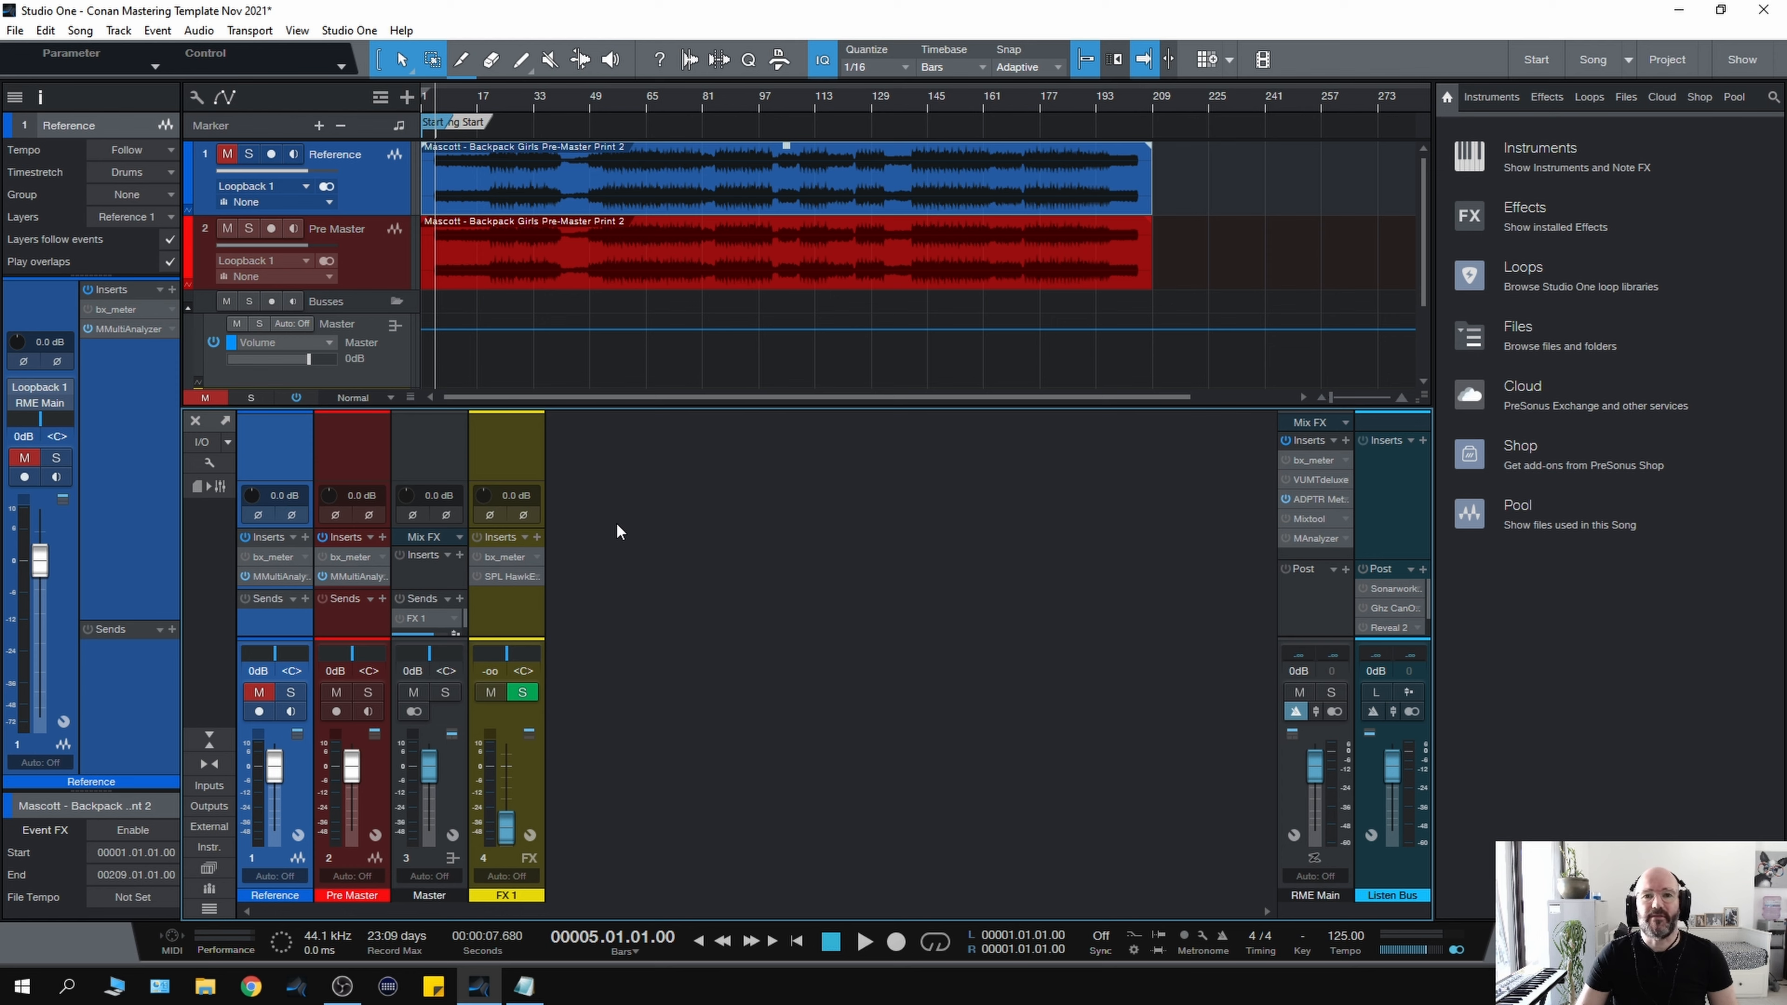
{"action": "mouse_move", "coordinate": [589, 543]}
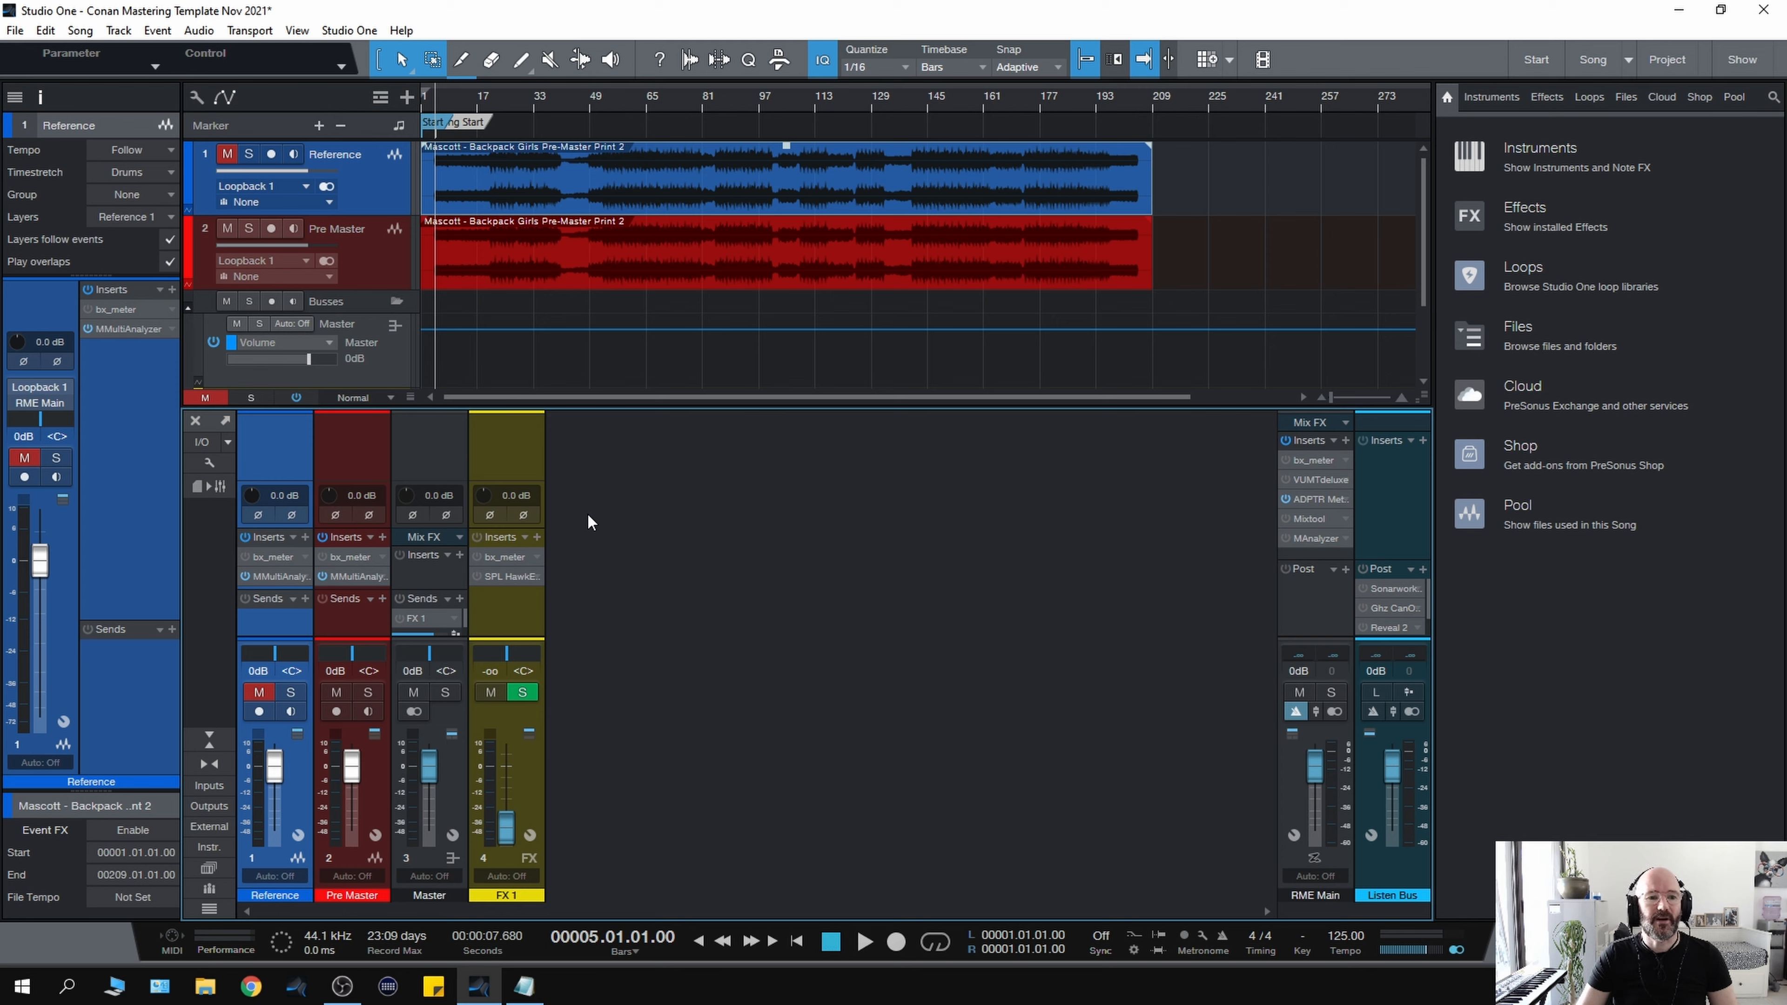
{"action": "mouse_move", "coordinate": [589, 525]}
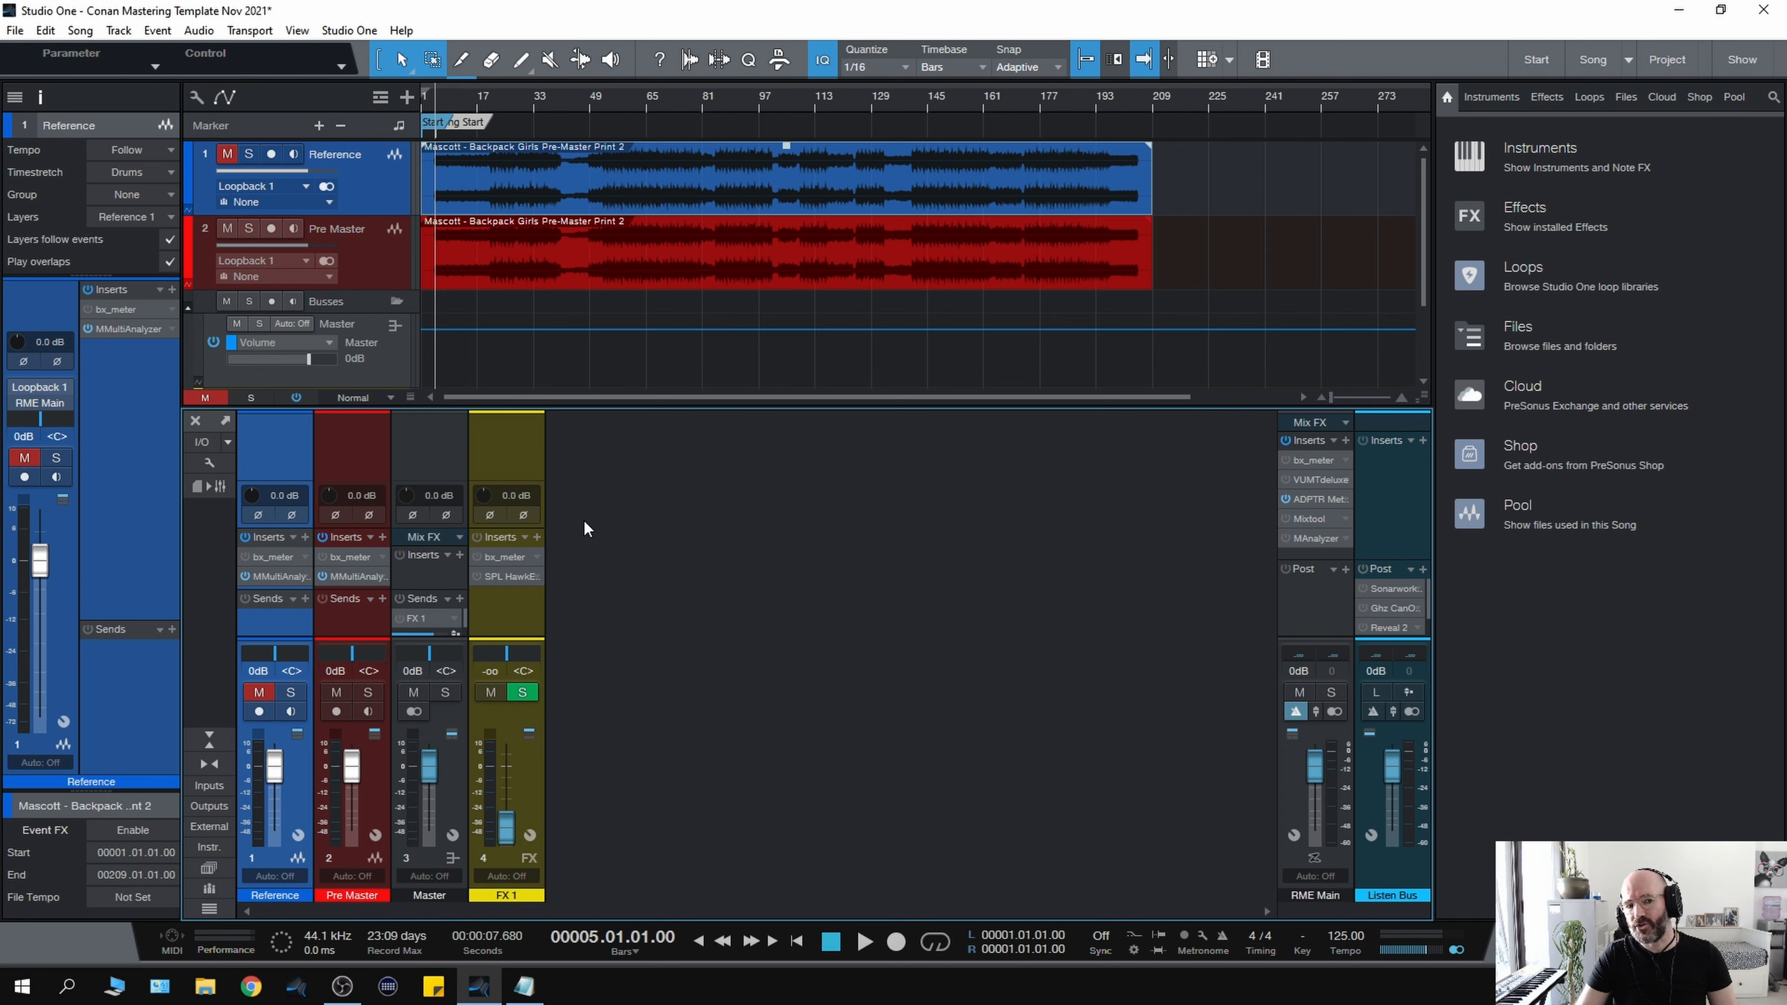
{"action": "mouse_move", "coordinate": [588, 508]}
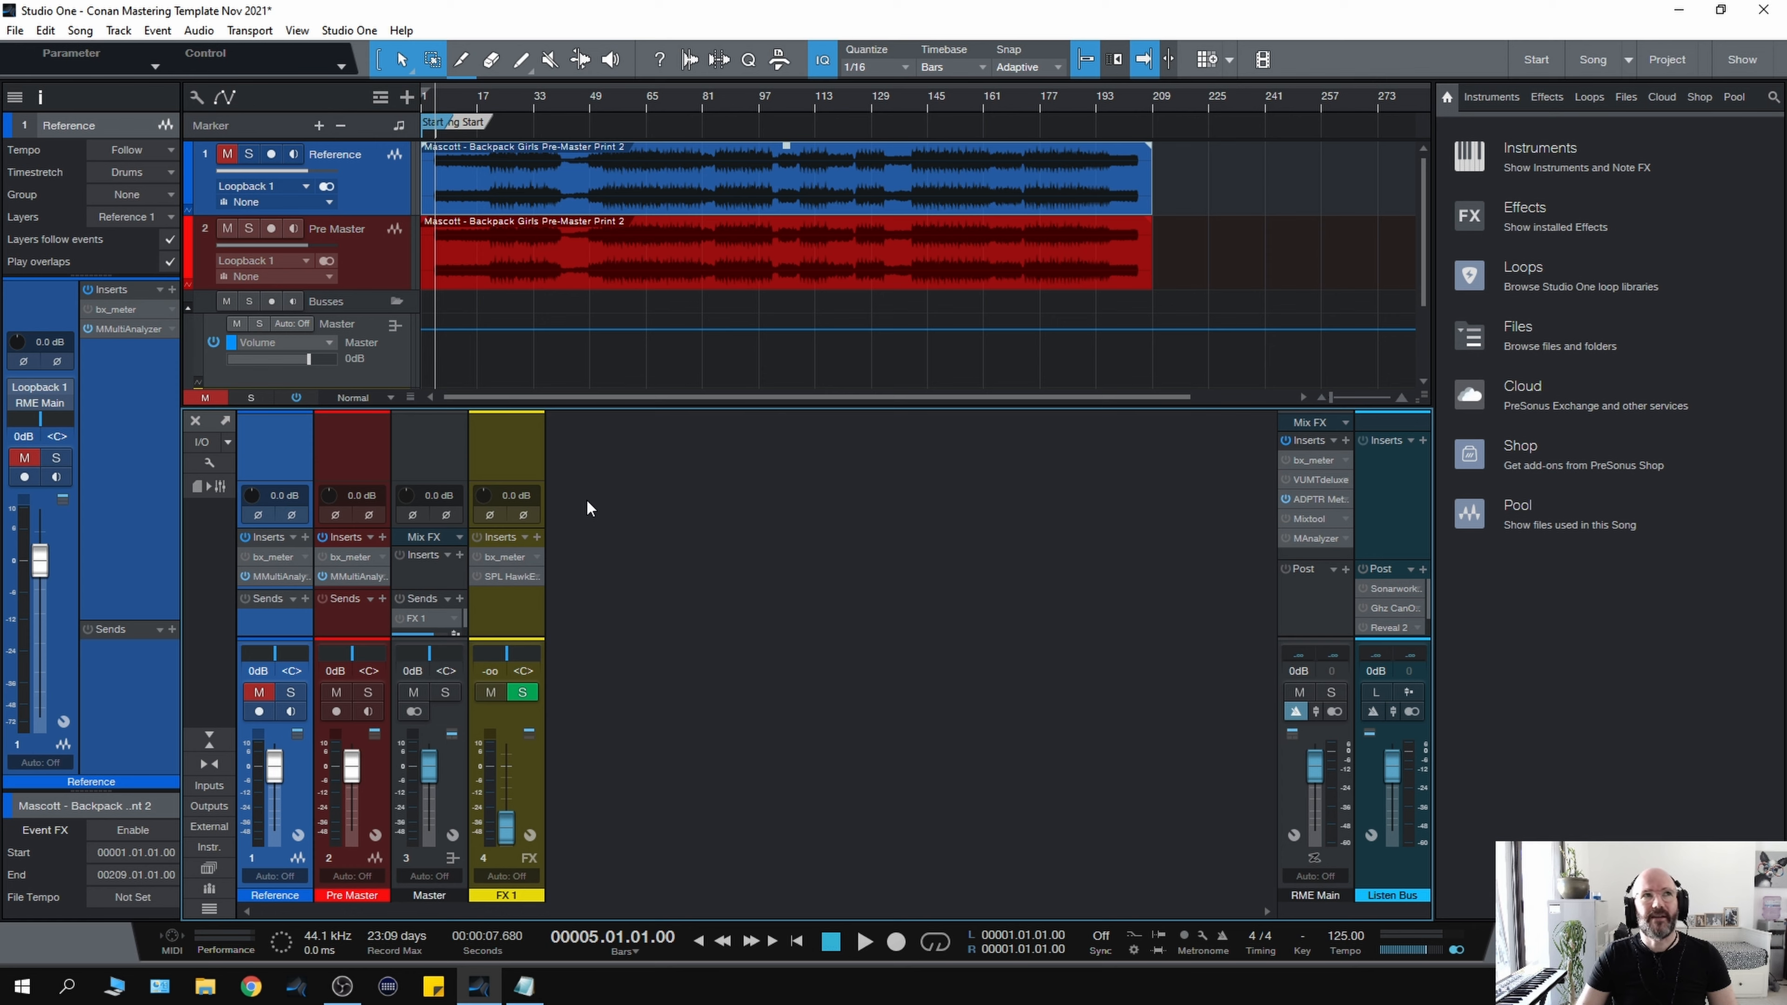
{"action": "mouse_move", "coordinate": [633, 498]}
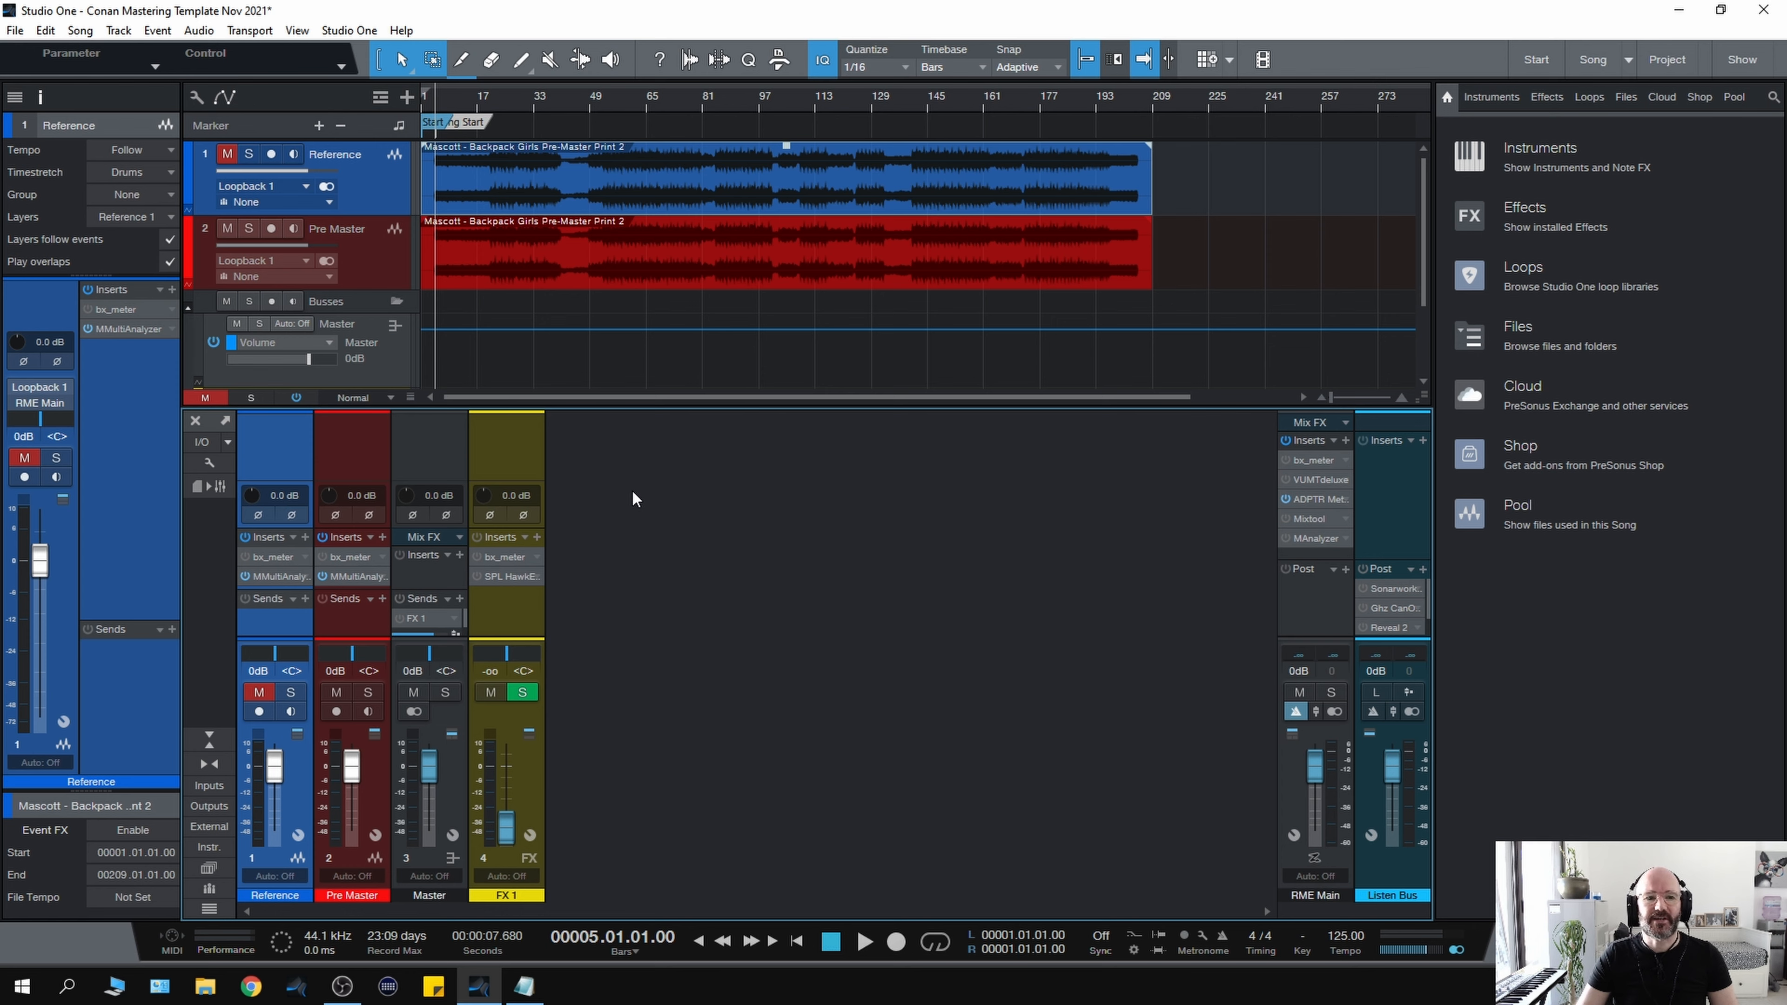
{"action": "mouse_move", "coordinate": [620, 532]}
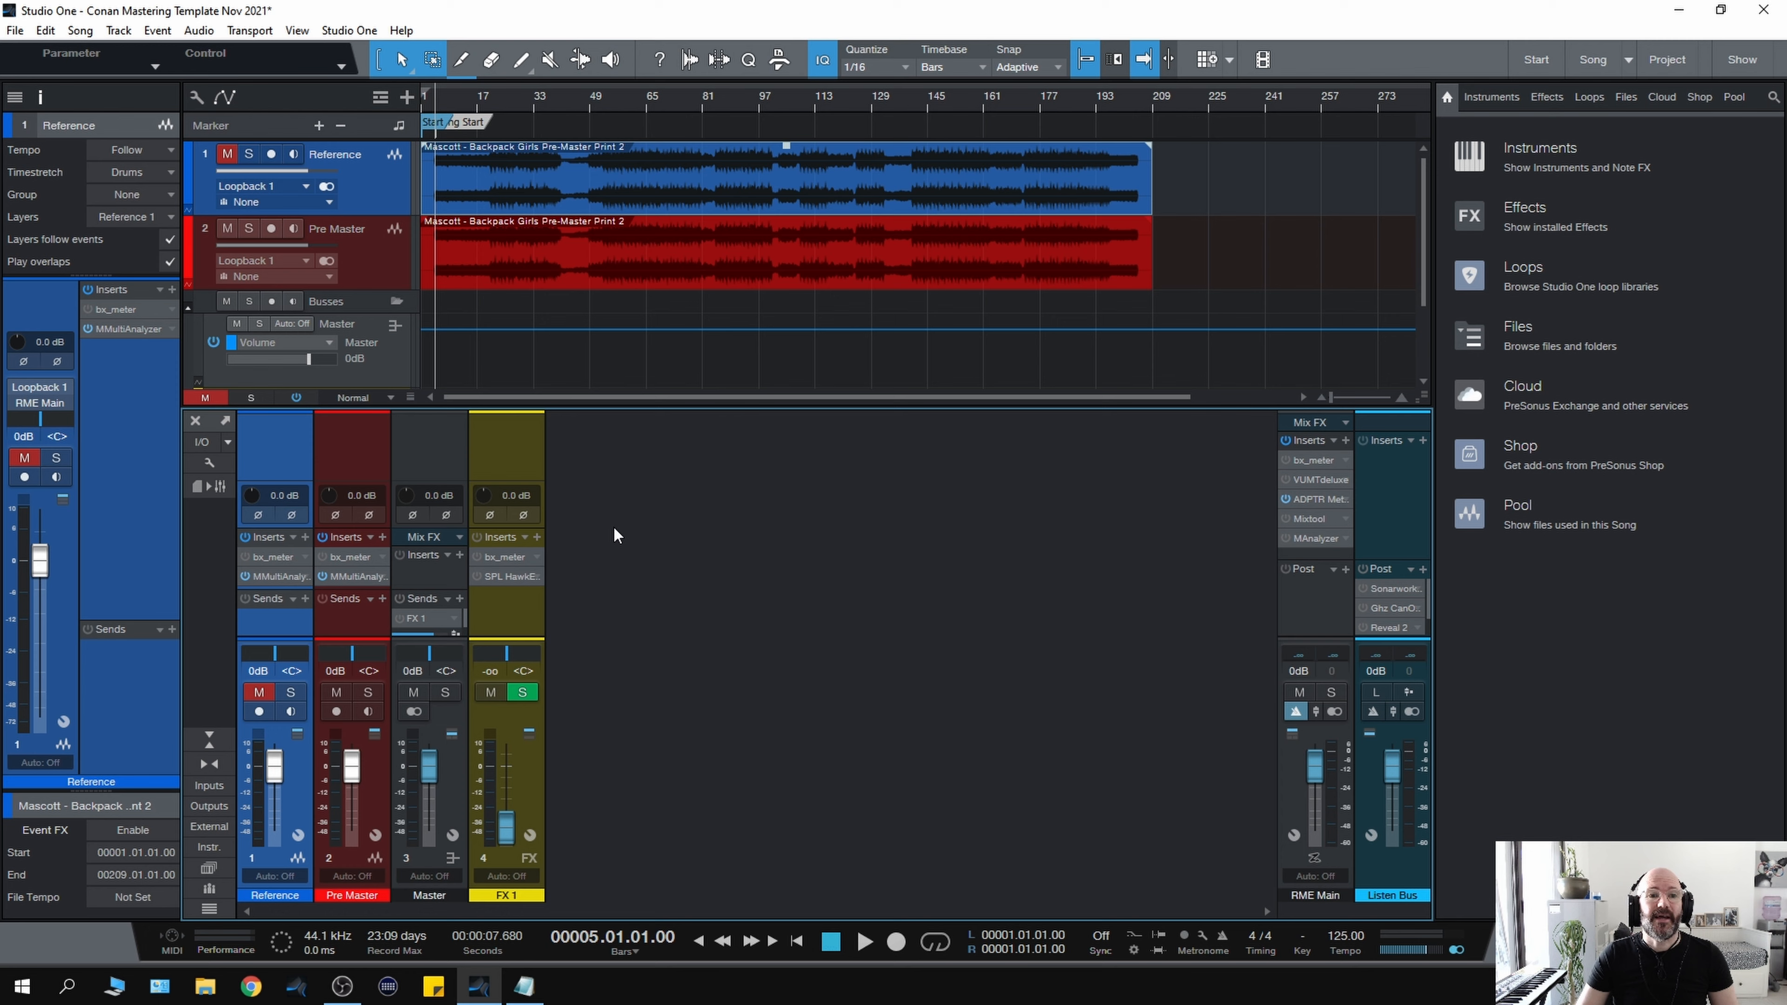
{"action": "mouse_move", "coordinate": [696, 521]}
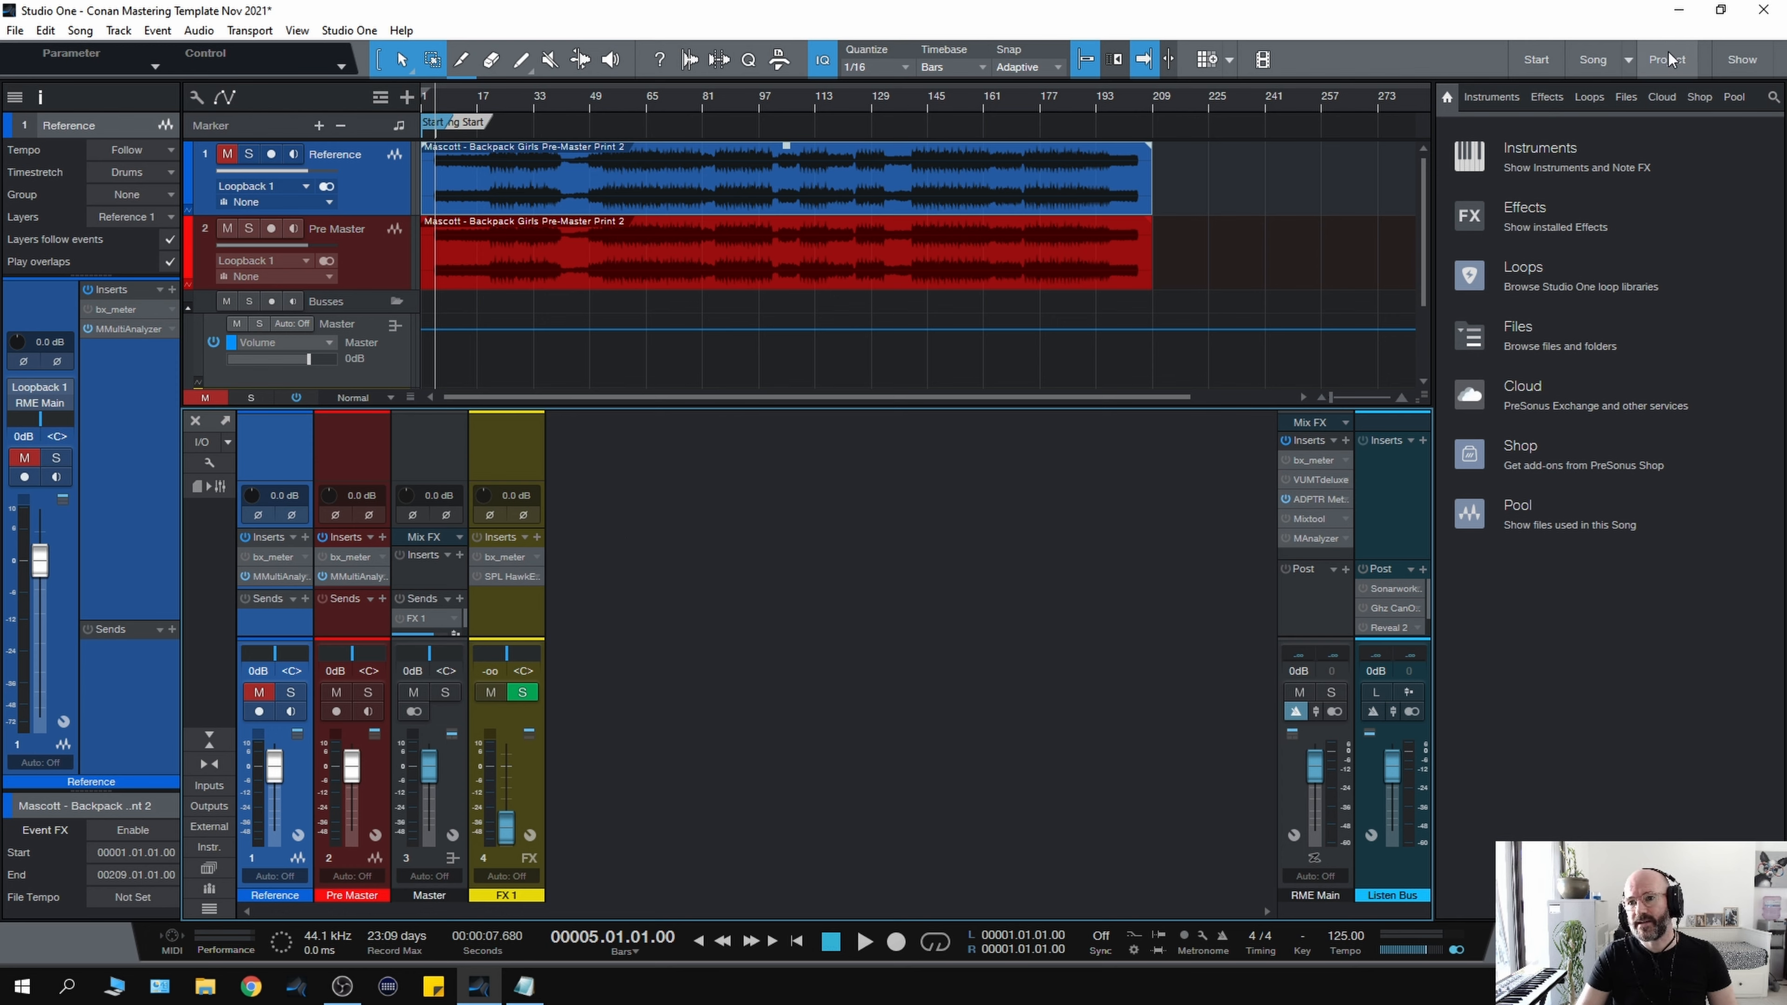
{"action": "mouse_move", "coordinate": [762, 527]}
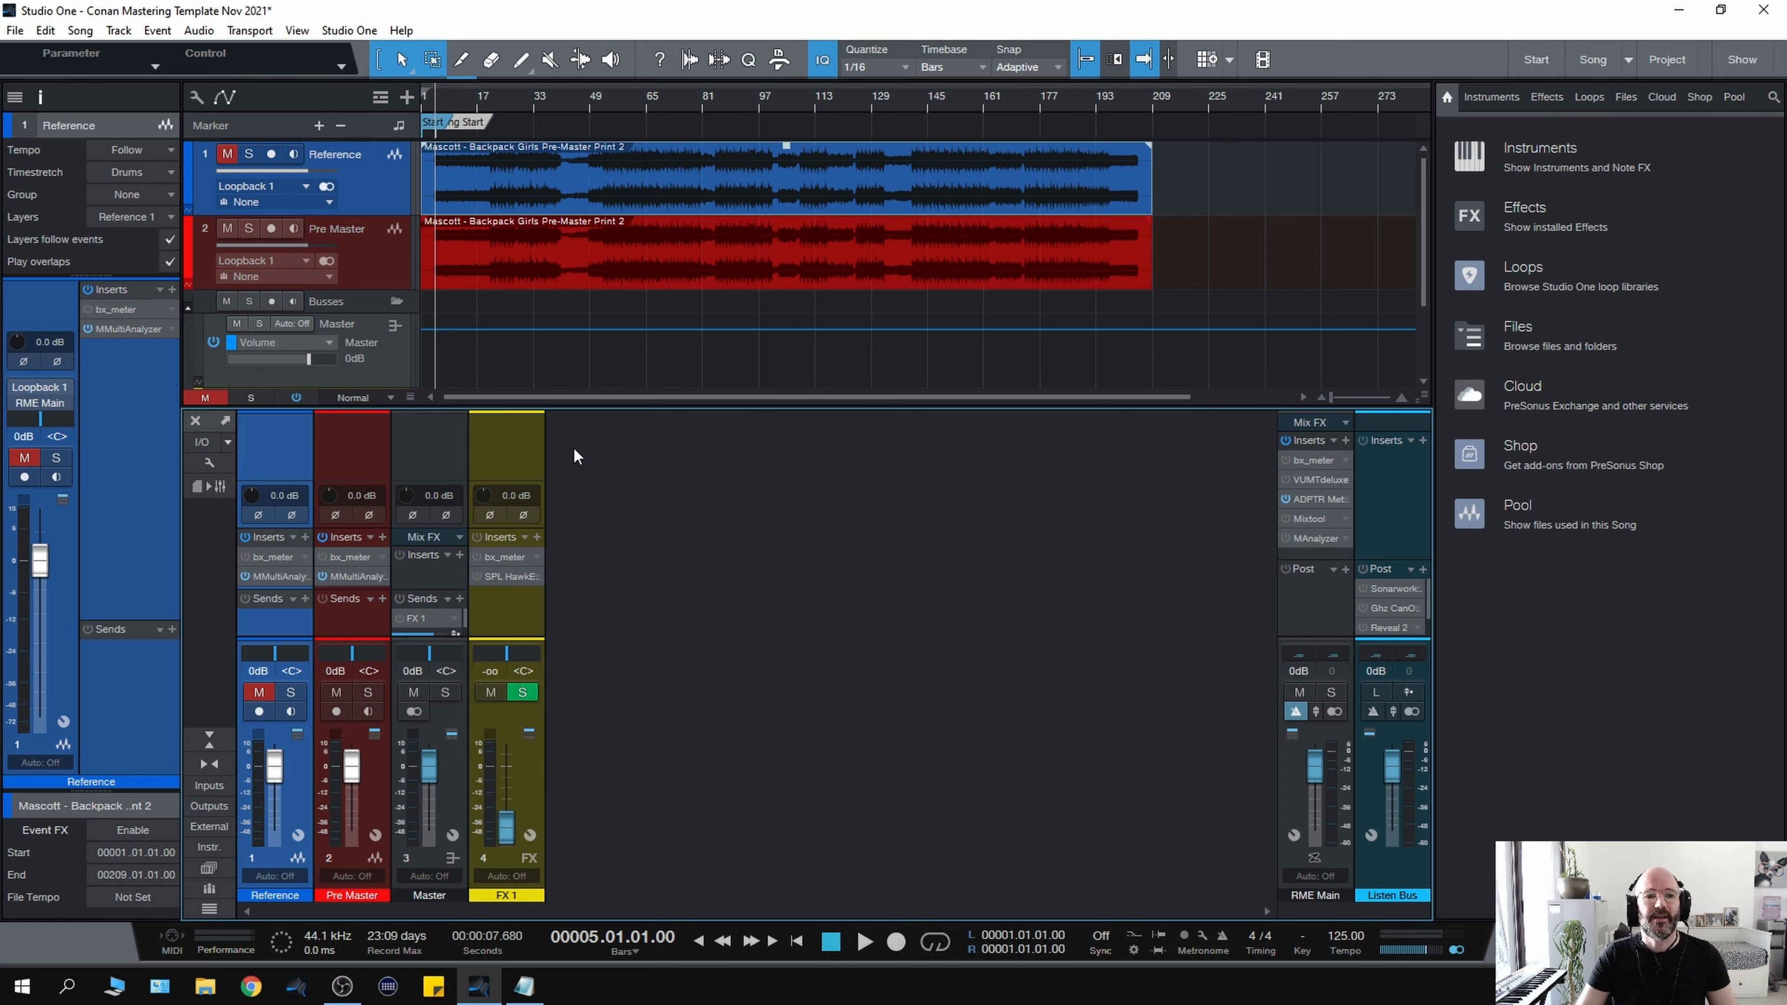
{"action": "mouse_move", "coordinate": [624, 448]}
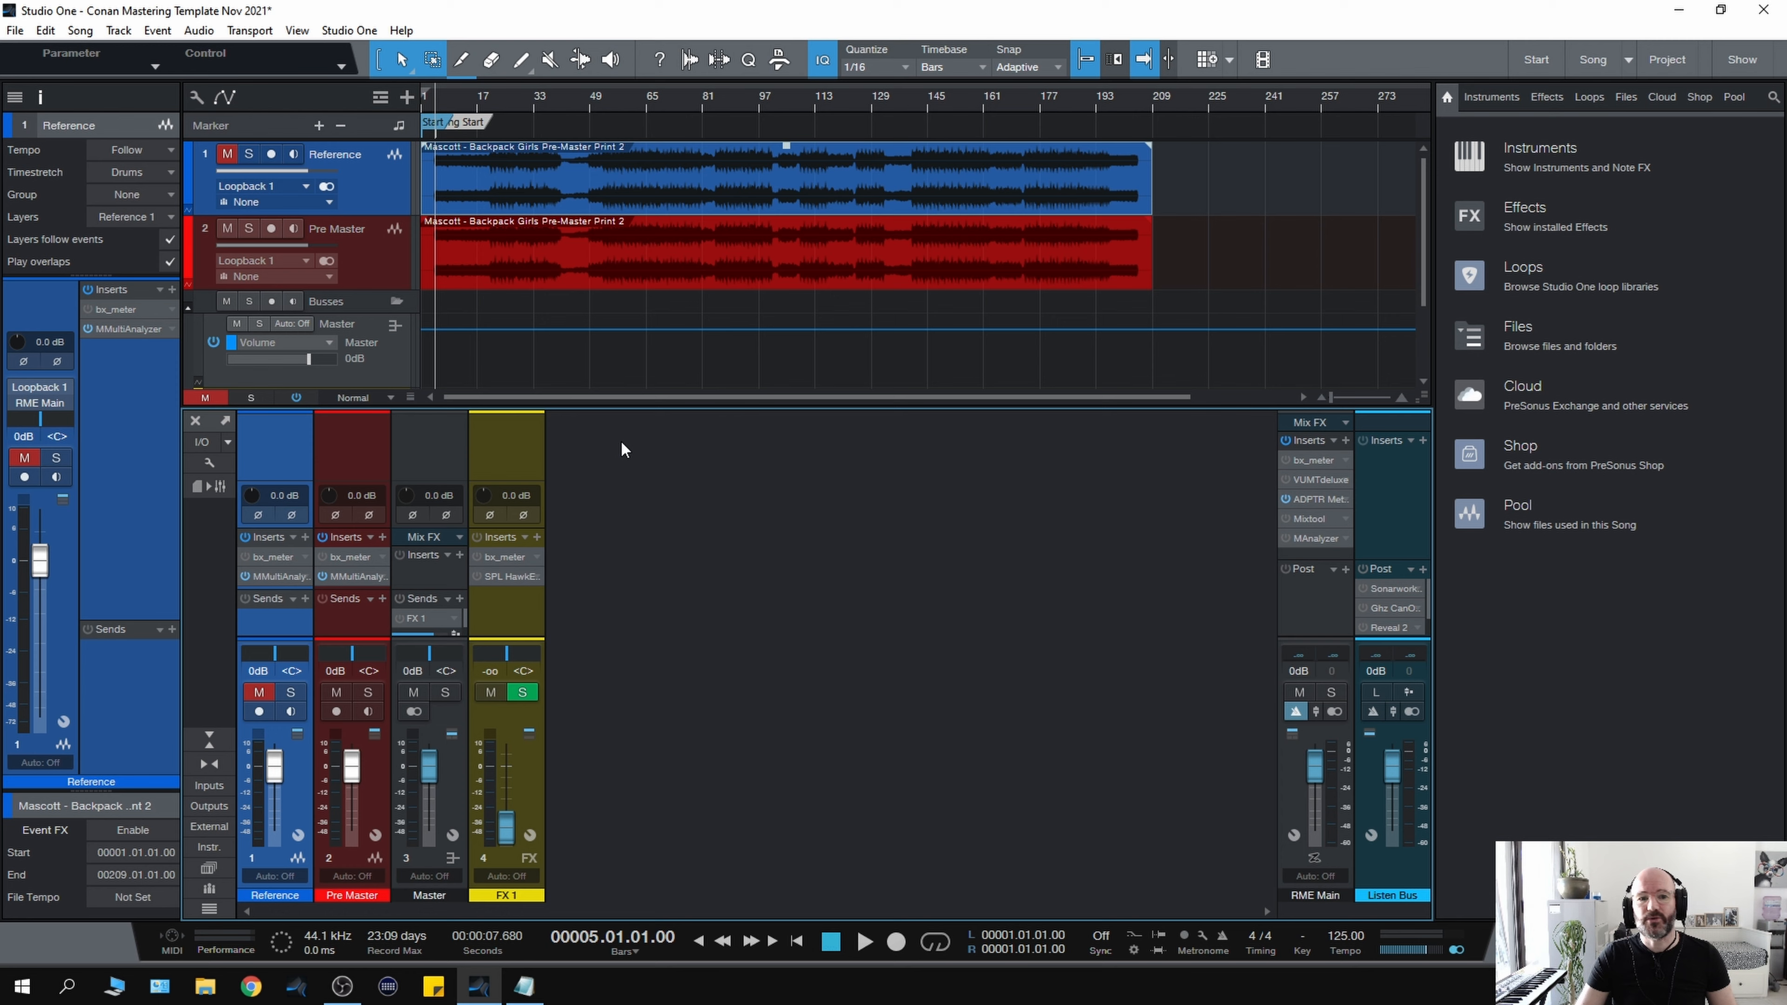
{"action": "mouse_move", "coordinate": [570, 457]}
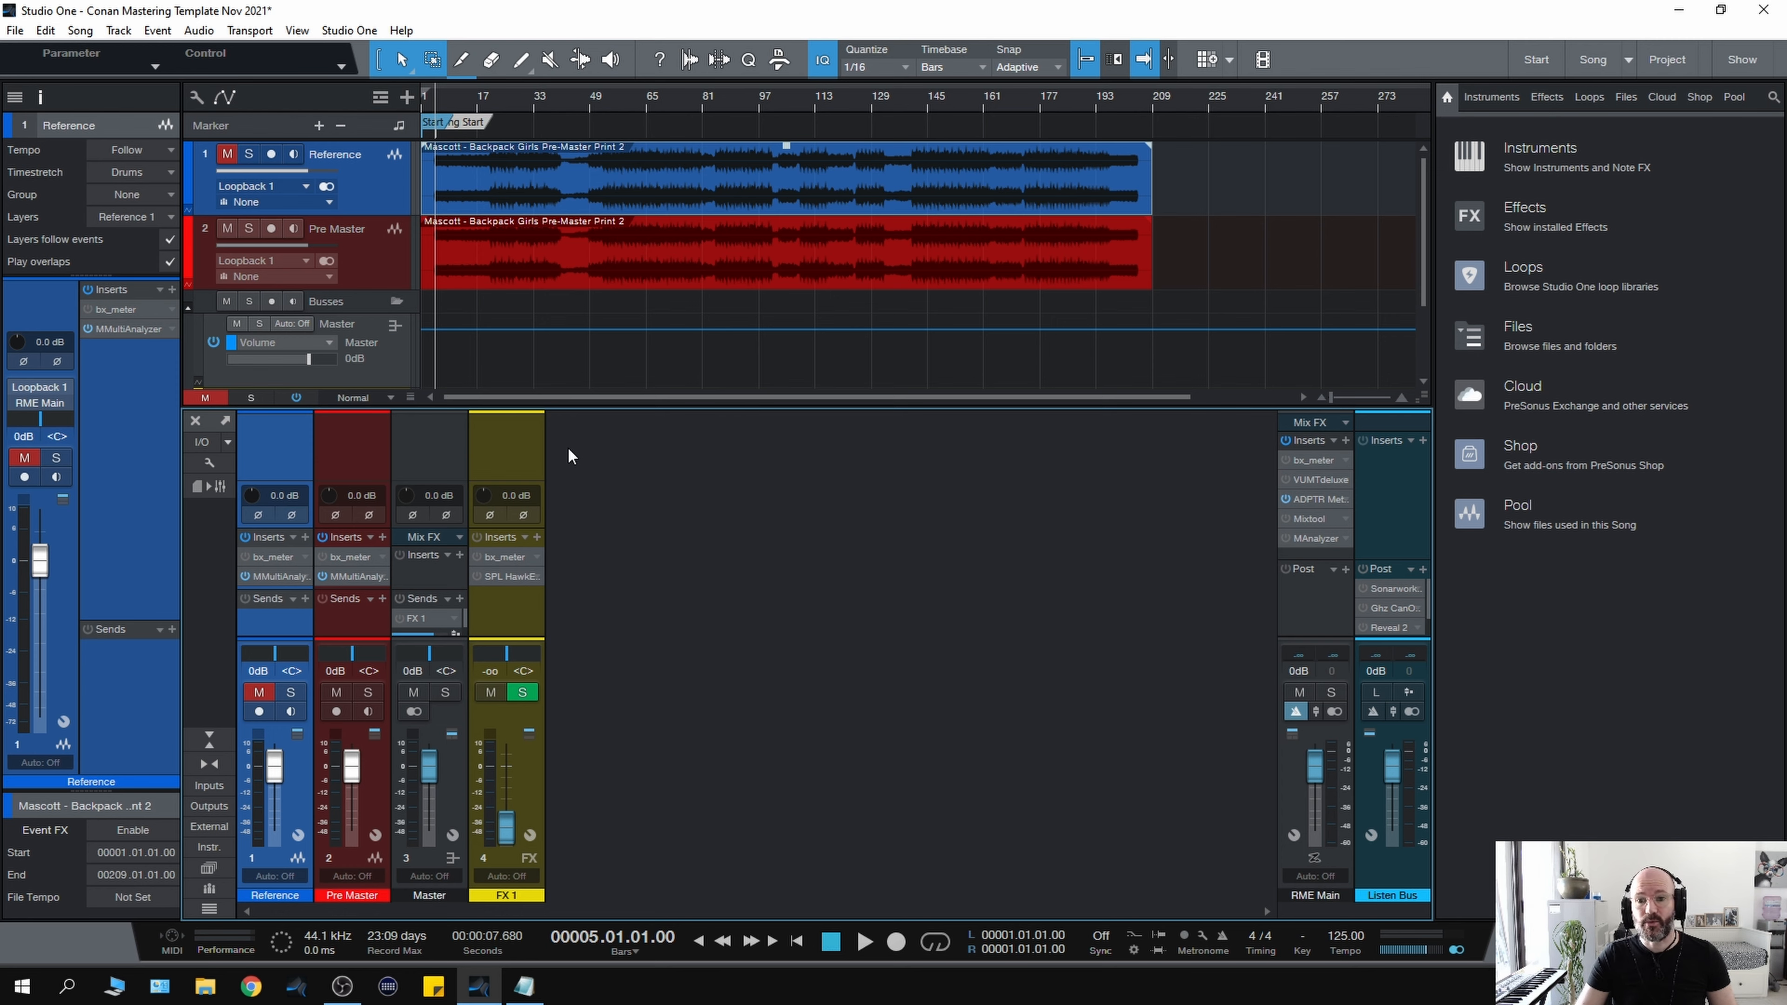
{"action": "mouse_move", "coordinate": [579, 575]}
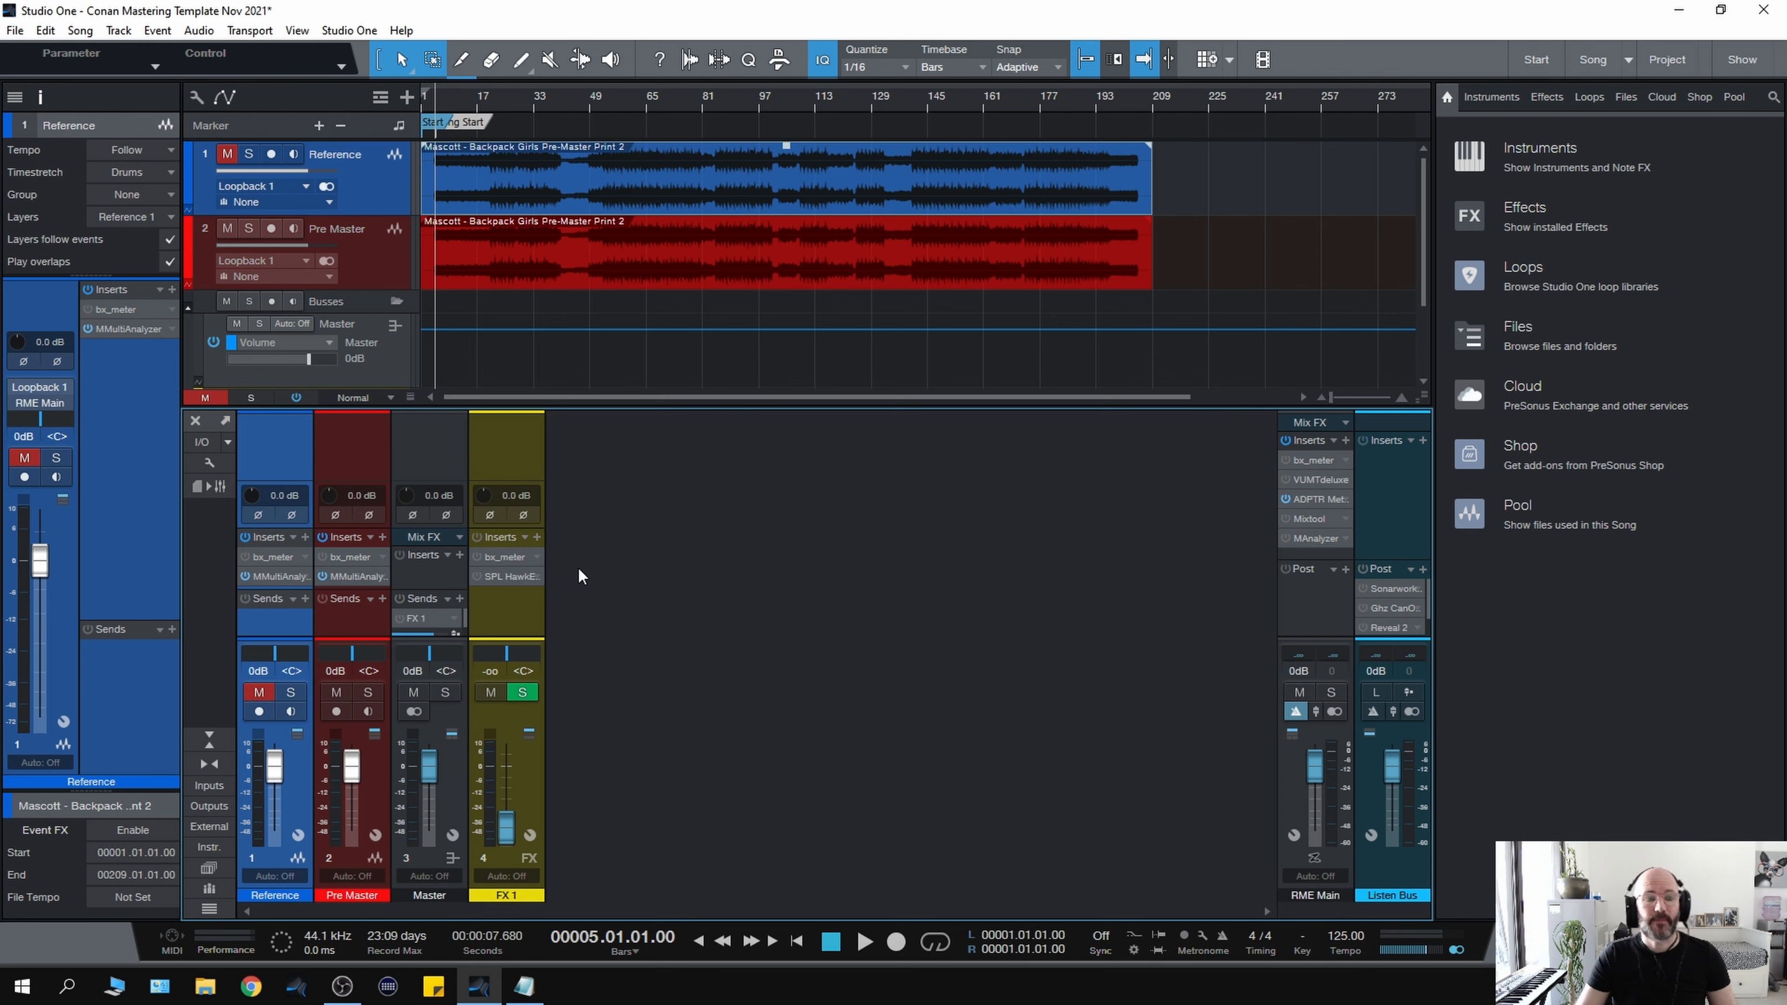
{"action": "mouse_move", "coordinate": [372, 174]}
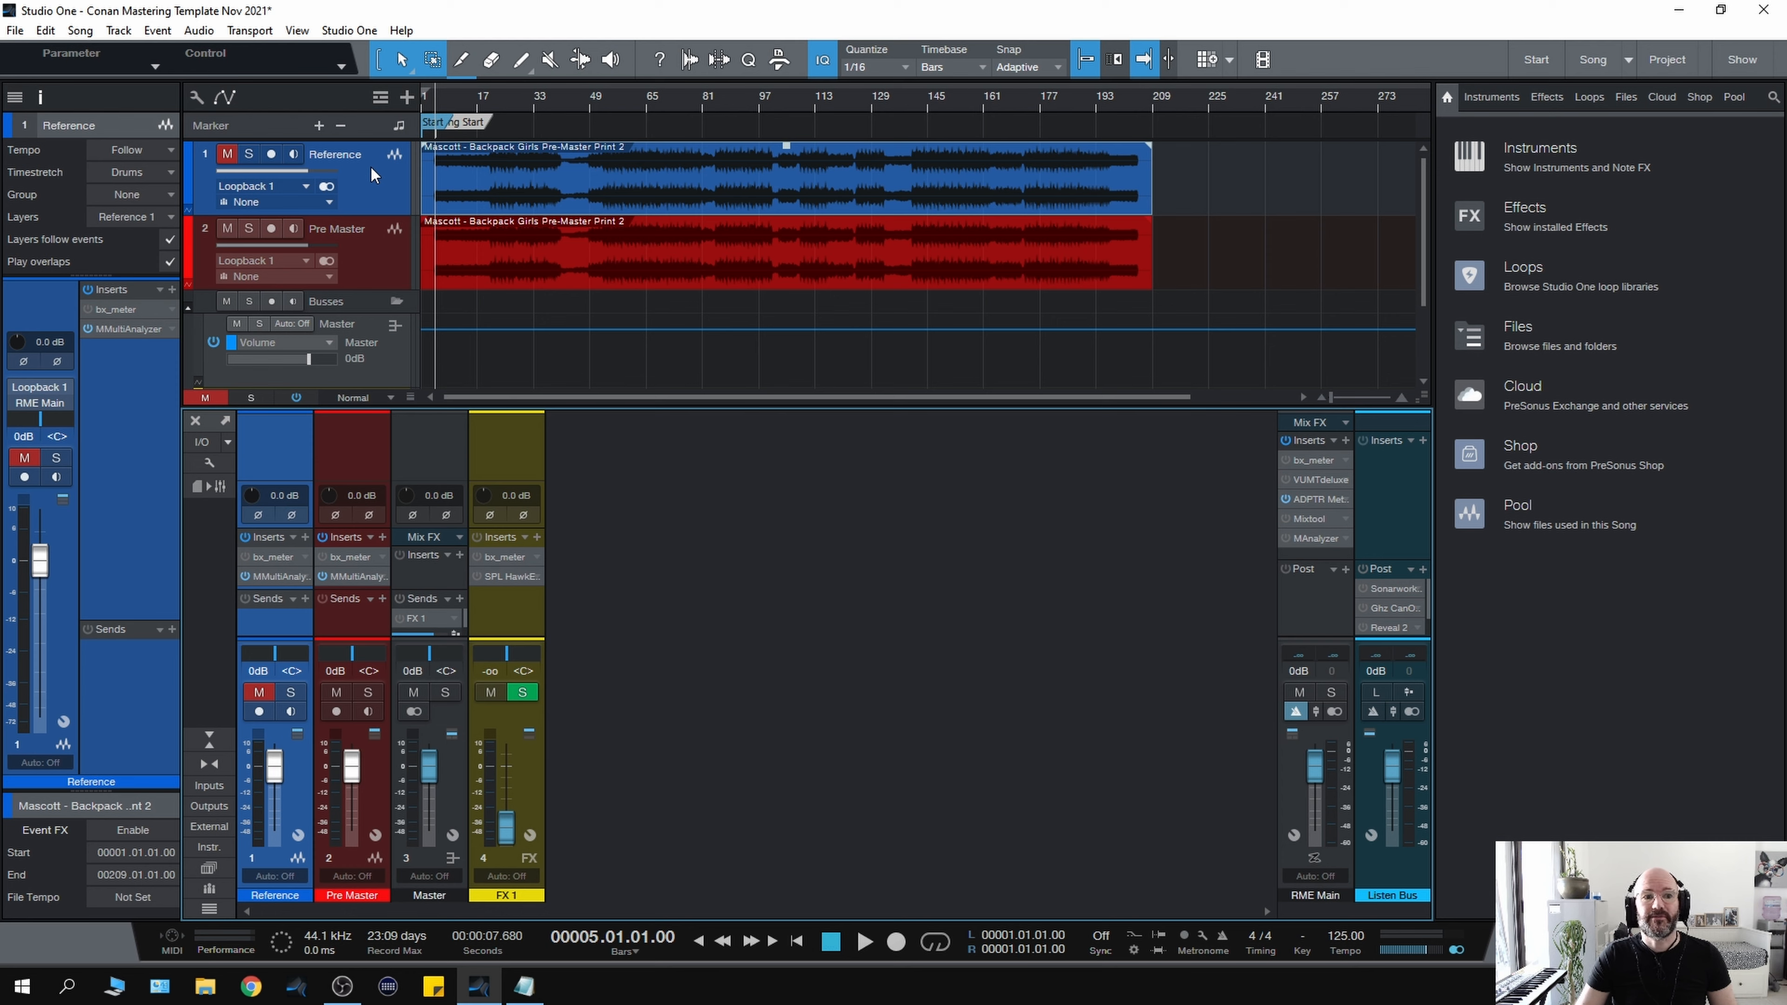
{"action": "mouse_move", "coordinate": [366, 239]}
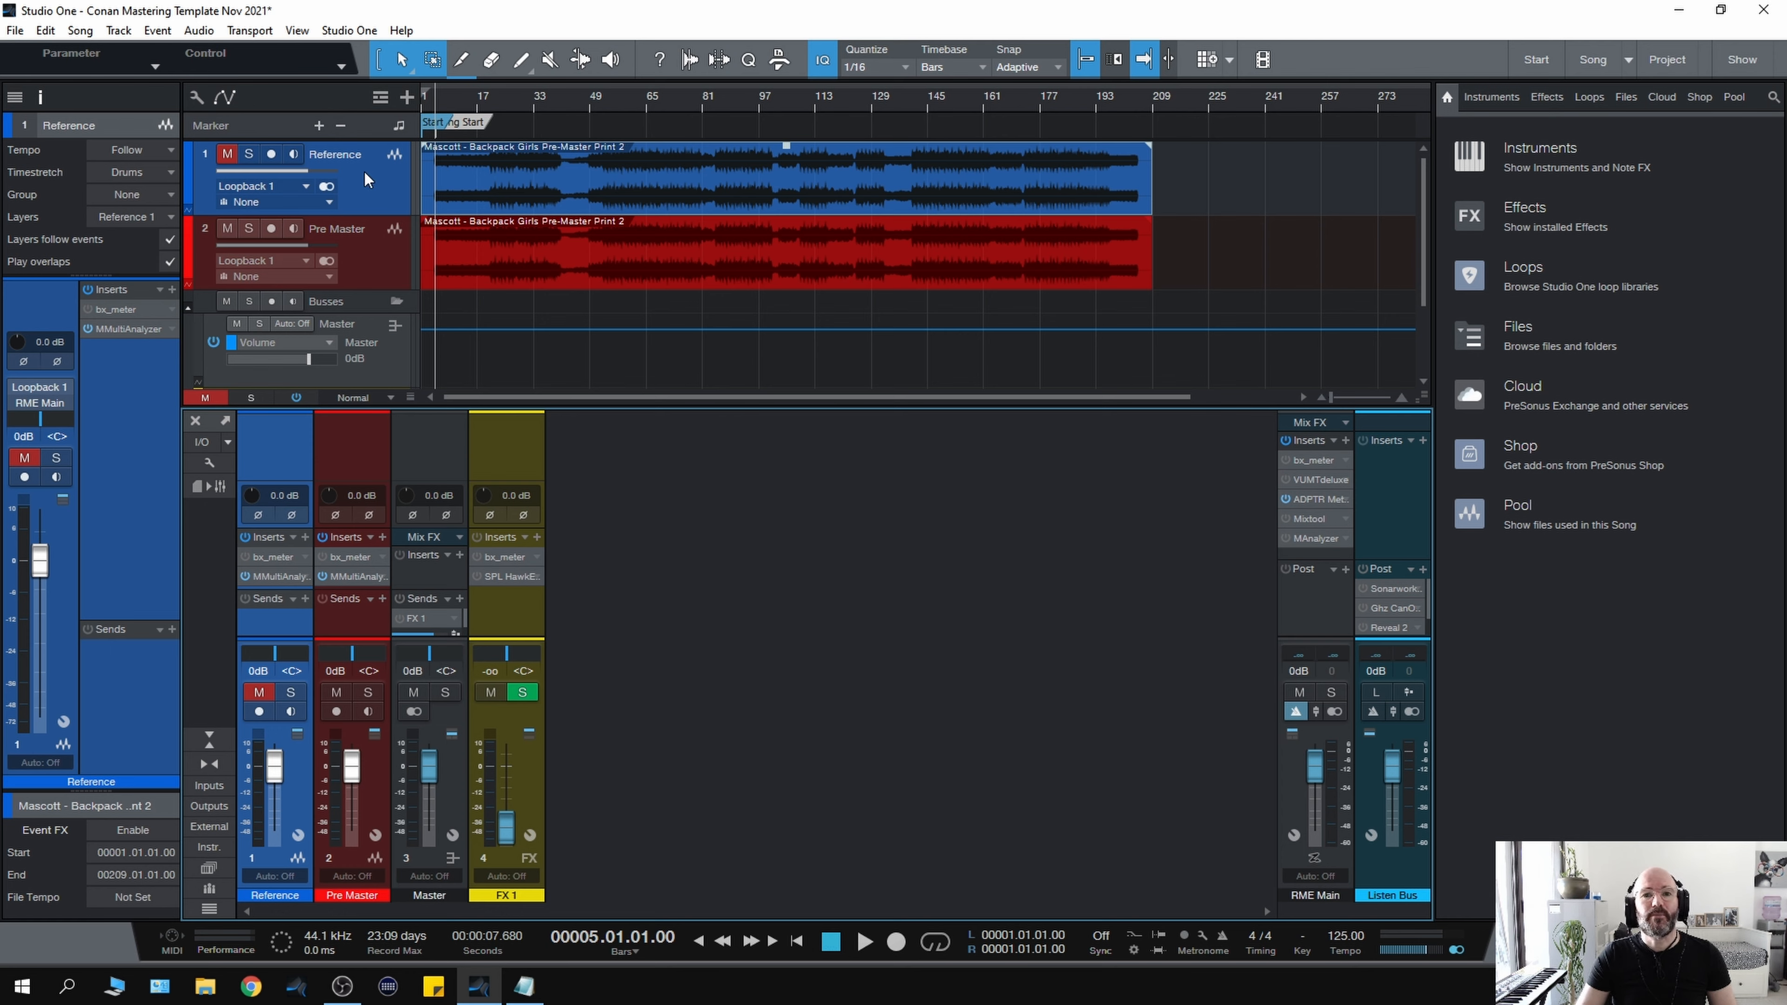
{"action": "mouse_move", "coordinate": [263, 467]}
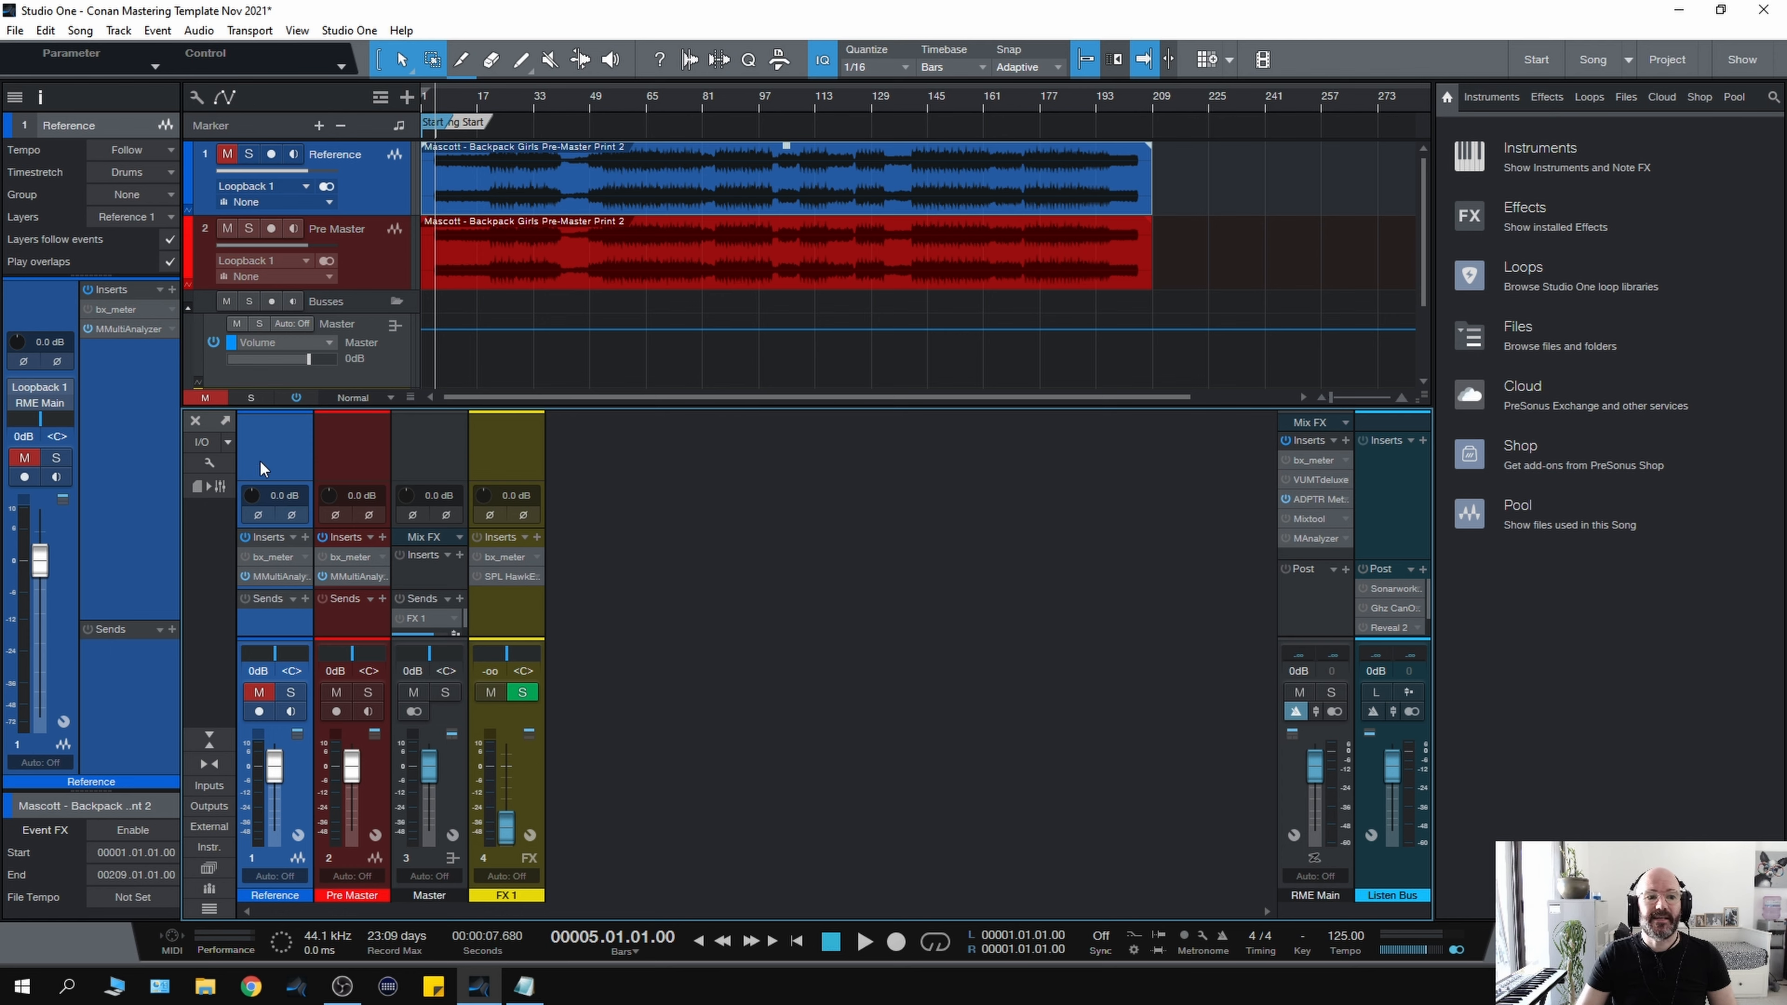
{"action": "mouse_move", "coordinate": [912, 467]}
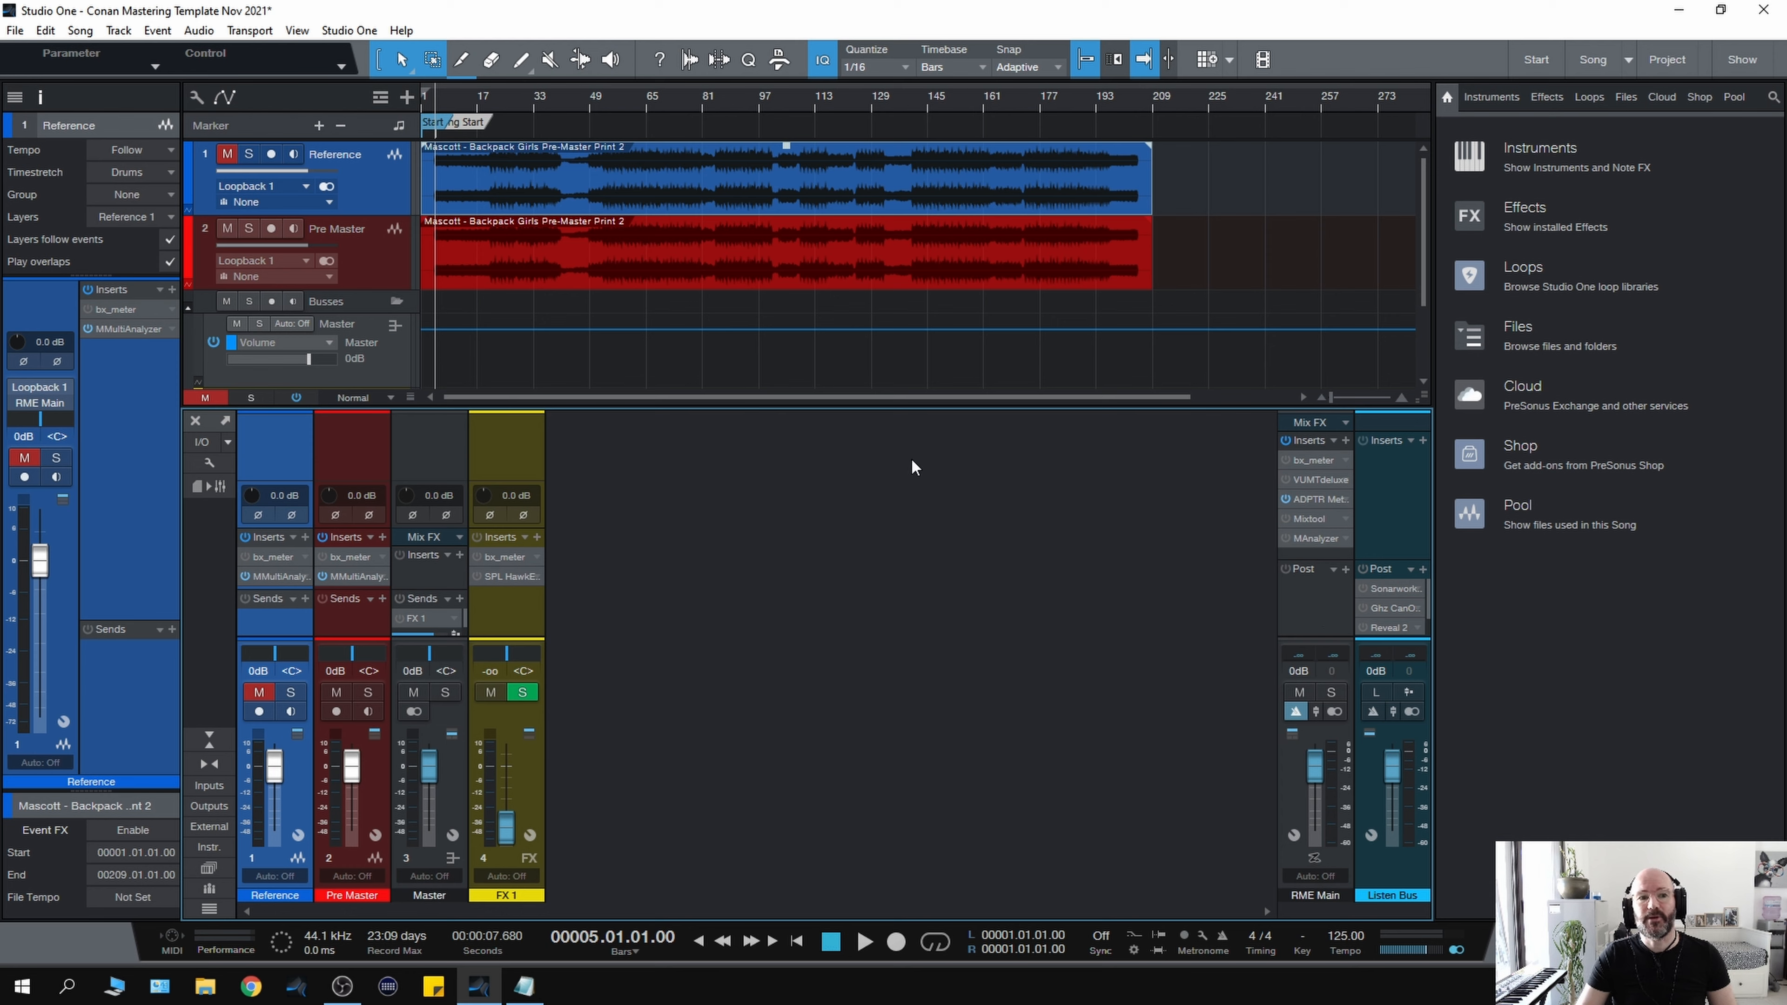
{"action": "mouse_move", "coordinate": [339, 457]}
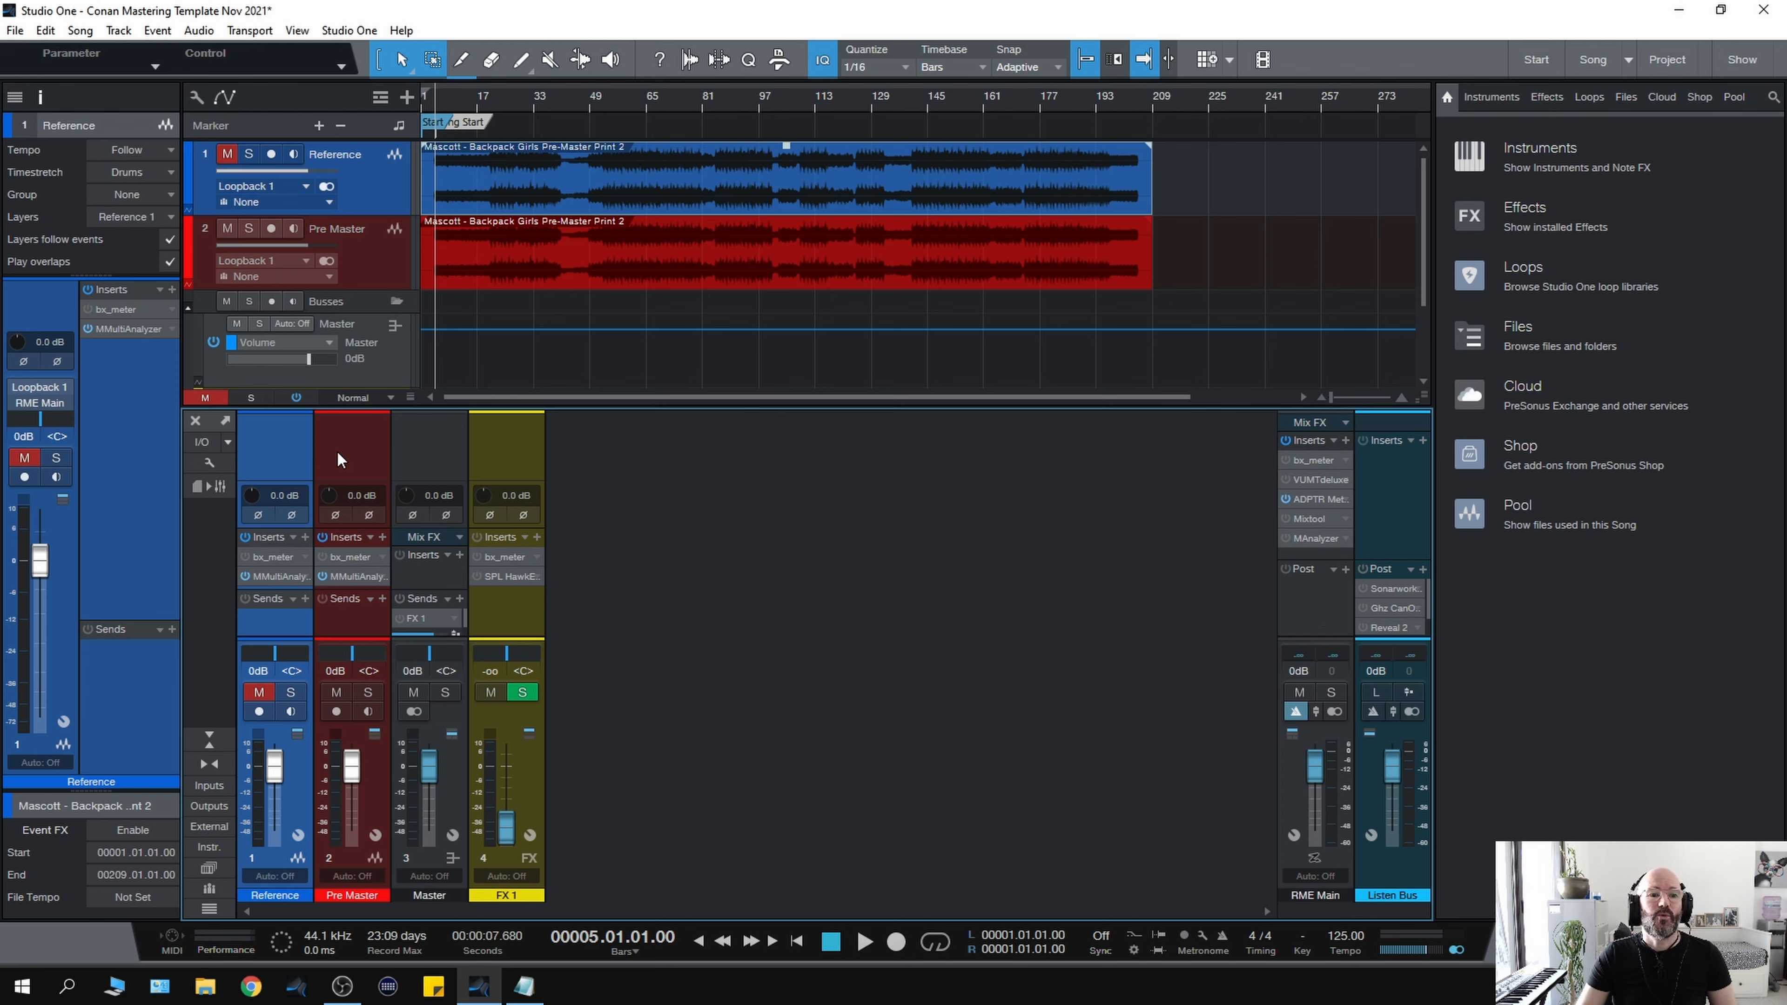
{"action": "mouse_move", "coordinate": [424, 469]}
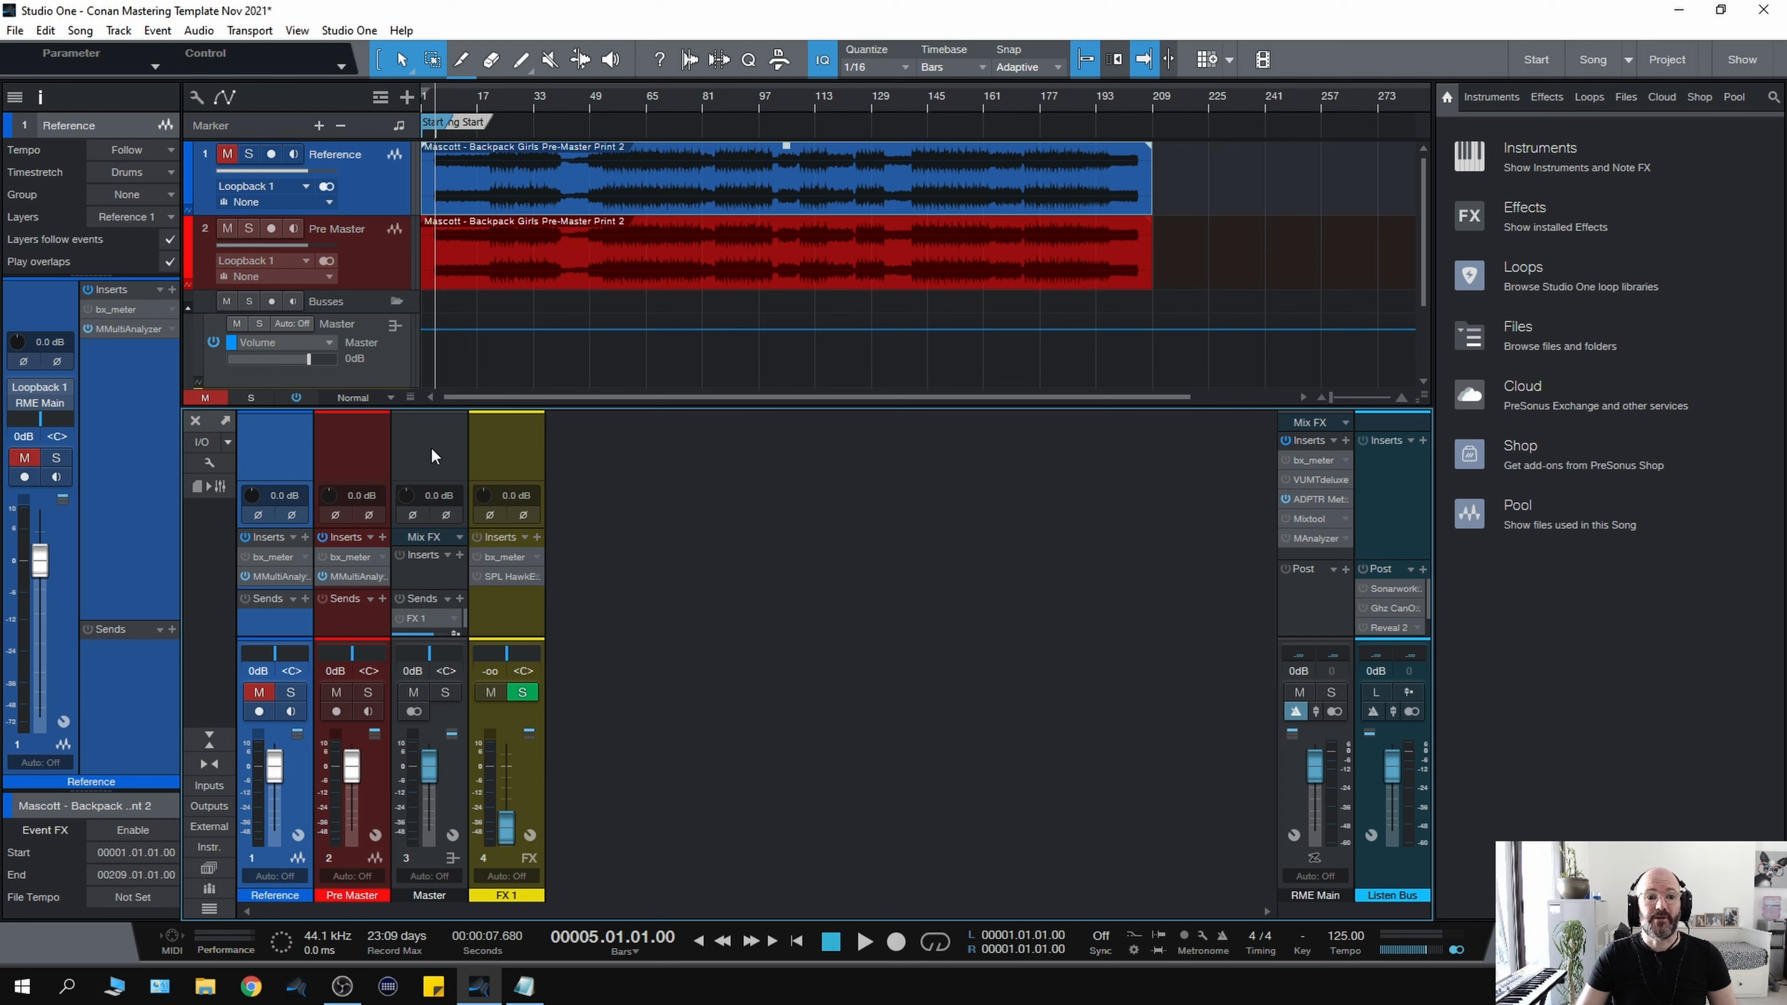
{"action": "mouse_move", "coordinate": [929, 557]}
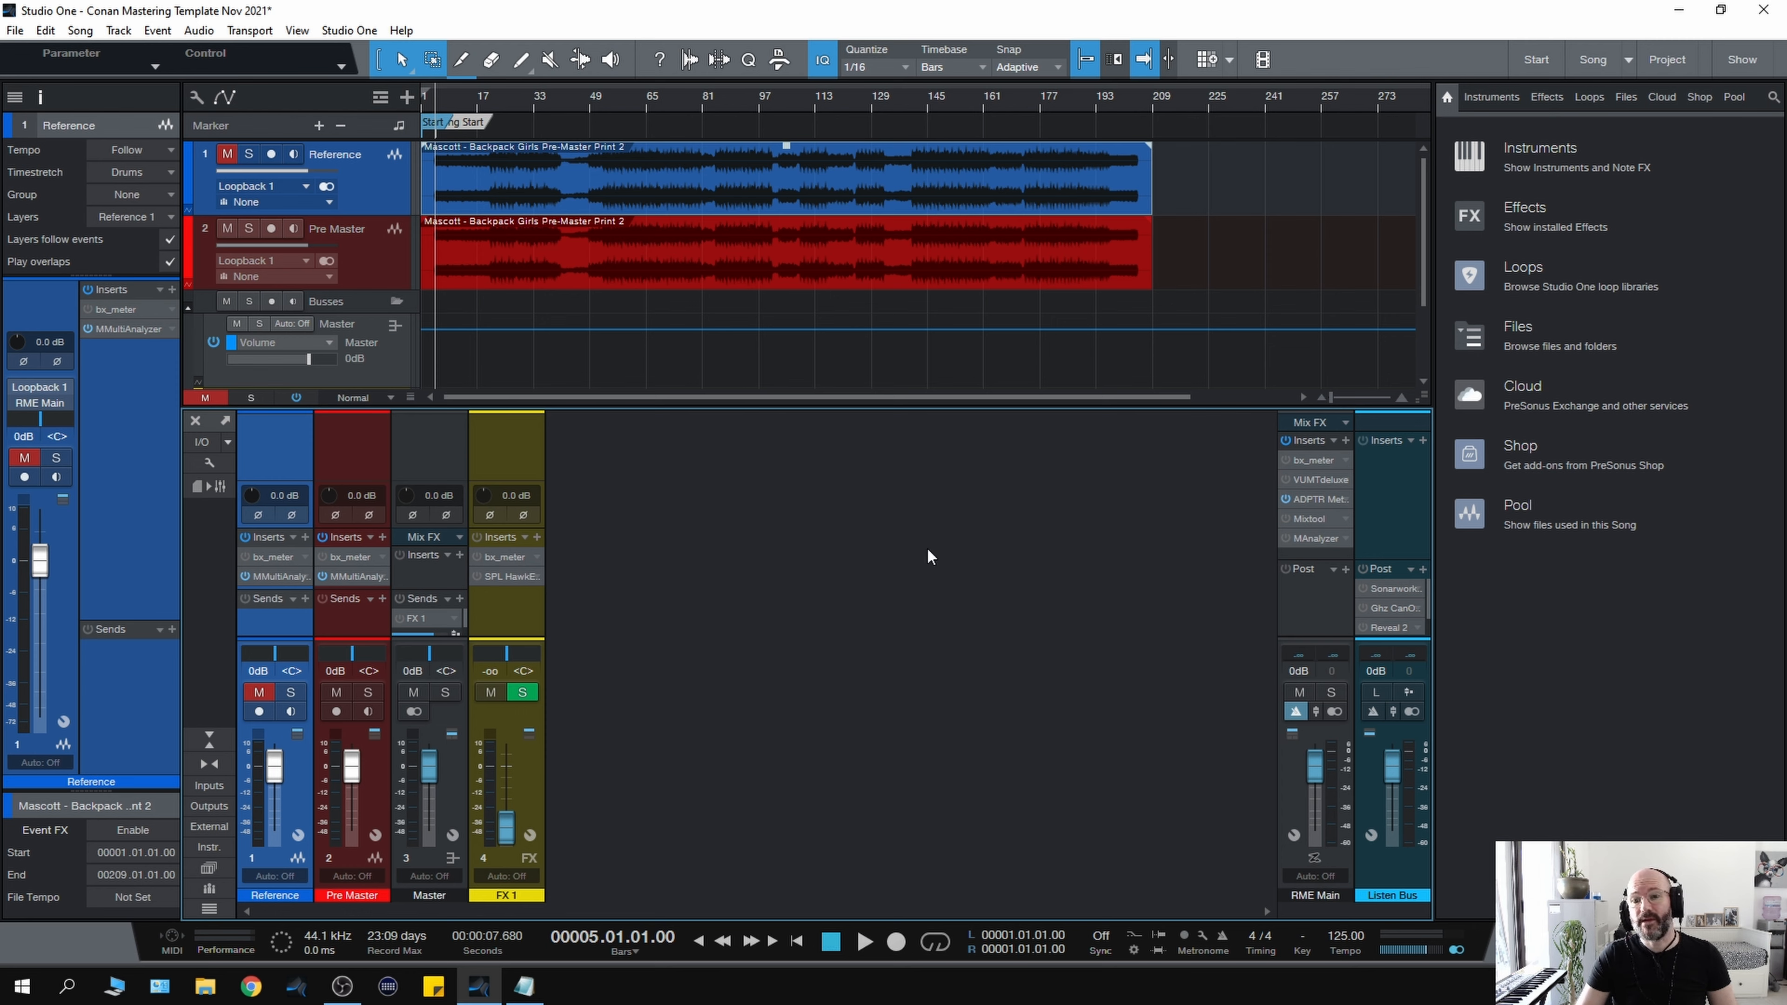
{"action": "mouse_move", "coordinate": [579, 582]}
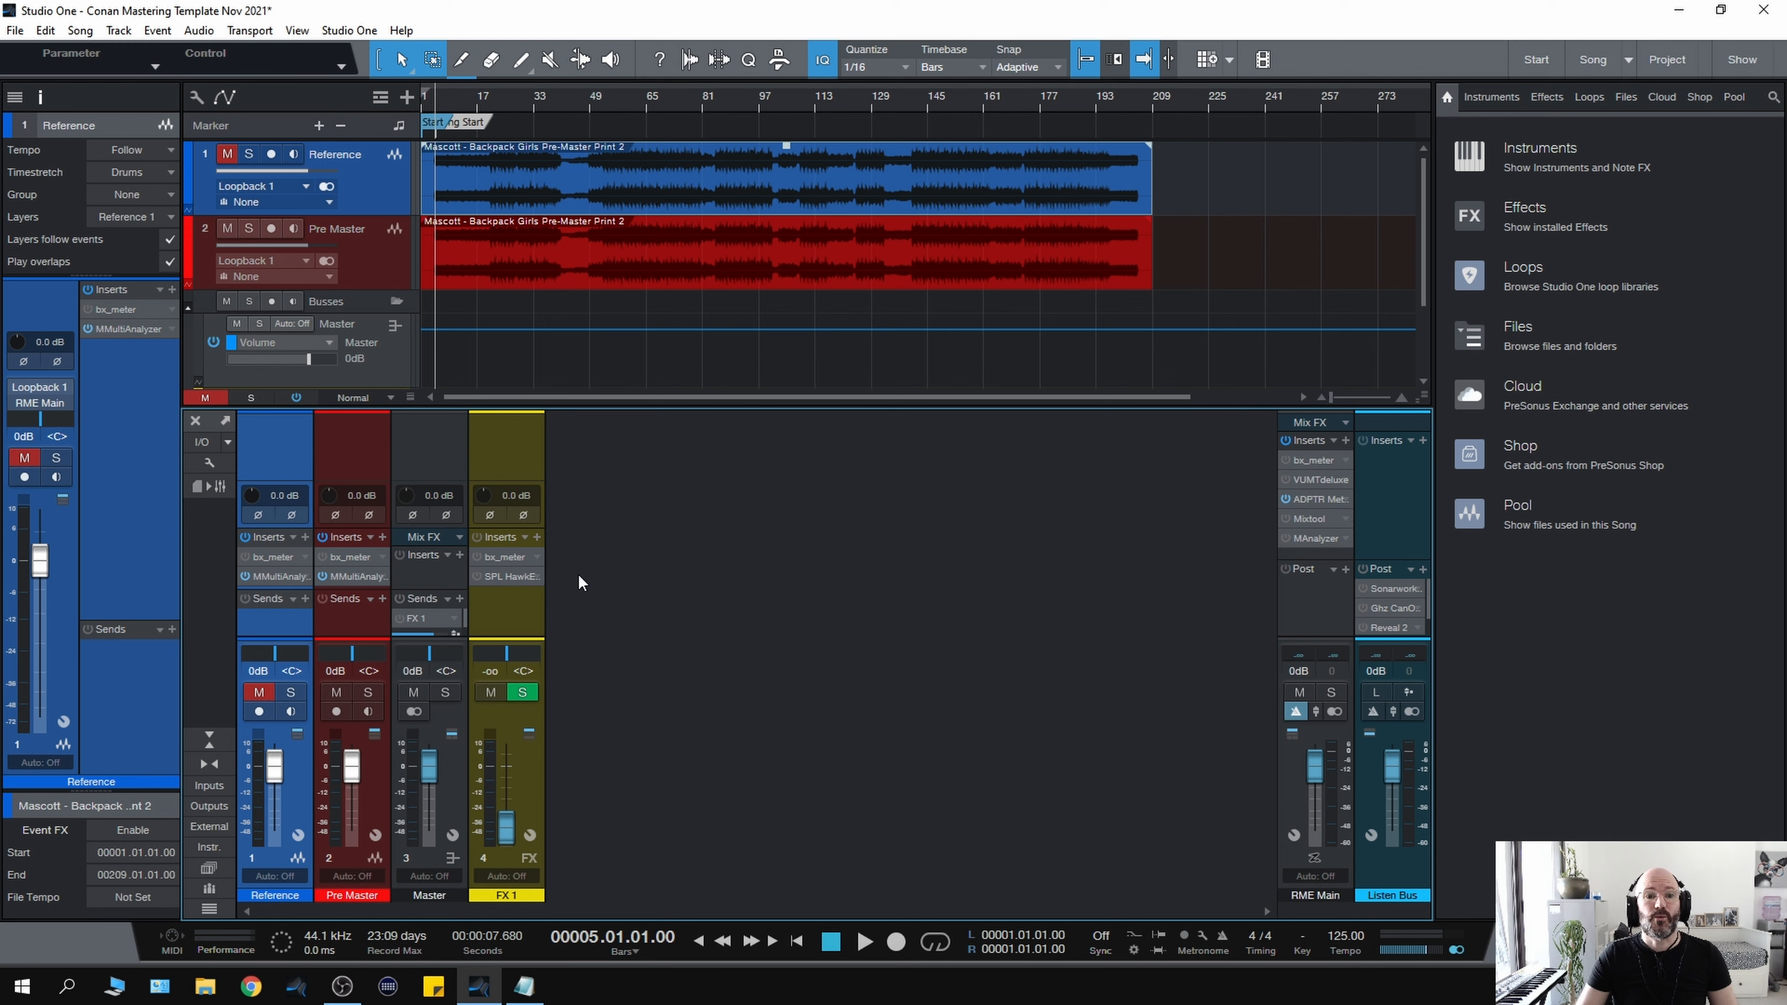
{"action": "mouse_move", "coordinate": [424, 457]}
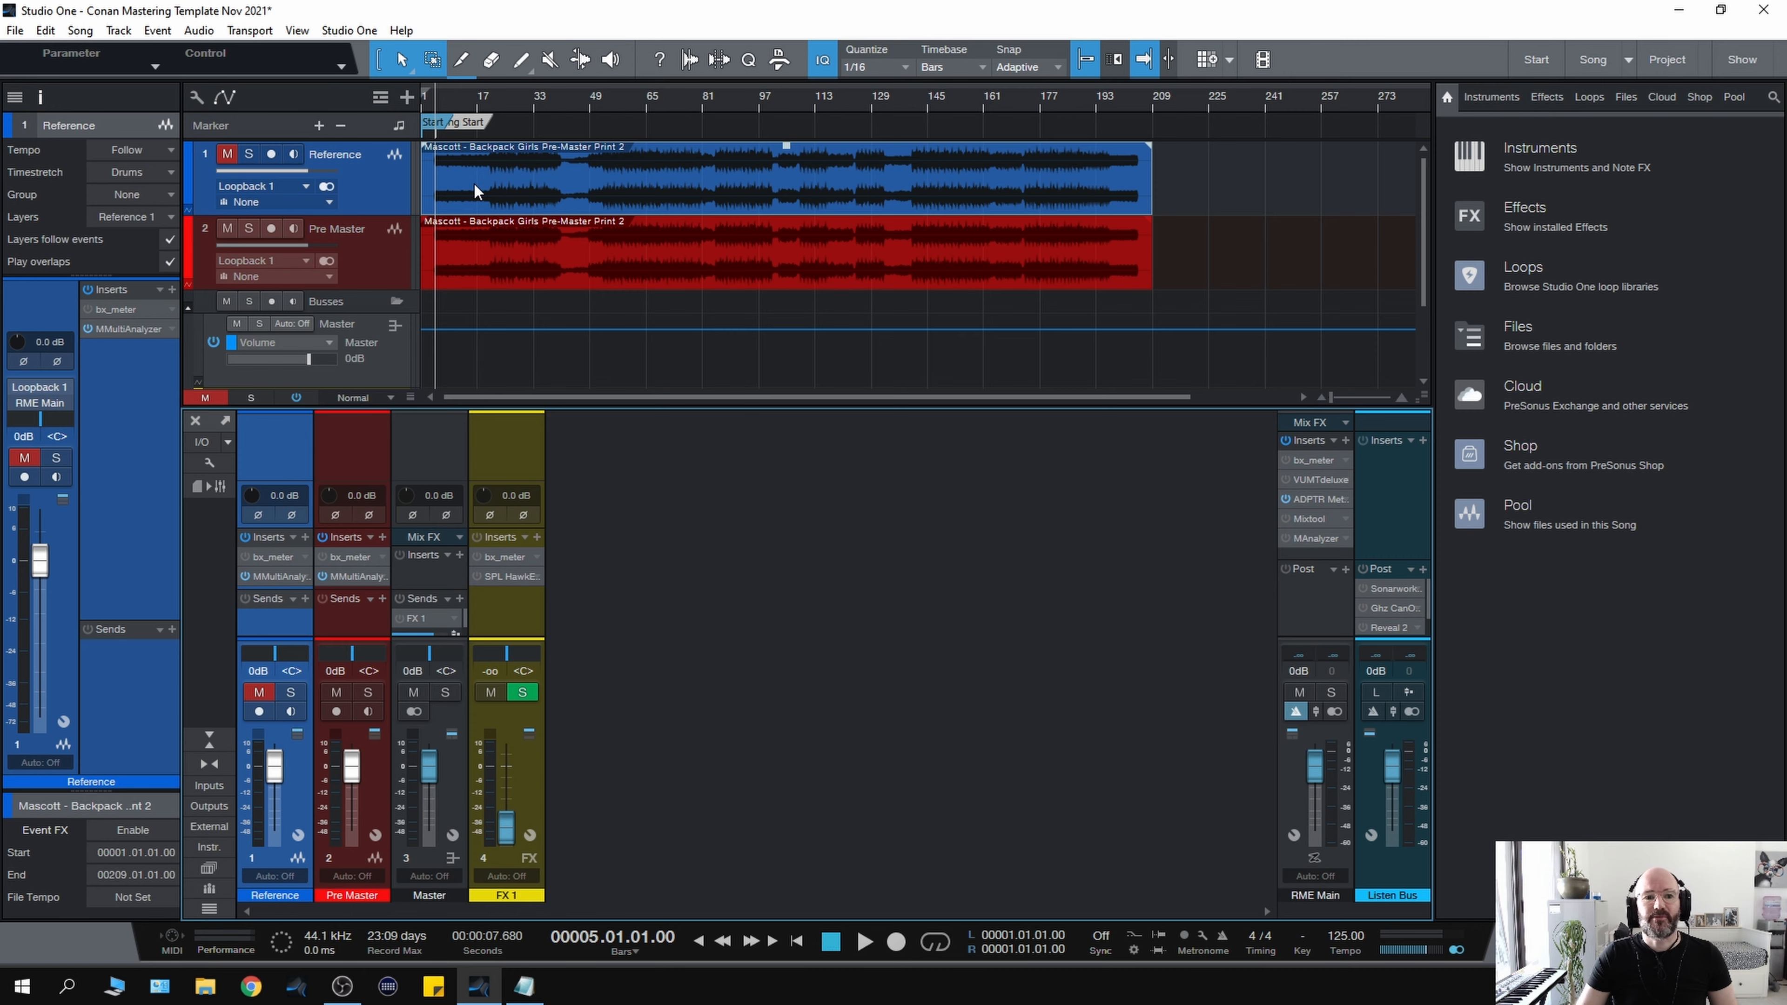
{"action": "mouse_move", "coordinate": [633, 477]}
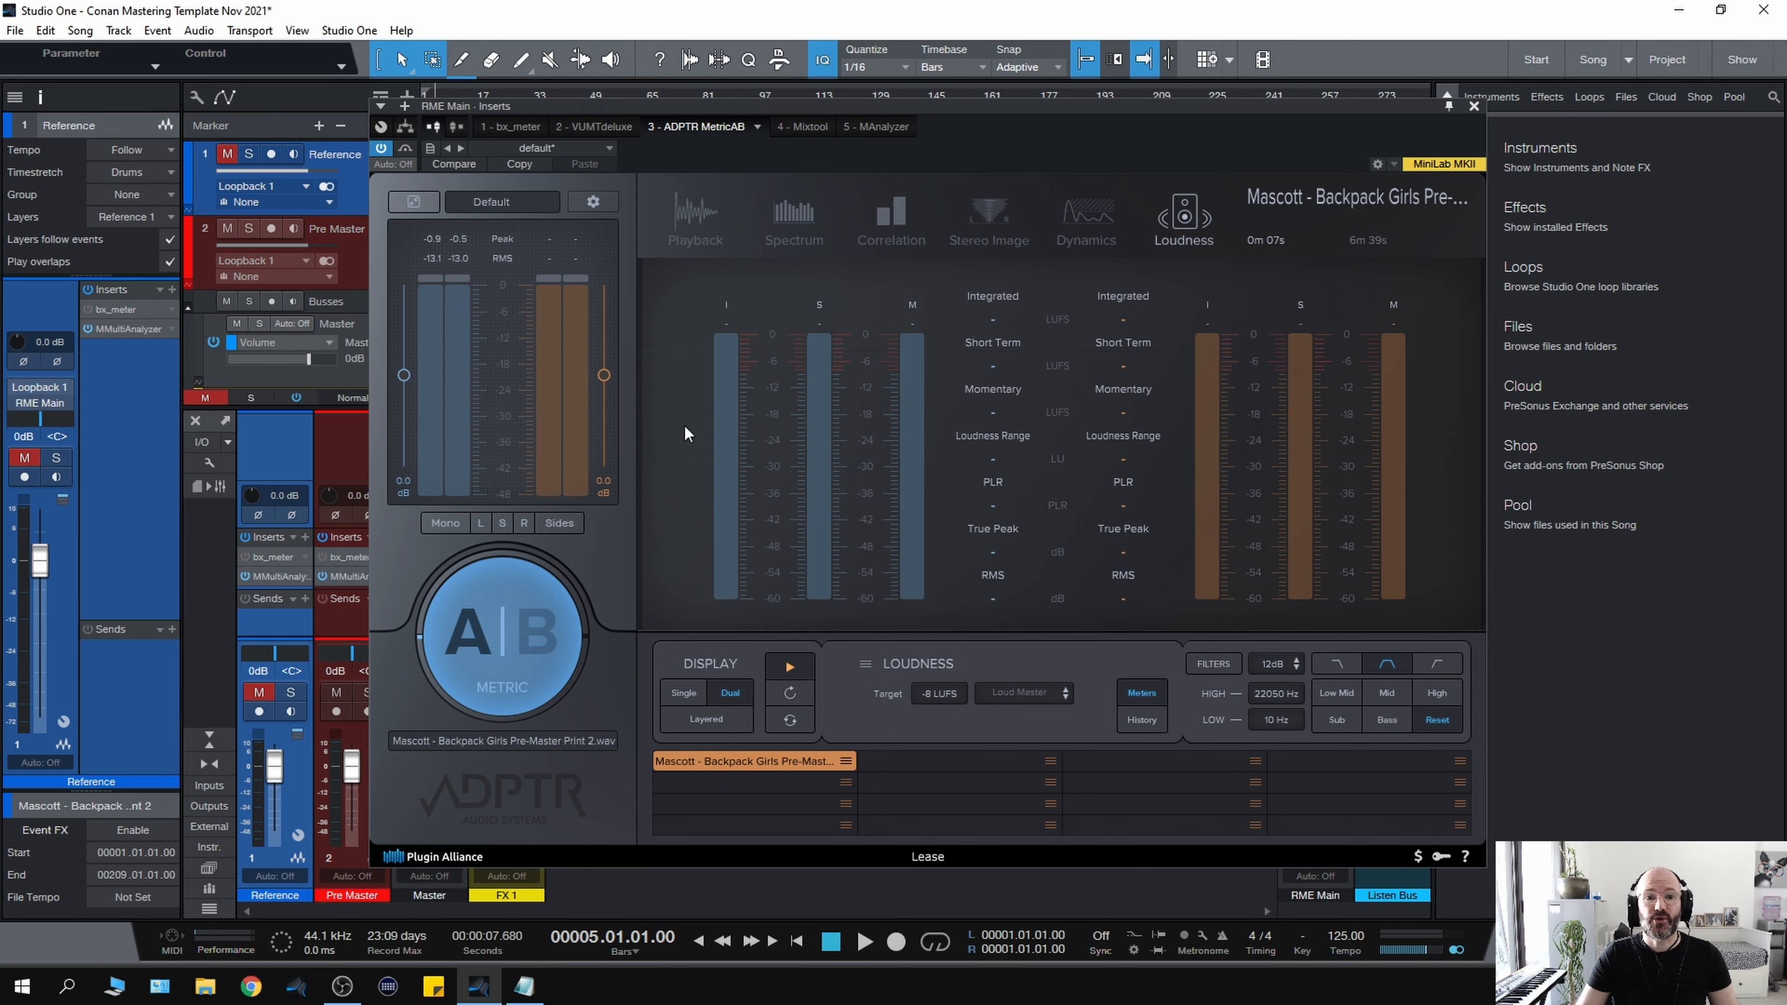
{"action": "mouse_move", "coordinate": [693, 492]}
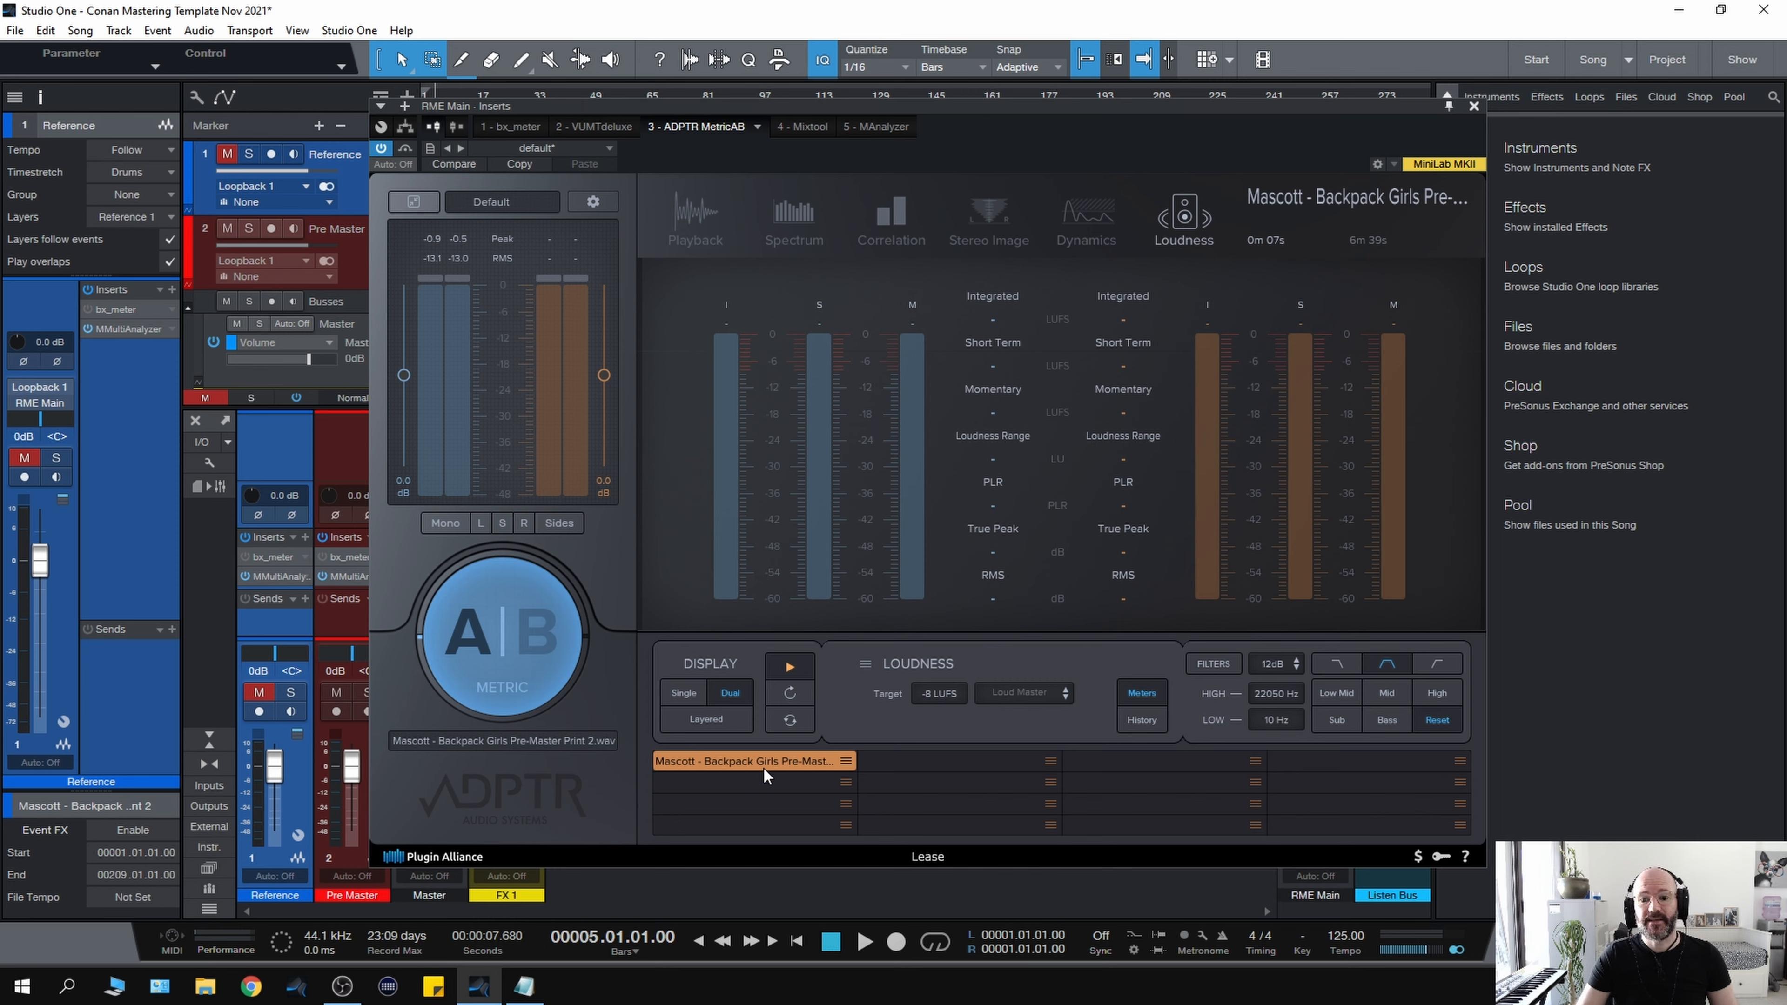
{"action": "mouse_move", "coordinate": [864, 813]}
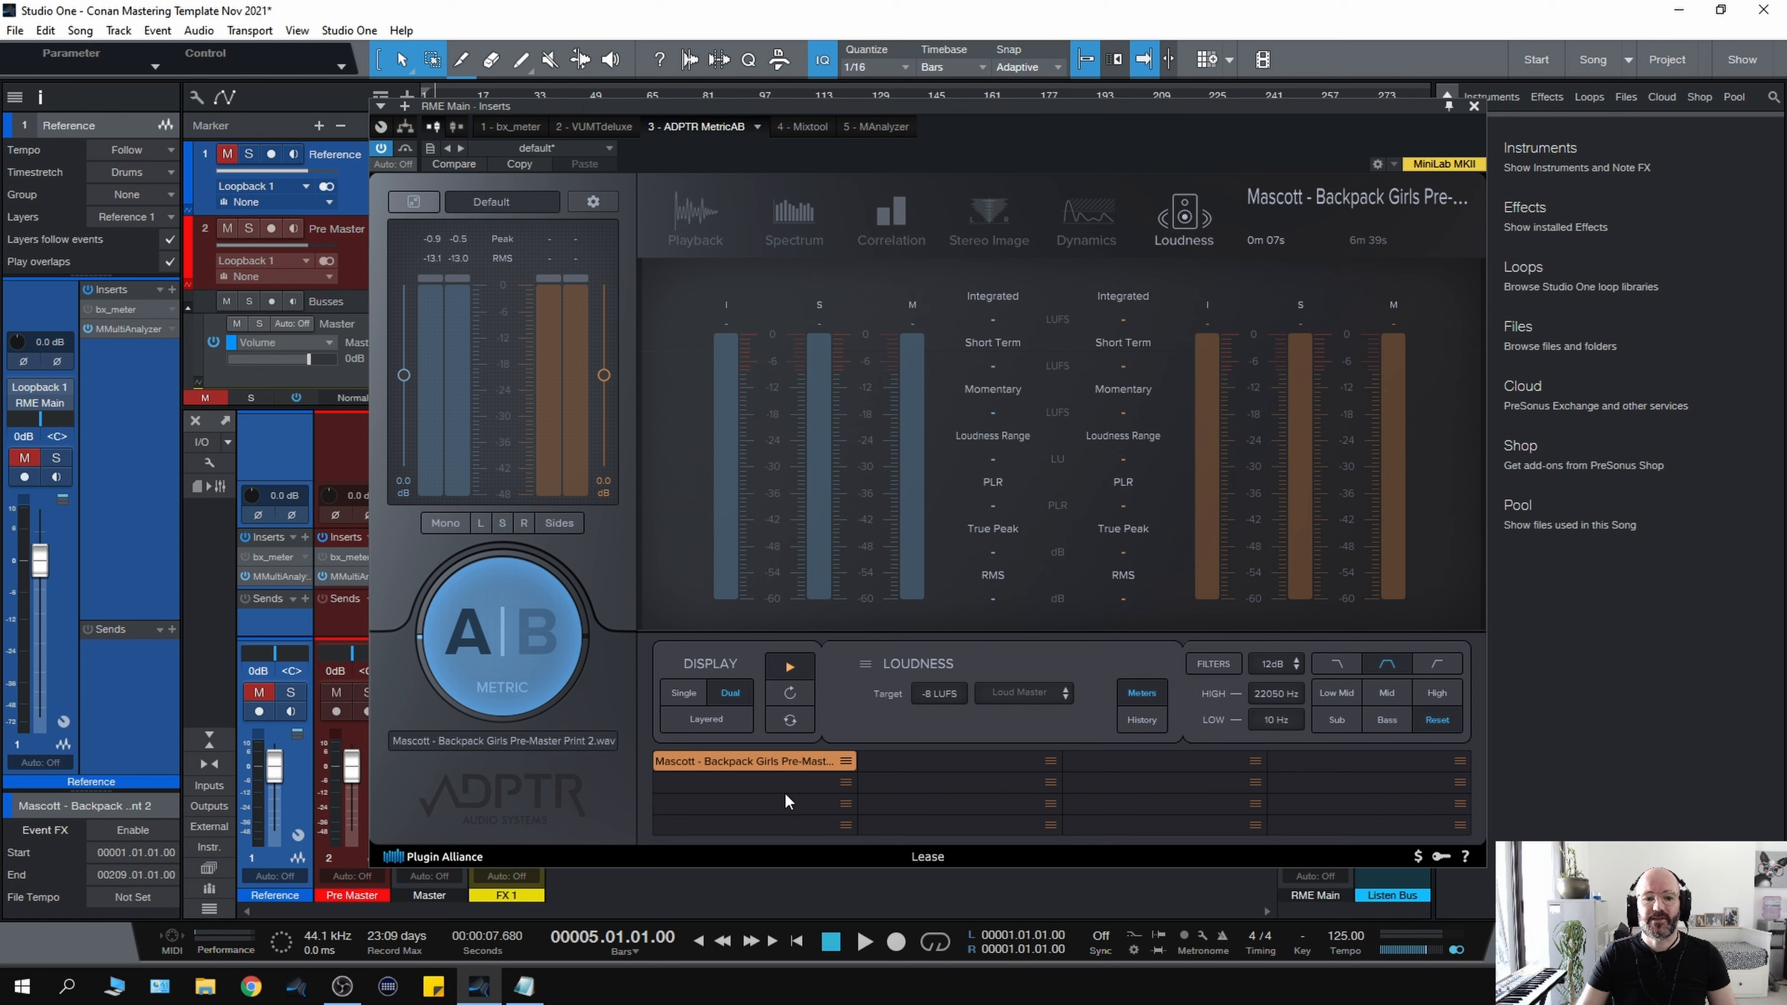
{"action": "mouse_move", "coordinate": [784, 802]}
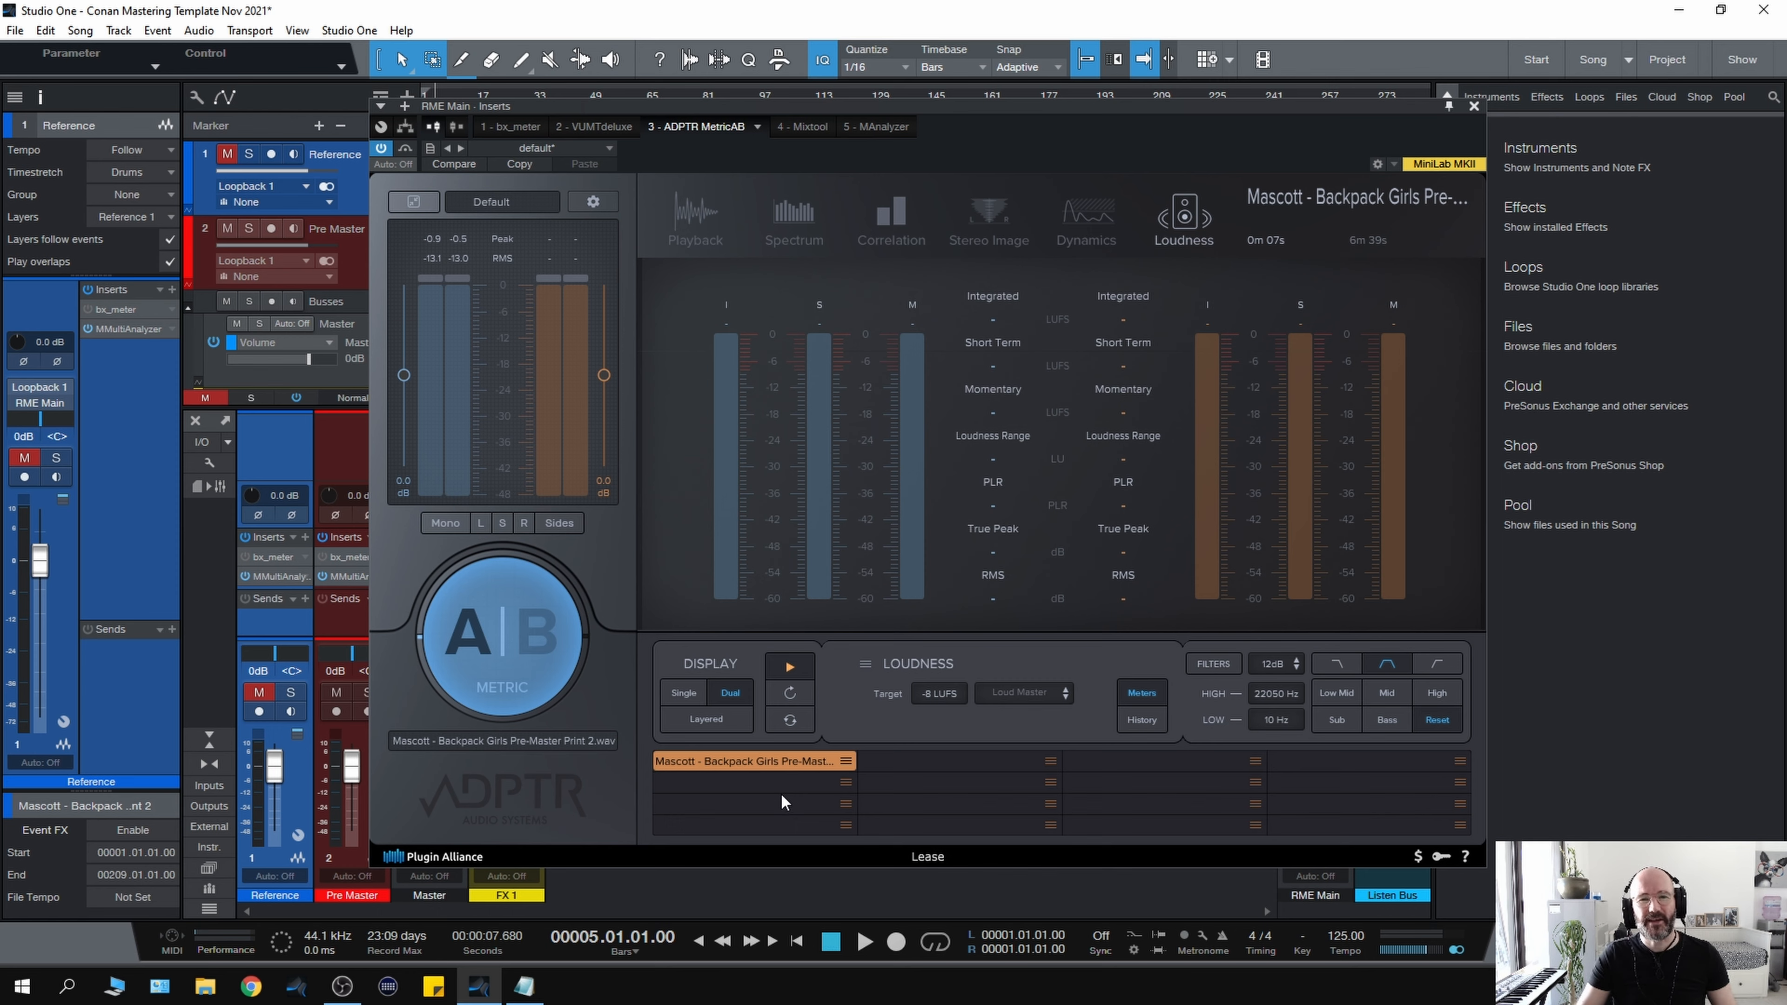
{"action": "mouse_move", "coordinate": [1182, 334]}
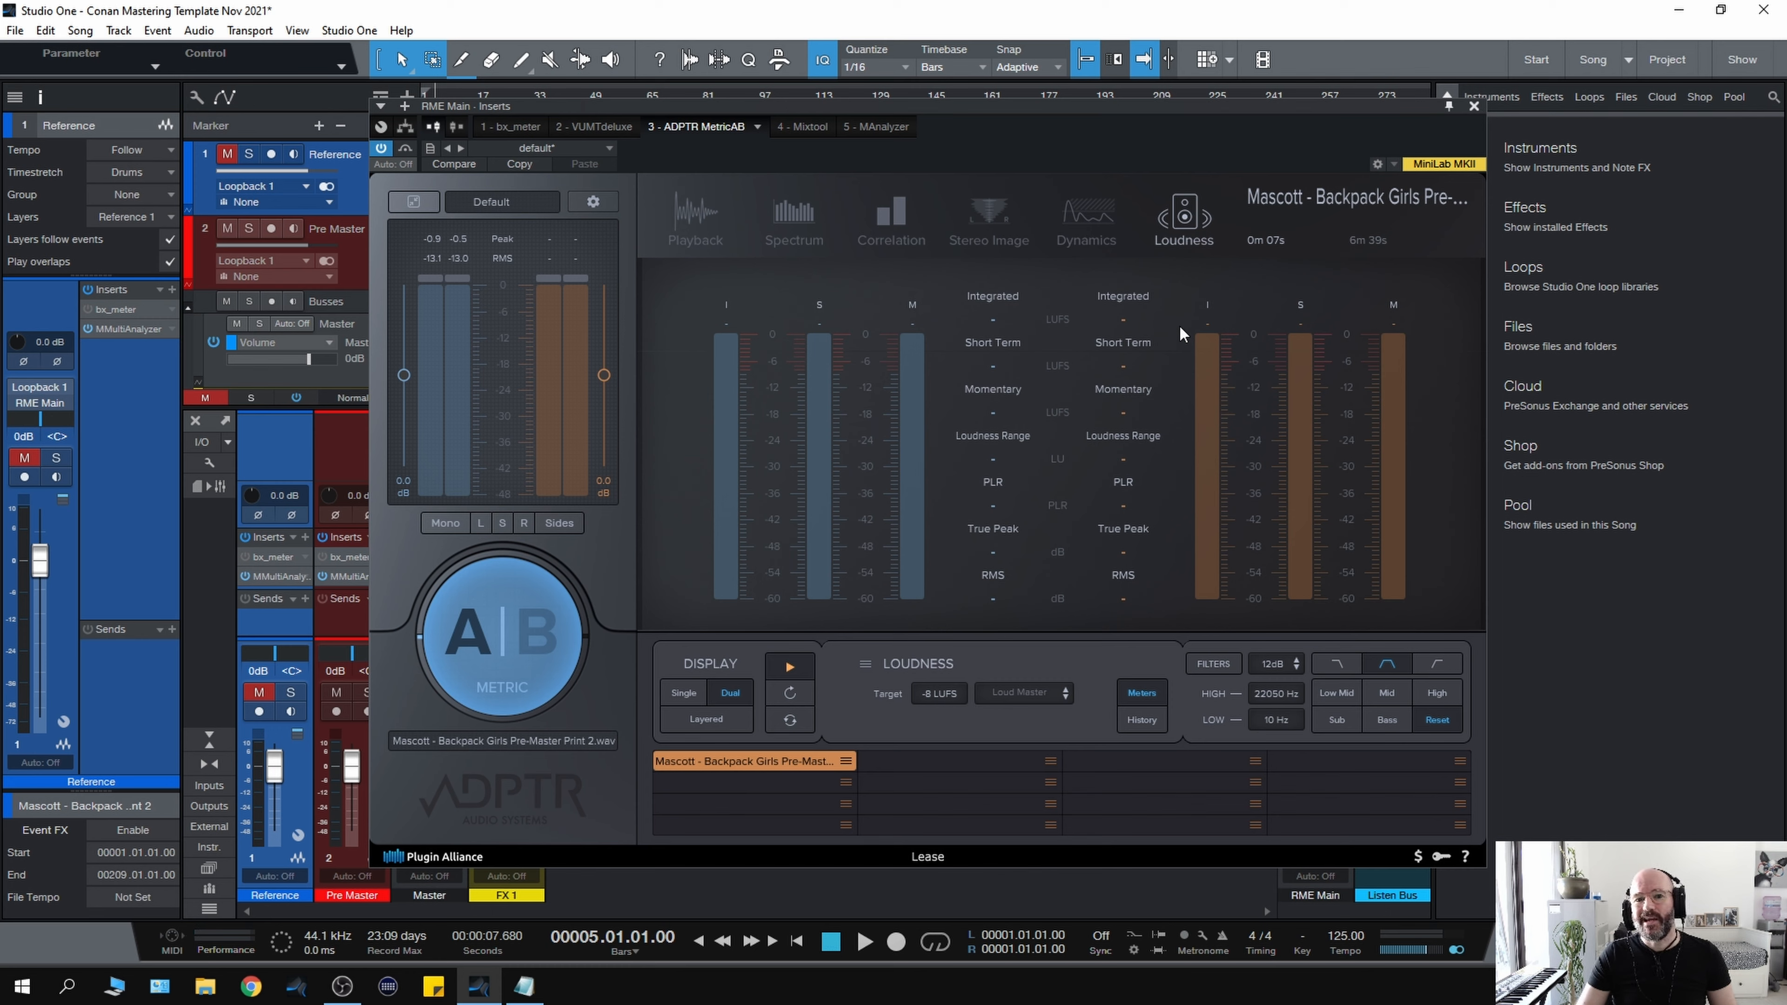
{"action": "mouse_move", "coordinate": [983, 197]}
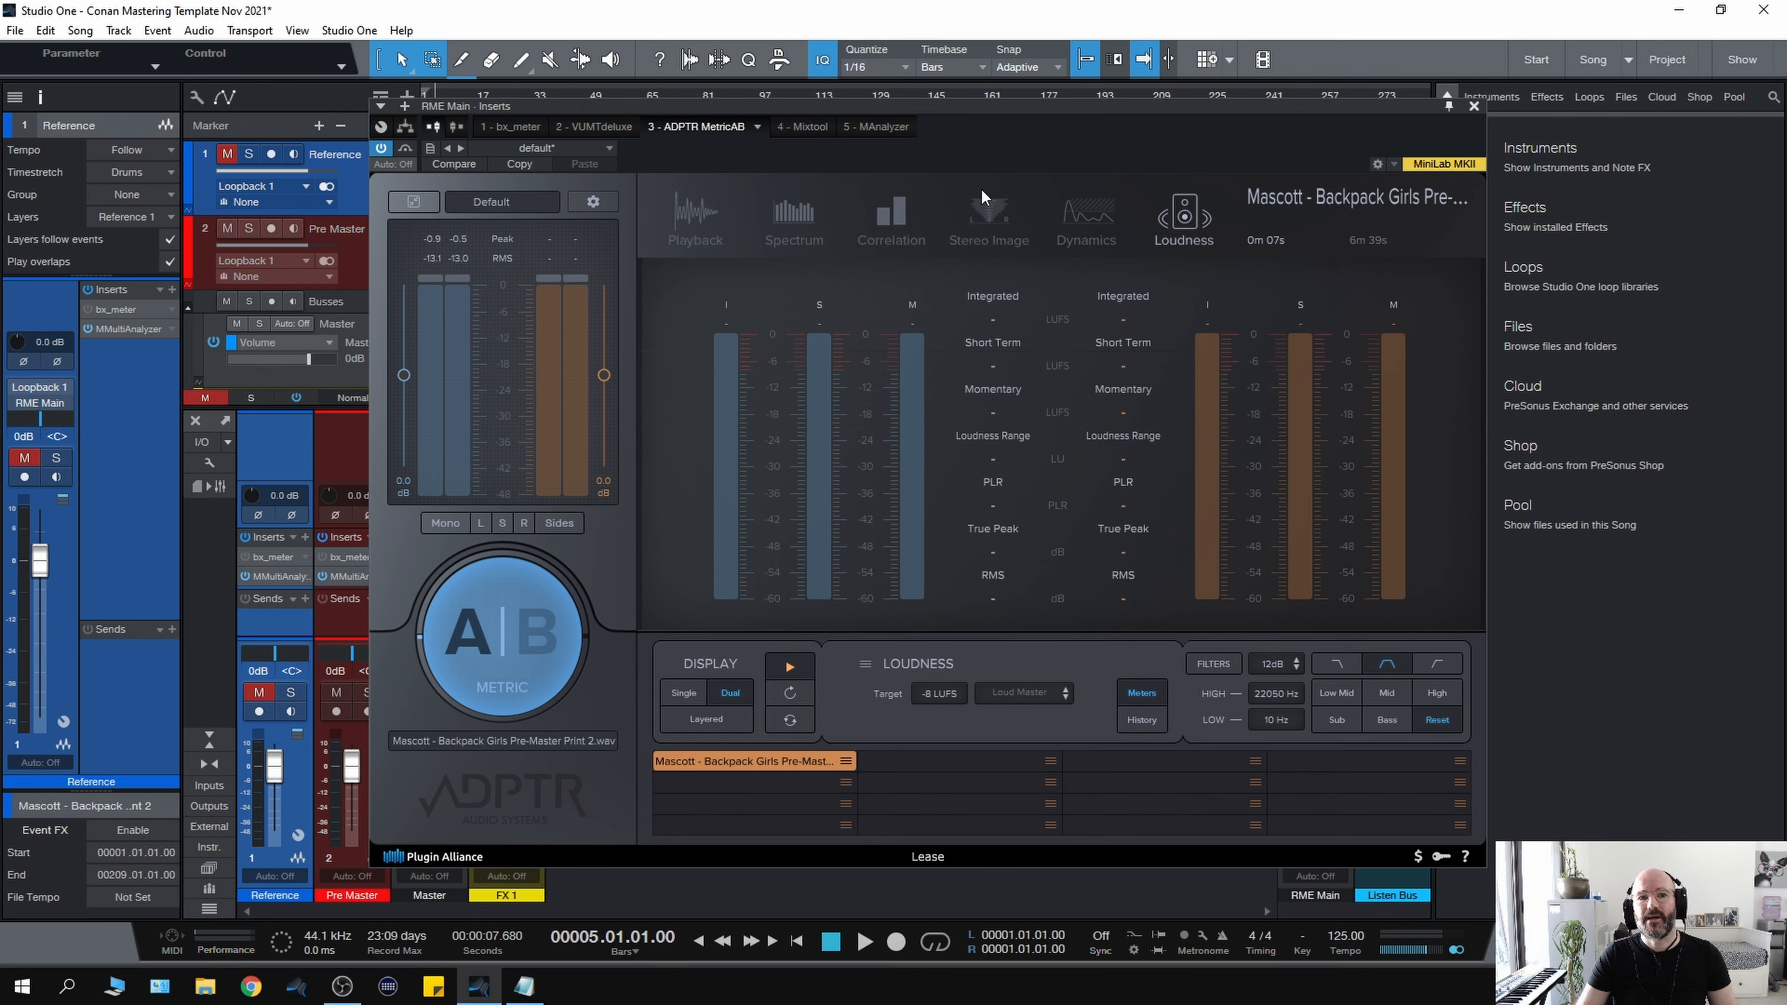
{"action": "mouse_move", "coordinate": [1157, 162]}
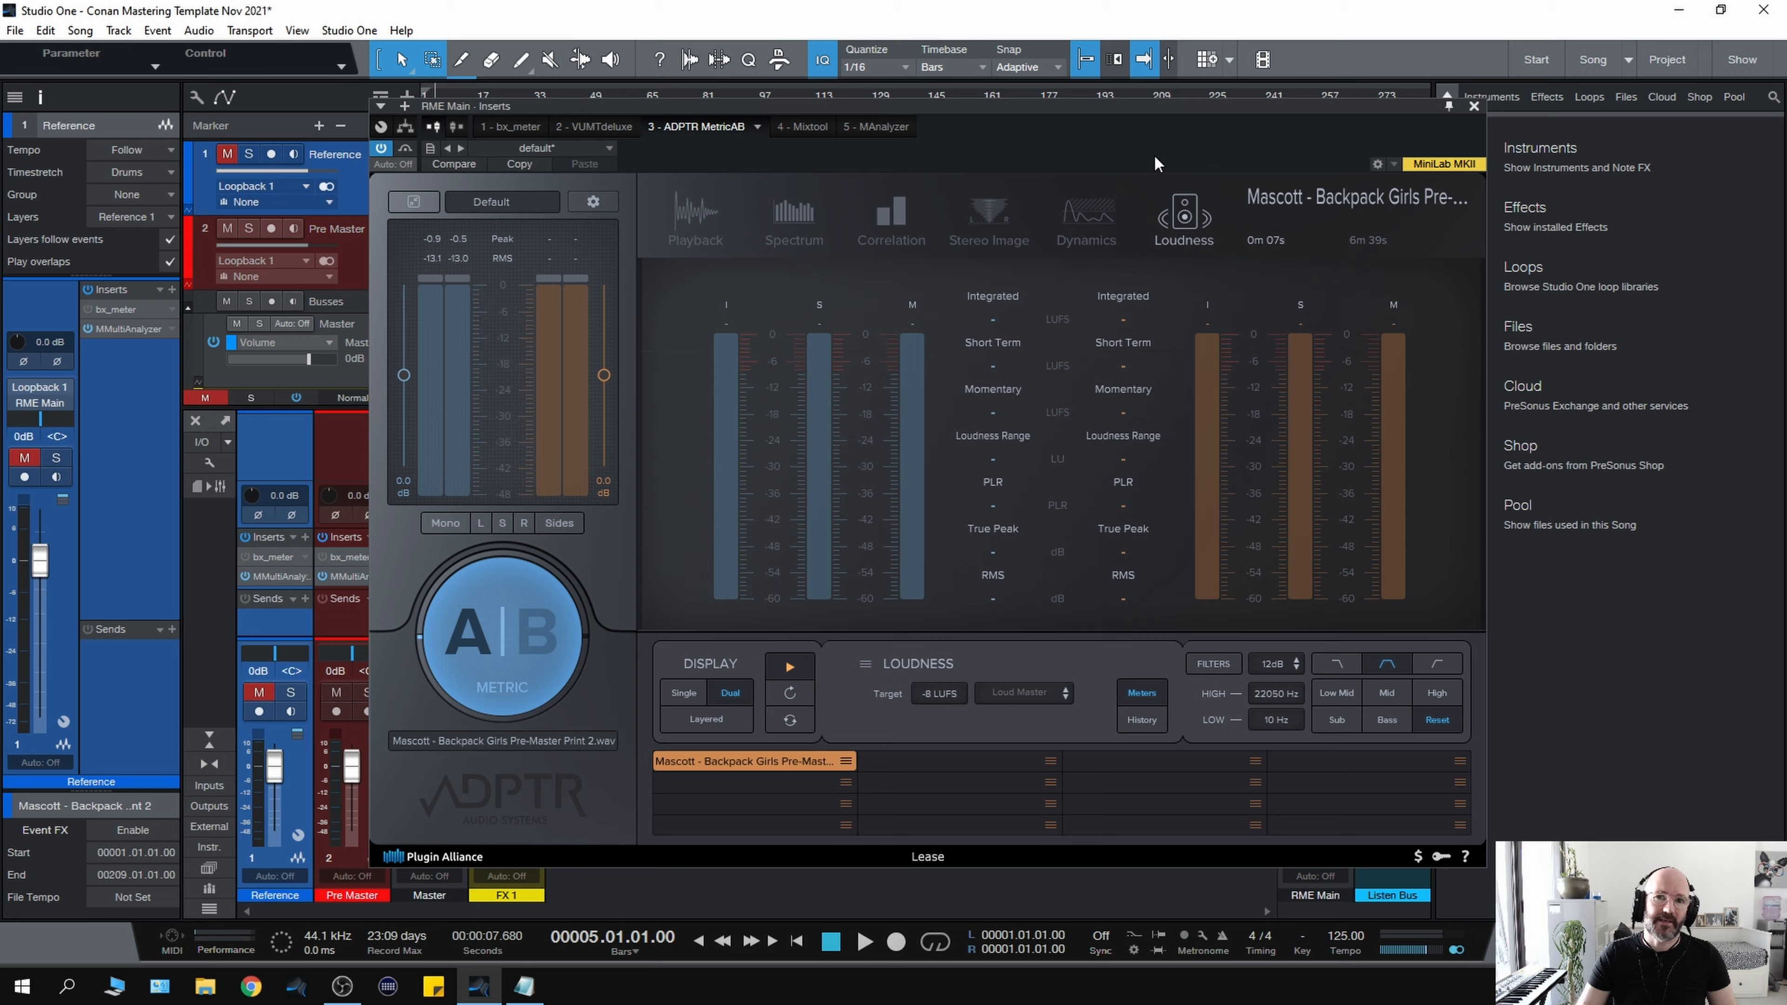
{"action": "mouse_move", "coordinate": [1006, 167]}
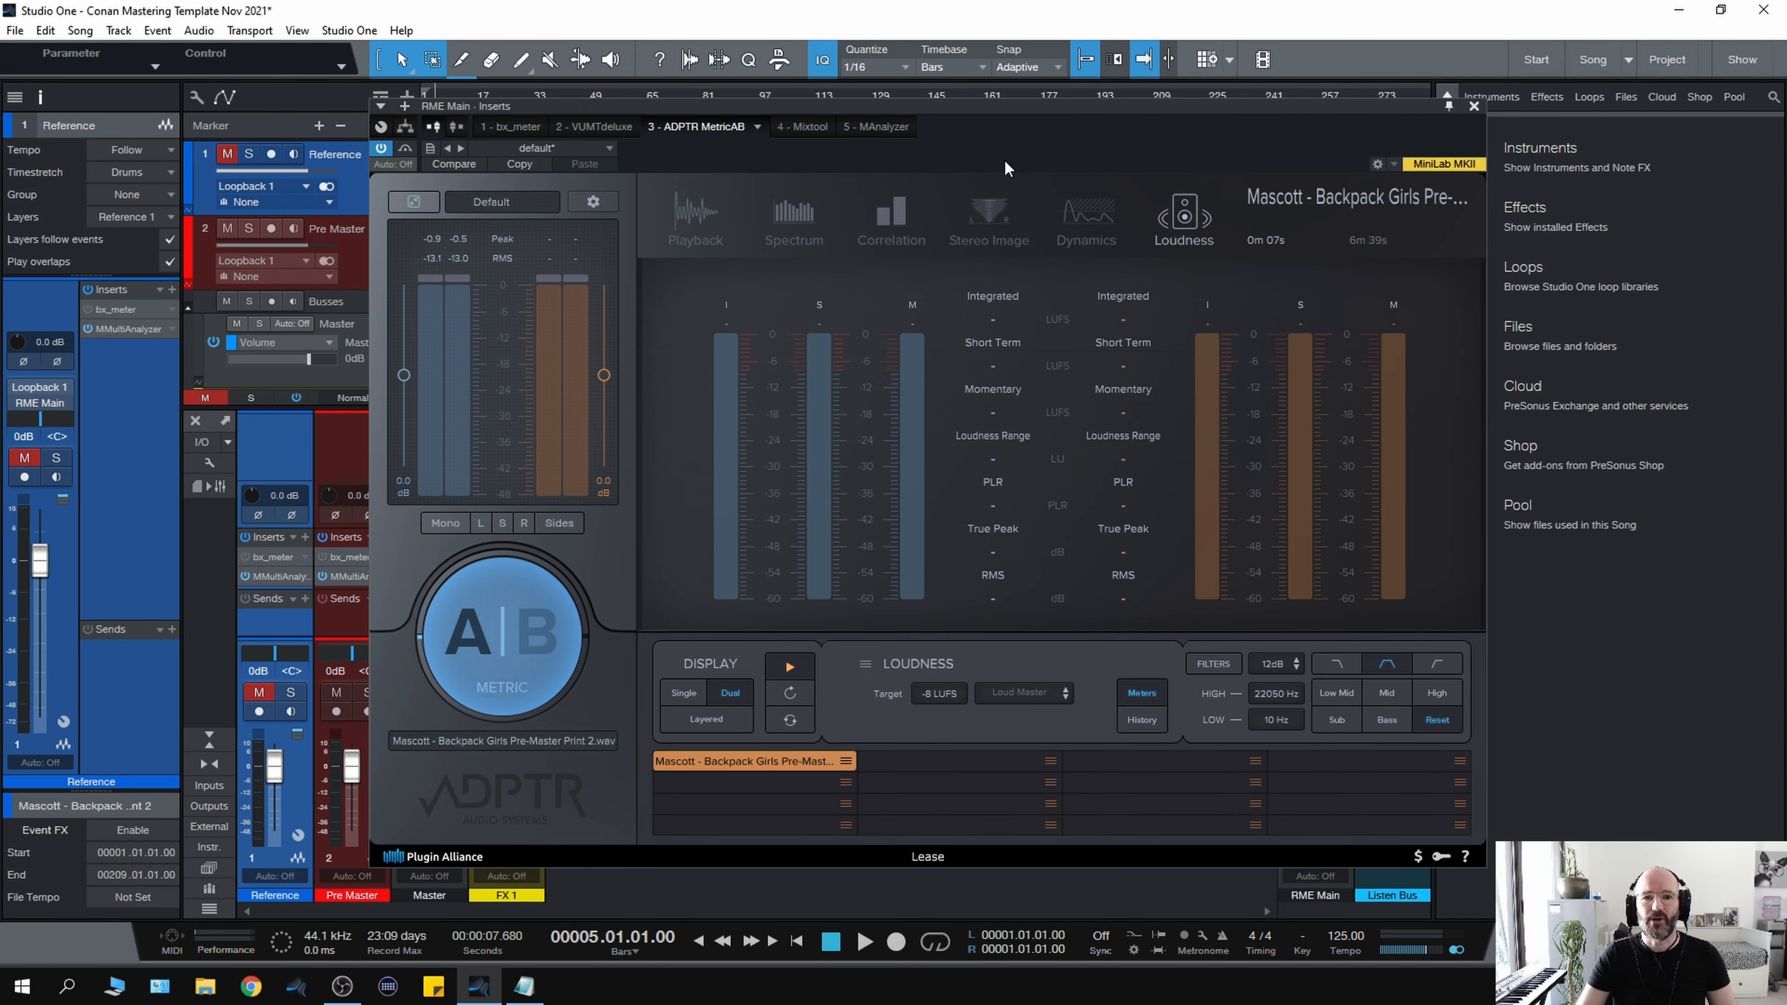
Close the ADPTR MetricAB meter and view the Reference track's MMultiAnalyzer and bx_meter inserts
{"action": "left_click", "coordinate": [1472, 105]}
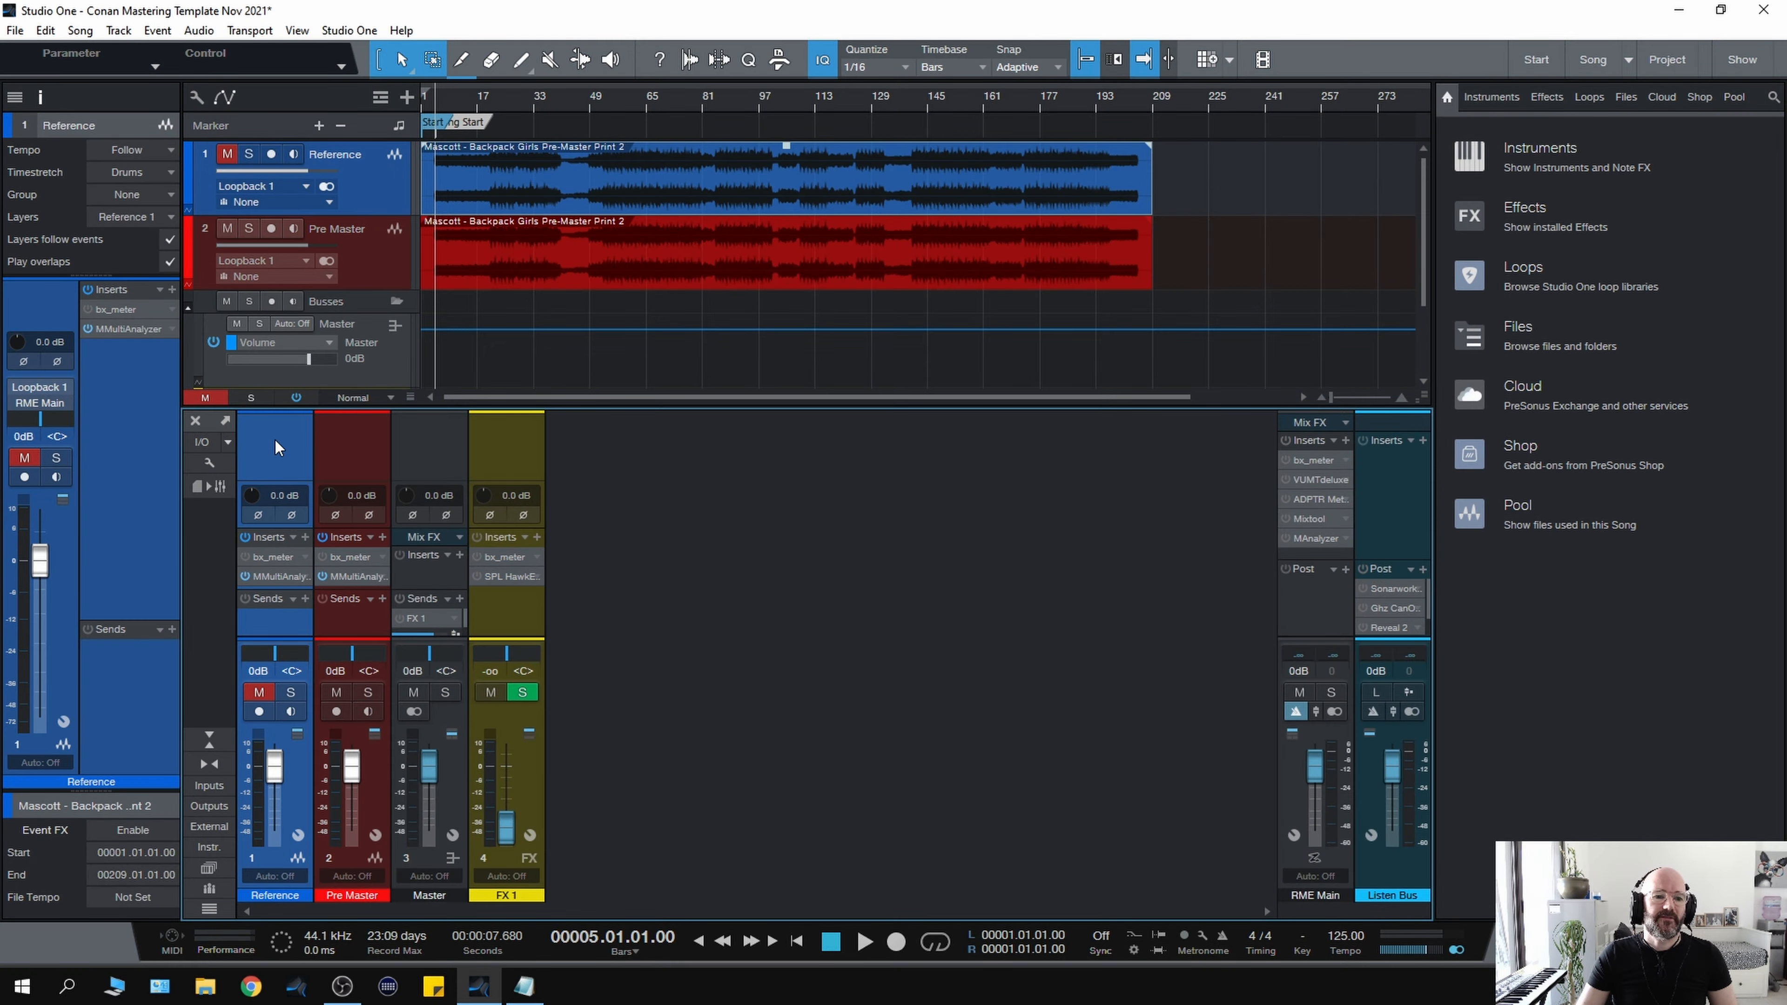
{"action": "mouse_move", "coordinate": [329, 573]}
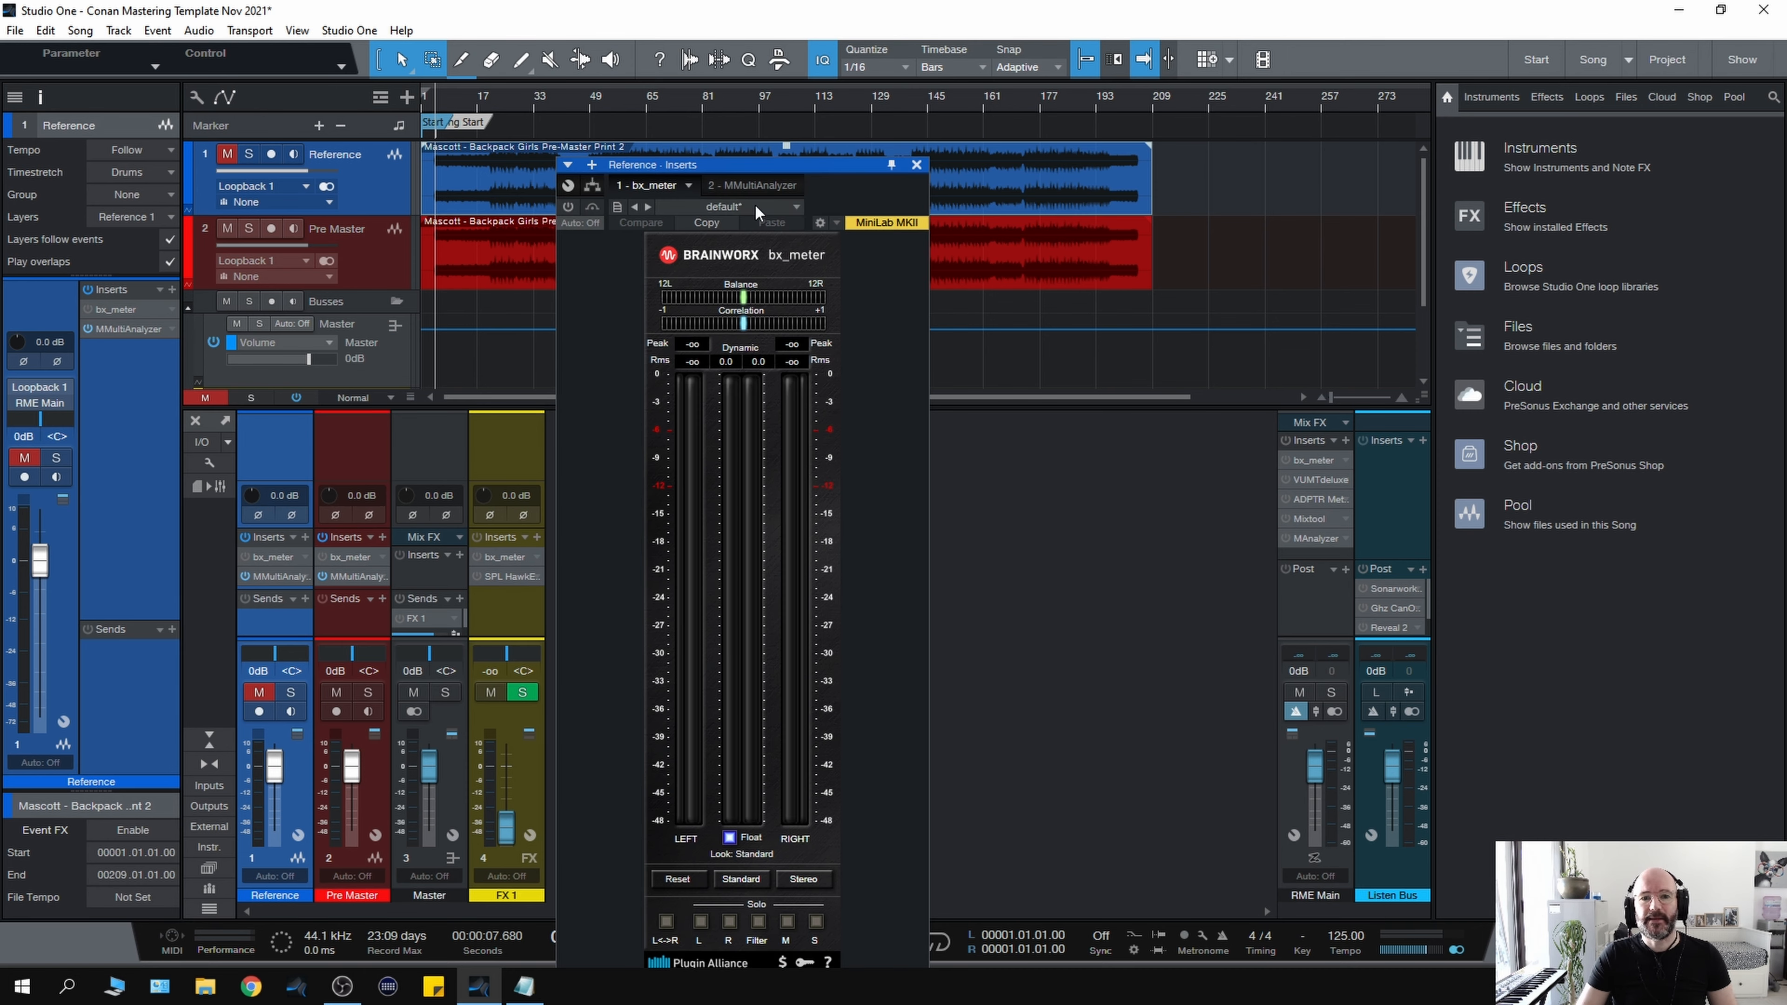
{"action": "left_click", "coordinate": [751, 185]}
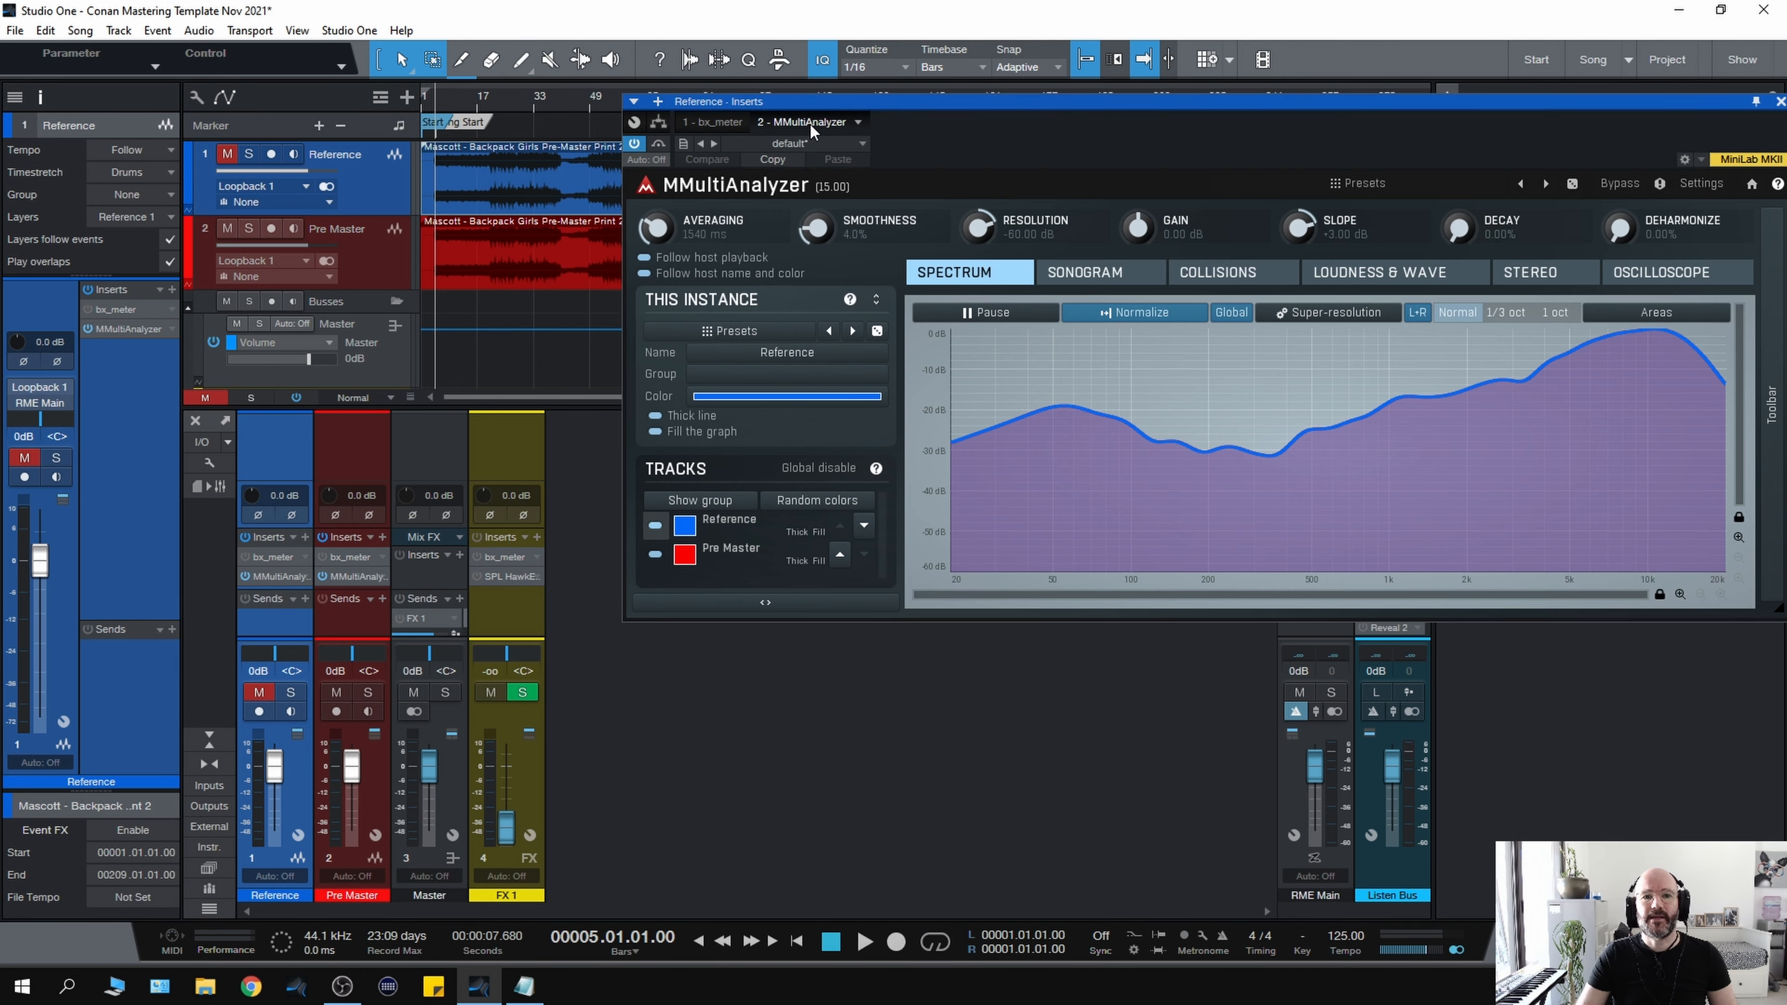
{"action": "mouse_move", "coordinate": [1230, 442]}
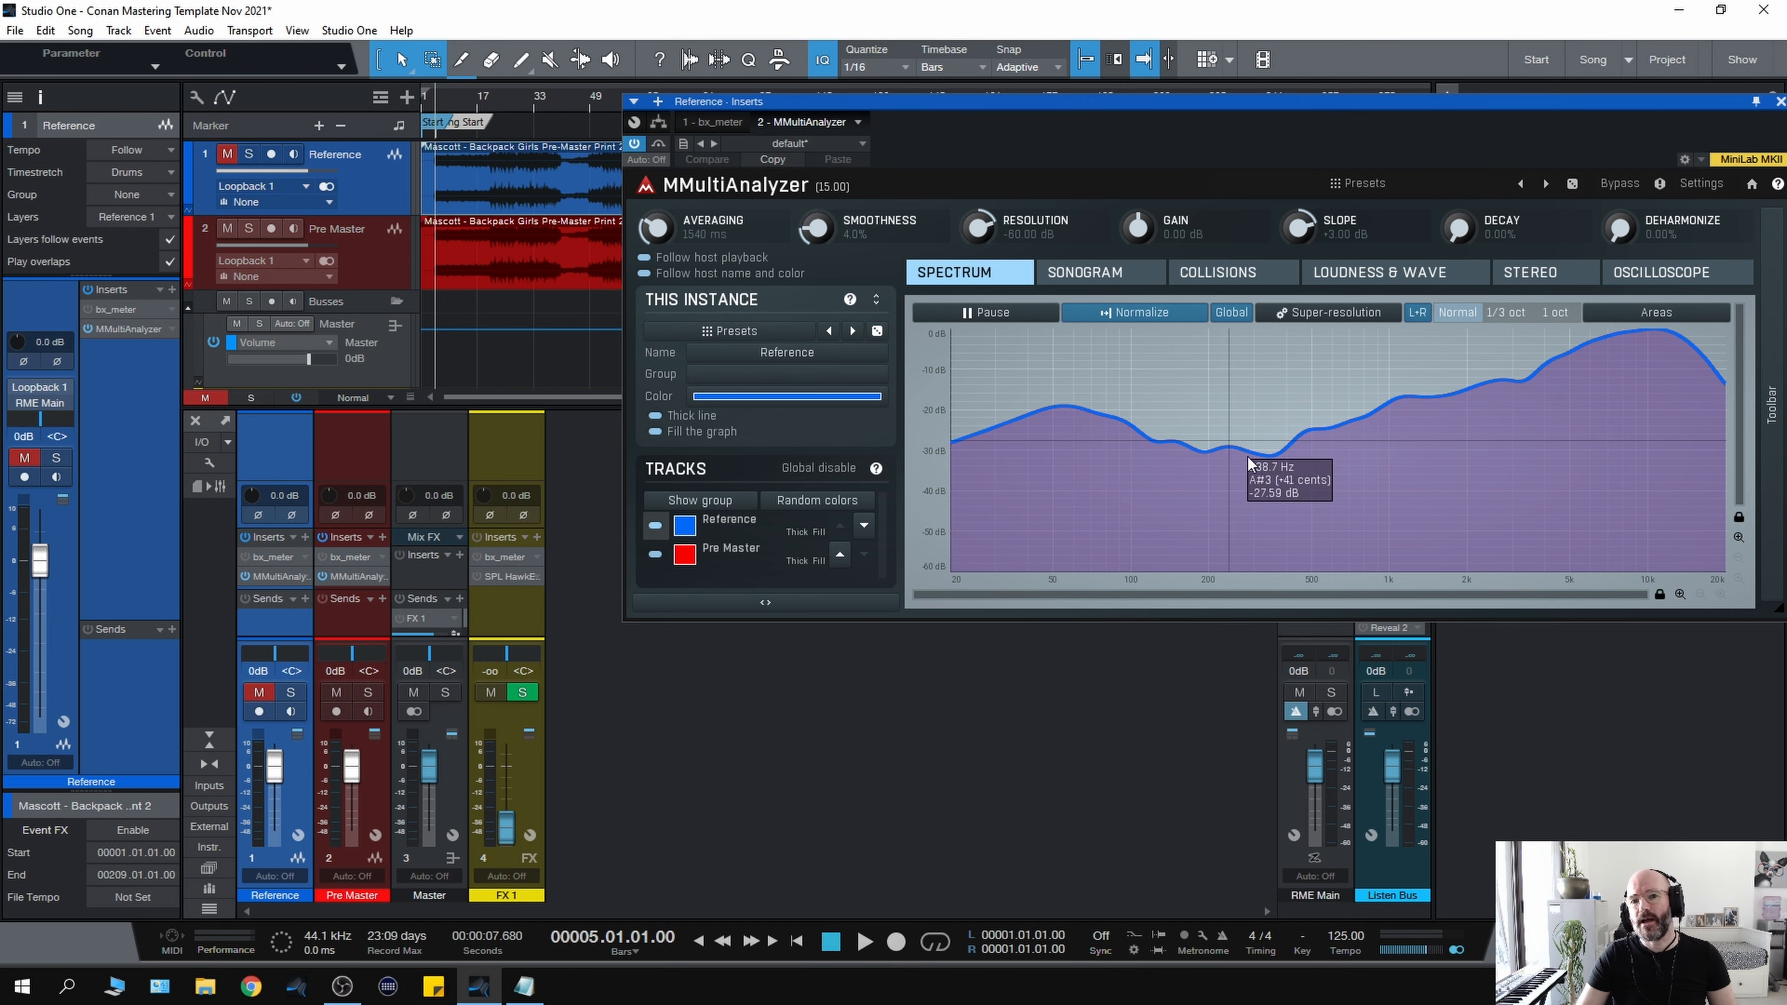
{"action": "left_click", "coordinate": [712, 122]}
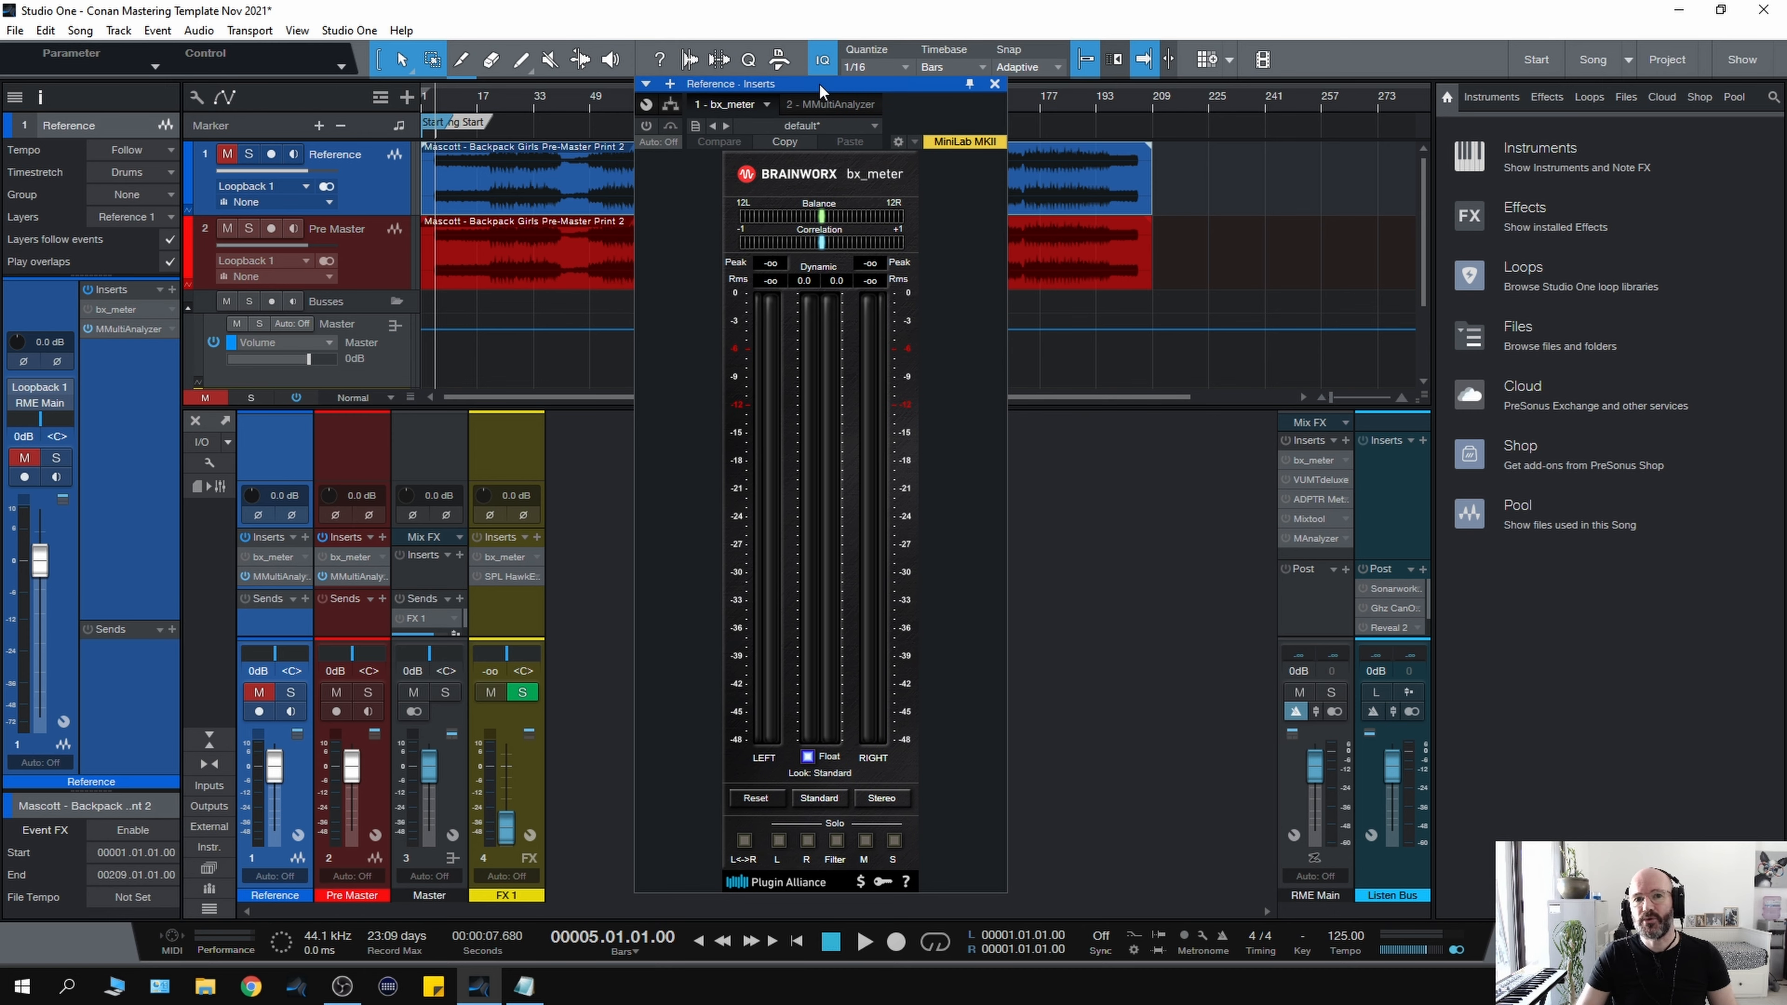
{"action": "mouse_move", "coordinate": [792, 417]}
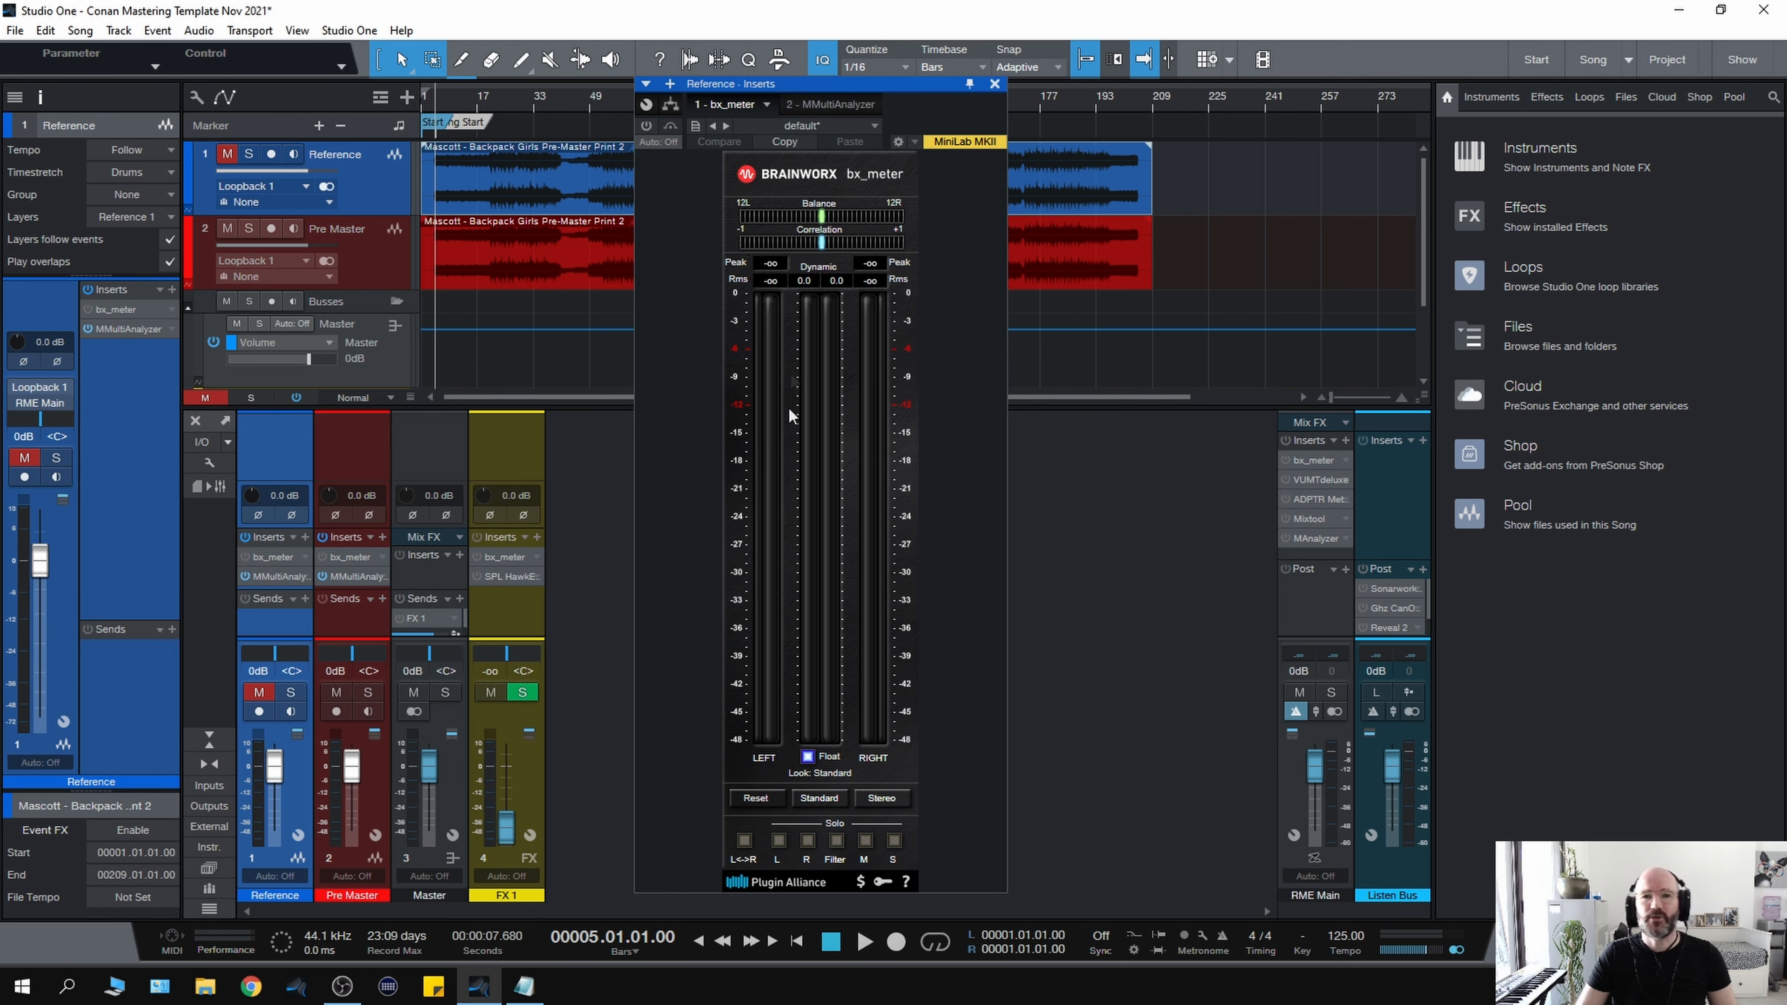
{"action": "mouse_move", "coordinate": [858, 431]}
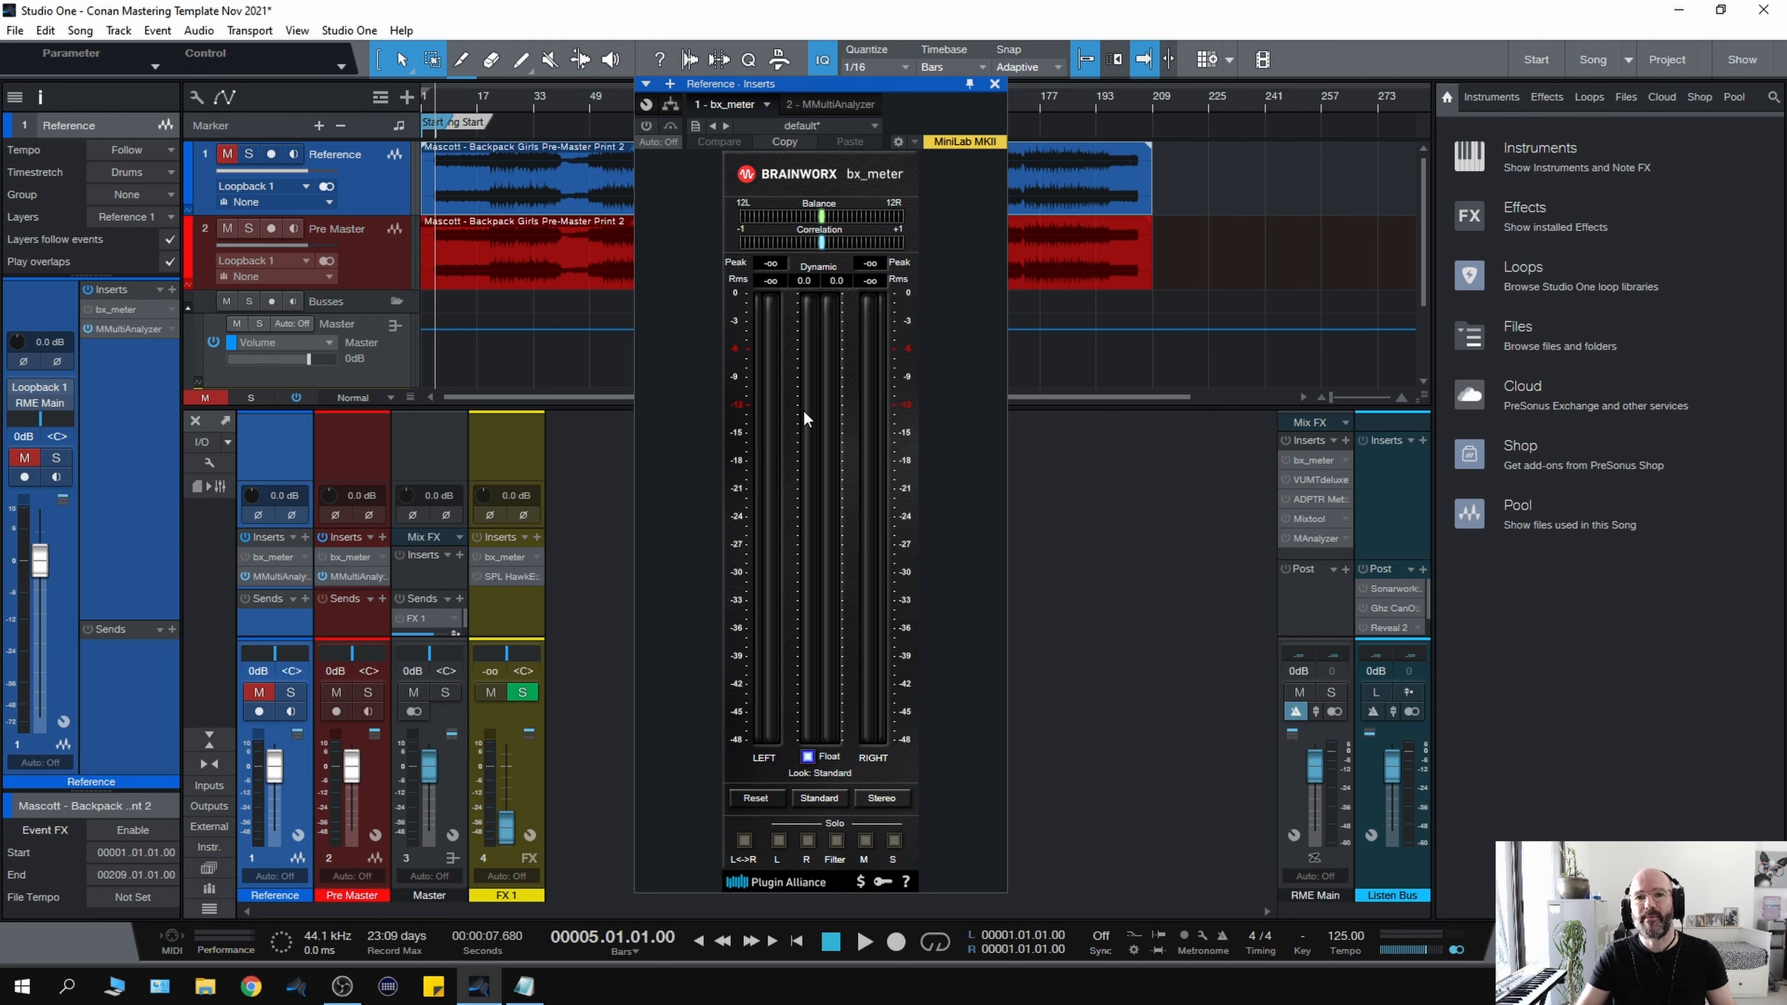
{"action": "mouse_move", "coordinate": [798, 482]}
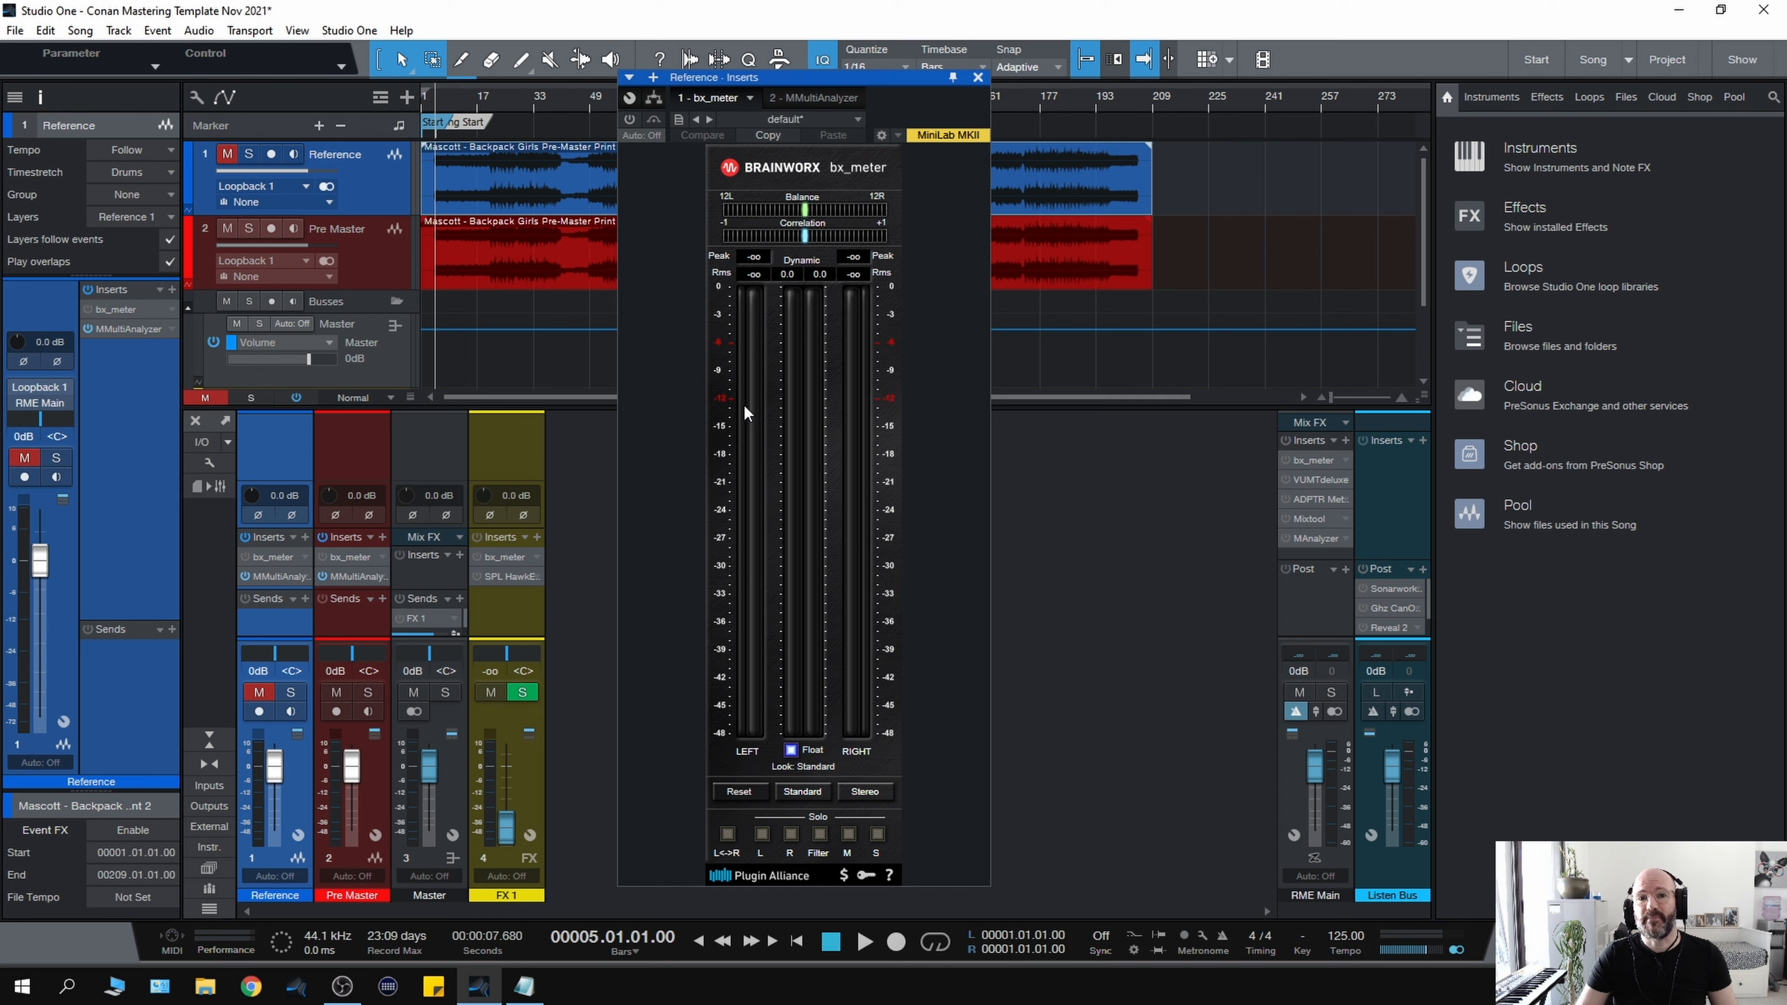
{"action": "mouse_move", "coordinate": [675, 505]}
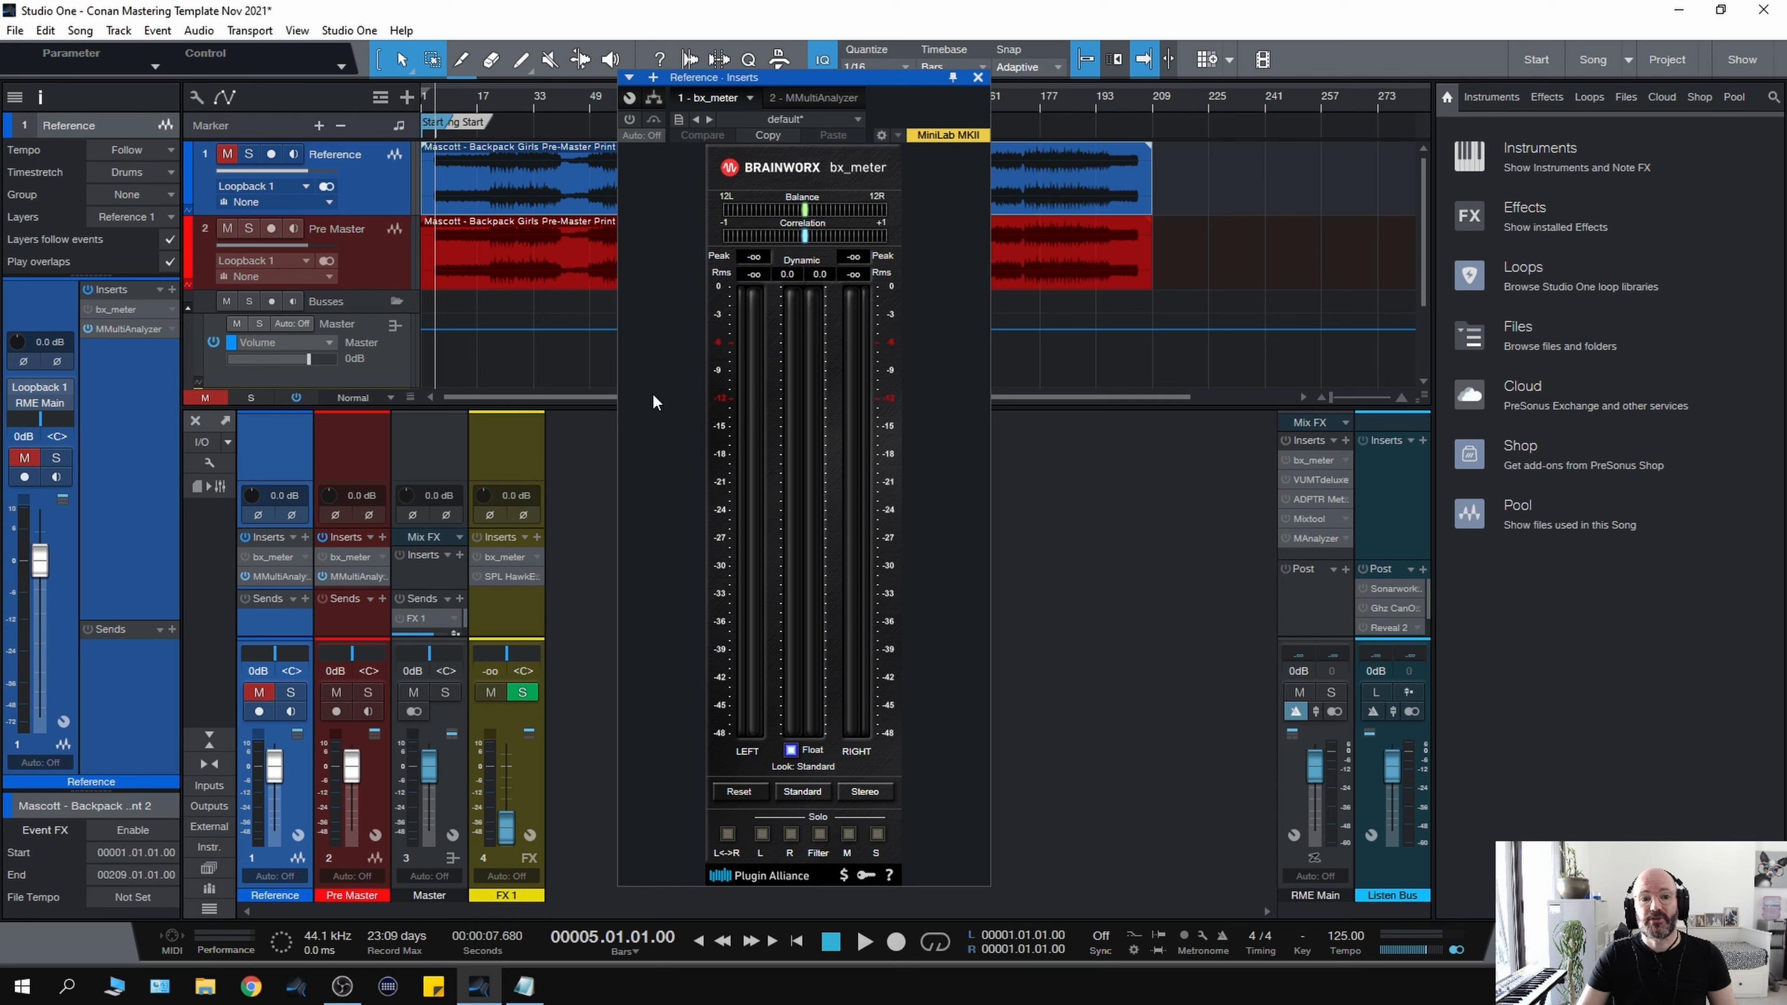
{"action": "mouse_move", "coordinate": [701, 499]}
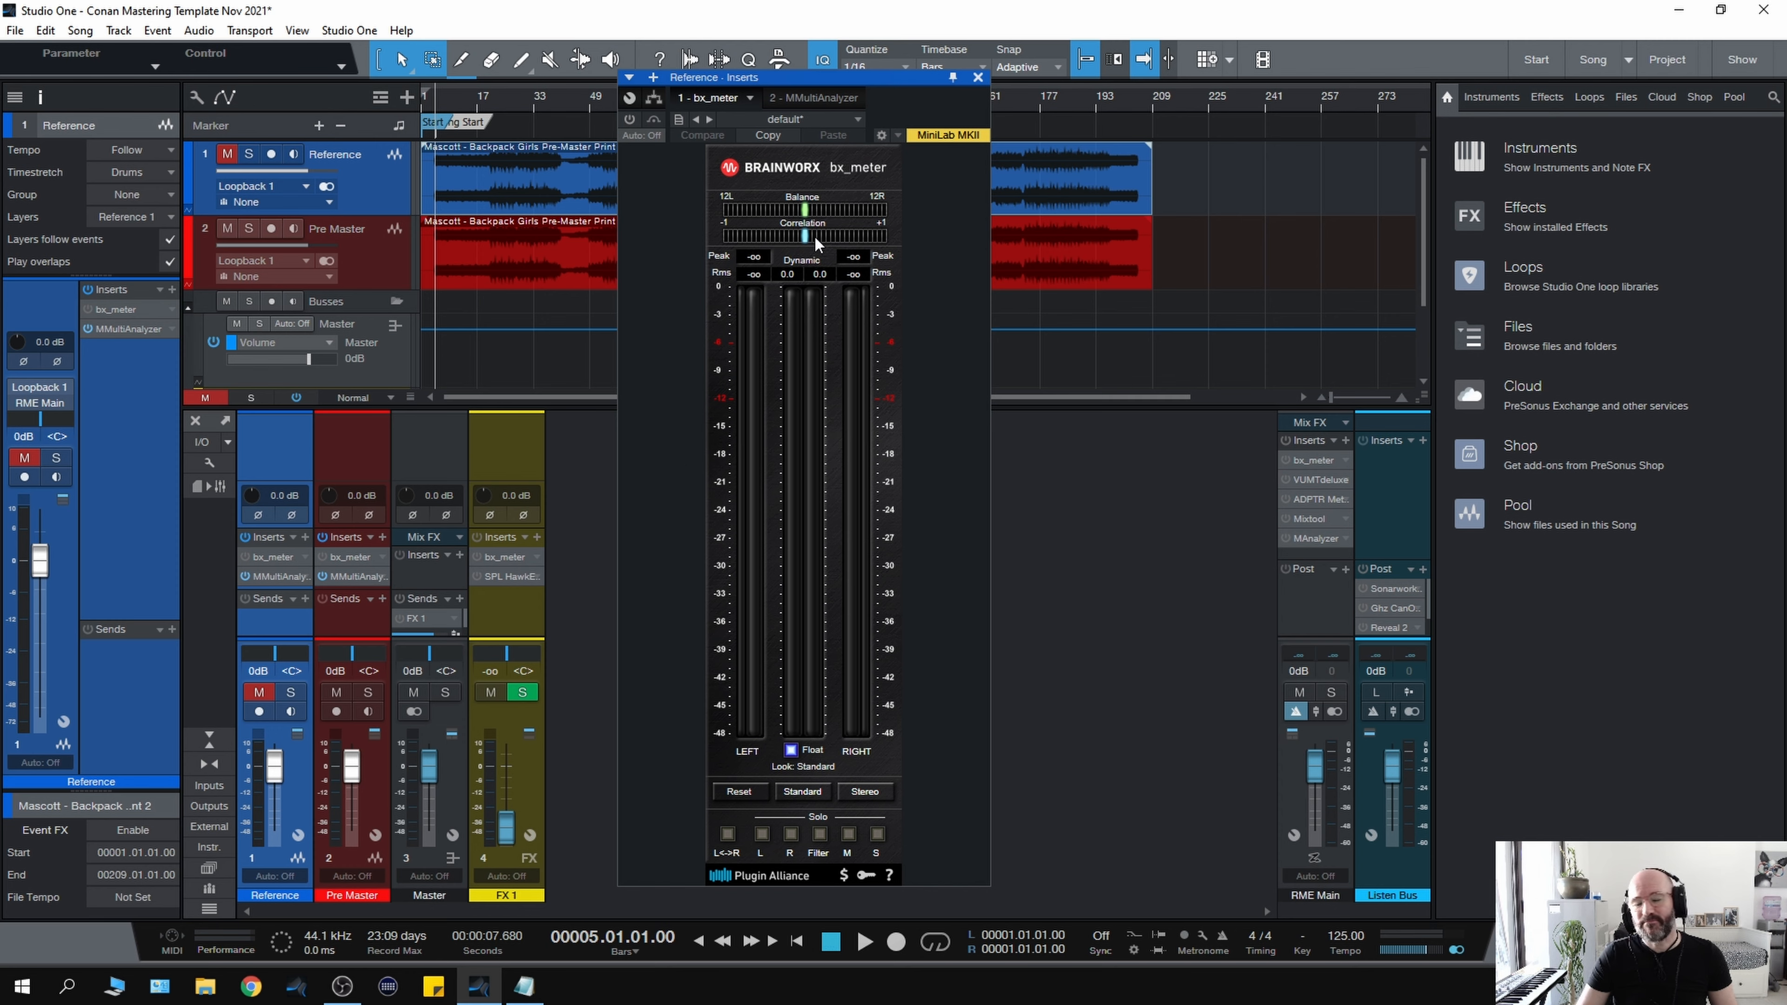
{"action": "mouse_move", "coordinate": [718, 461]}
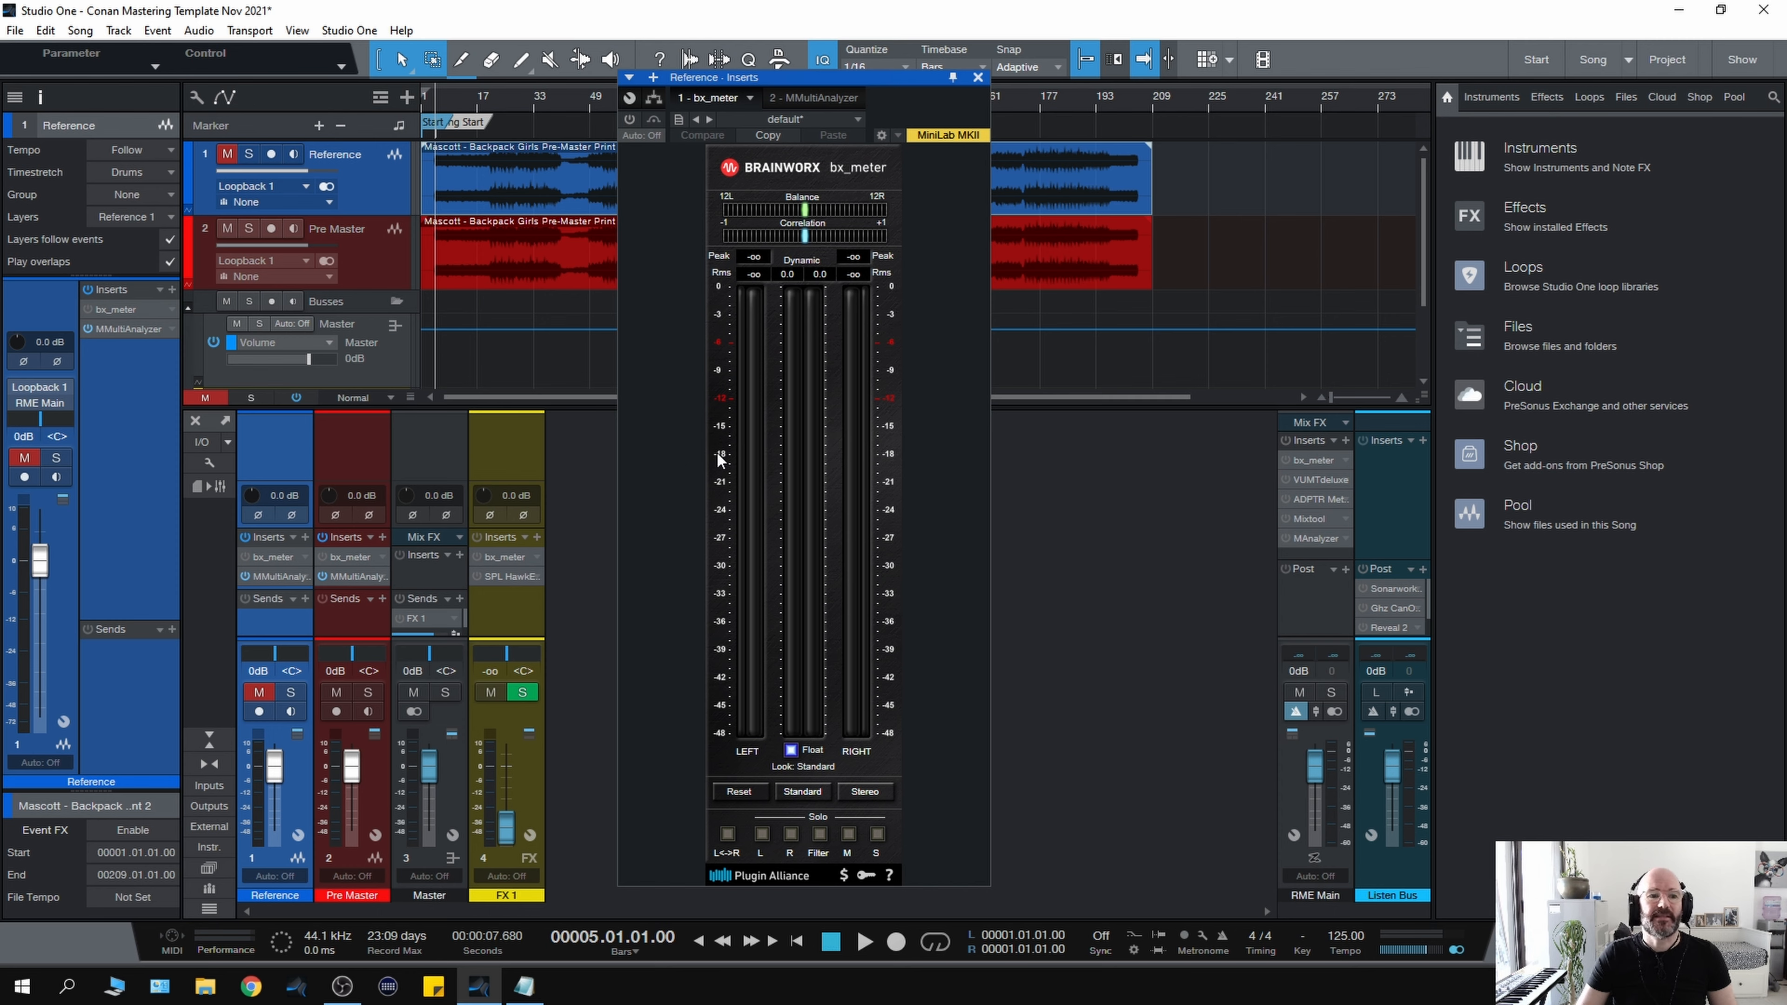
{"action": "mouse_move", "coordinate": [271, 579]}
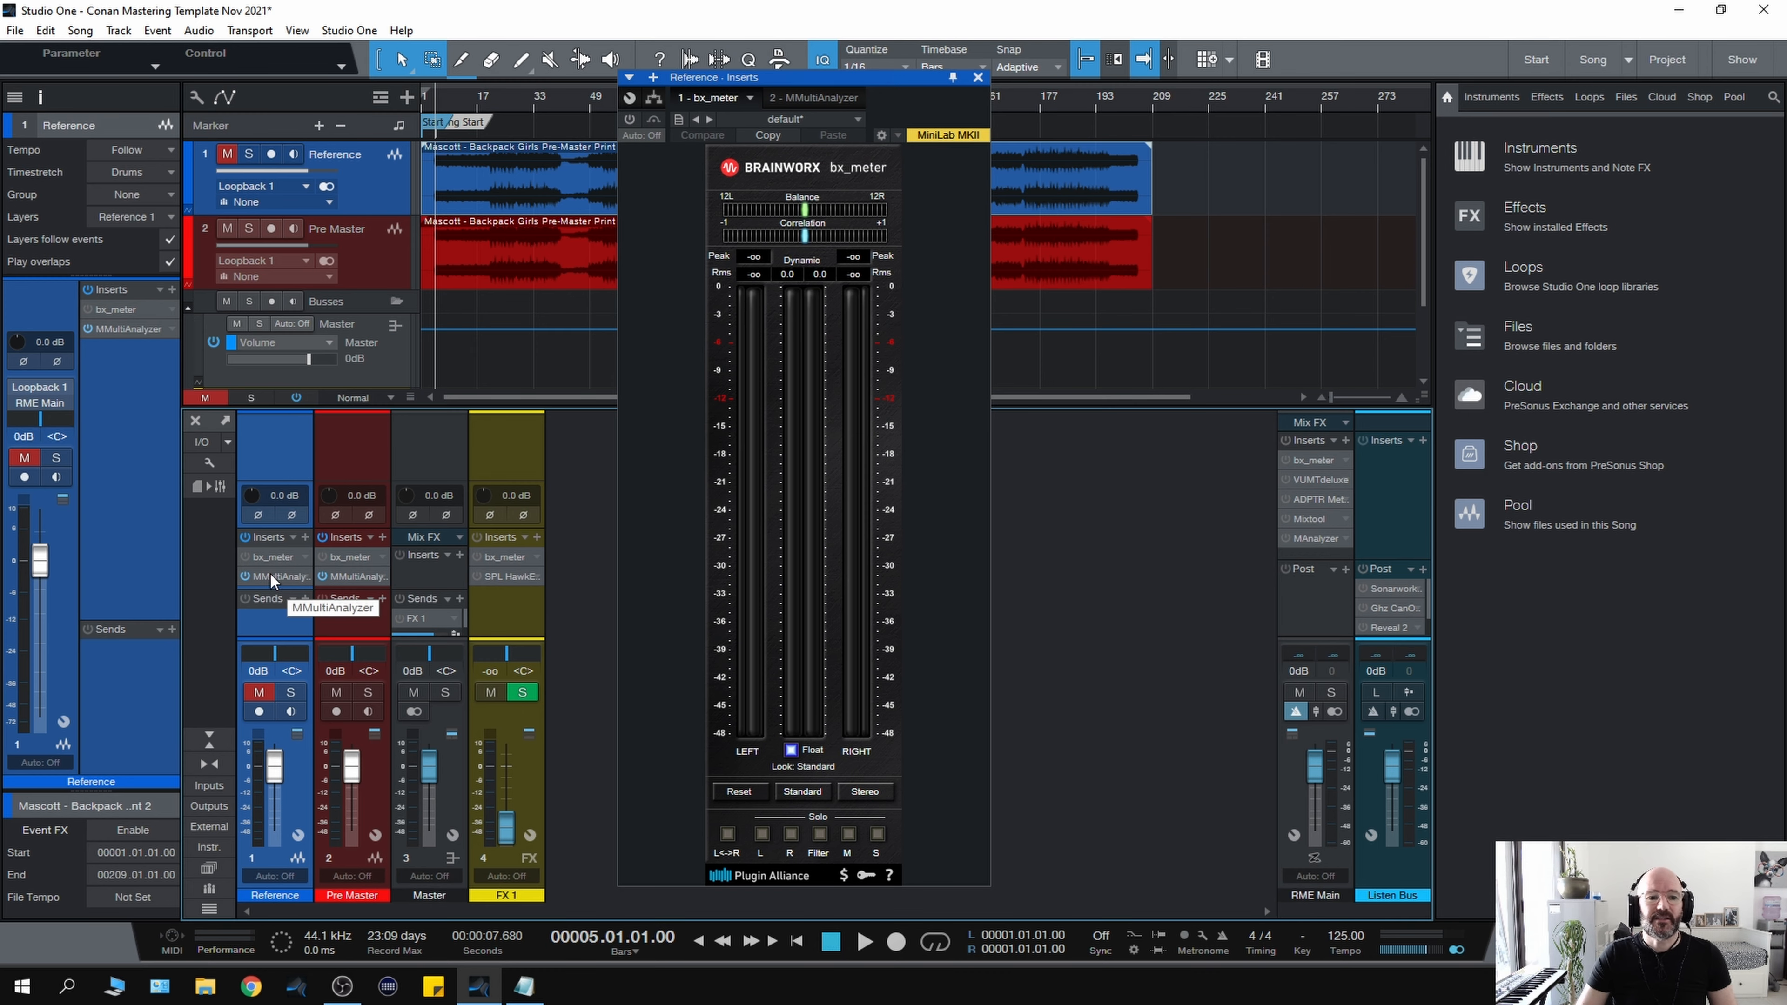
Review the Reference track's MMultiAnalyzer spectrum, then close its plugin window
{"action": "left_click", "coordinate": [806, 97]}
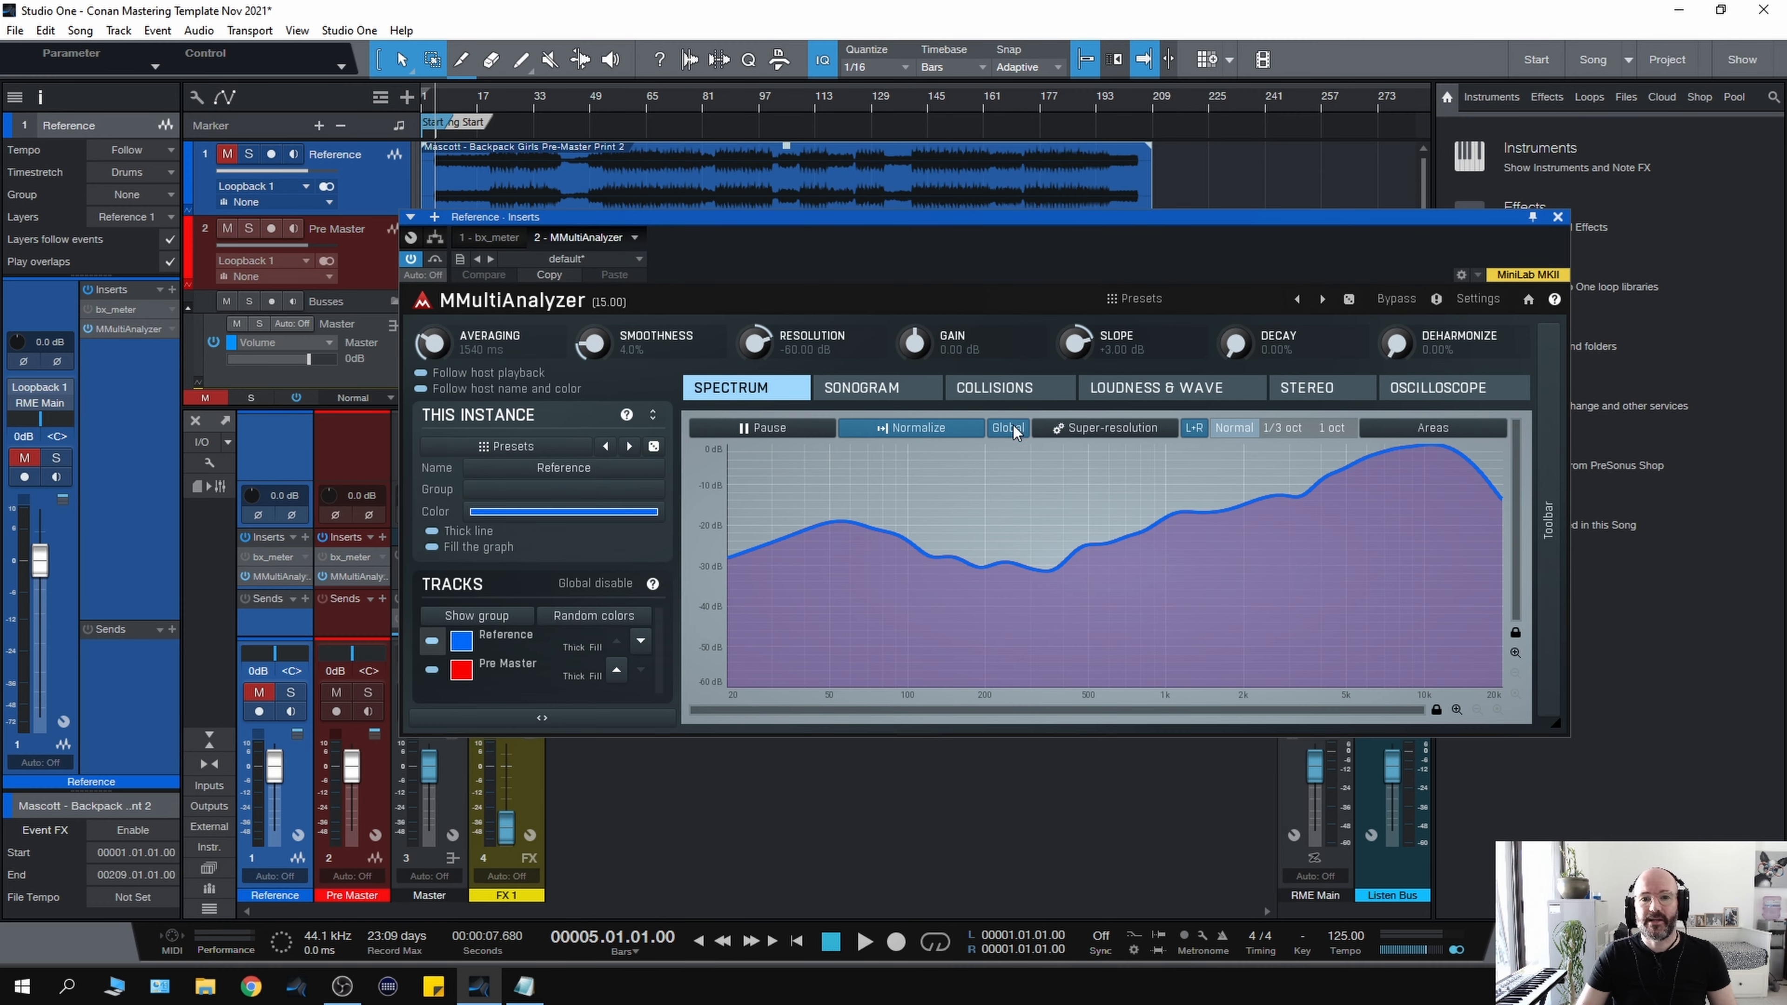
{"action": "mouse_move", "coordinate": [1004, 490]}
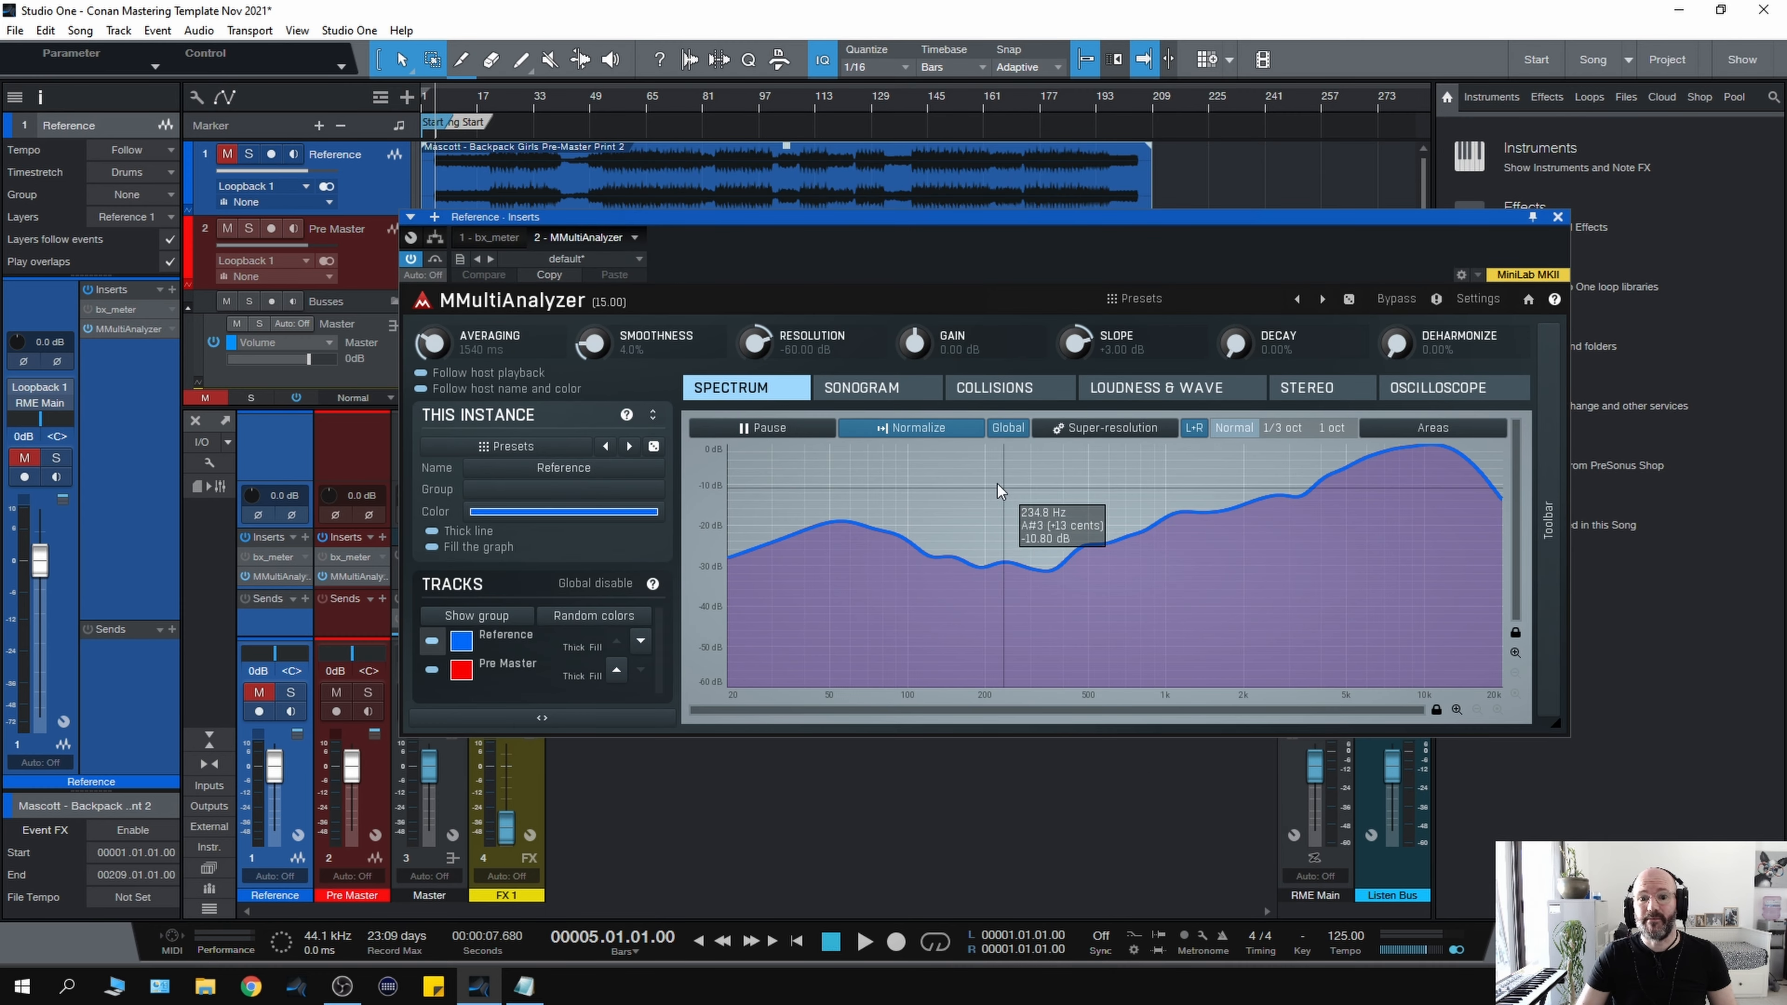
{"action": "mouse_move", "coordinate": [899, 550]}
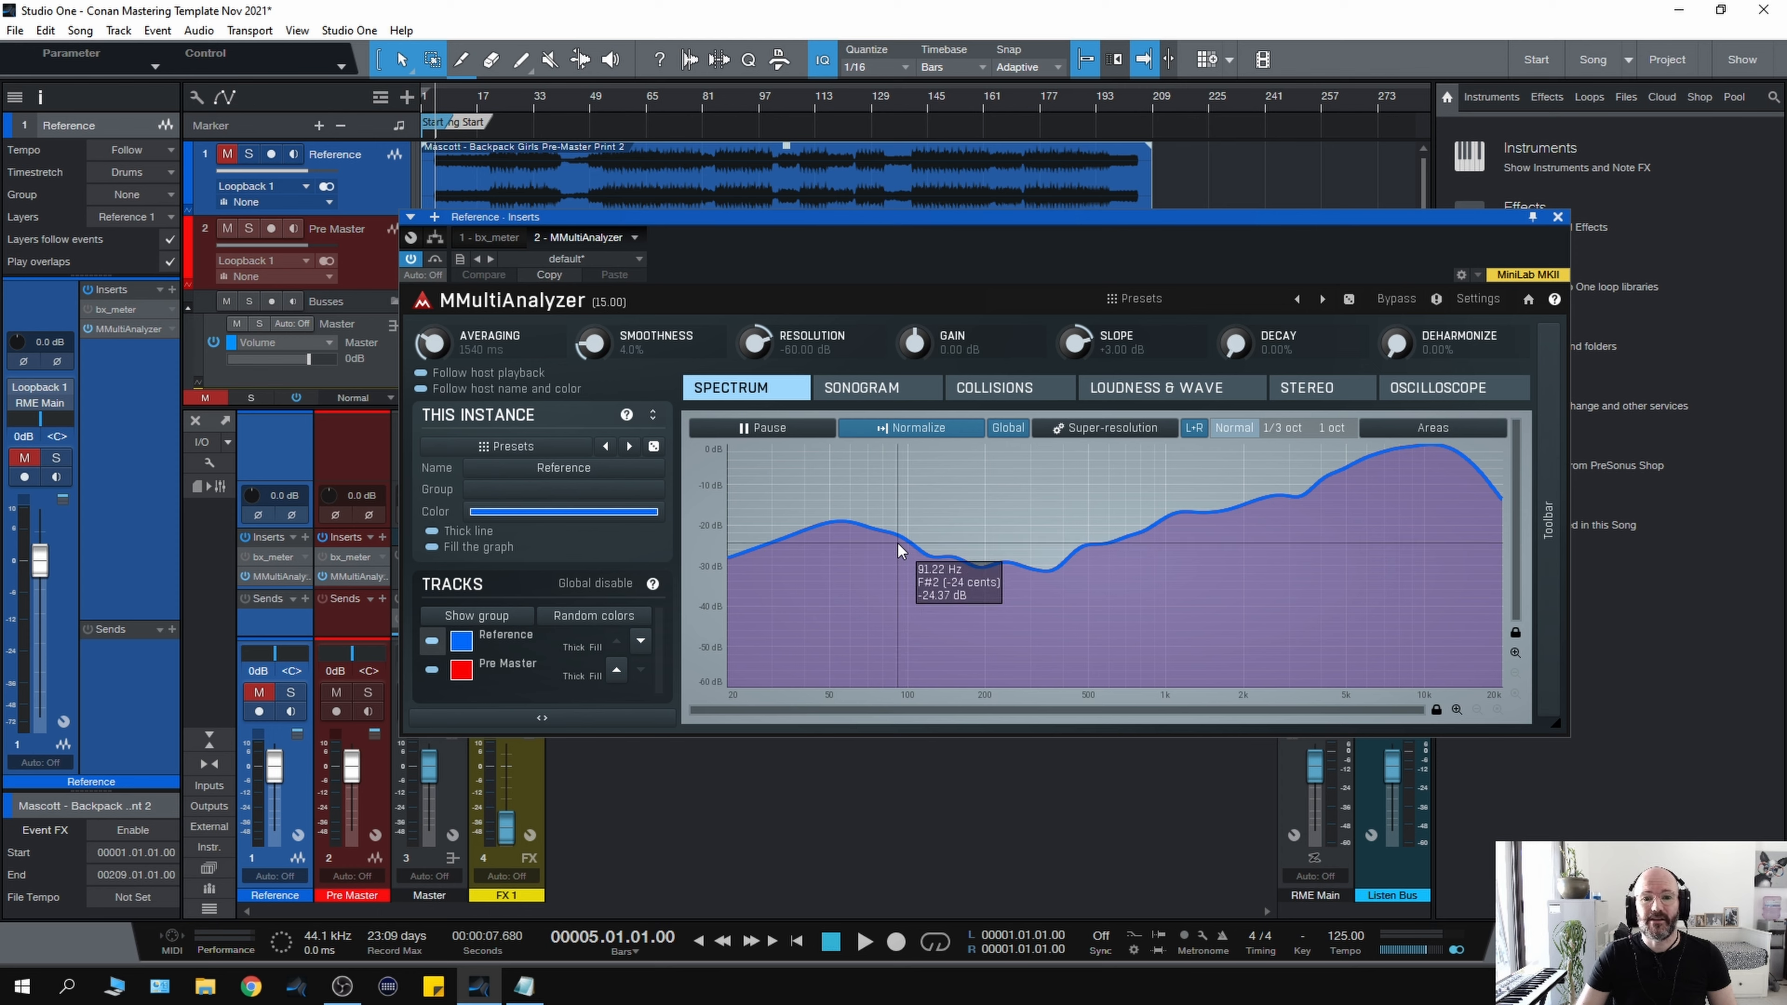
{"action": "mouse_move", "coordinate": [900, 530]}
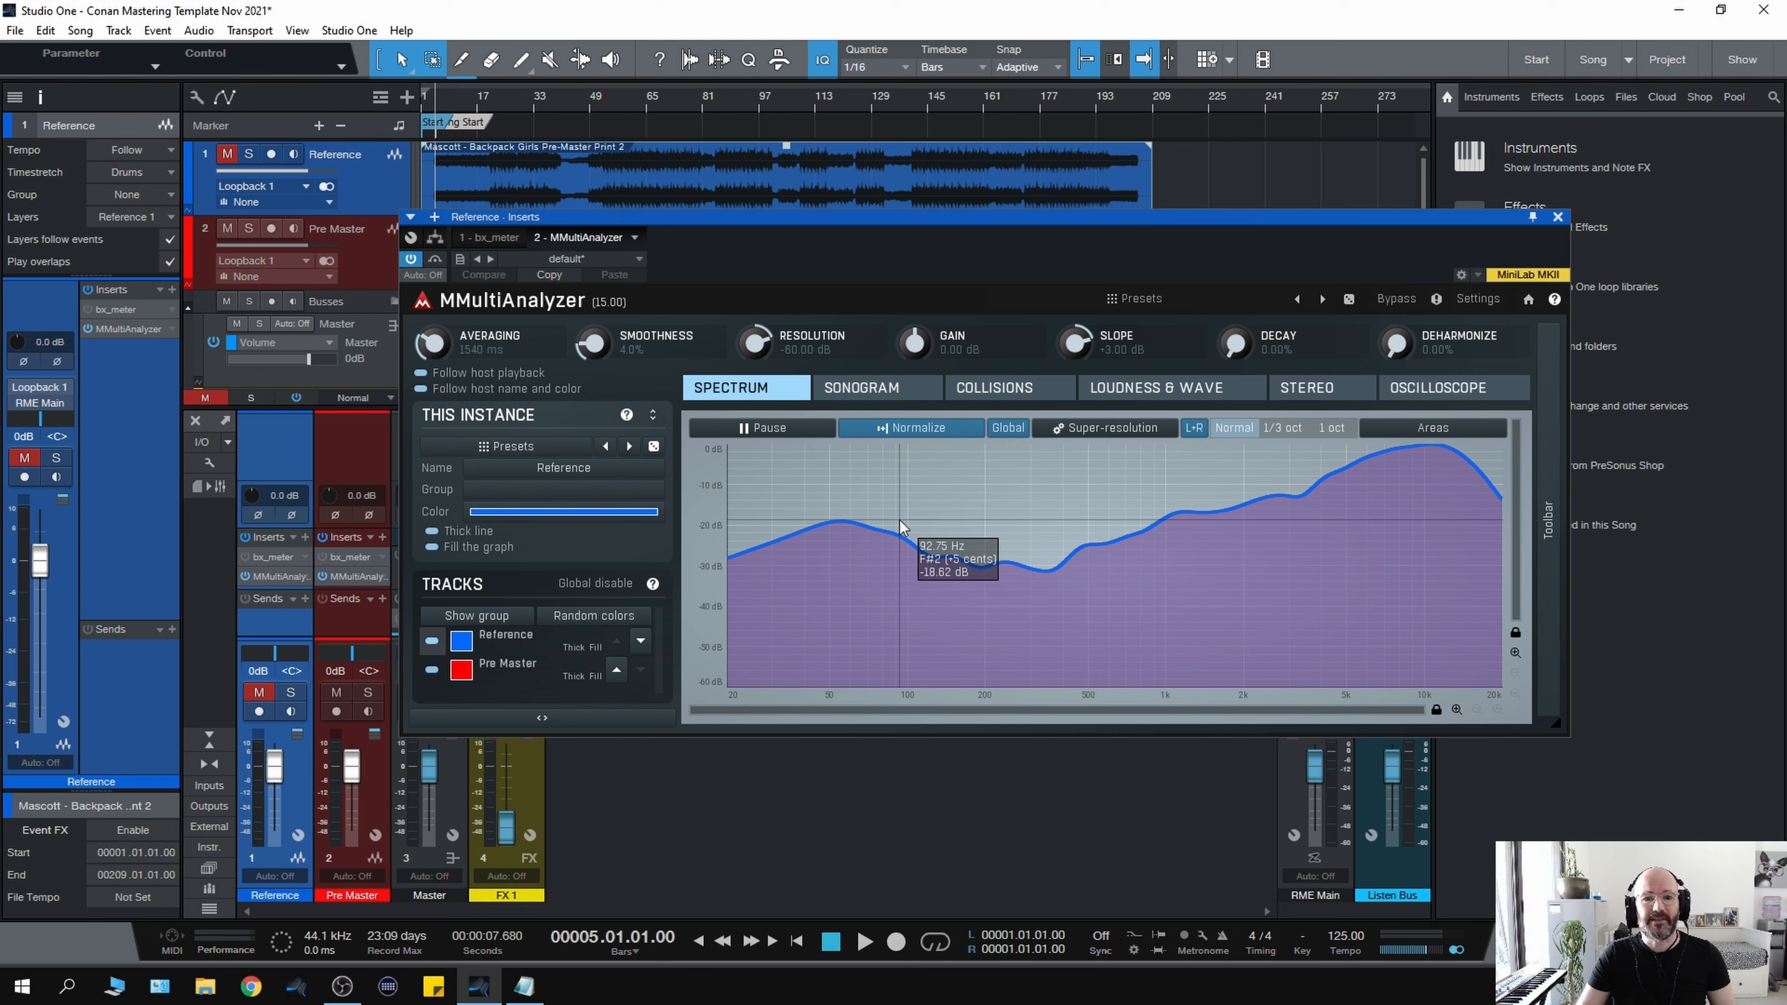
{"action": "mouse_move", "coordinate": [872, 224]}
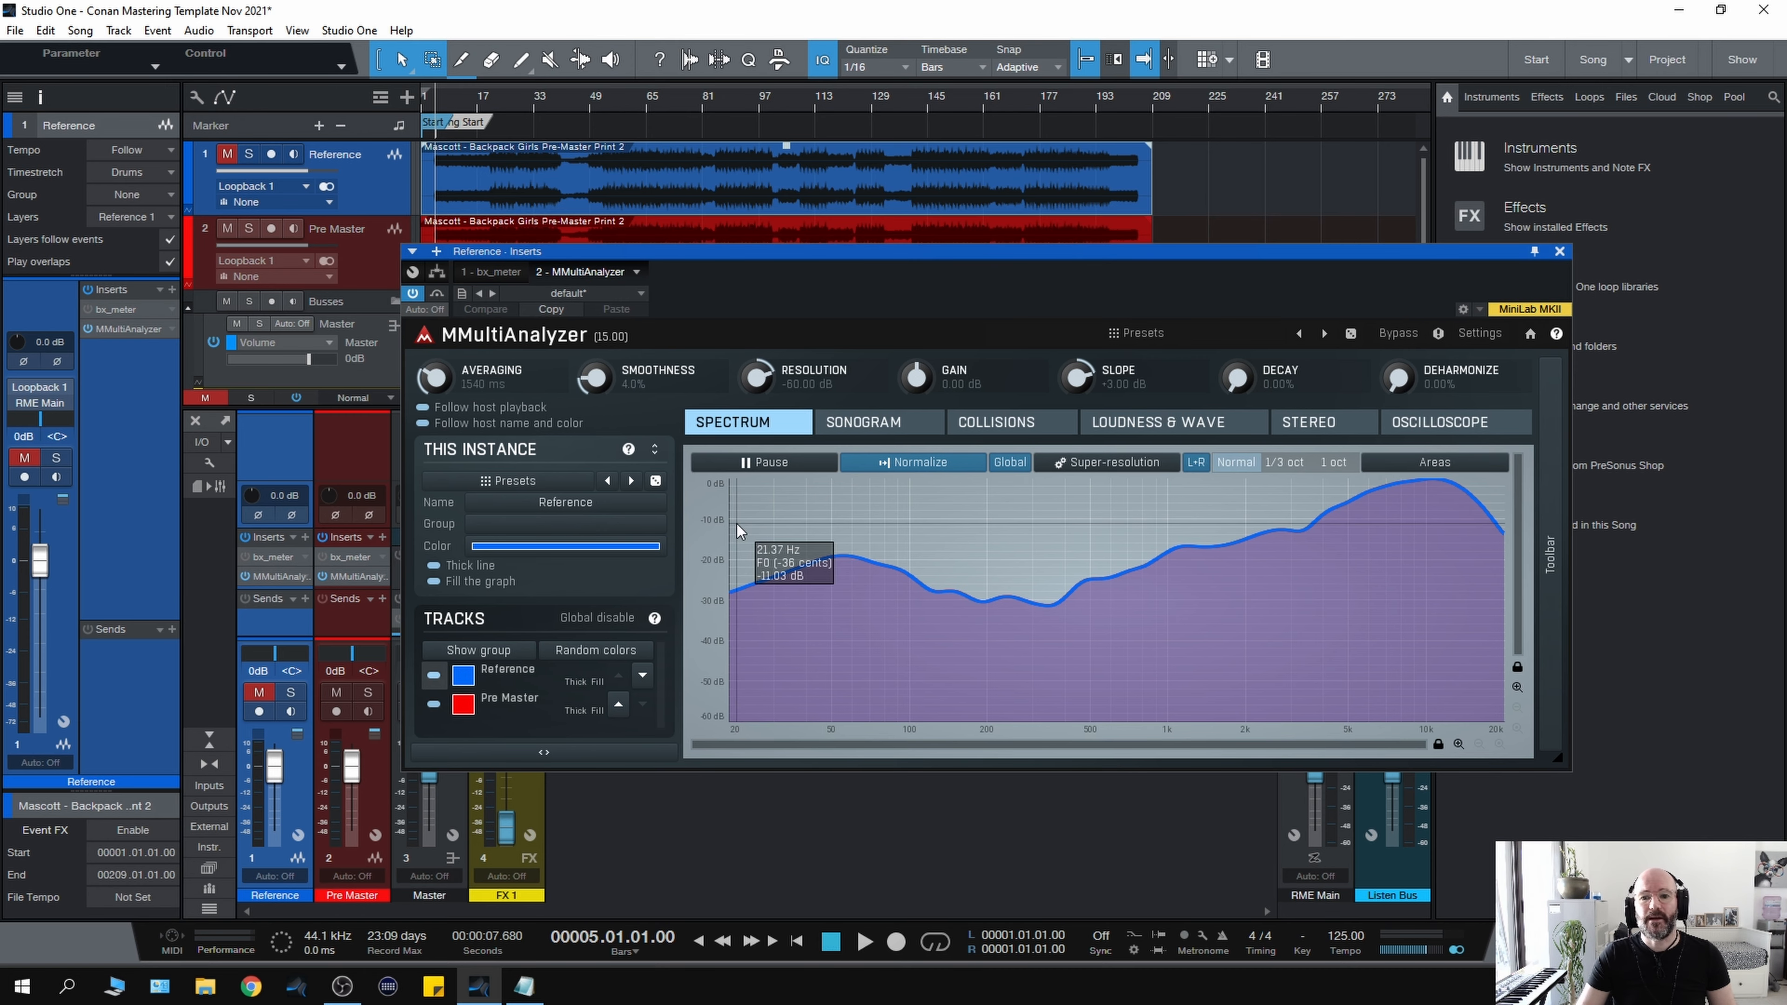
{"action": "mouse_move", "coordinate": [750, 277]}
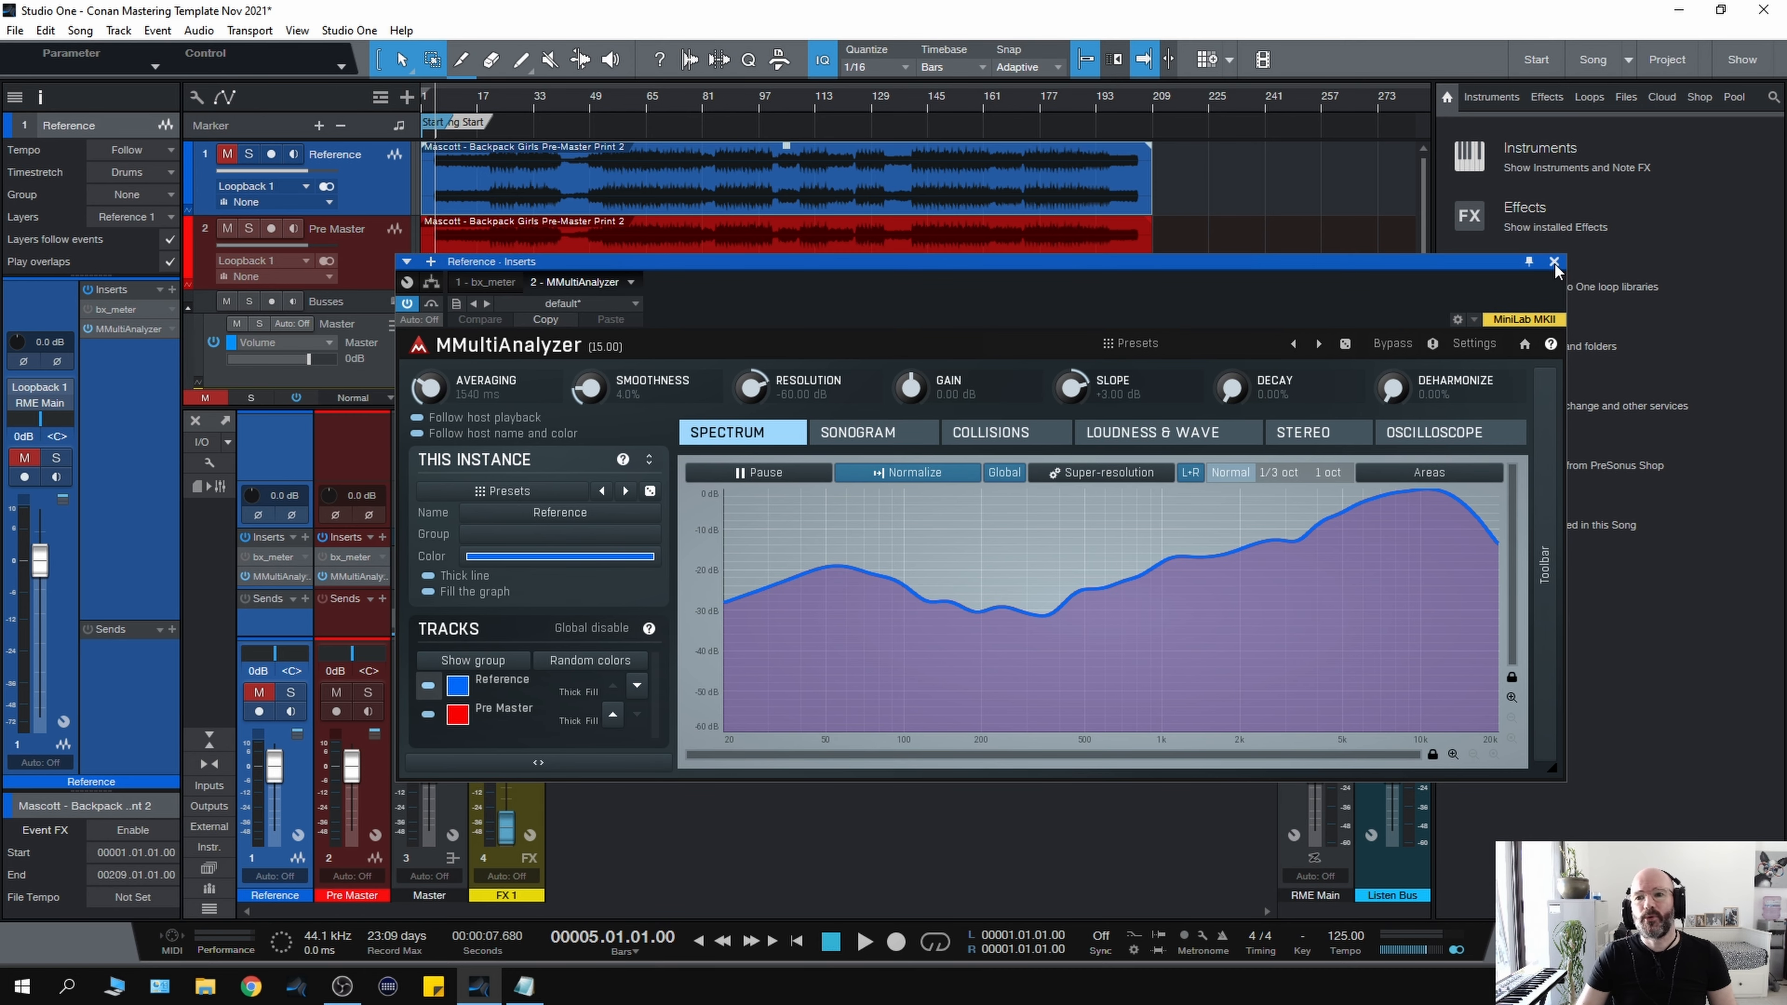
{"action": "left_click", "coordinate": [1555, 263]}
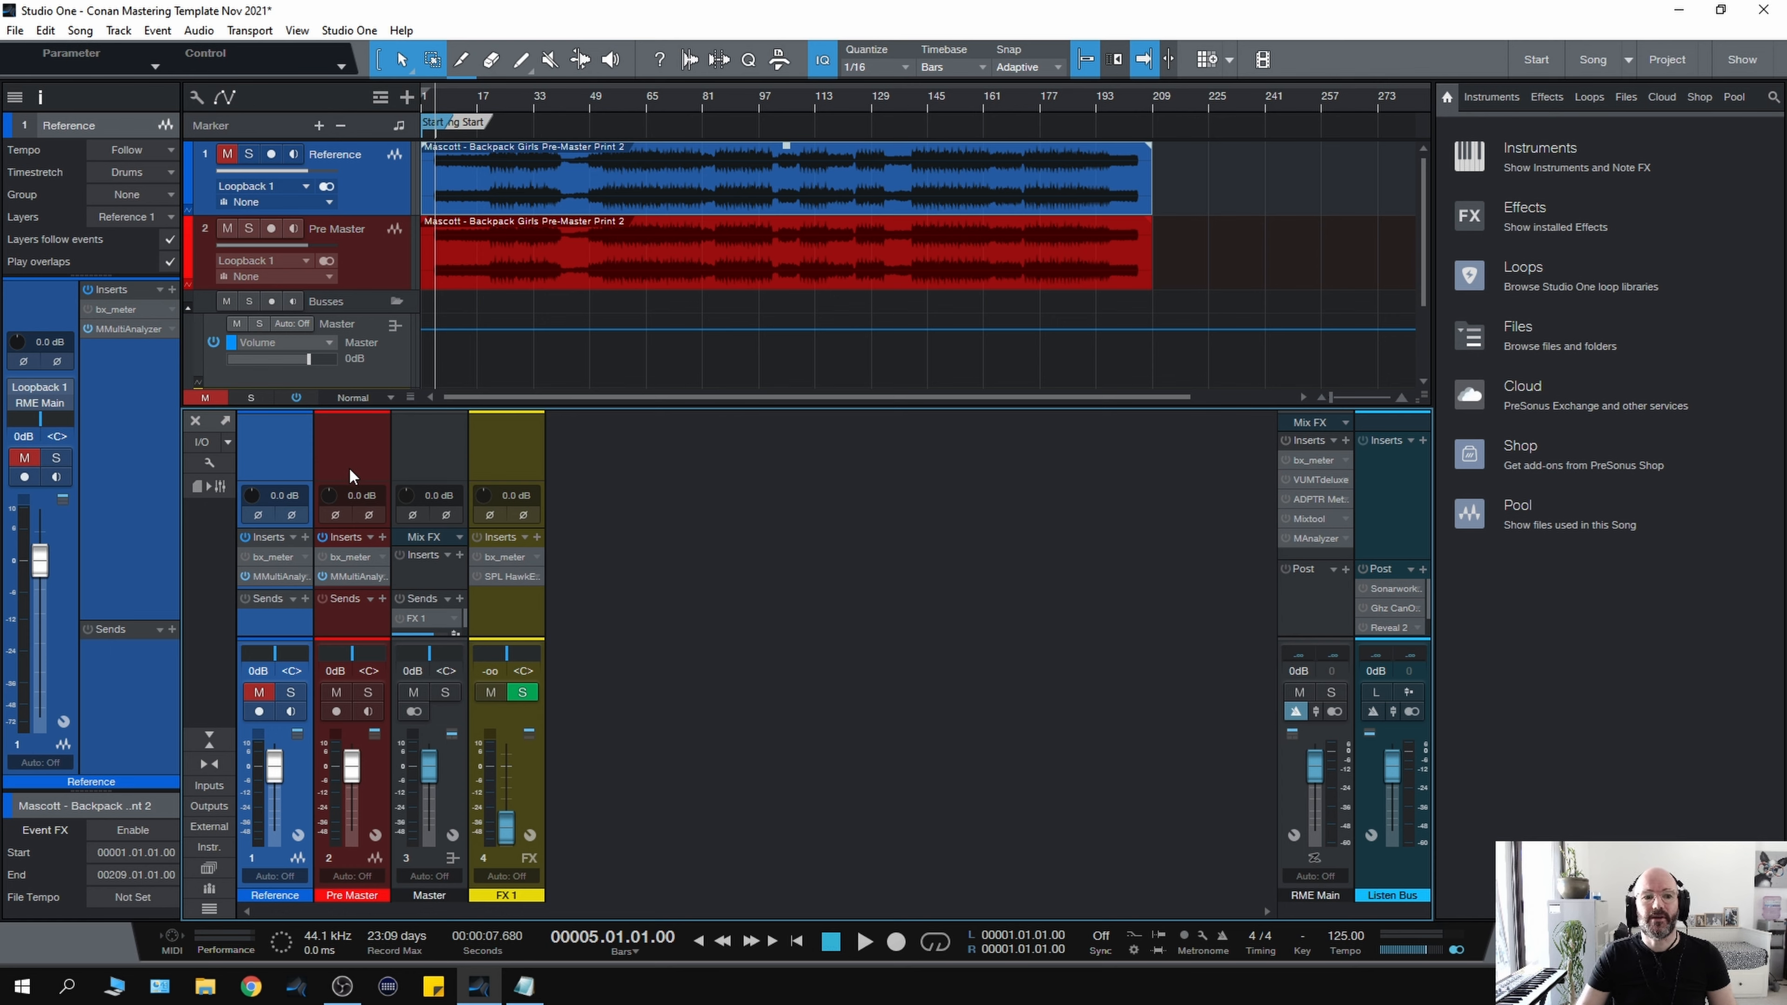
{"action": "mouse_move", "coordinate": [377, 451]}
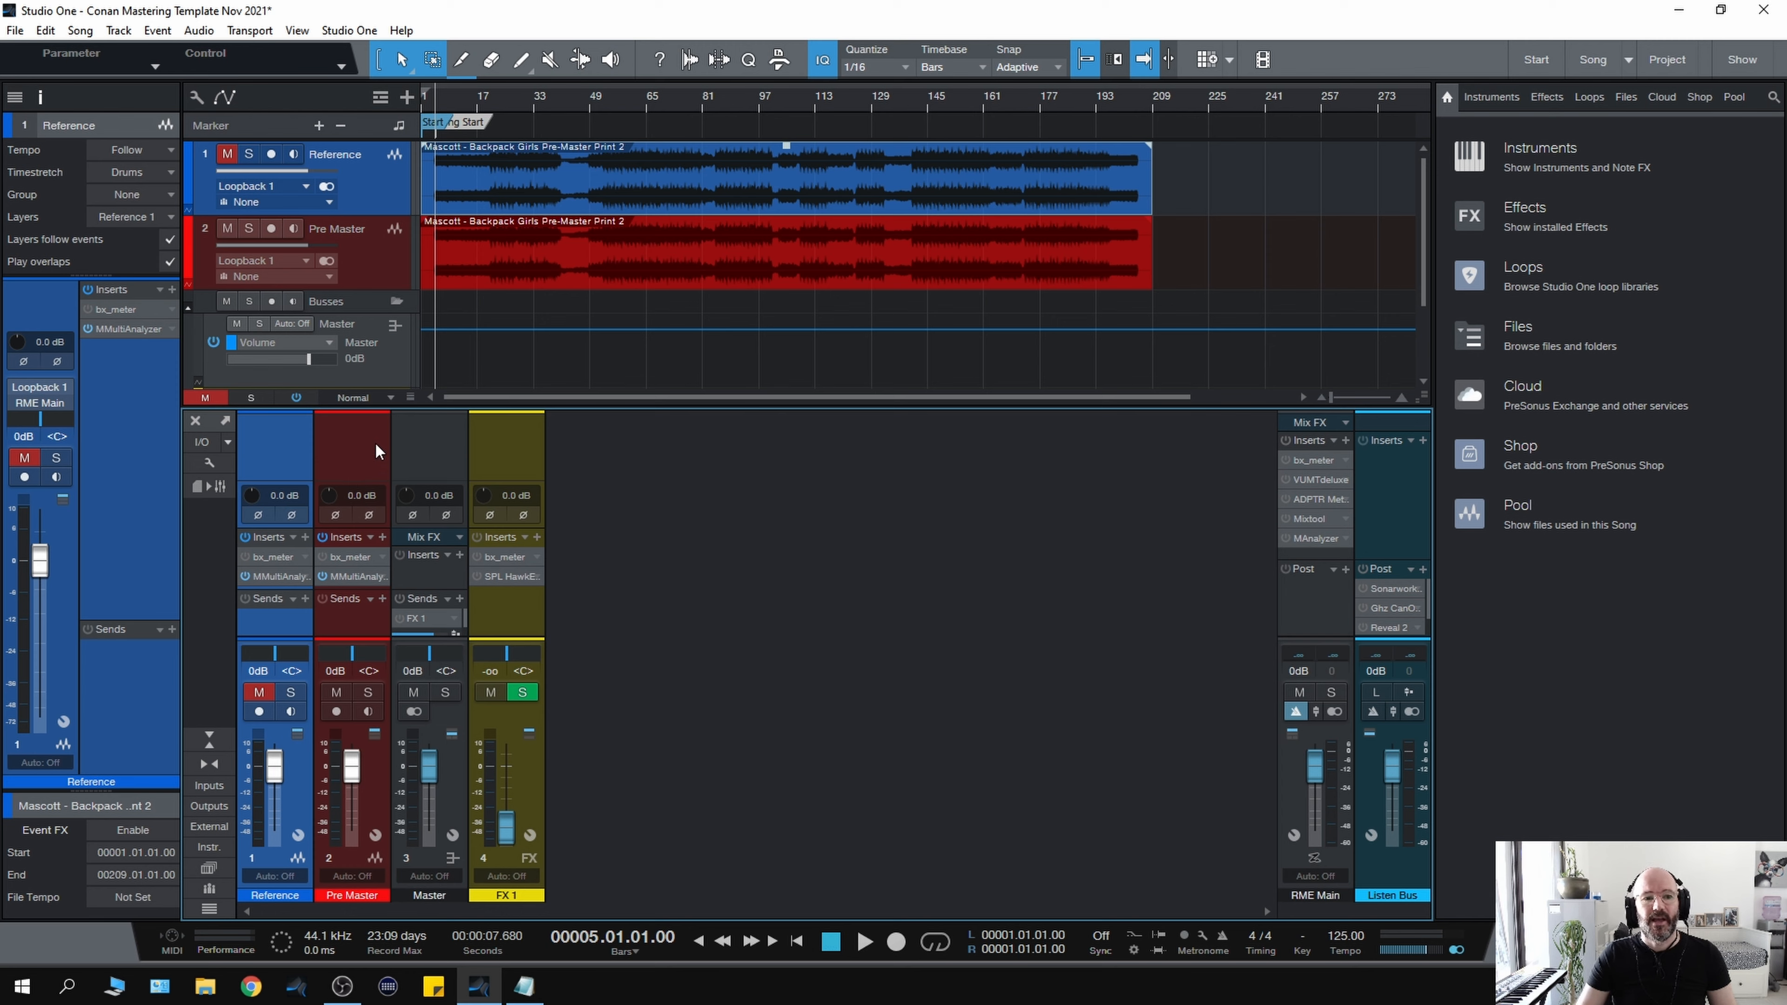
{"action": "mouse_move", "coordinate": [370, 458]}
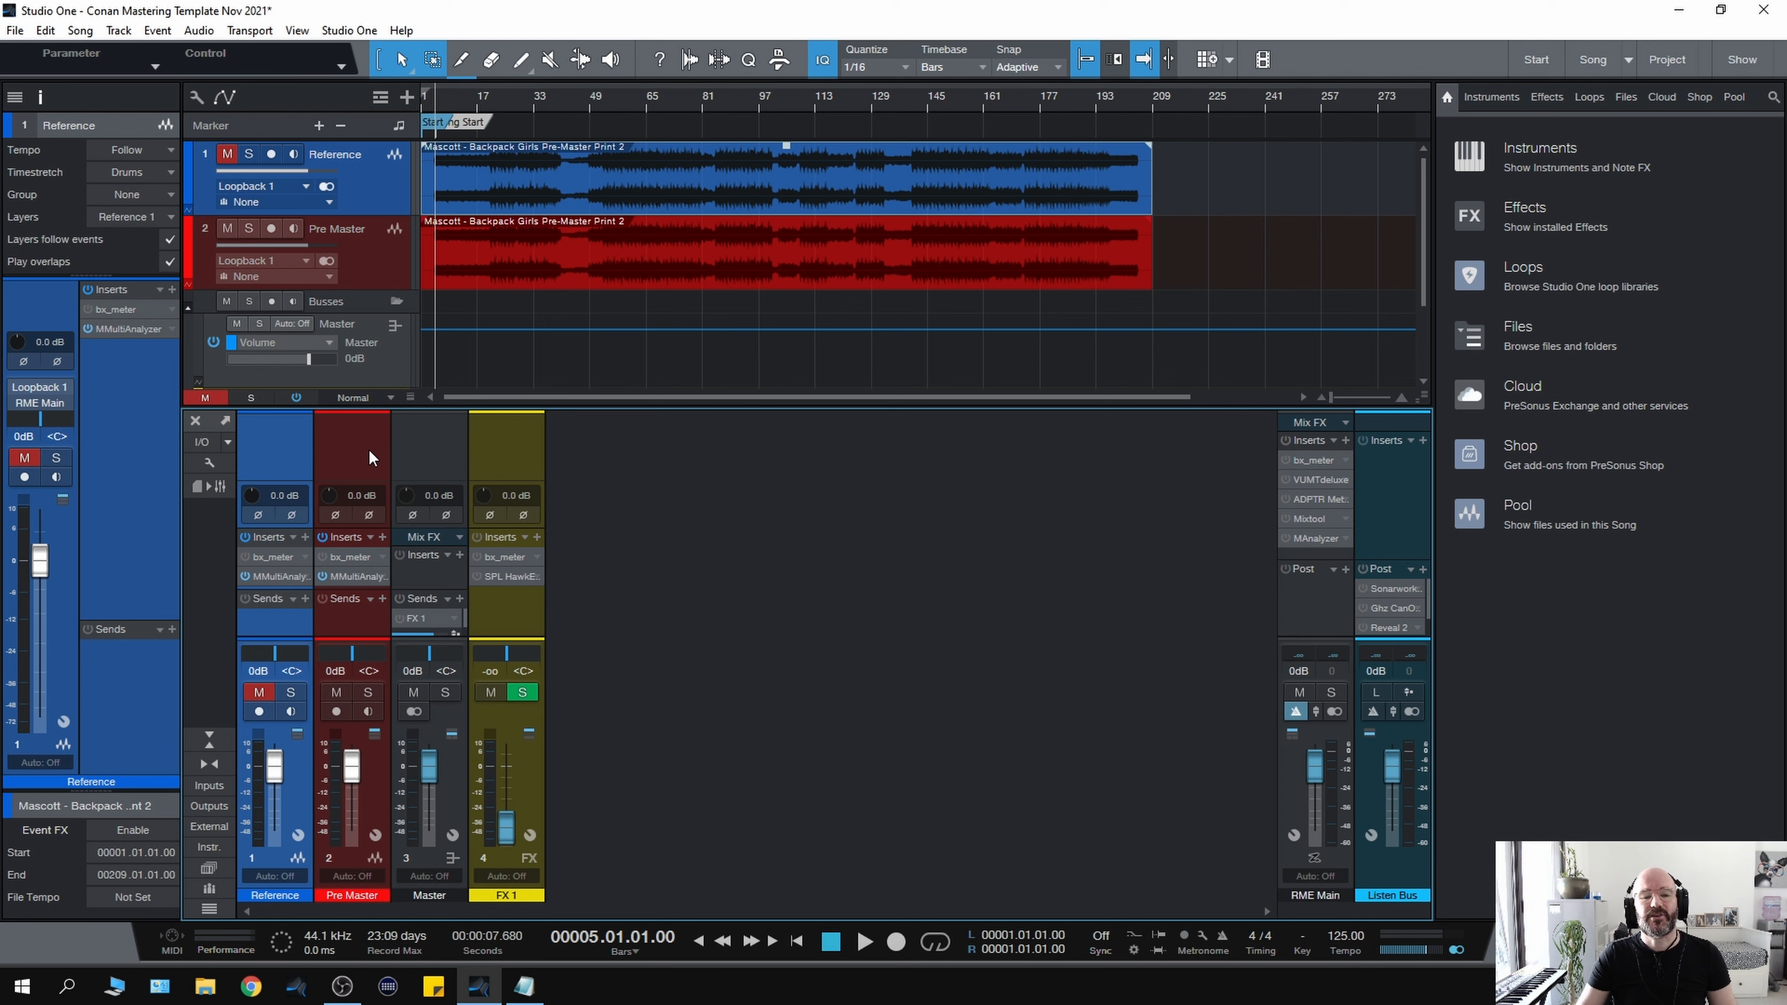
{"action": "mouse_move", "coordinate": [365, 451]}
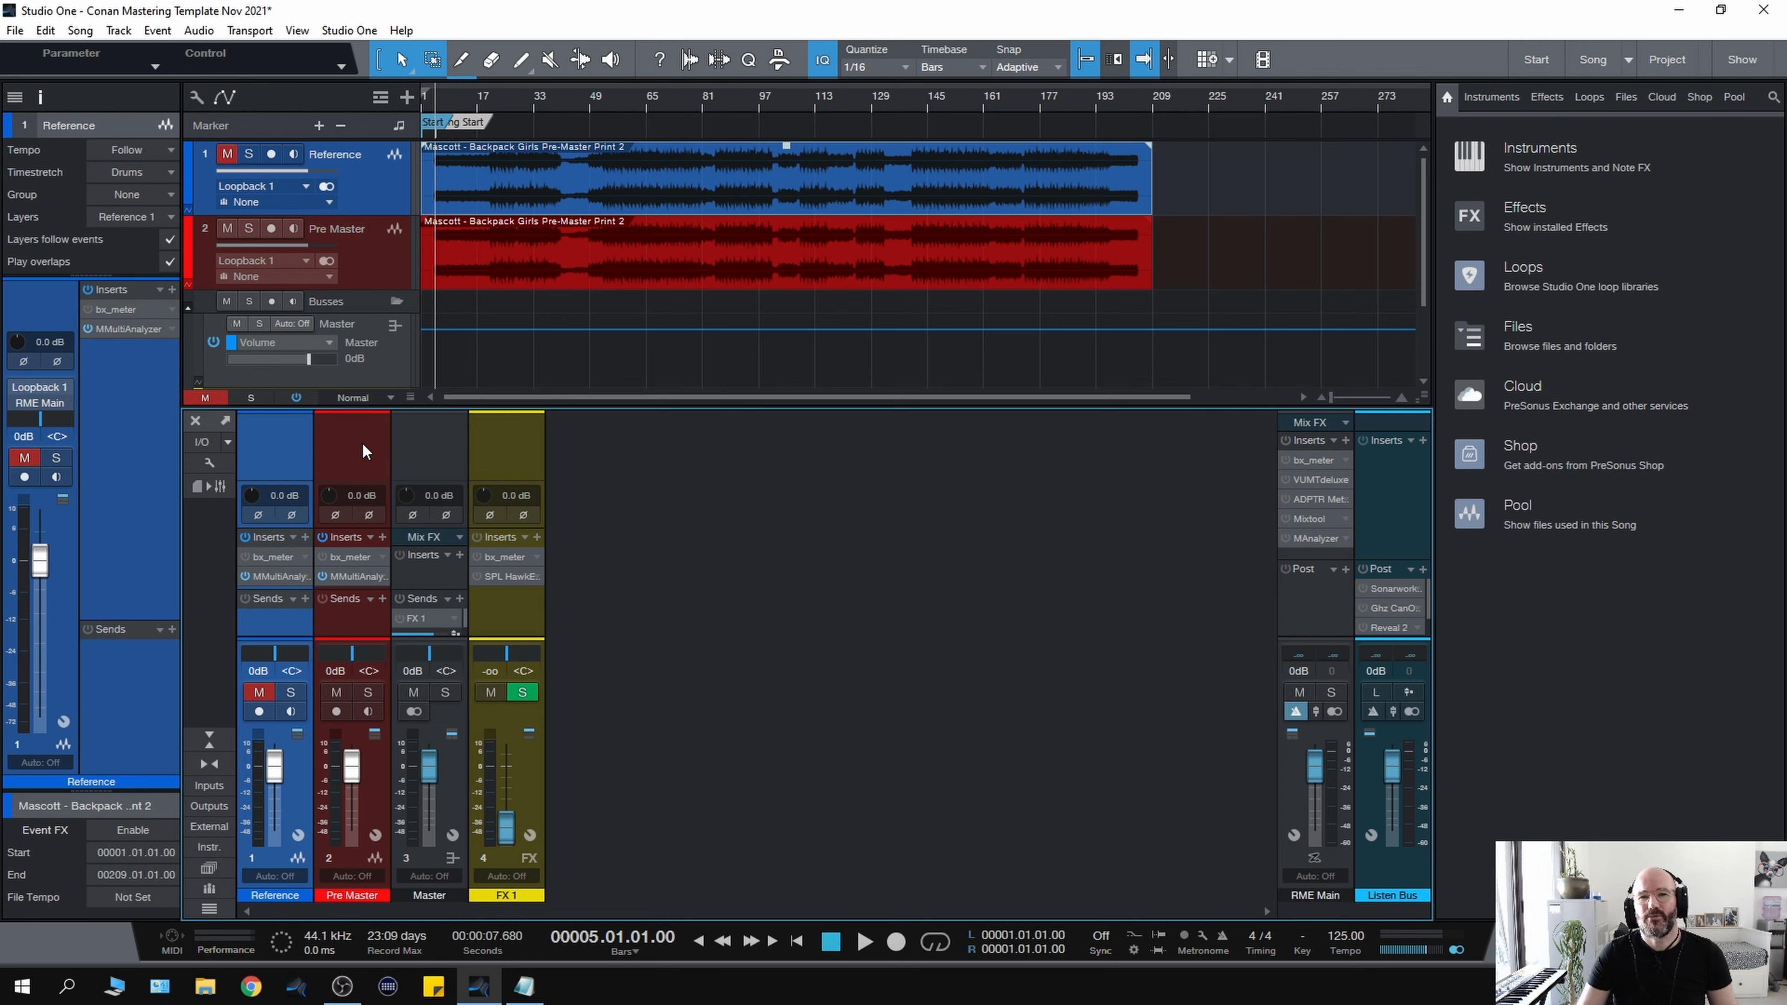
{"action": "mouse_move", "coordinate": [359, 451]}
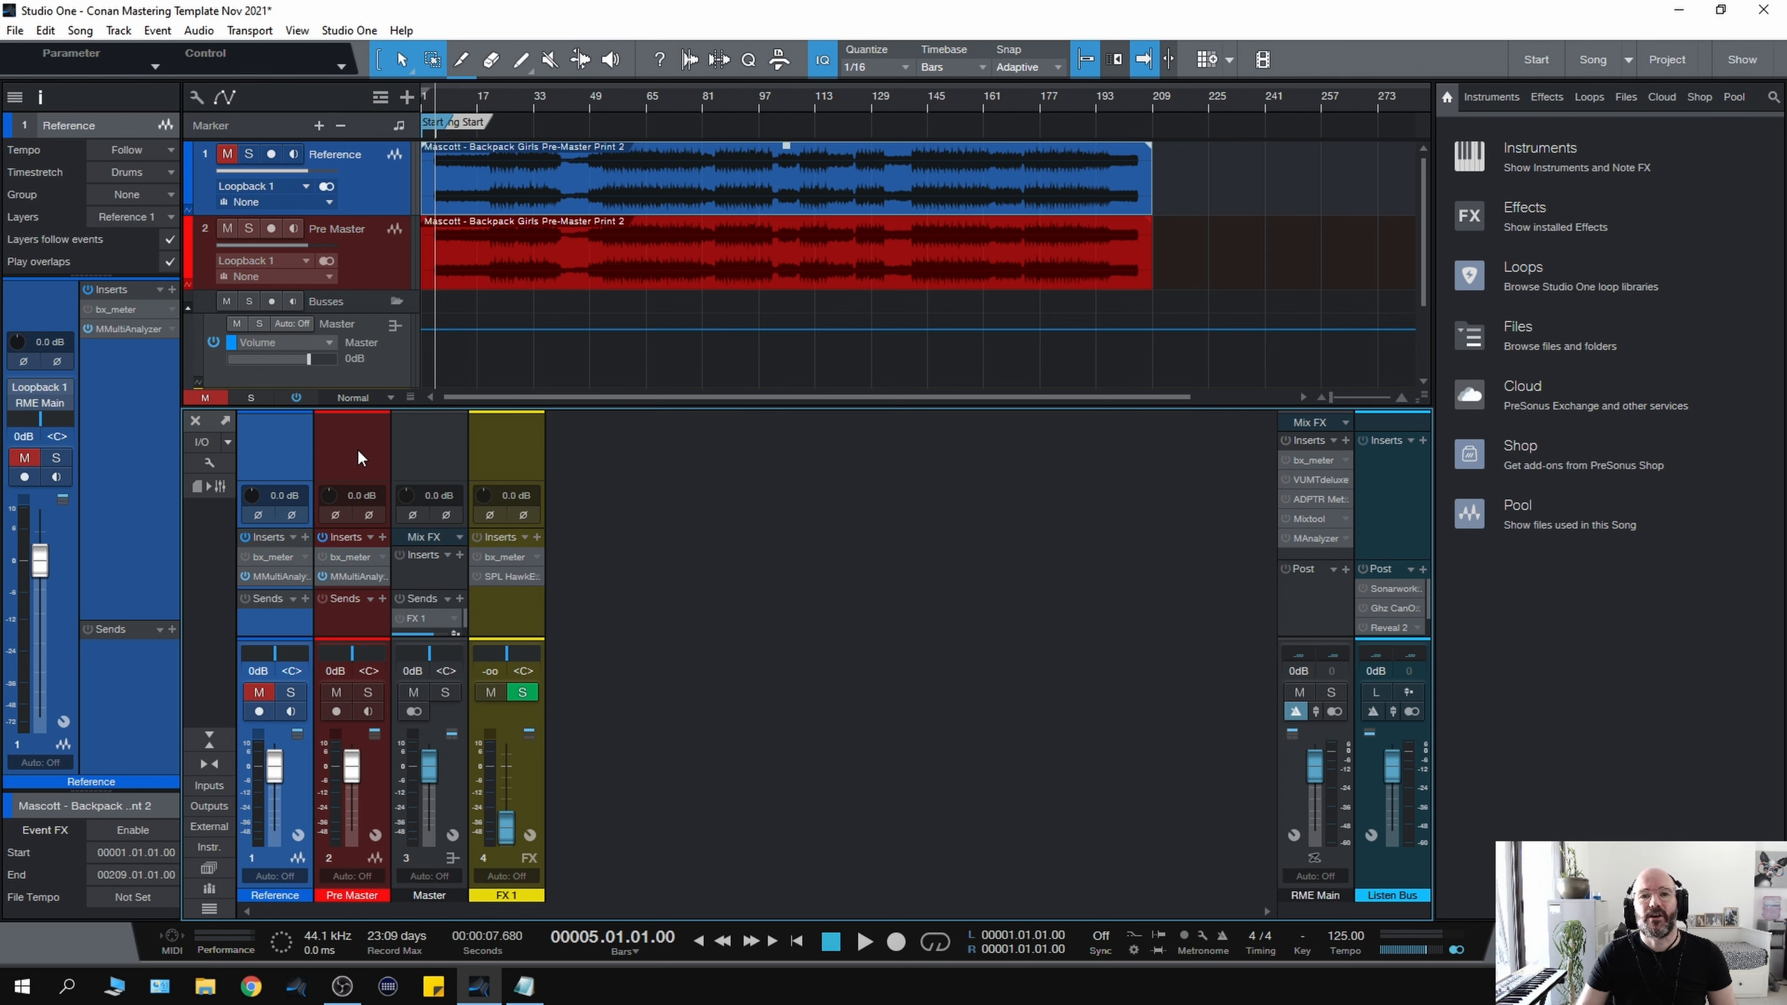
{"action": "mouse_move", "coordinate": [361, 459]}
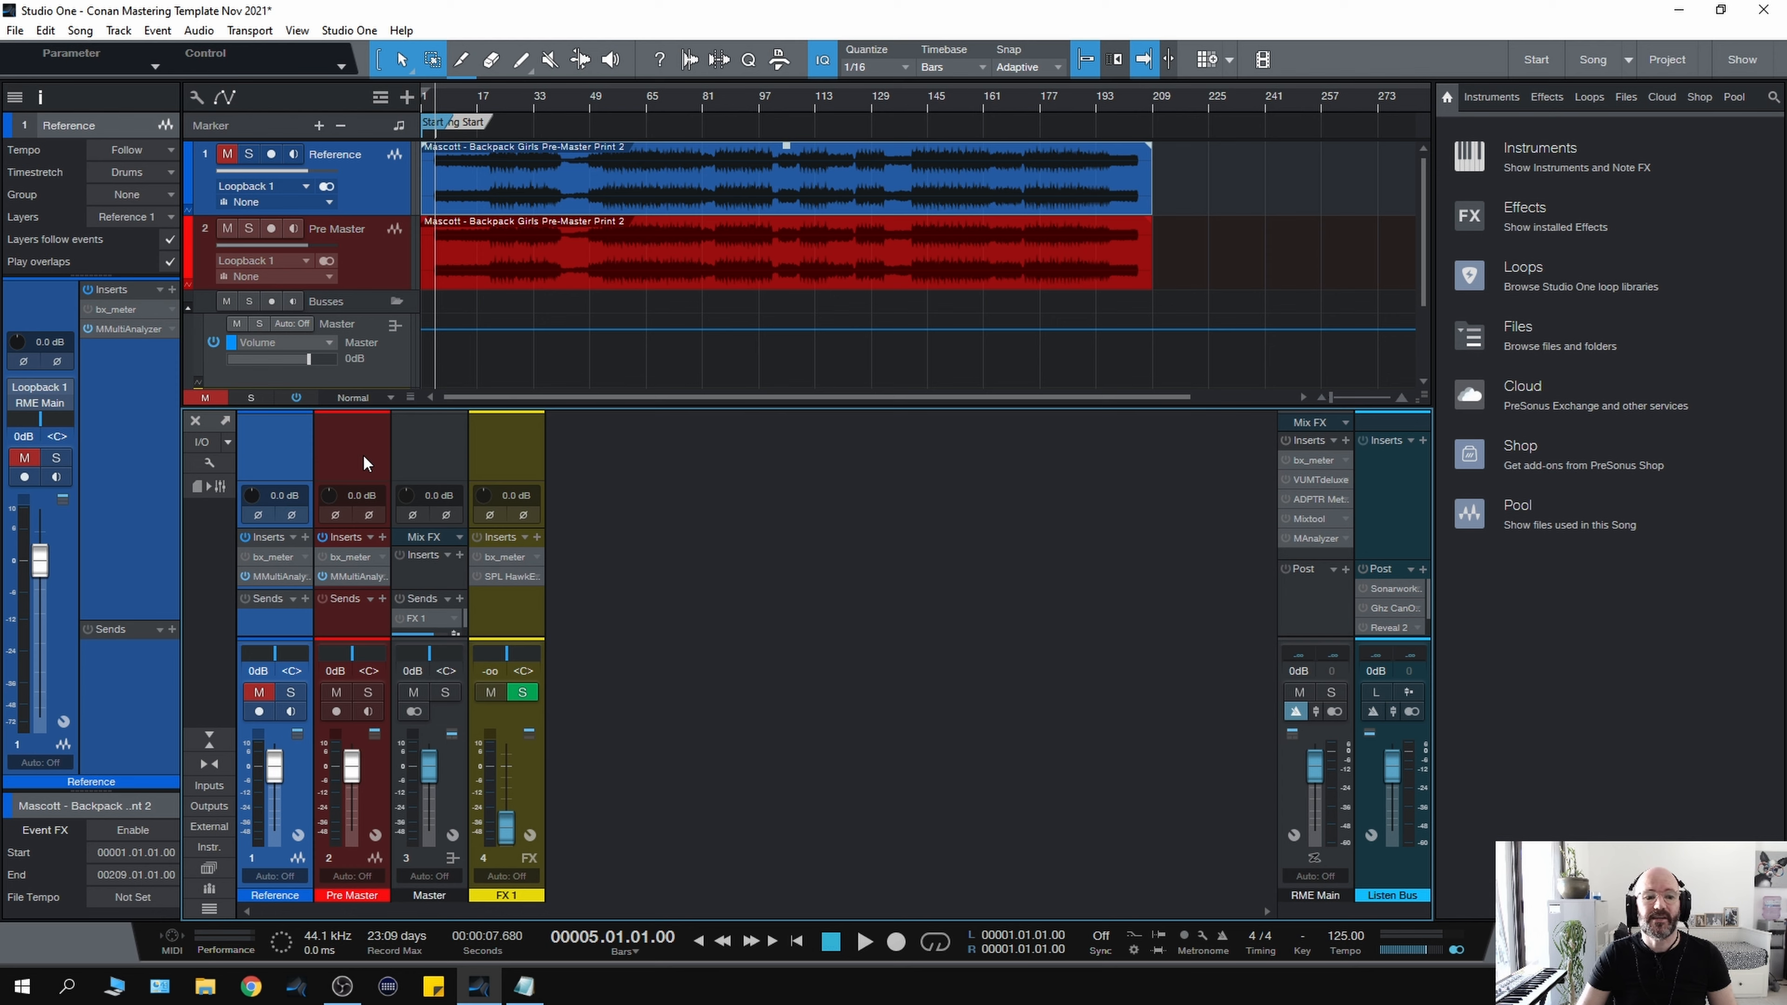
{"action": "mouse_move", "coordinate": [361, 453]}
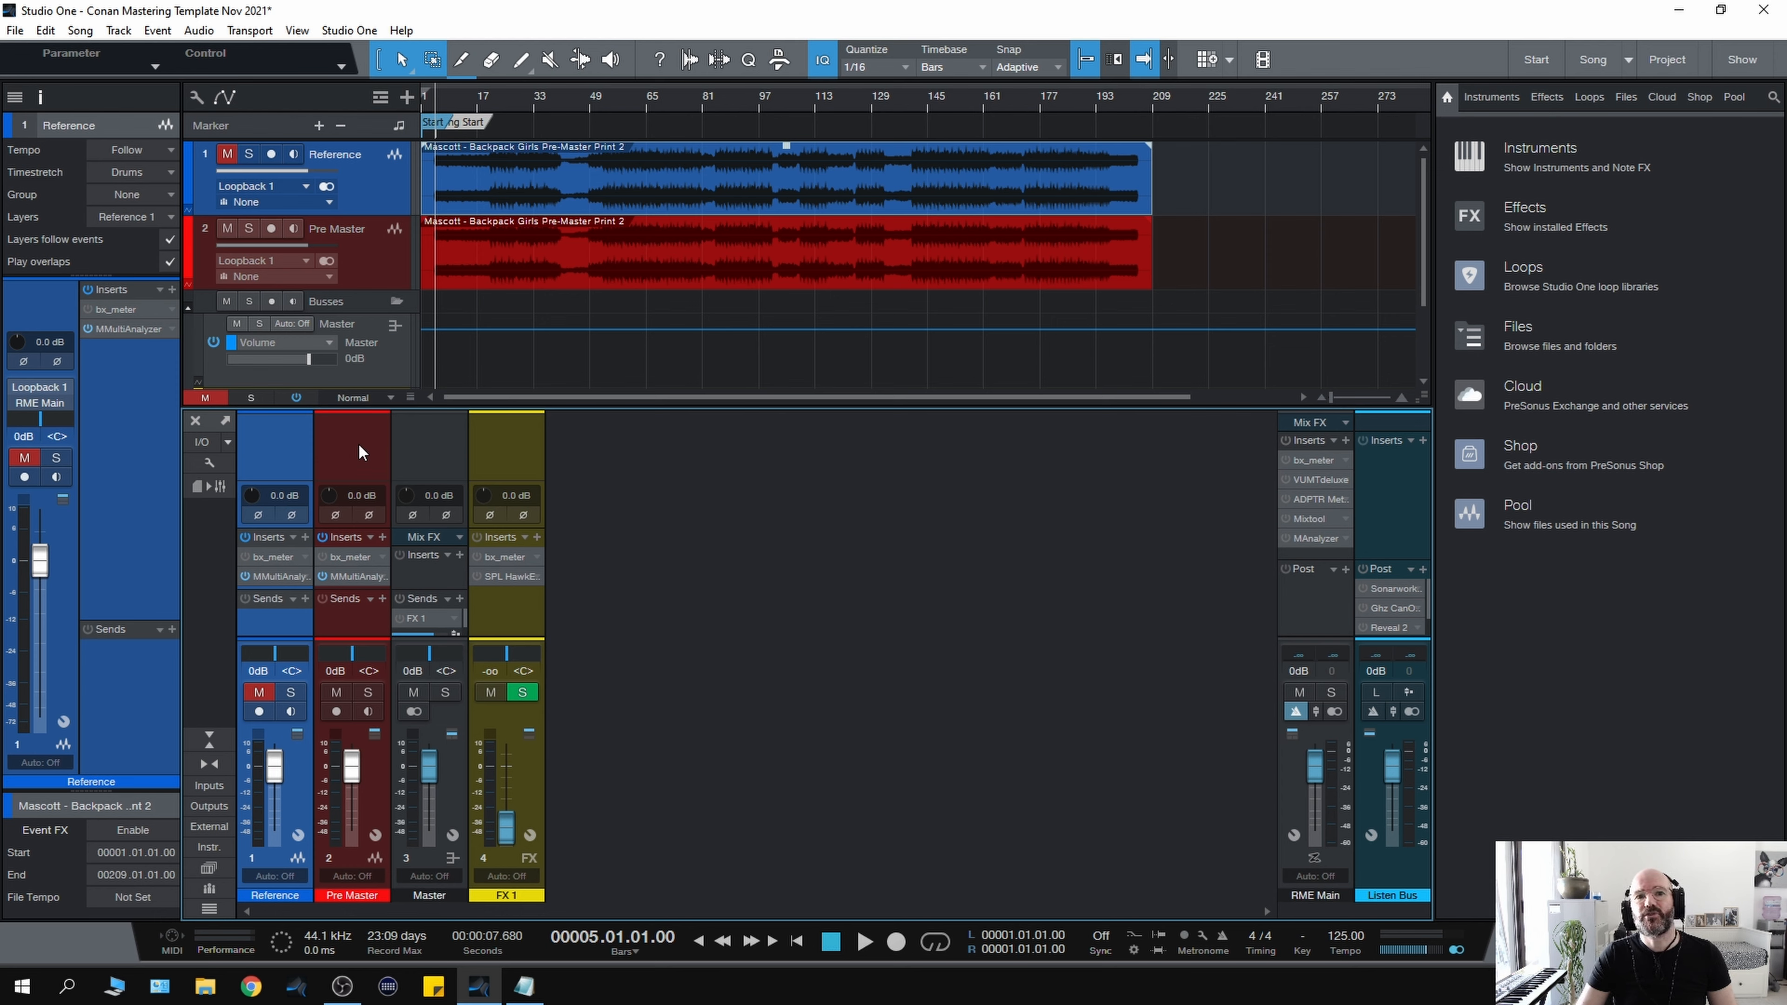
{"action": "mouse_move", "coordinate": [356, 464]}
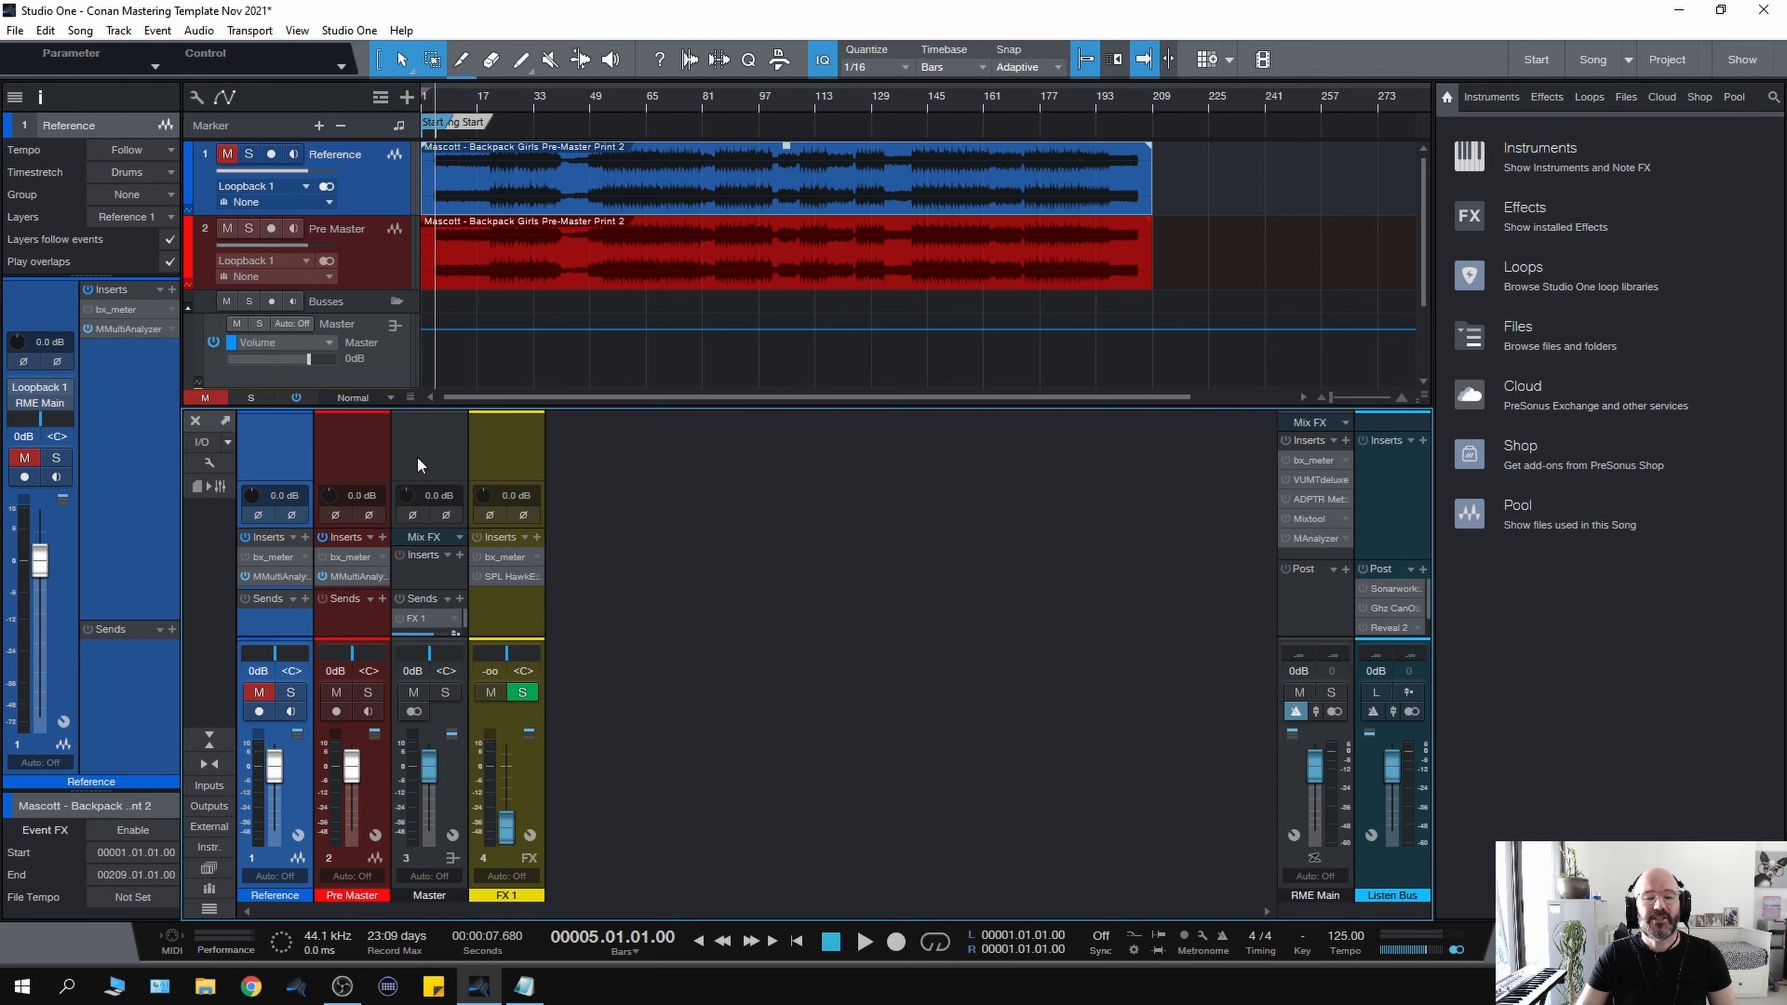
{"action": "mouse_move", "coordinate": [619, 645]}
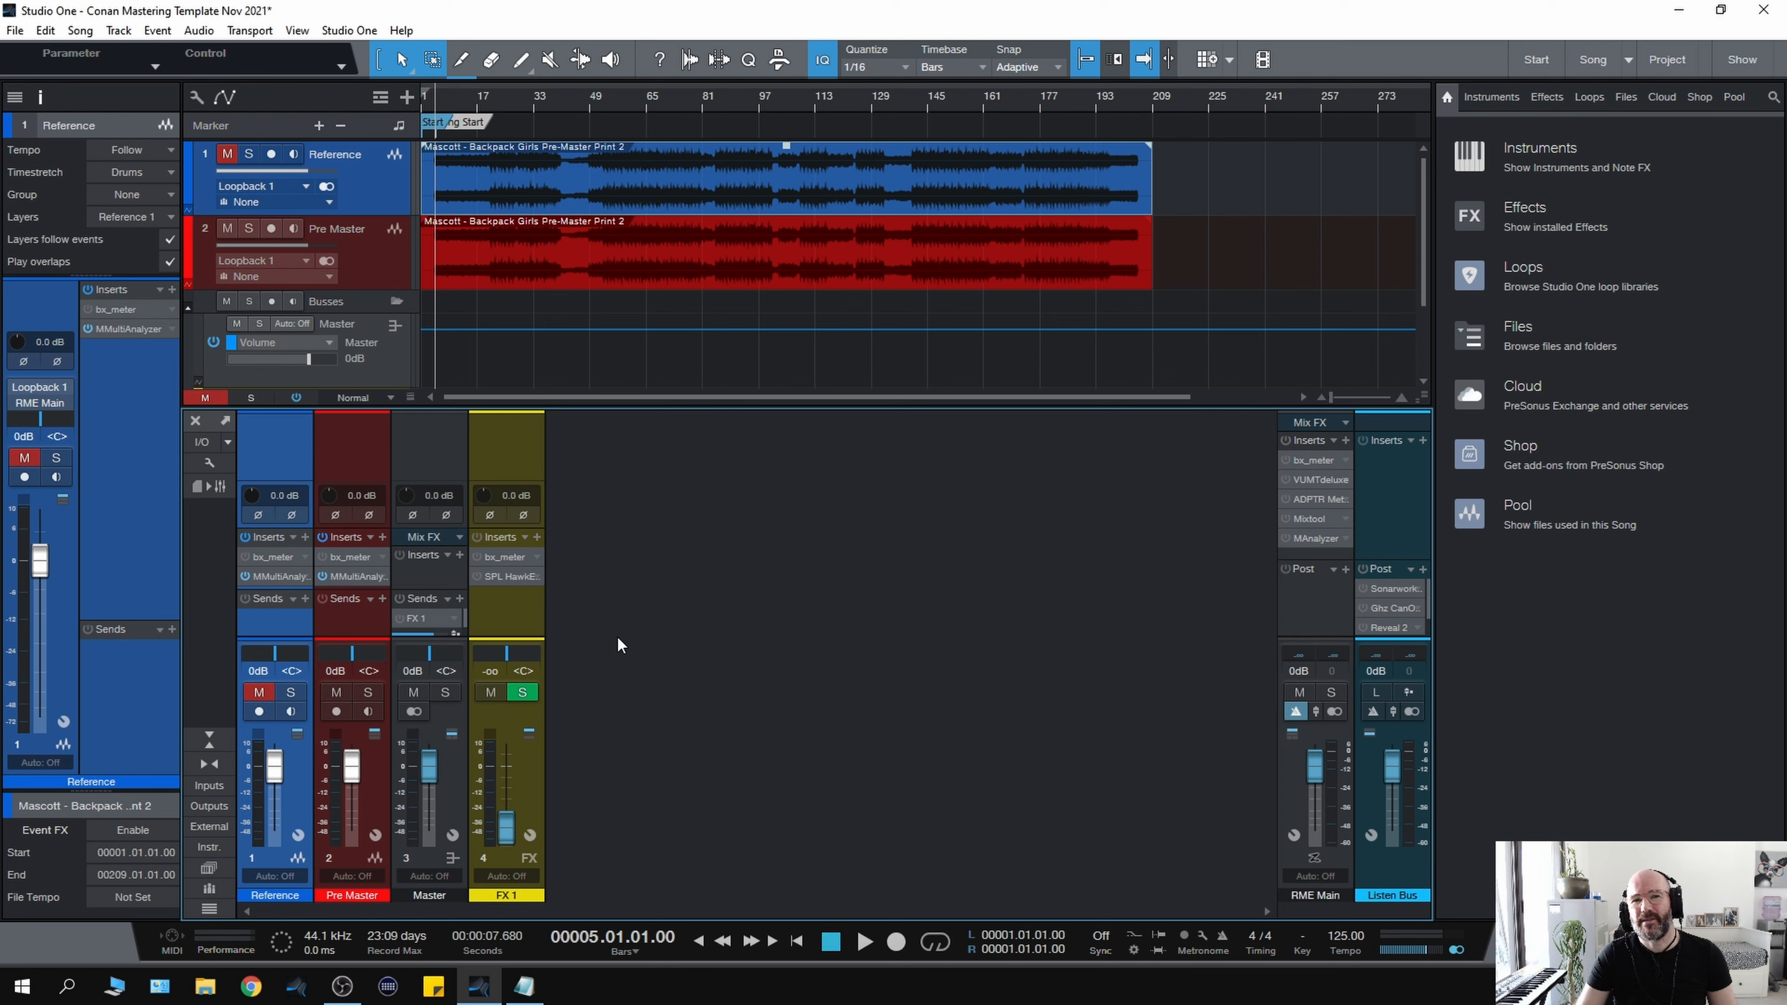
{"action": "mouse_move", "coordinate": [1112, 695]}
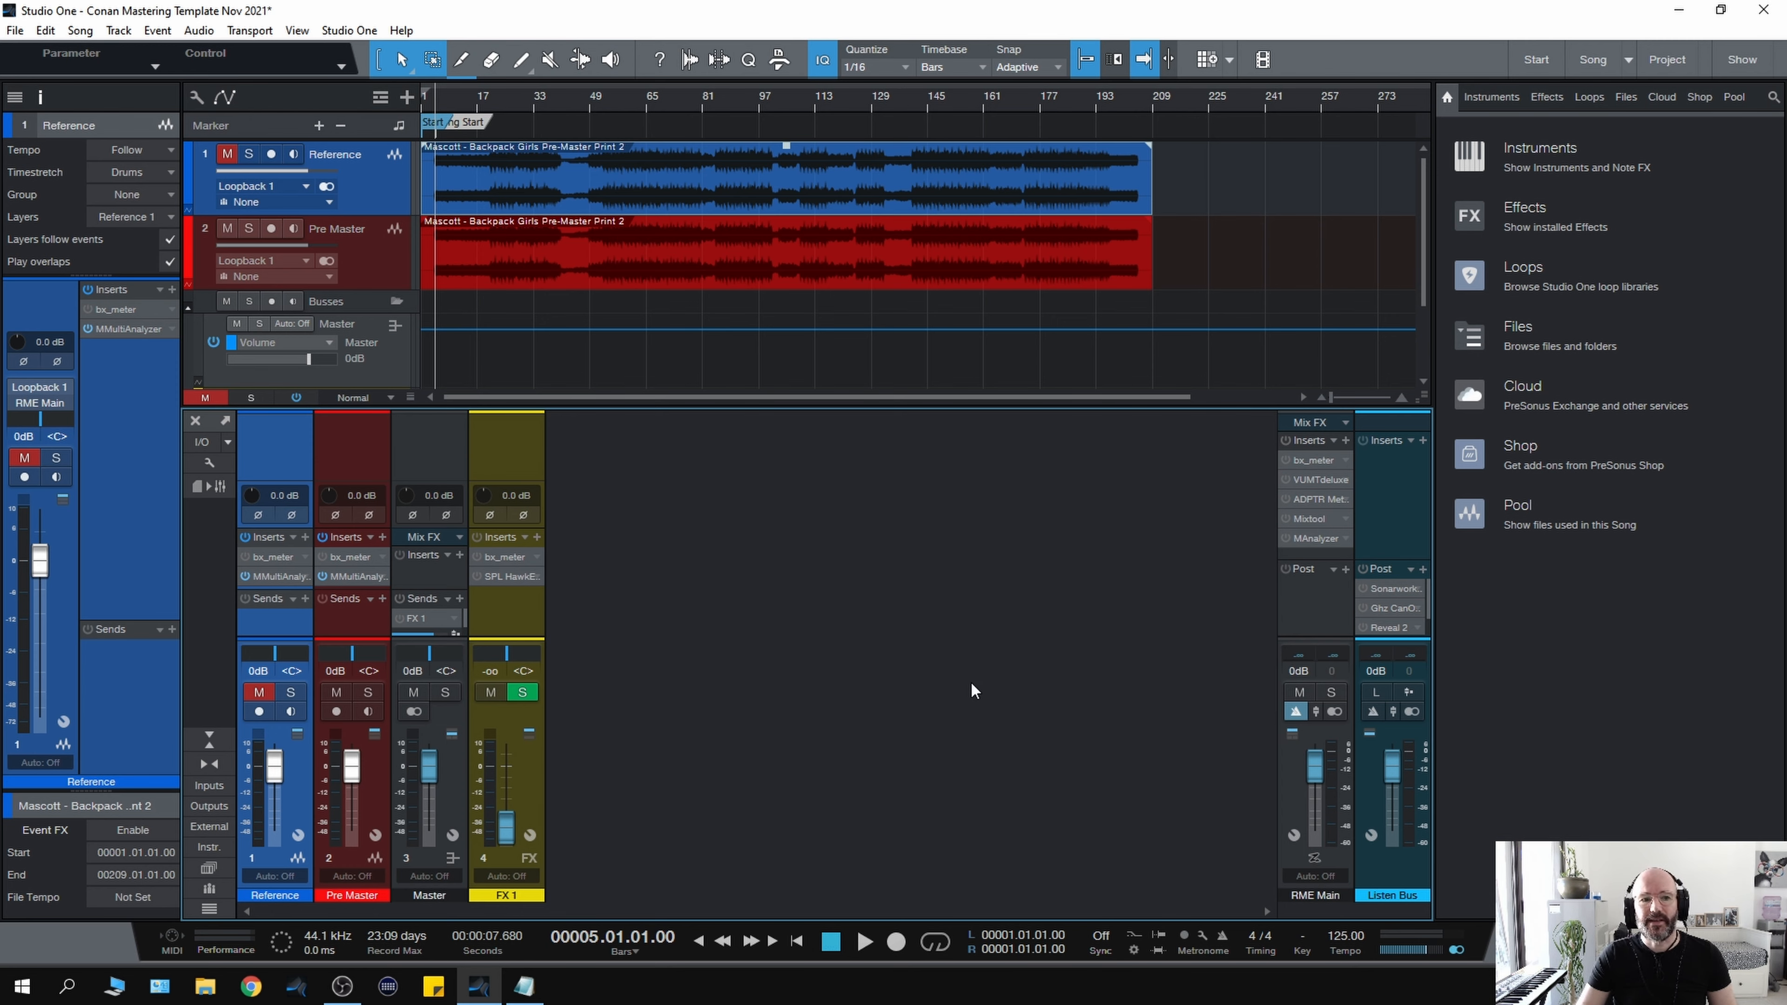
{"action": "mouse_move", "coordinate": [641, 672]}
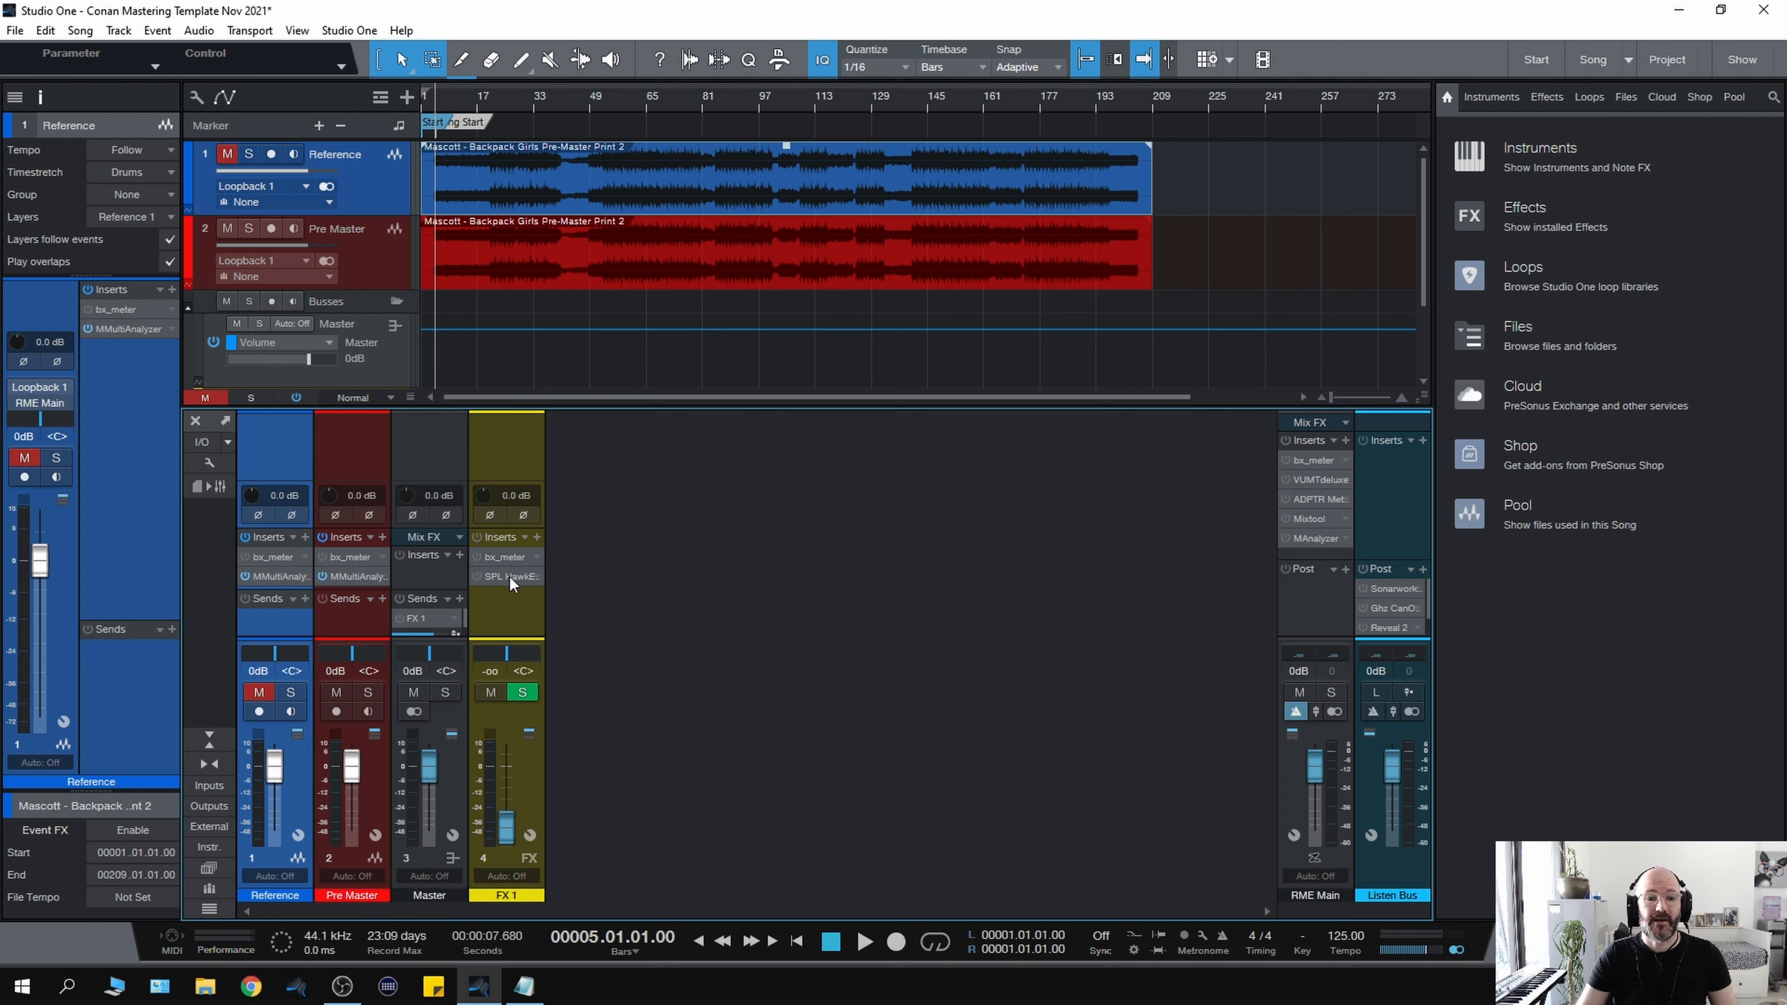
{"action": "mouse_move", "coordinate": [508, 576]}
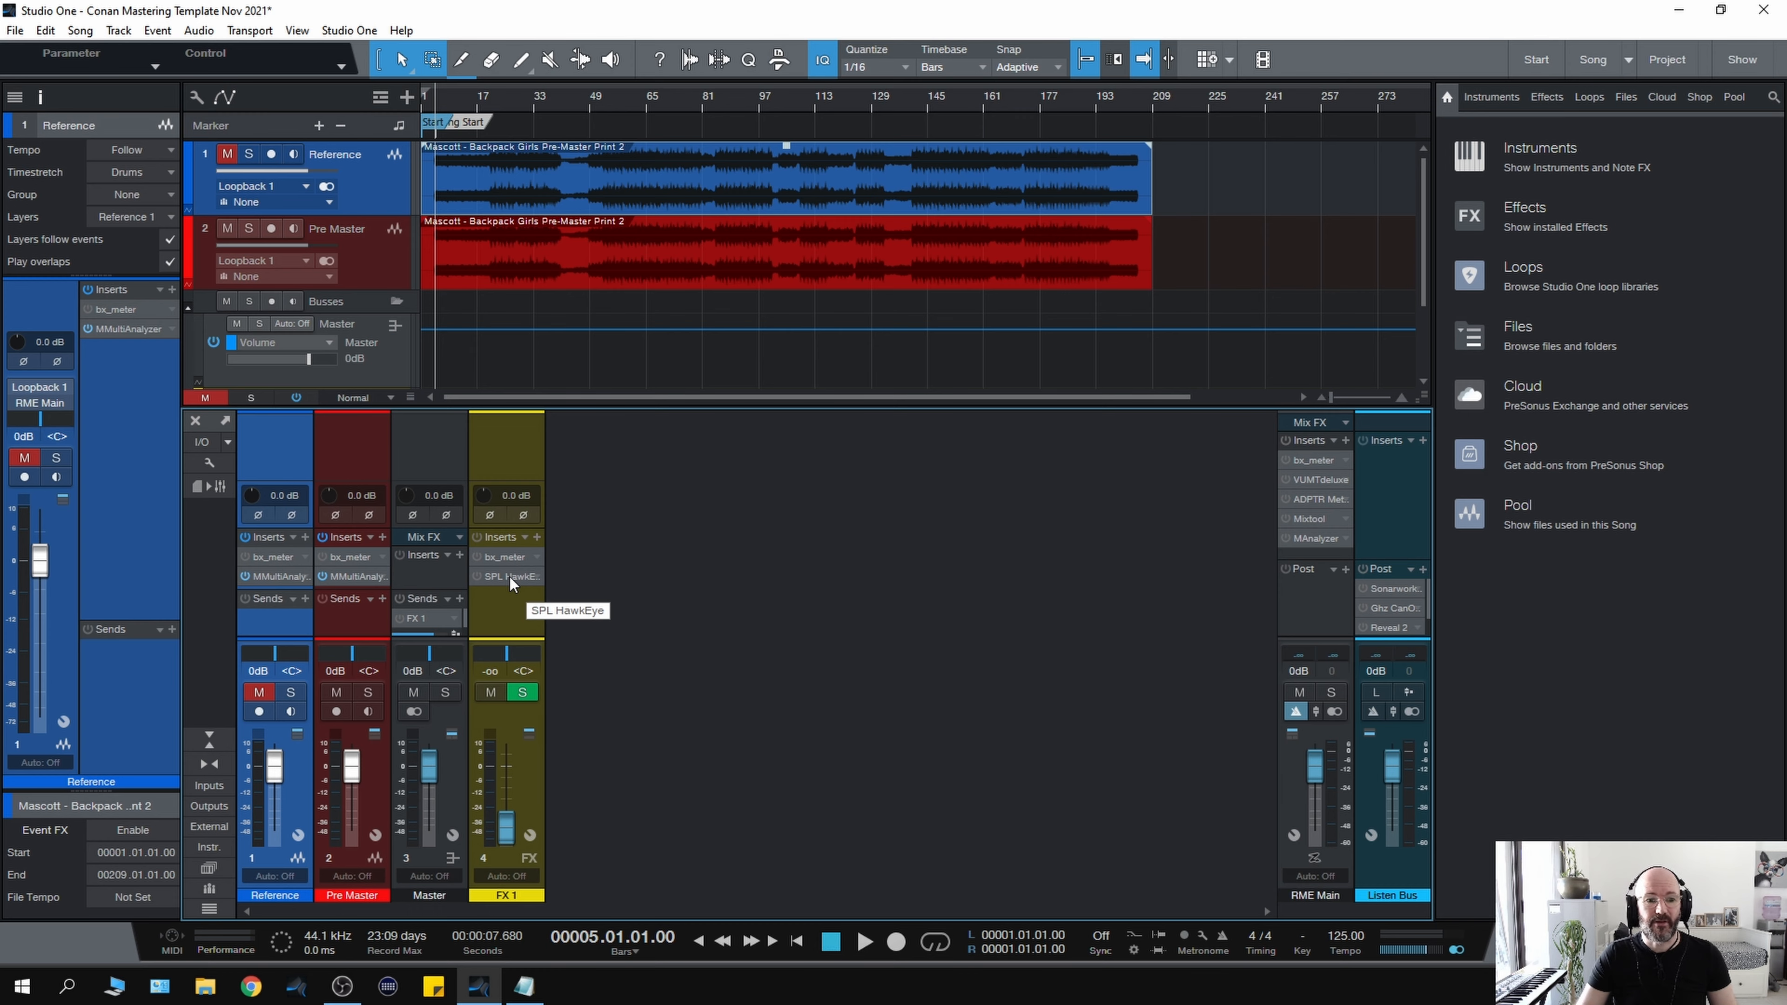
{"action": "left_click", "coordinate": [508, 575]}
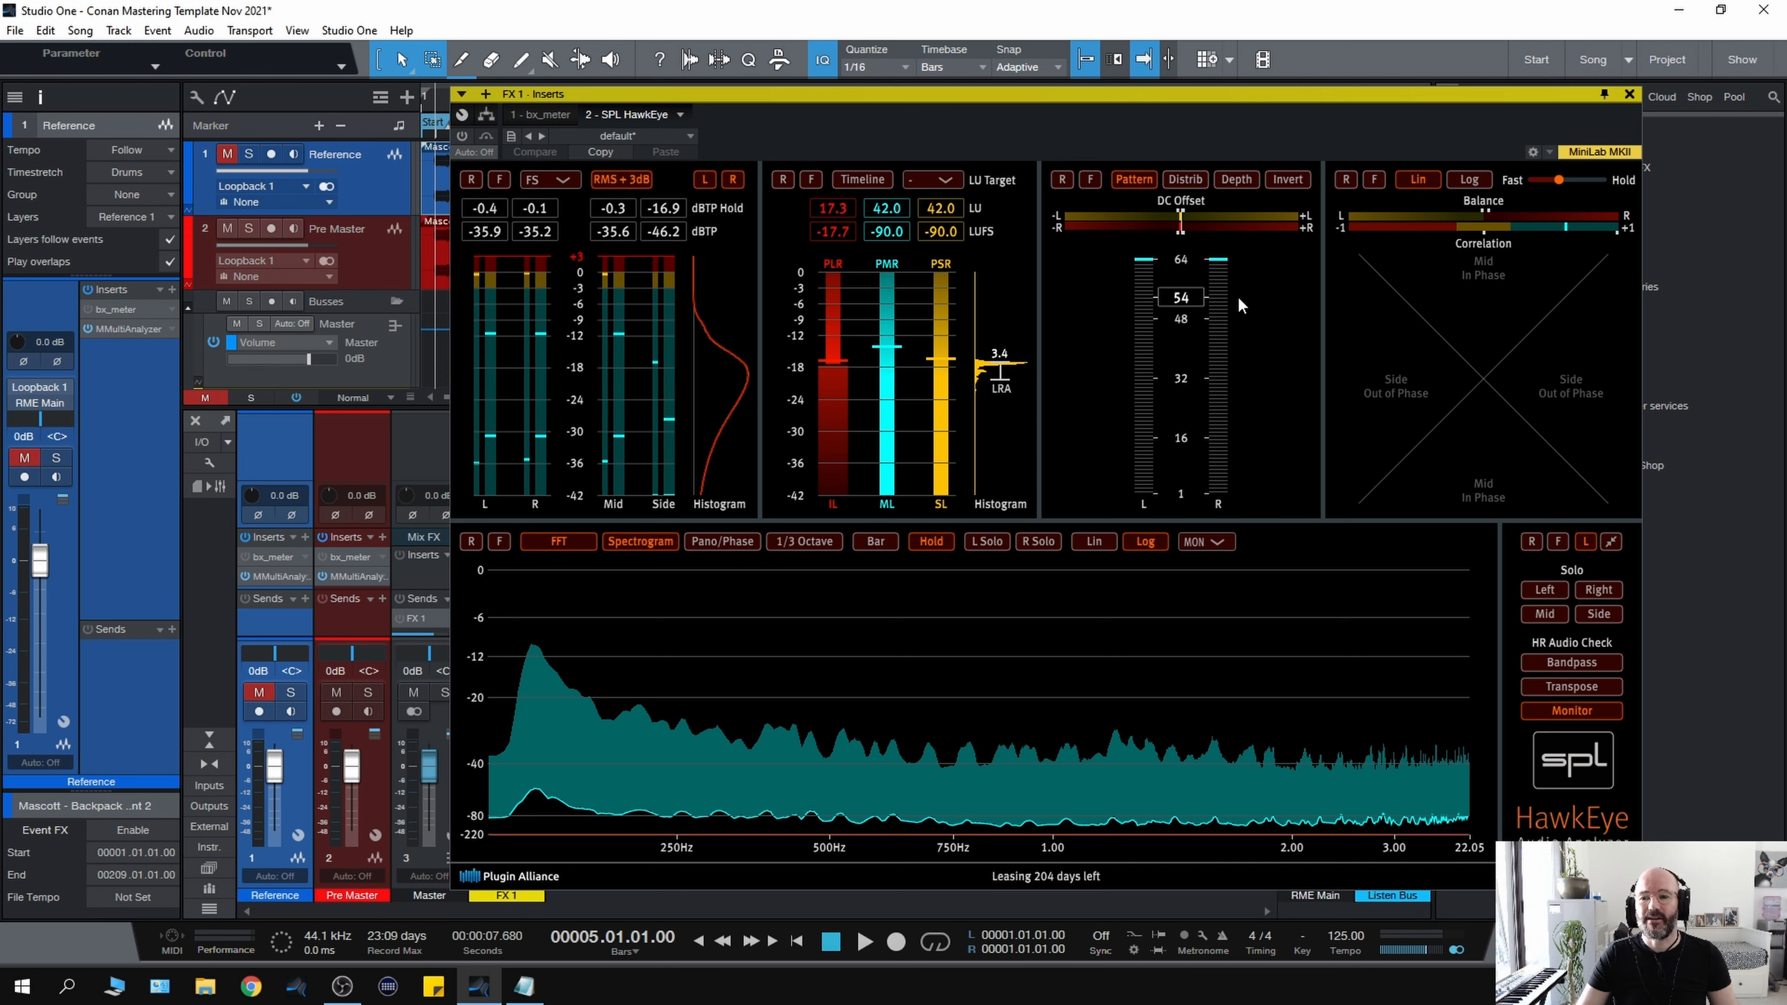
{"action": "mouse_move", "coordinate": [1469, 101]}
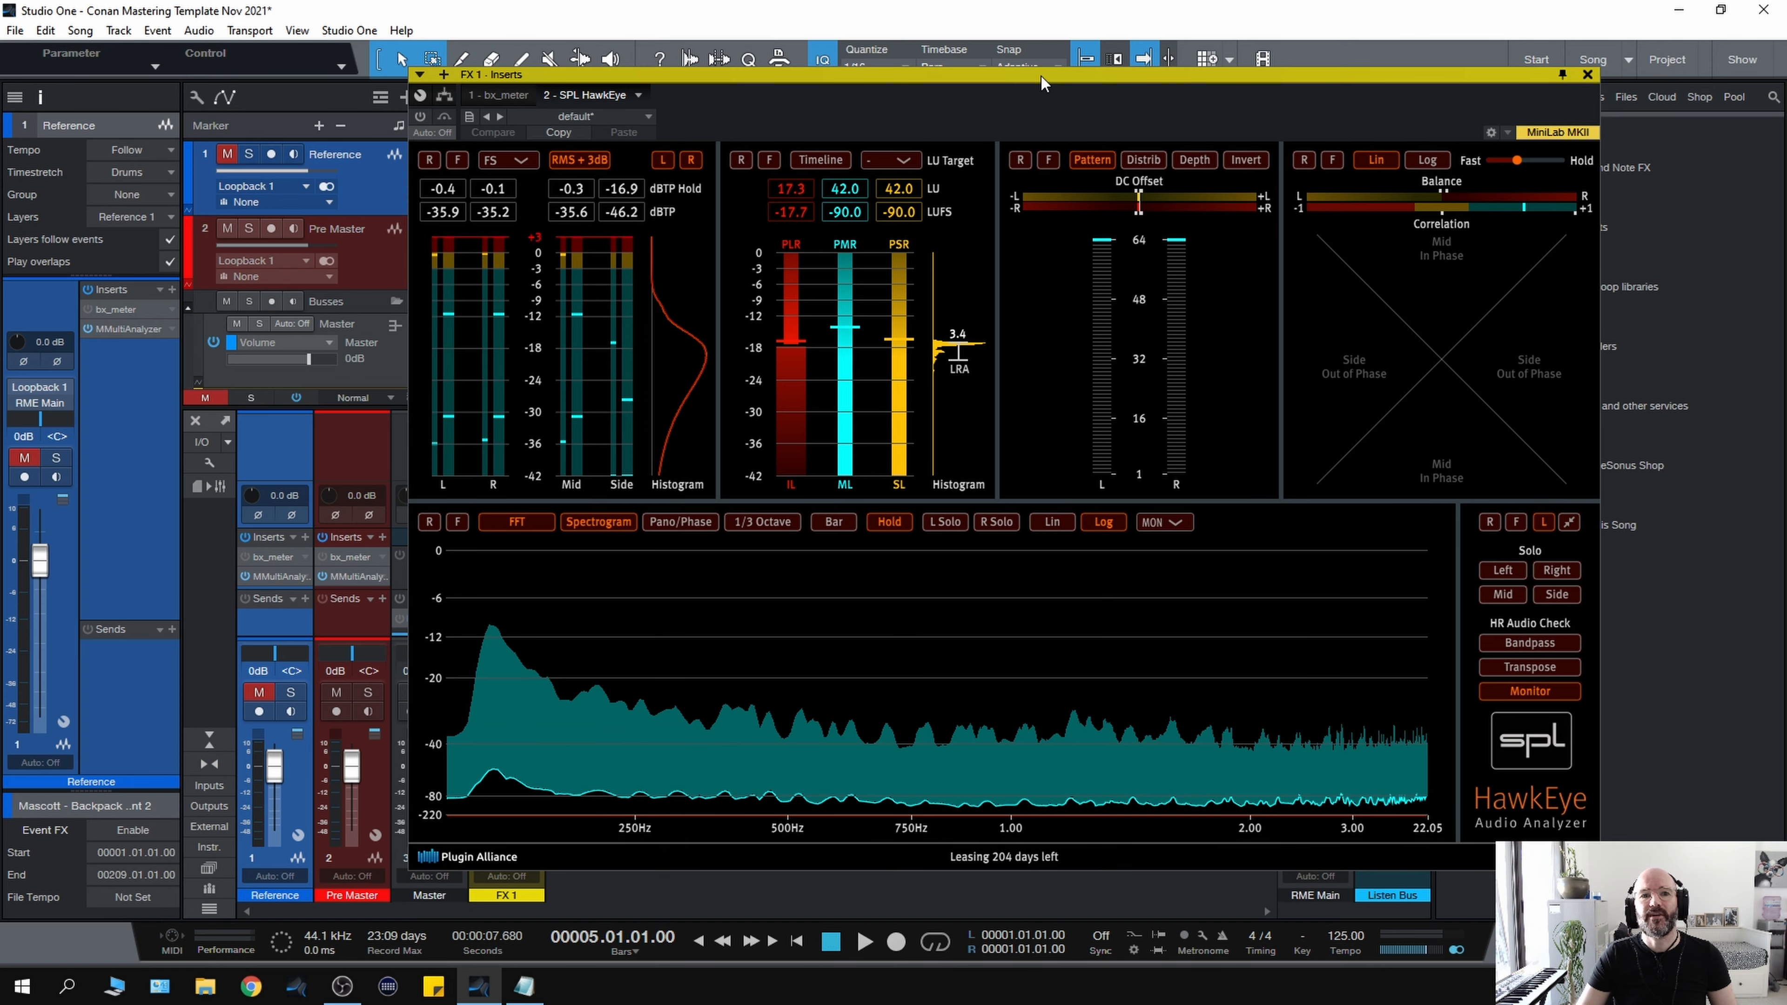
{"action": "mouse_move", "coordinate": [889, 113]}
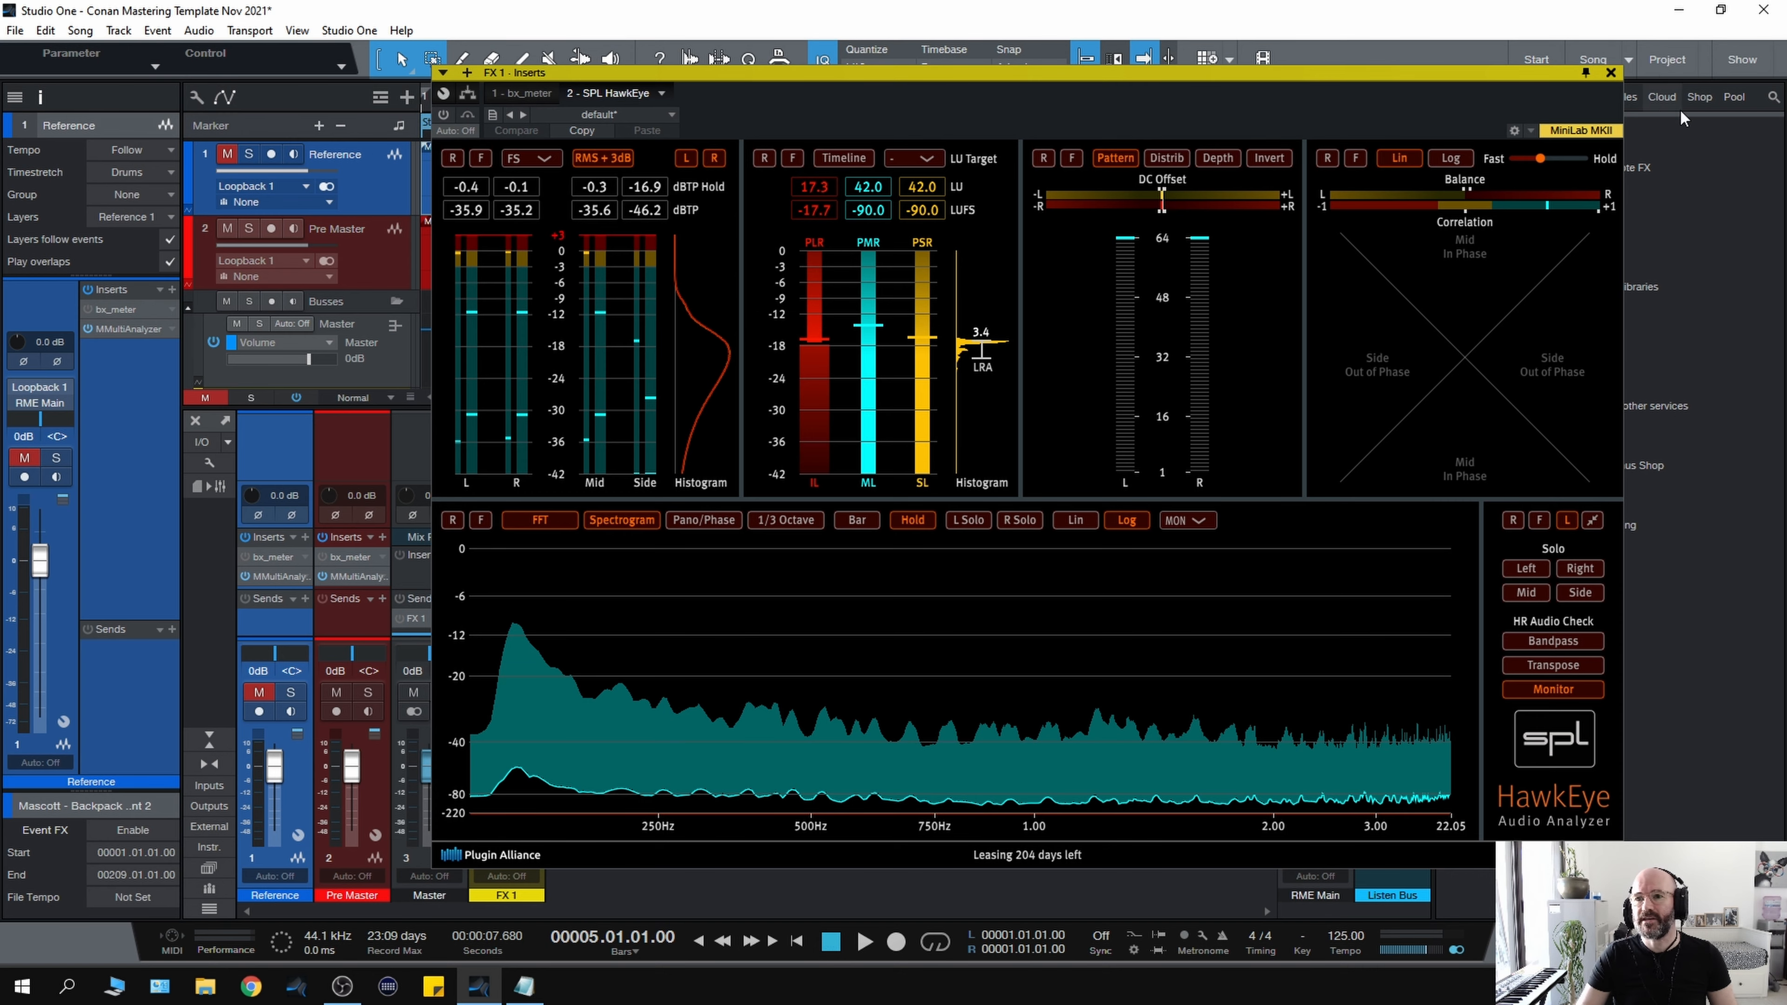
{"action": "mouse_move", "coordinate": [1611, 73]}
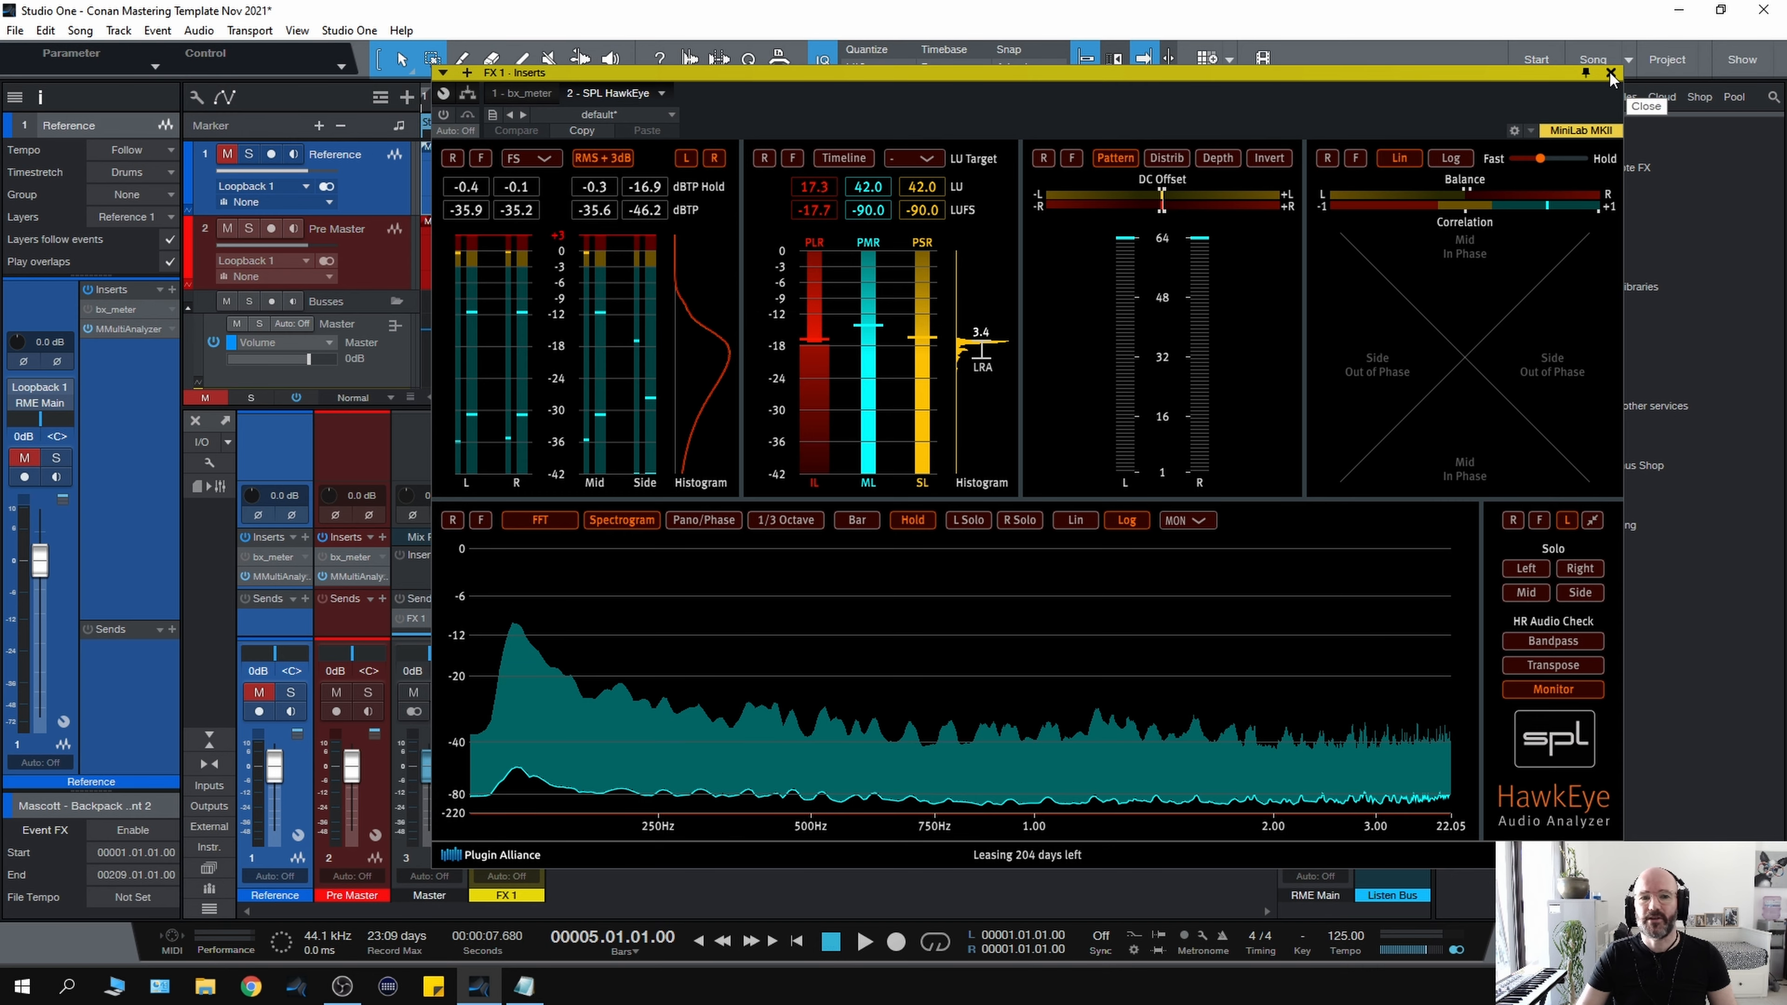
{"action": "left_click", "coordinate": [1611, 72]}
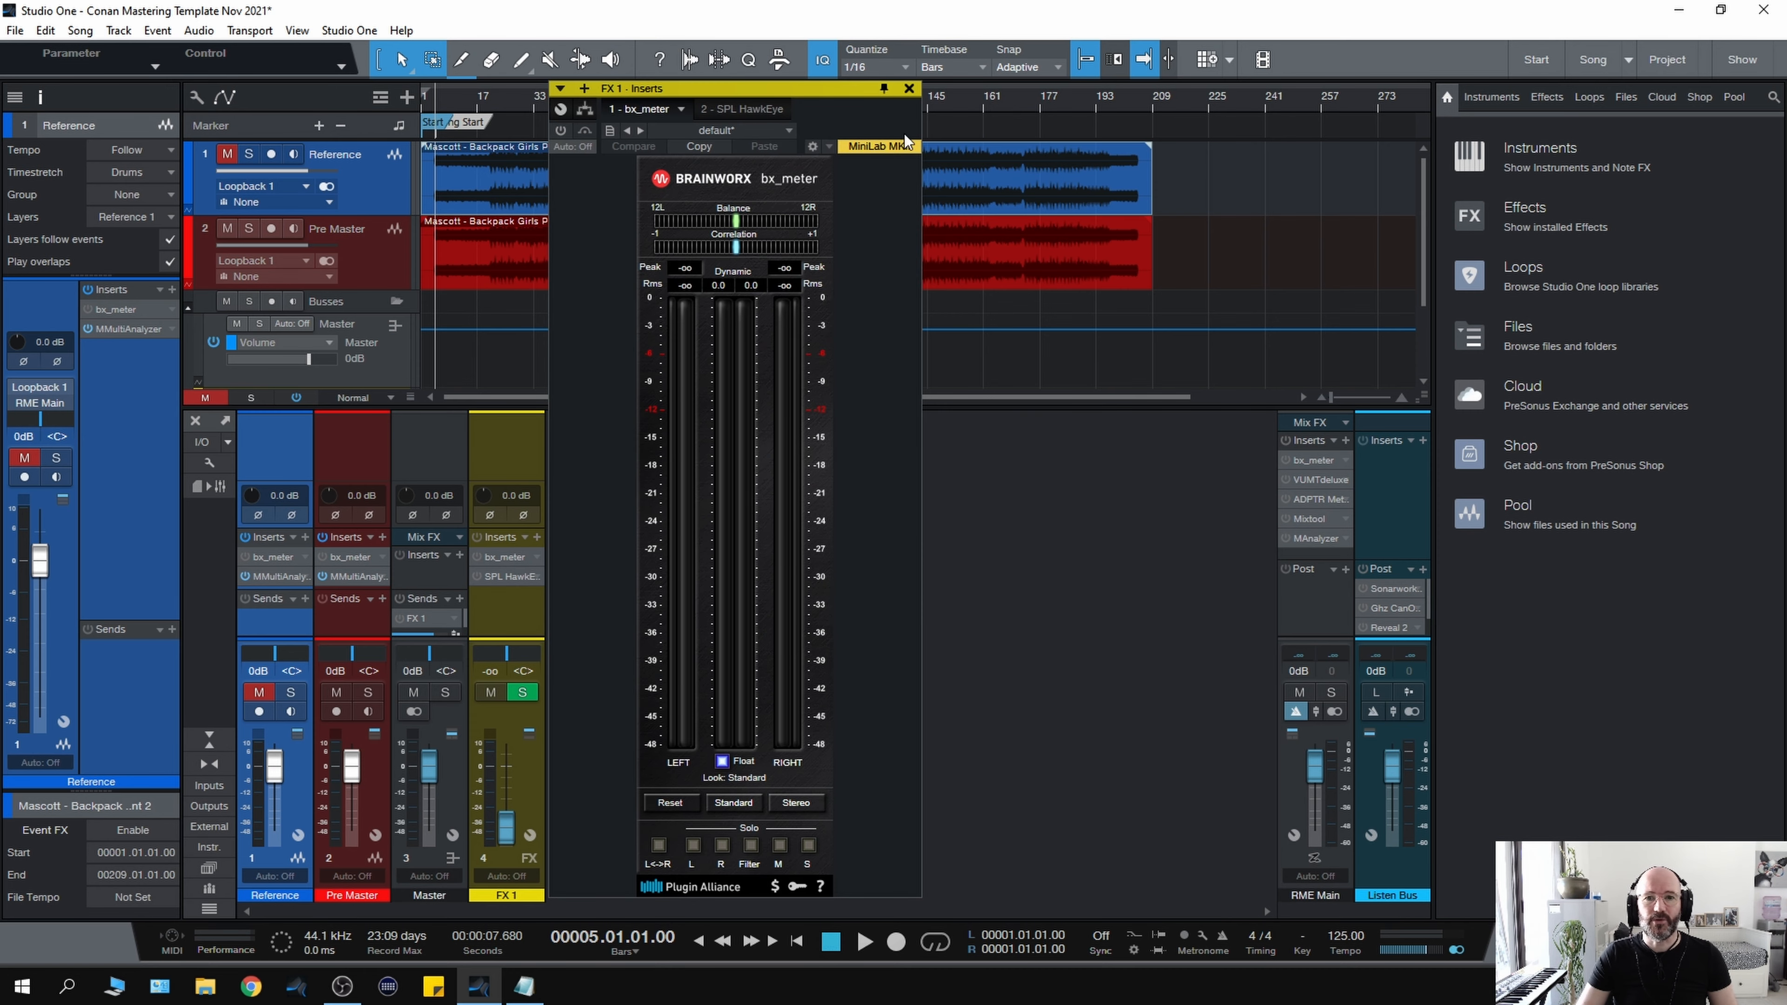
{"action": "left_click", "coordinate": [909, 87]}
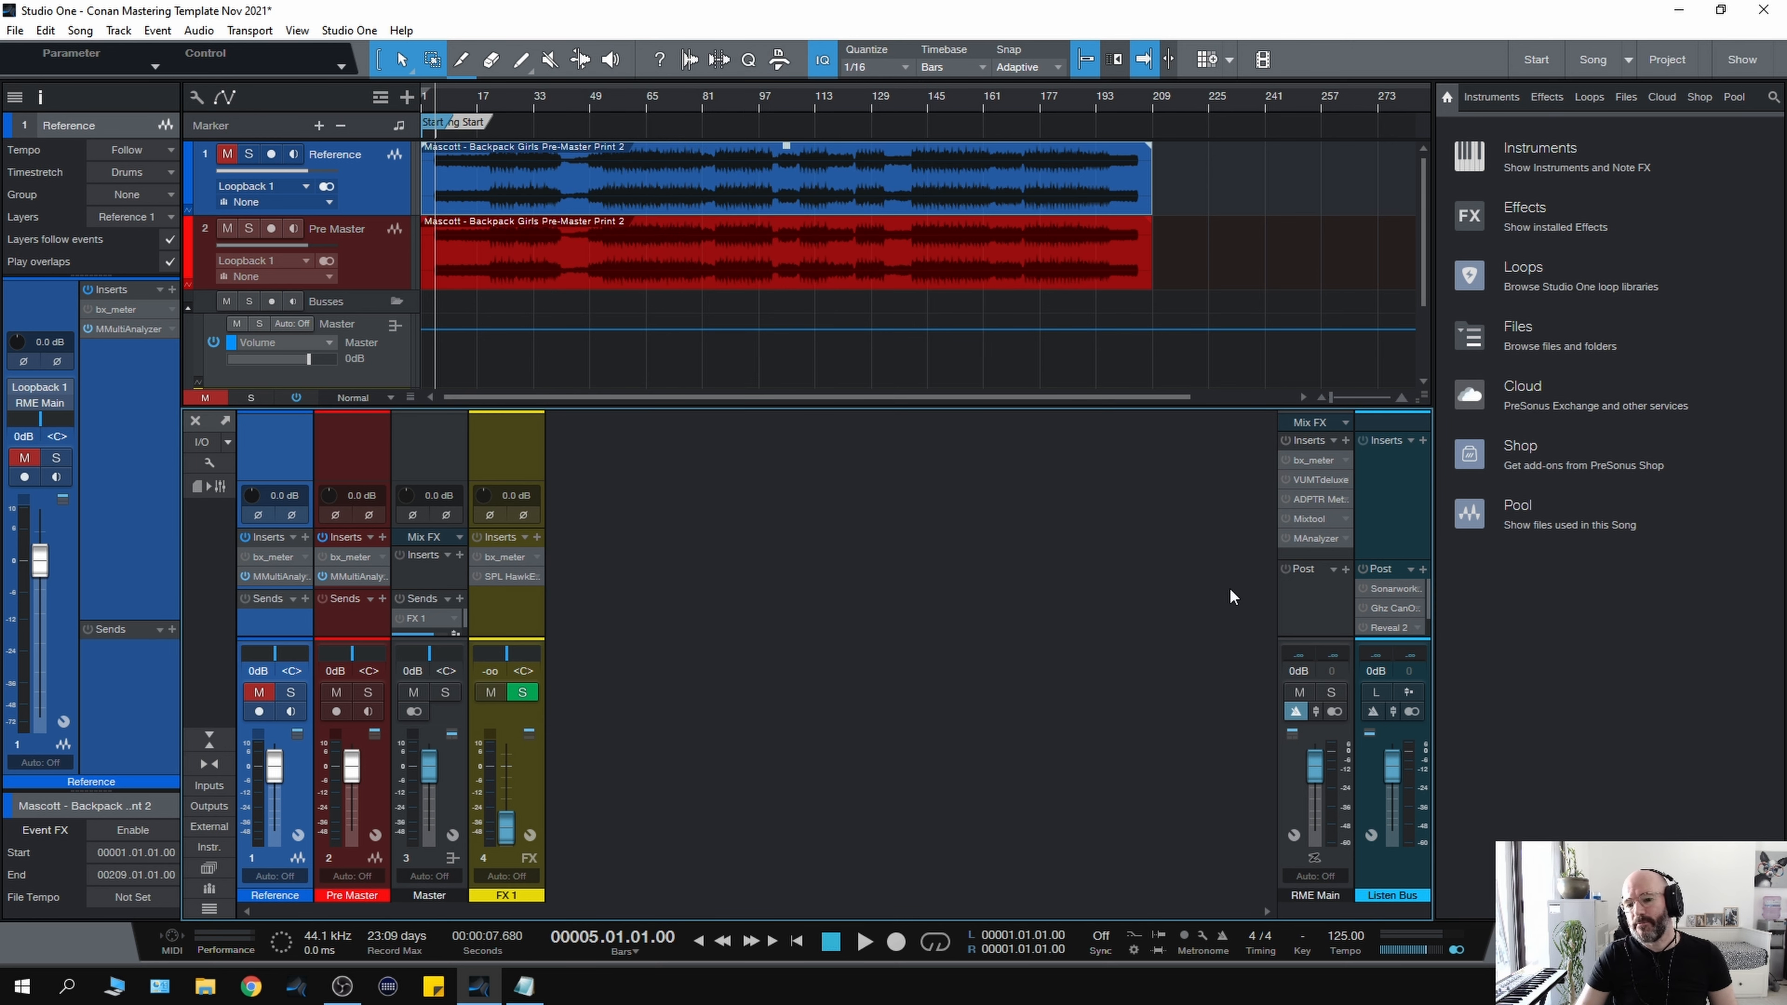
{"action": "mouse_move", "coordinate": [1291, 463]}
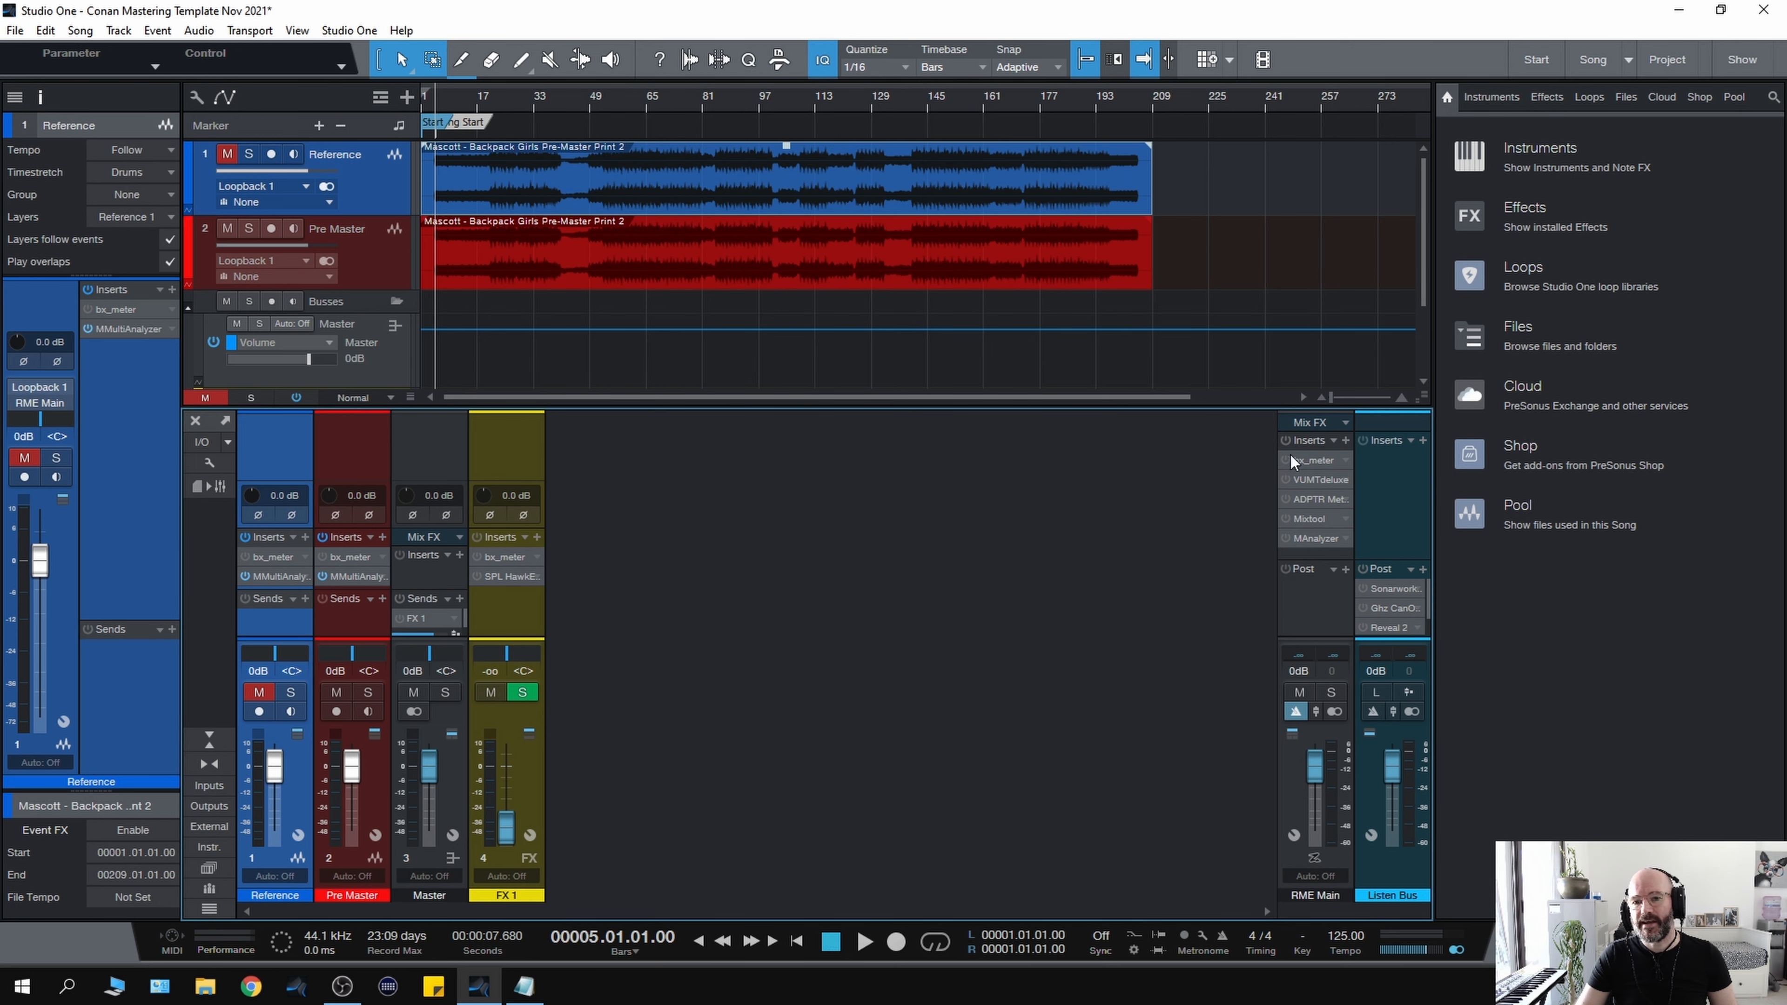
{"action": "mouse_move", "coordinate": [1289, 584]}
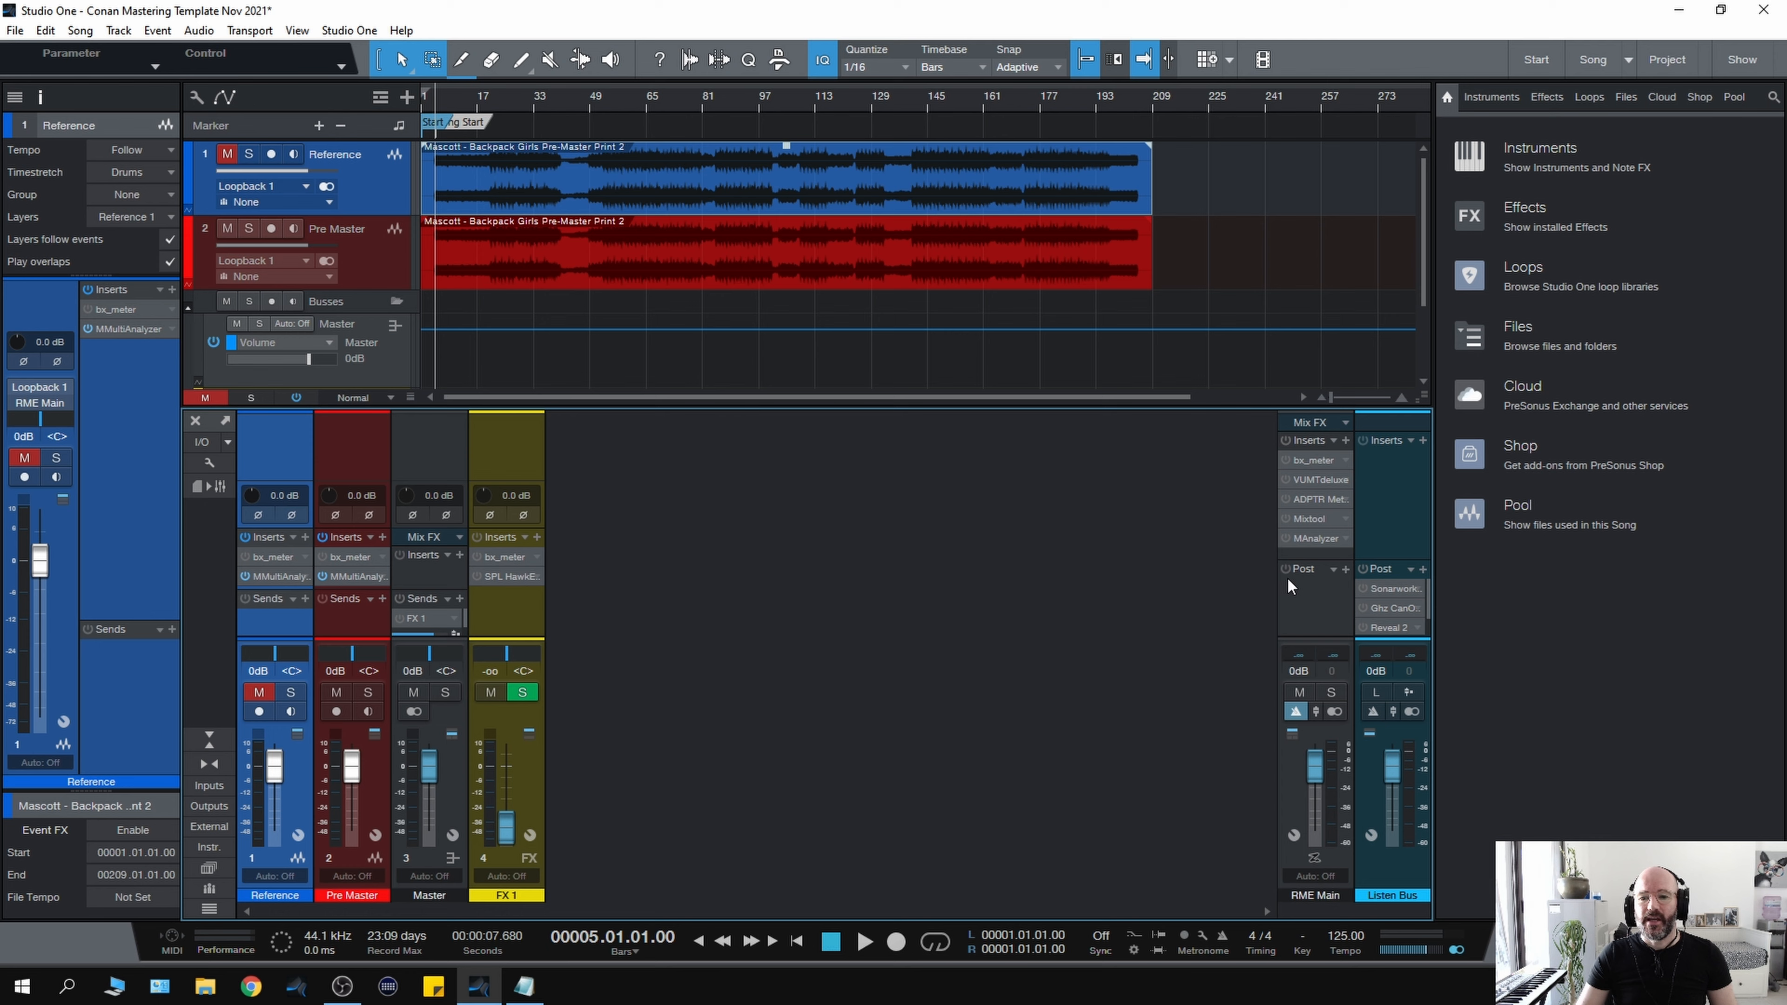
{"action": "mouse_move", "coordinate": [1237, 504]}
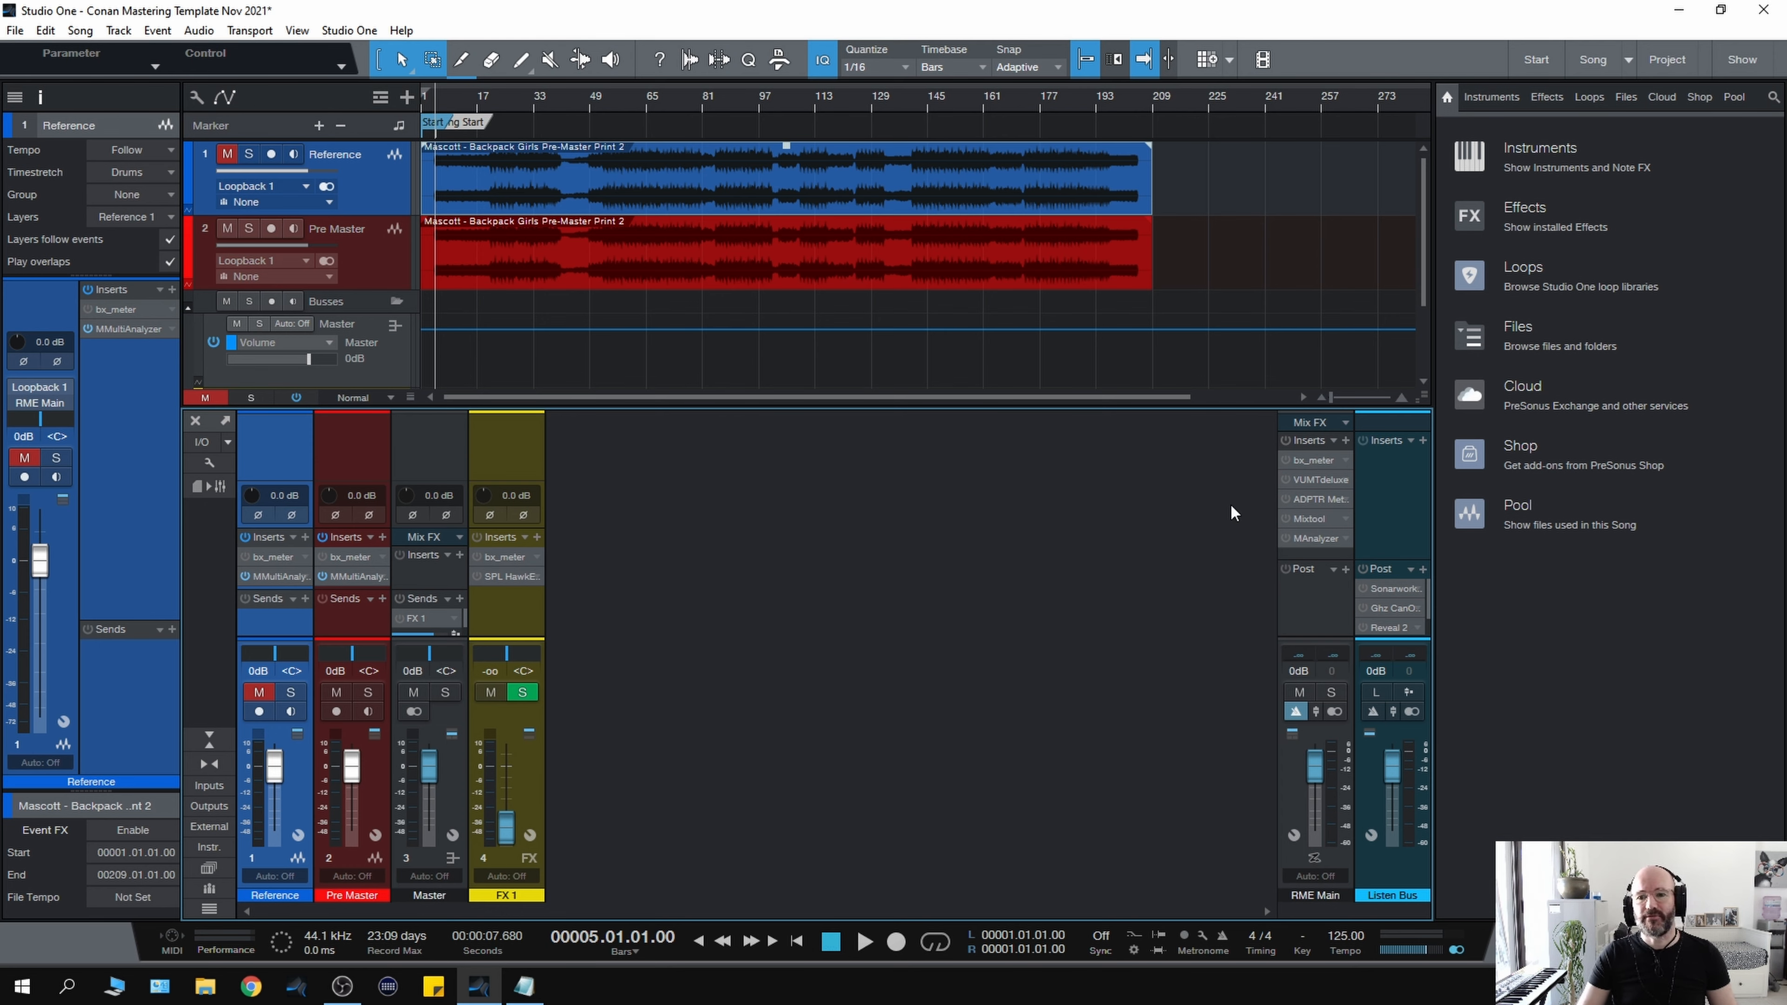
{"action": "mouse_move", "coordinate": [1212, 524]}
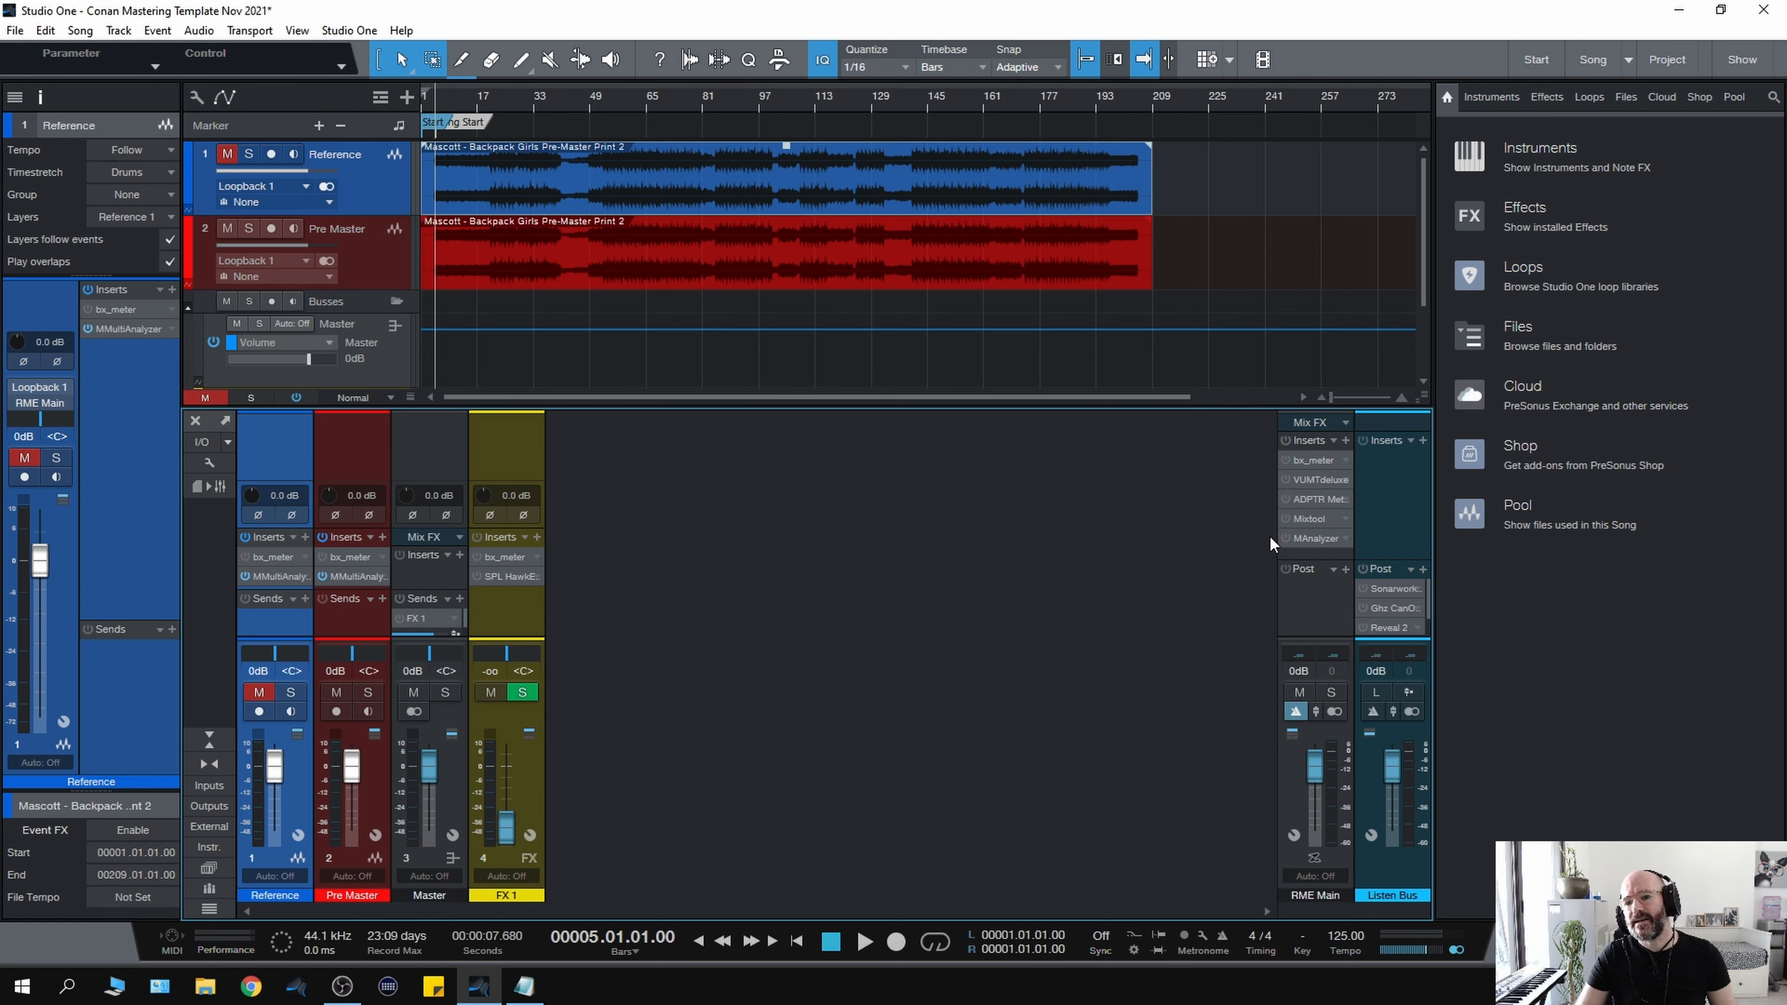
{"action": "mouse_move", "coordinate": [1310, 484]}
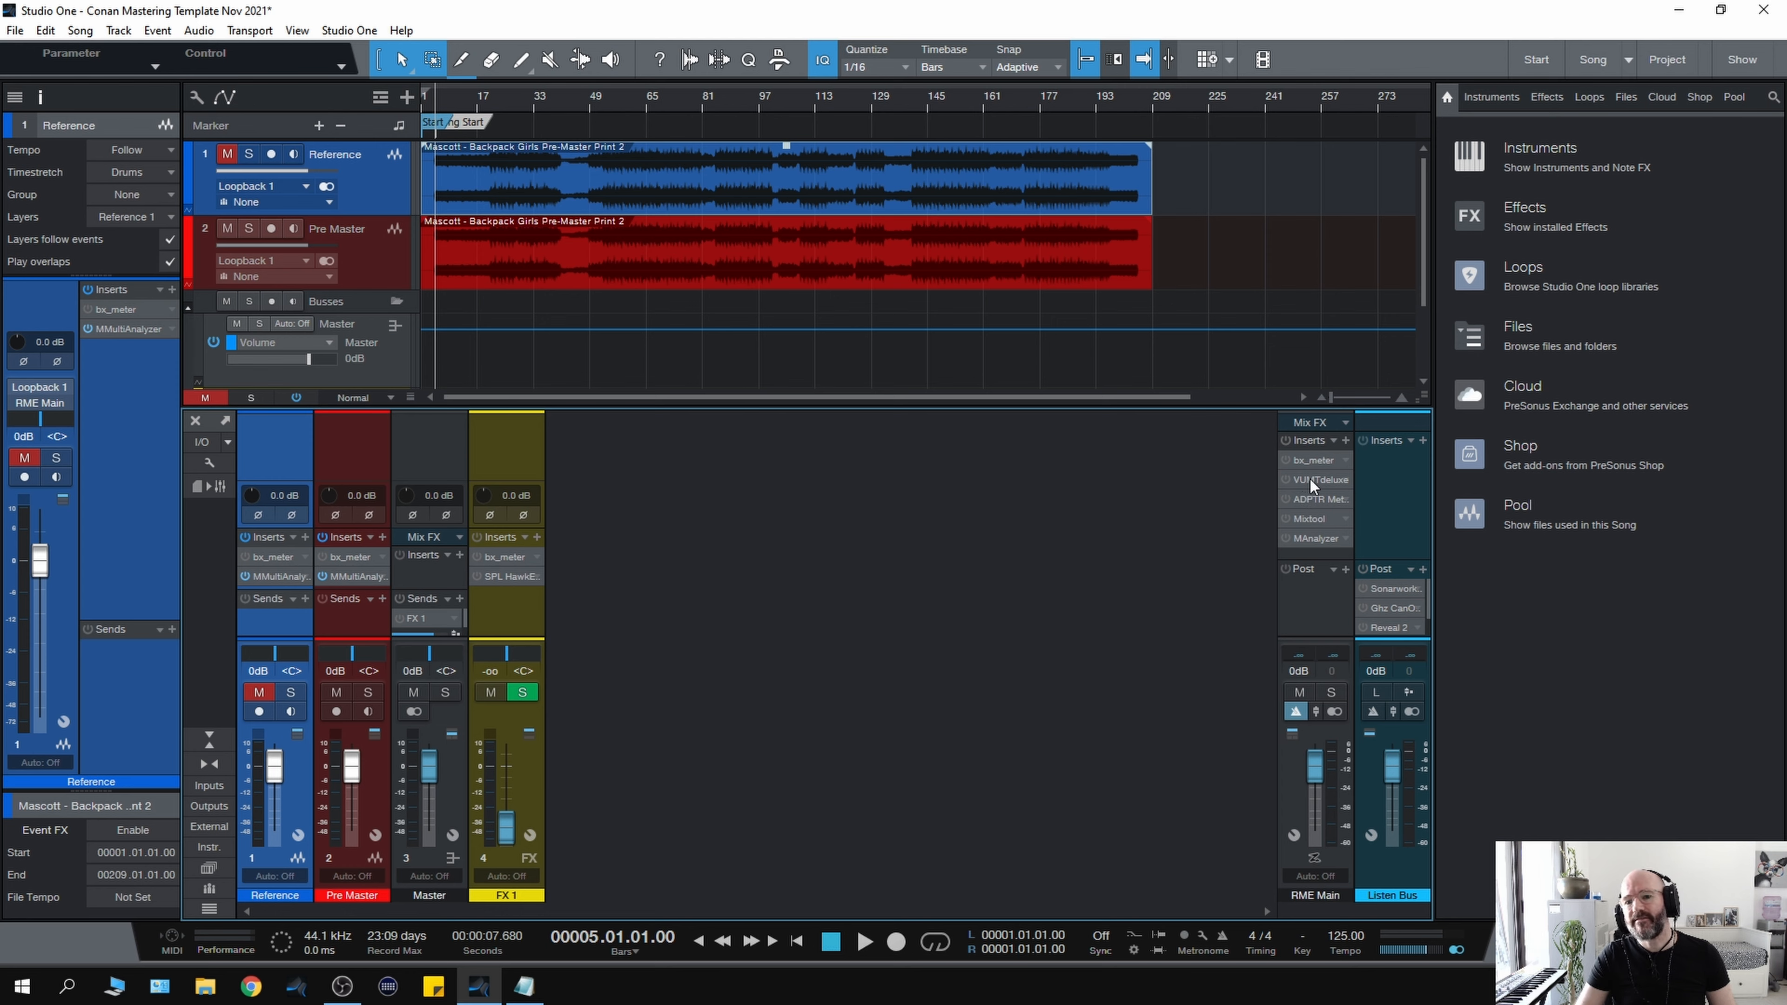
{"action": "mouse_move", "coordinate": [1296, 536]}
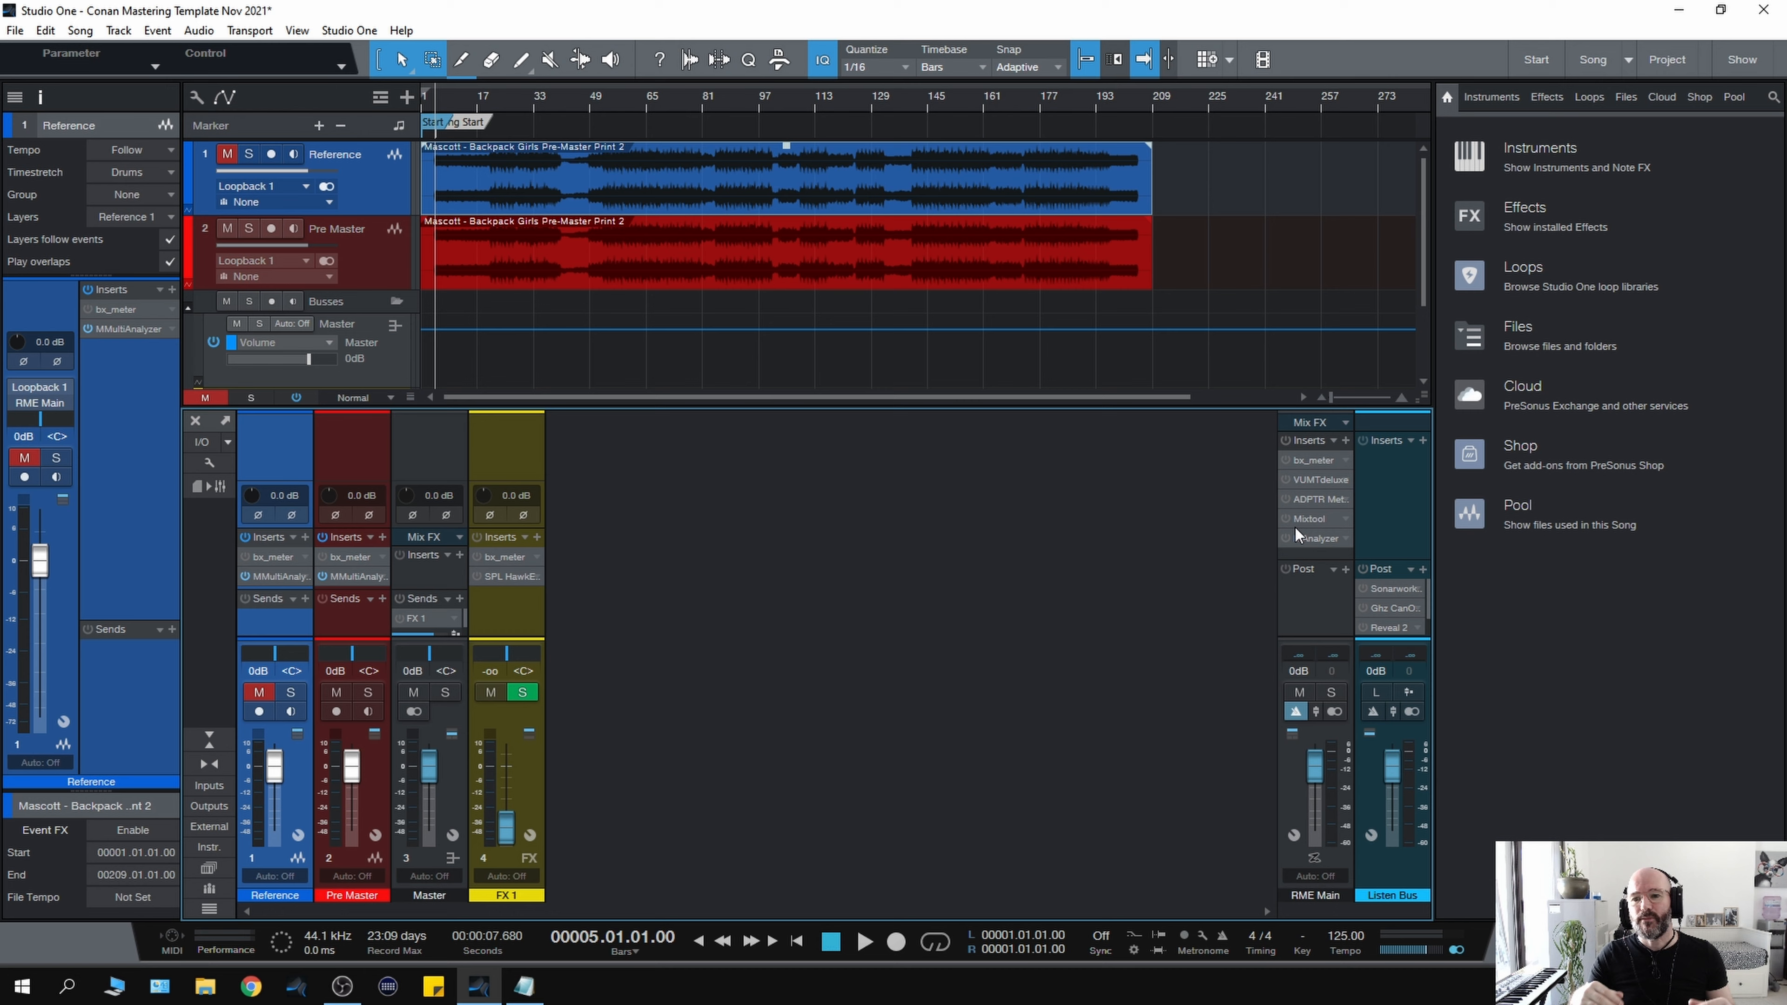
{"action": "mouse_move", "coordinate": [1334, 493]}
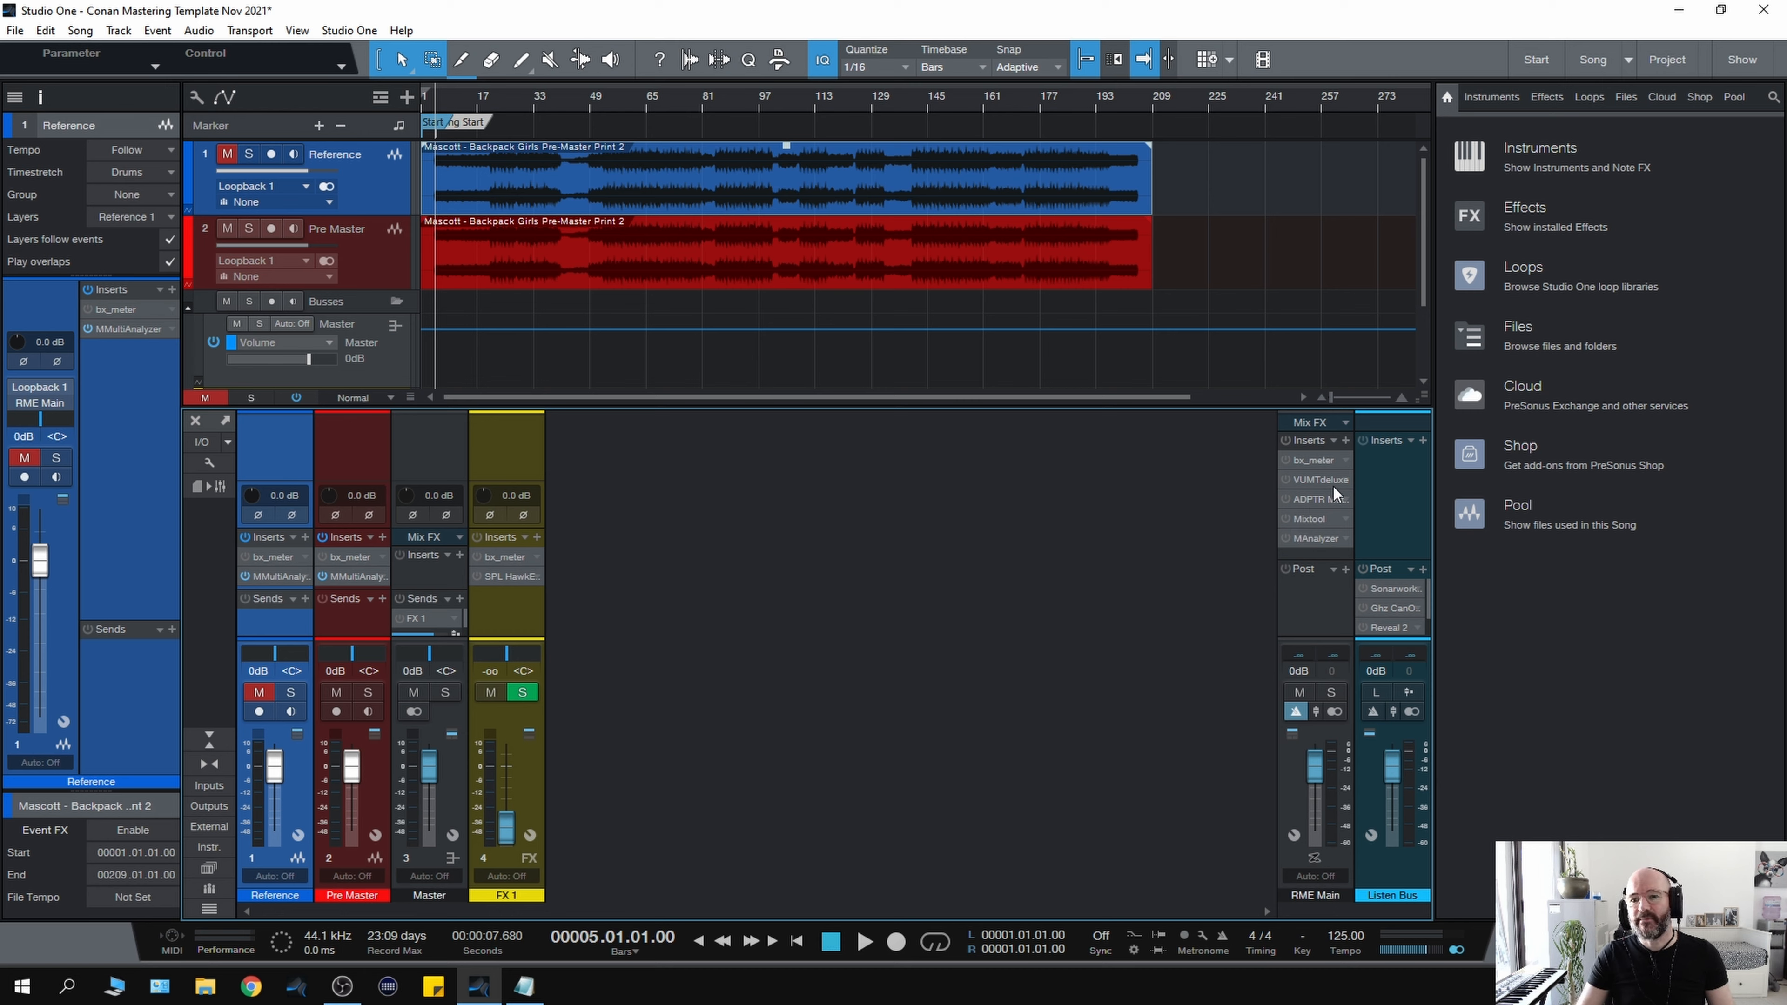
{"action": "mouse_move", "coordinate": [1322, 484]}
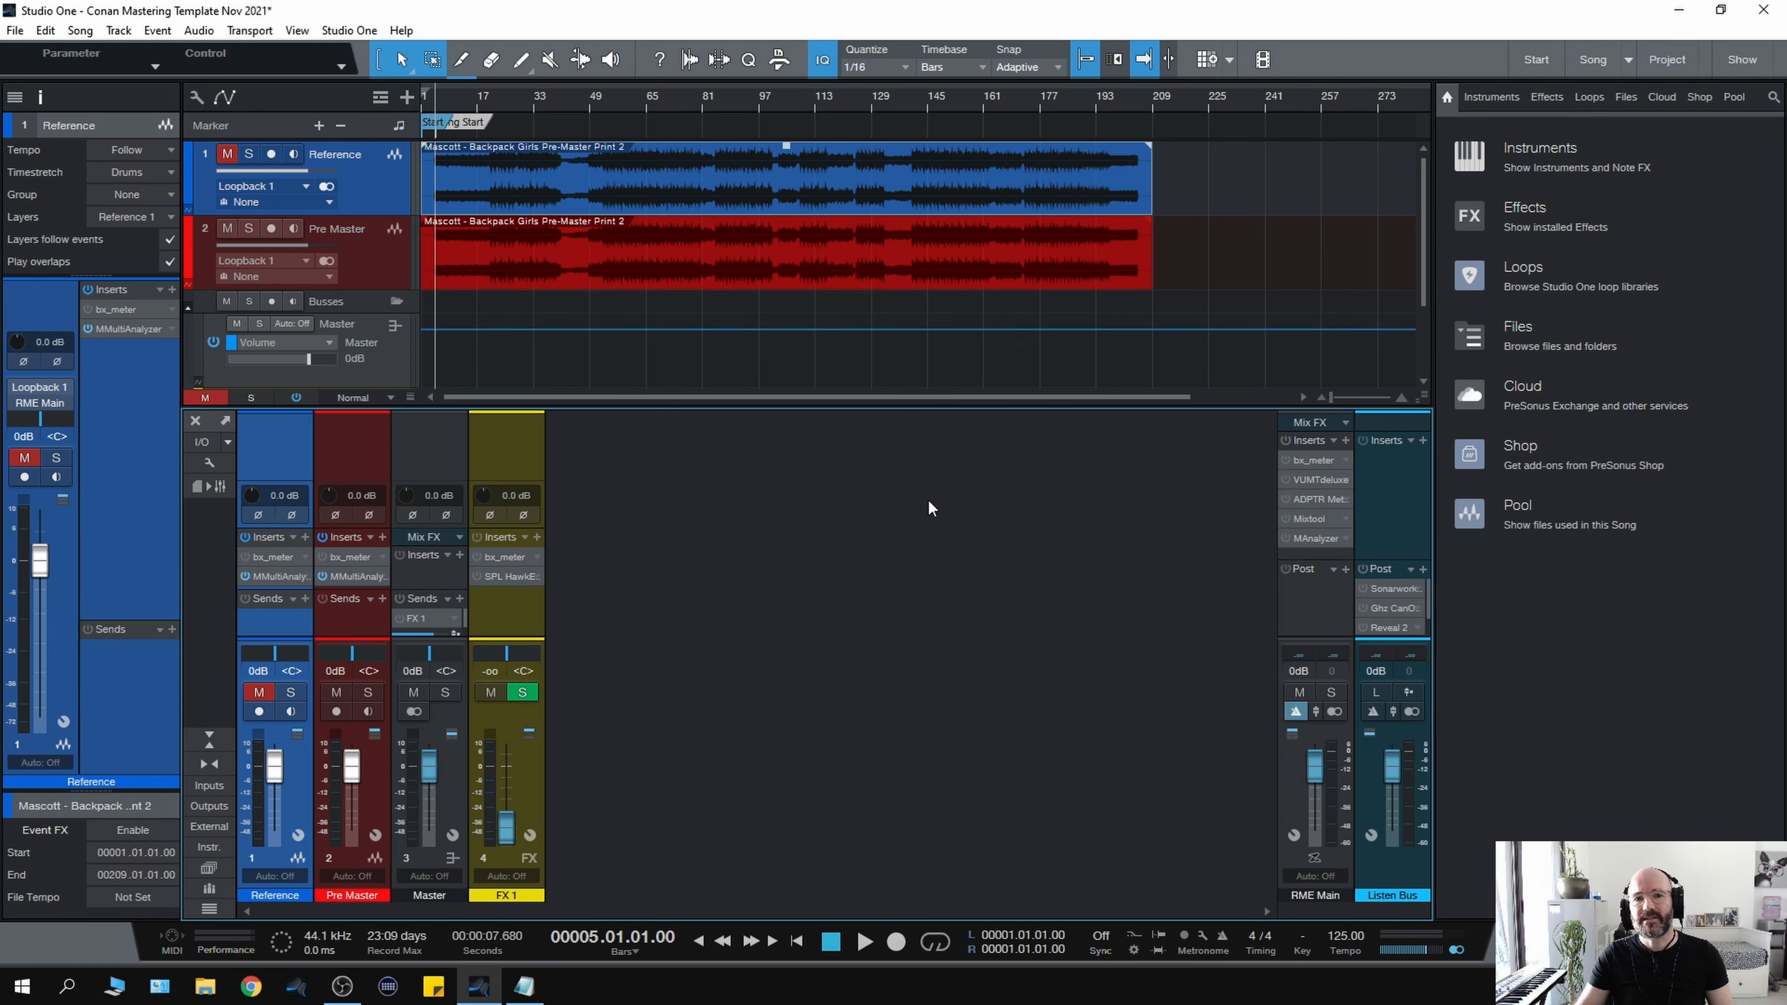
{"action": "mouse_move", "coordinate": [879, 524]}
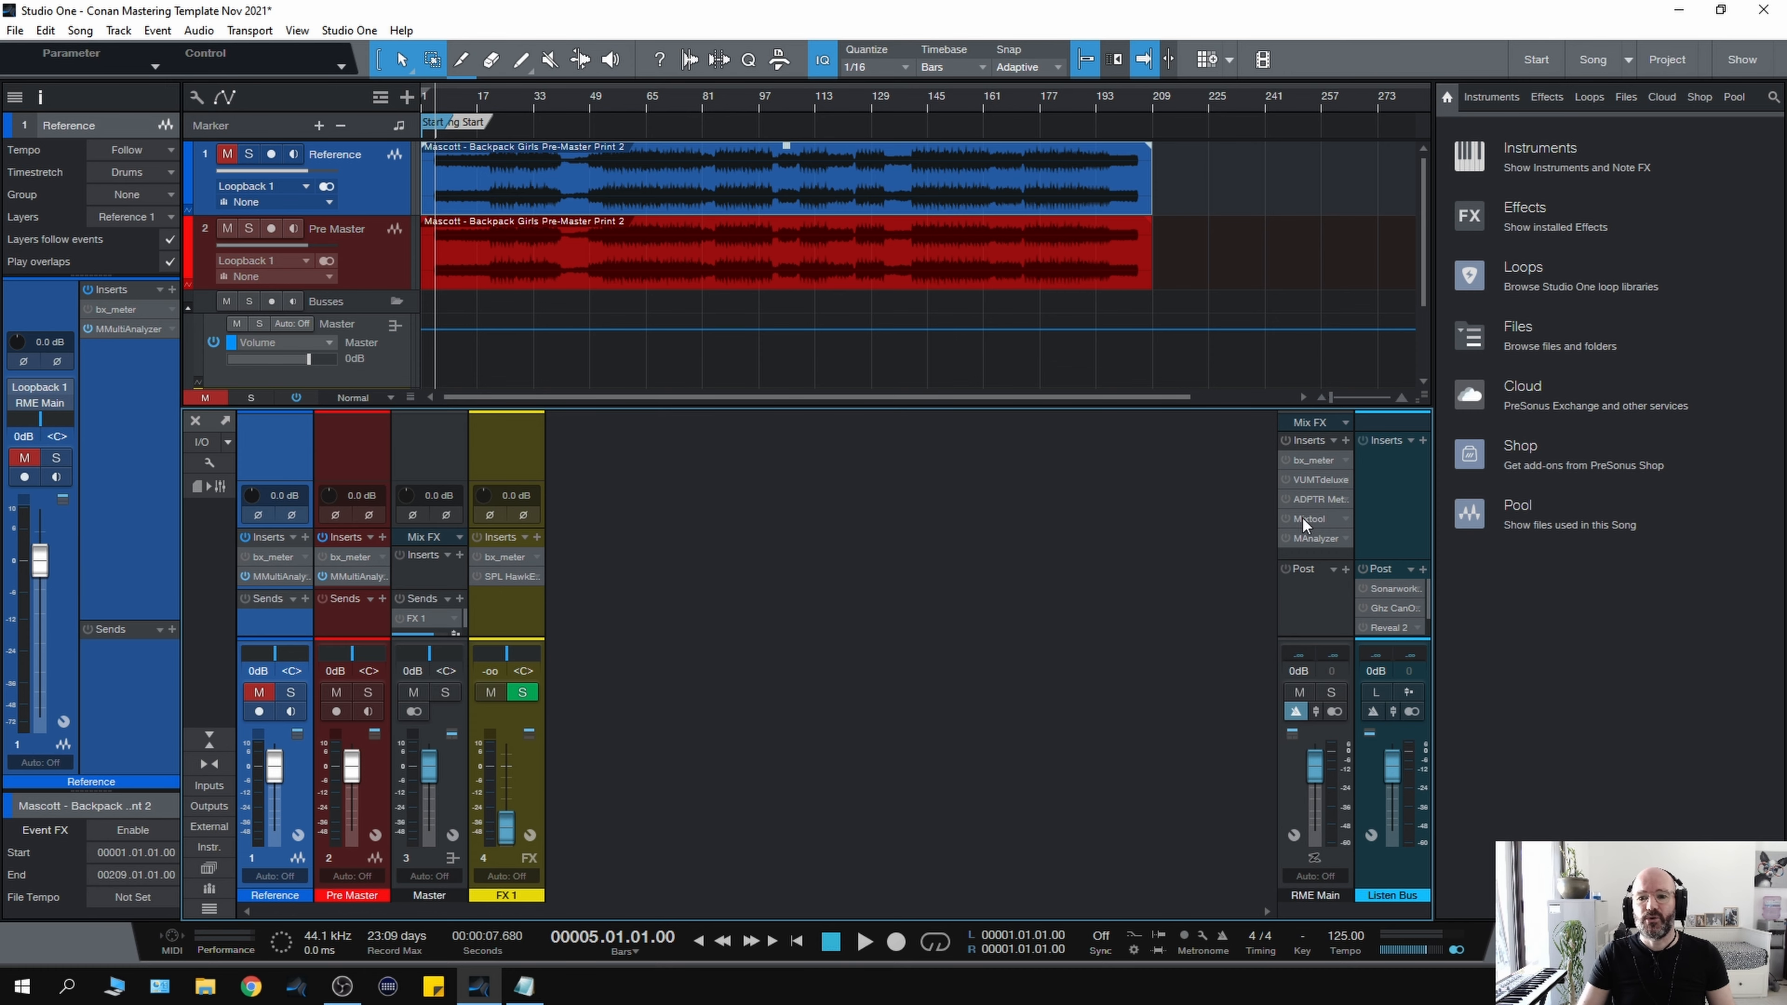
Bring up the Mixtool insert from the RME Main output's effects chain
{"action": "left_click", "coordinate": [1315, 518]}
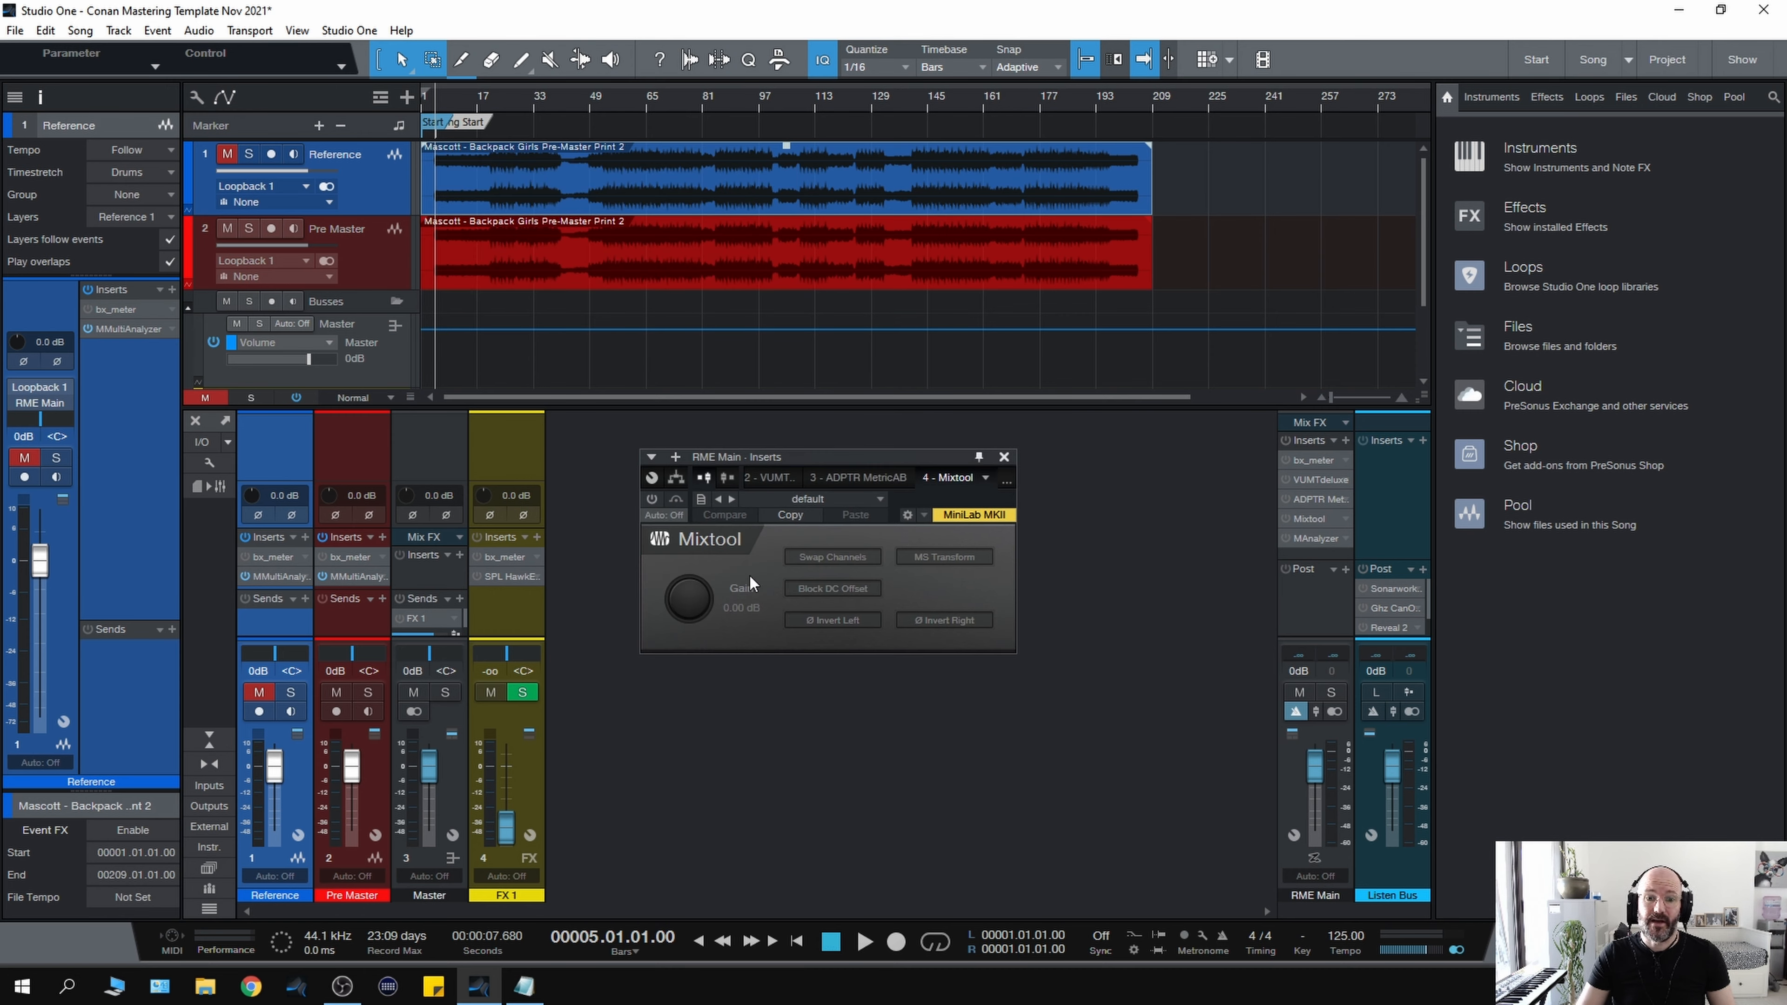
{"action": "mouse_move", "coordinate": [953, 594]}
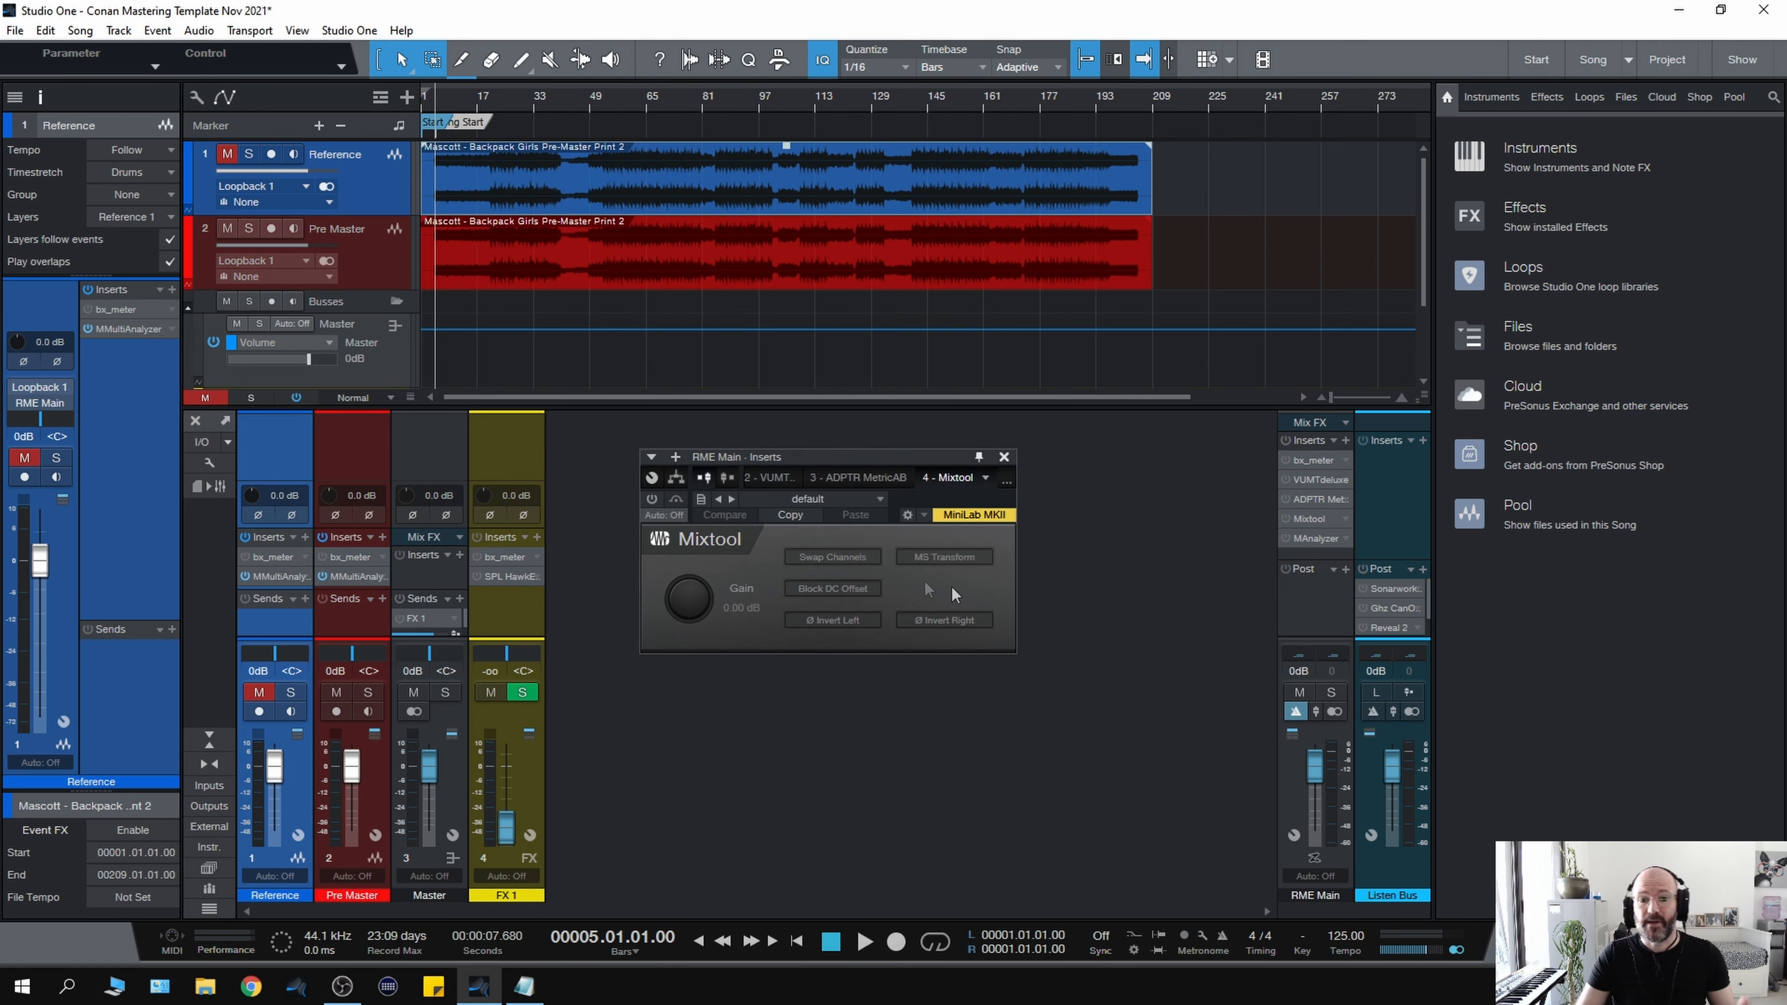
{"action": "mouse_move", "coordinate": [948, 585]}
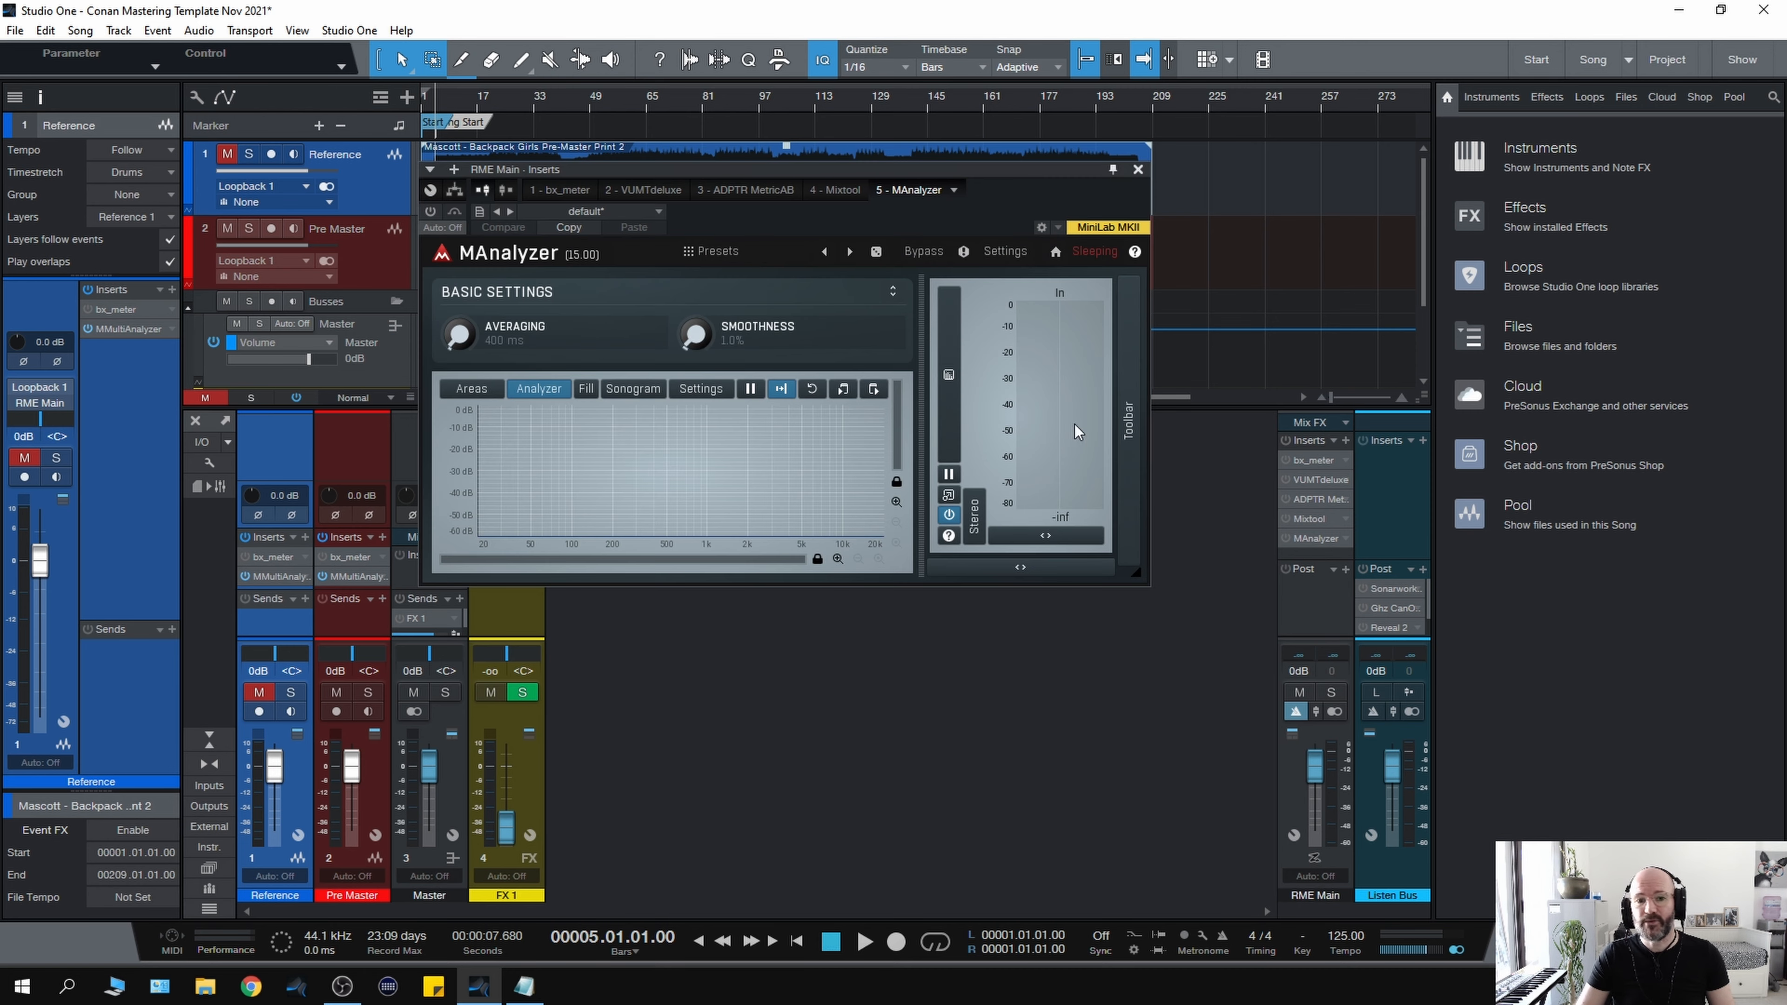
{"action": "mouse_move", "coordinate": [1139, 177]}
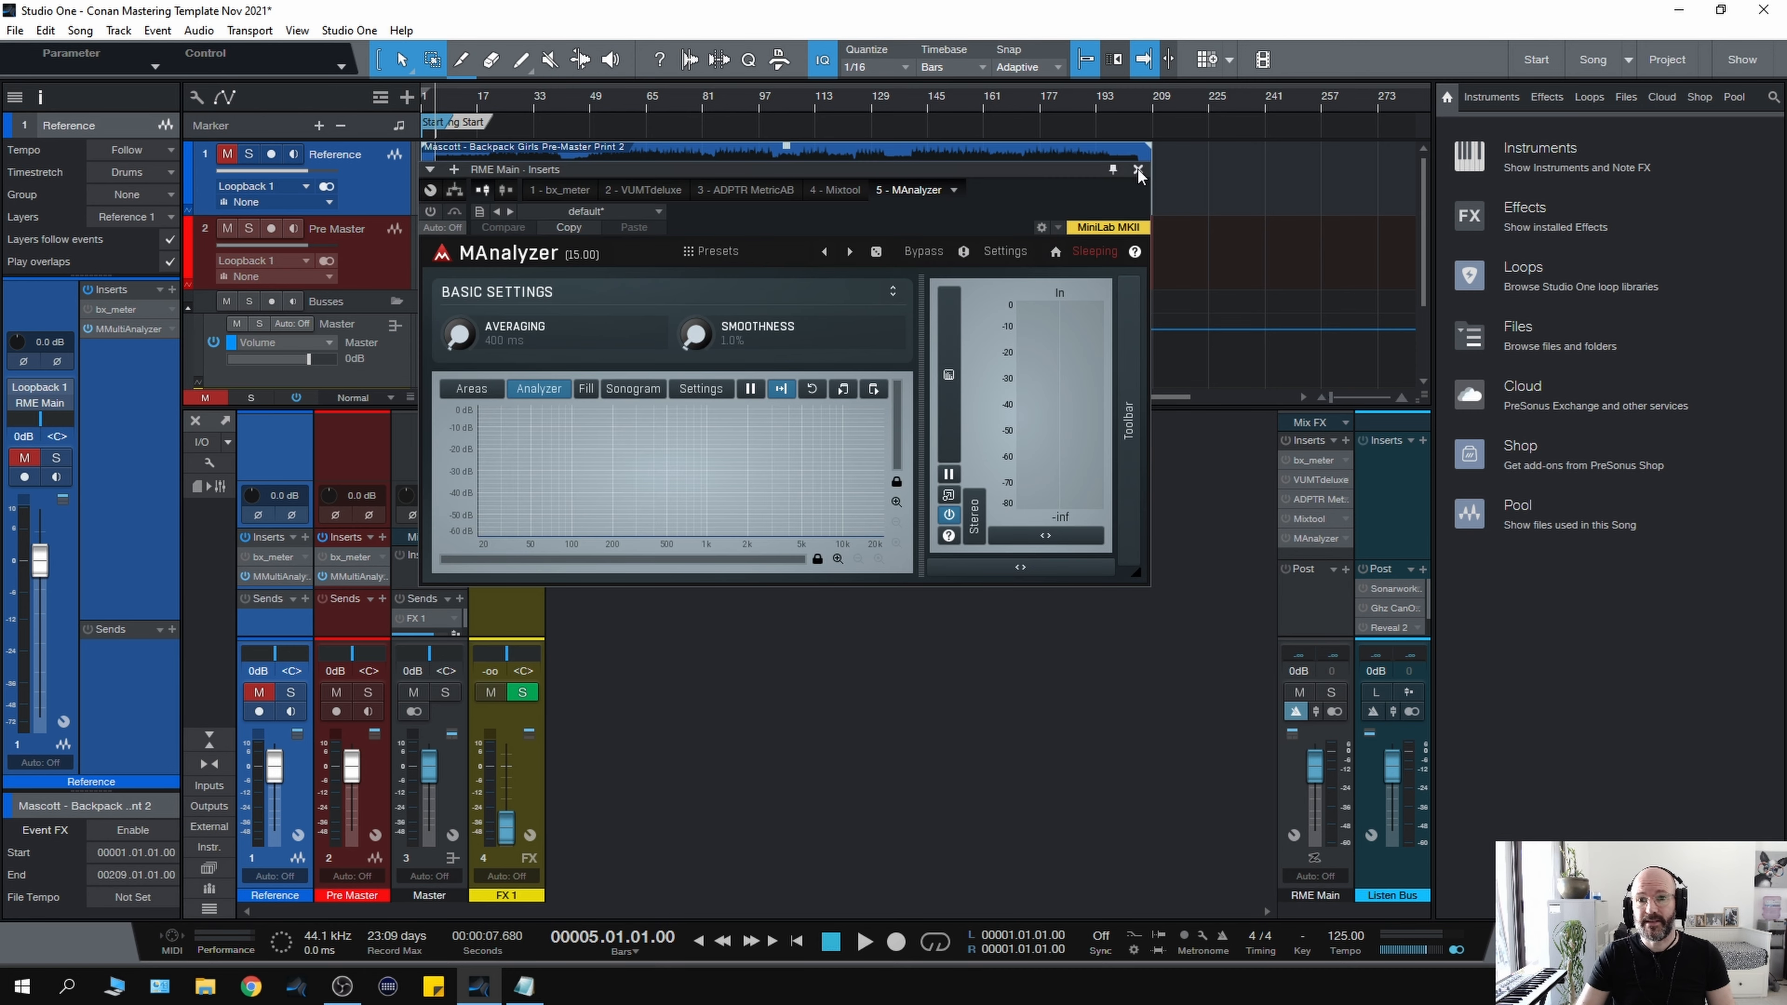
Close the RME Main inserts window, leaving only the arrangement and mixer
{"action": "left_click", "coordinate": [1138, 169]}
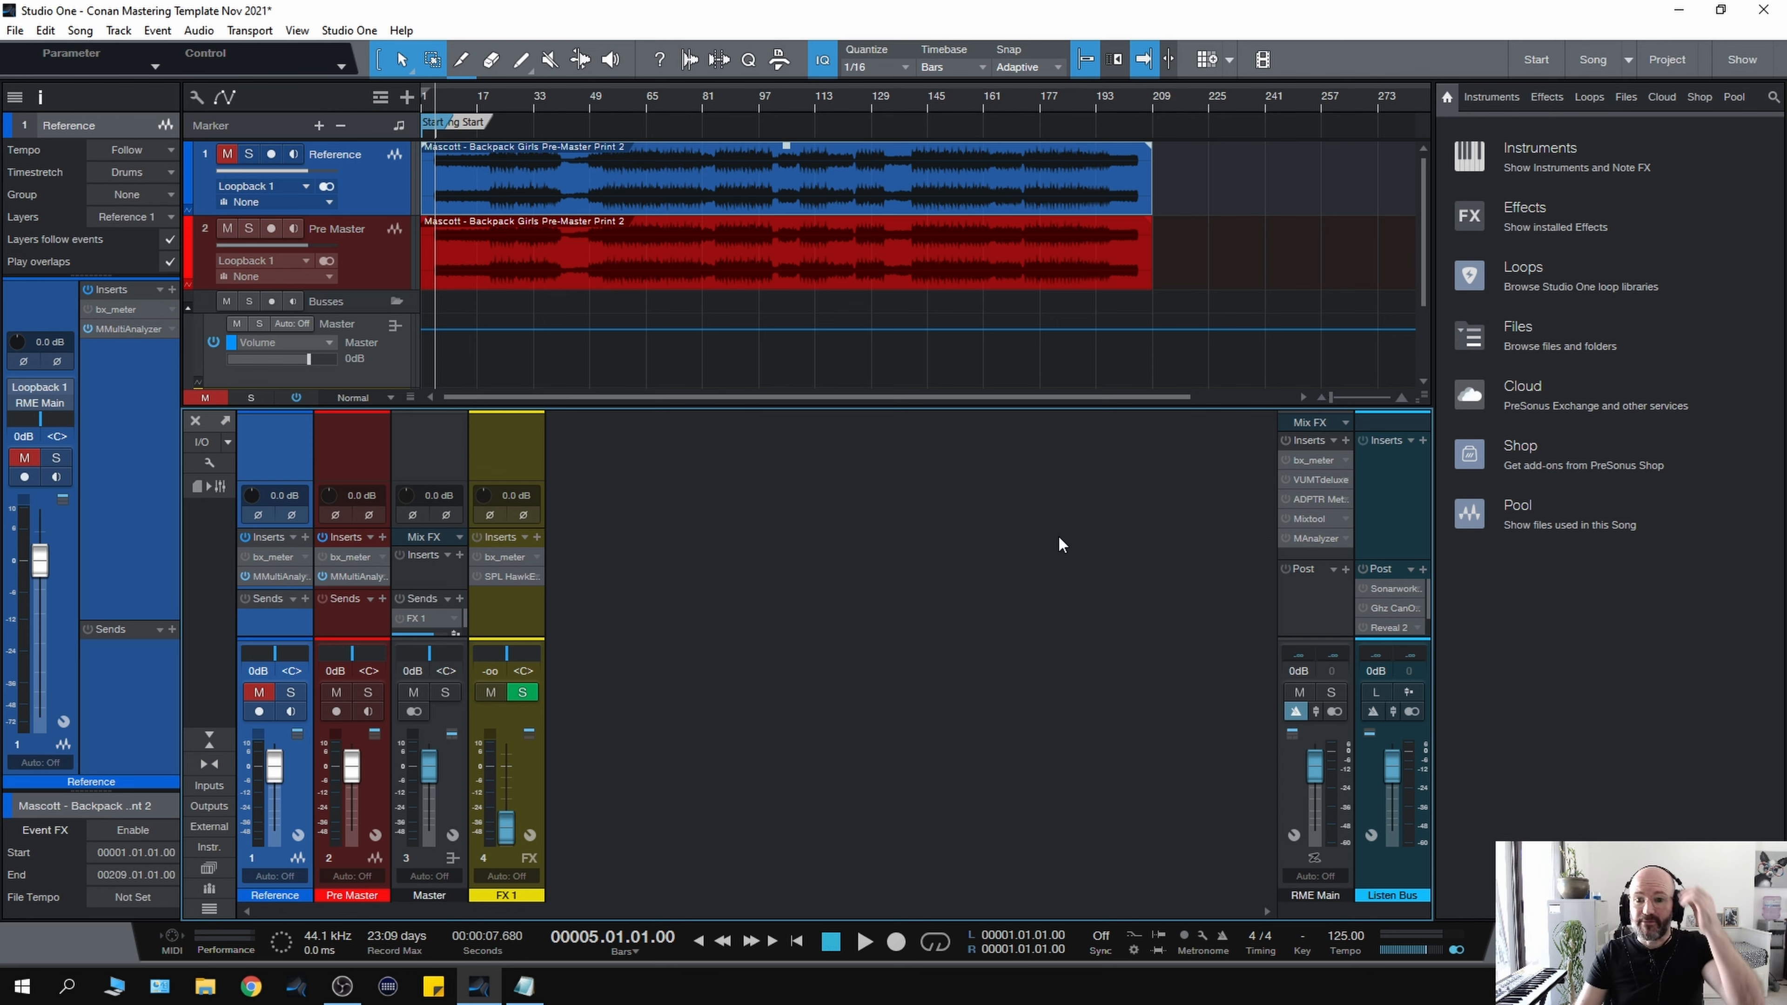
{"action": "mouse_move", "coordinate": [747, 548]}
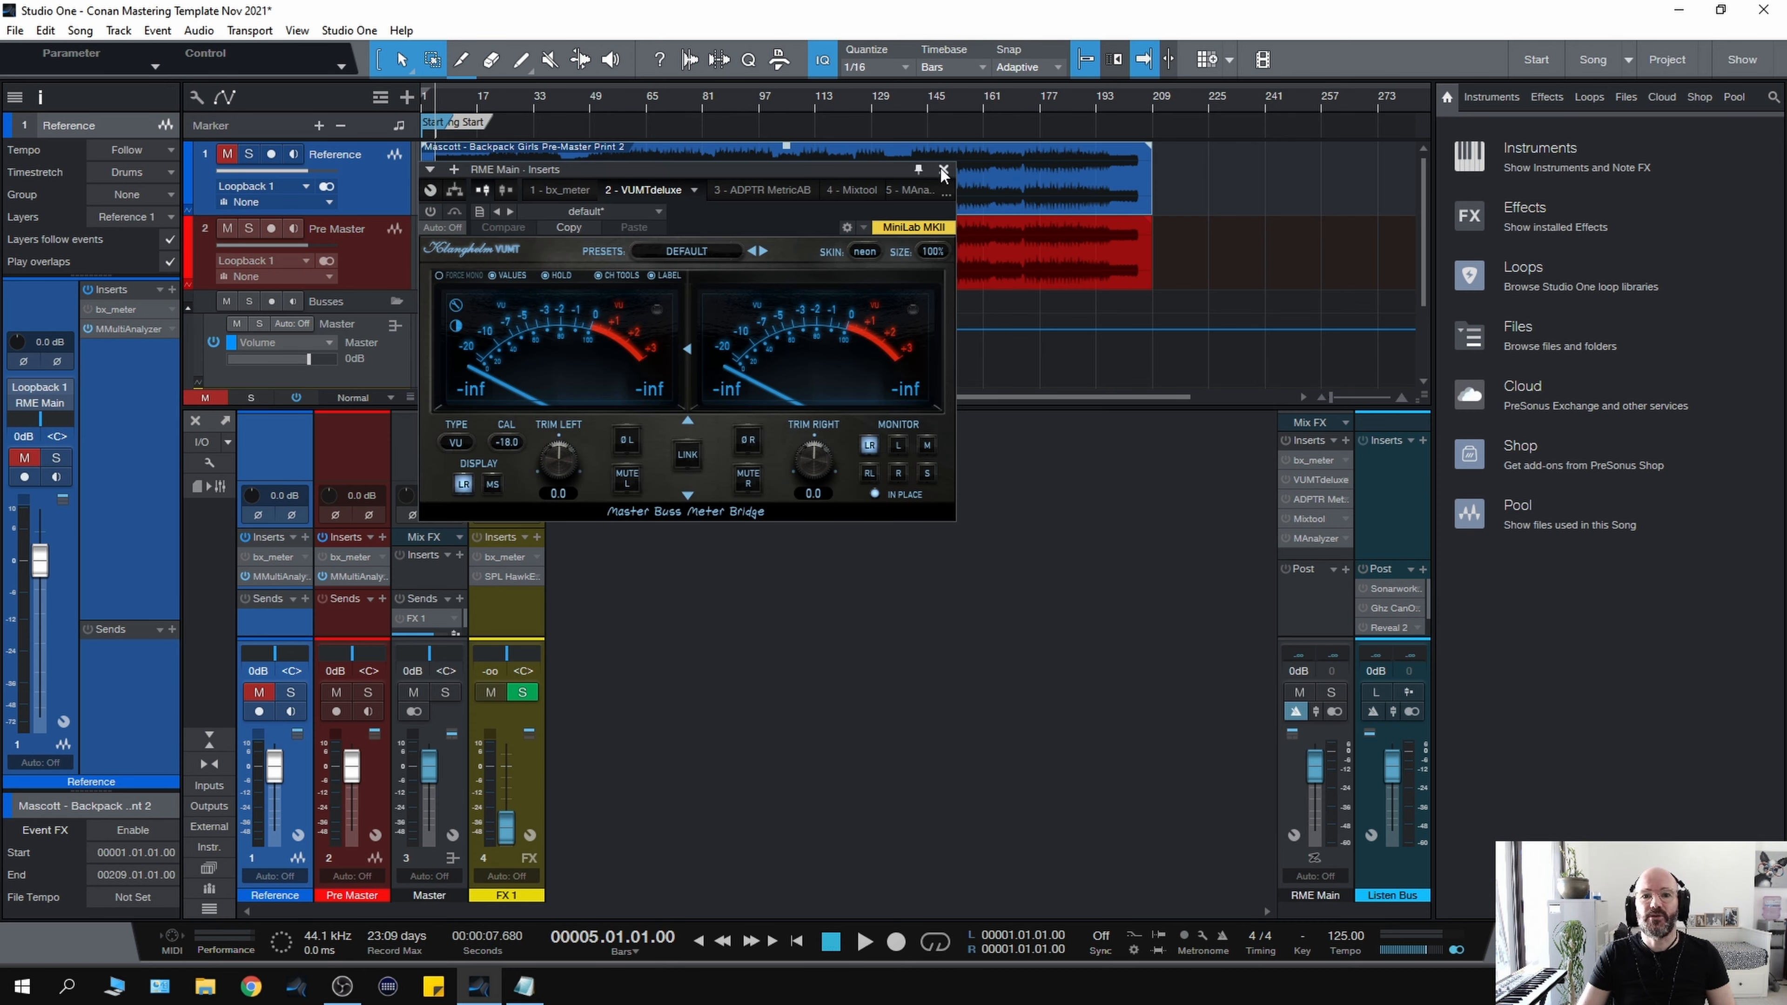
{"action": "left_click", "coordinate": [944, 169]}
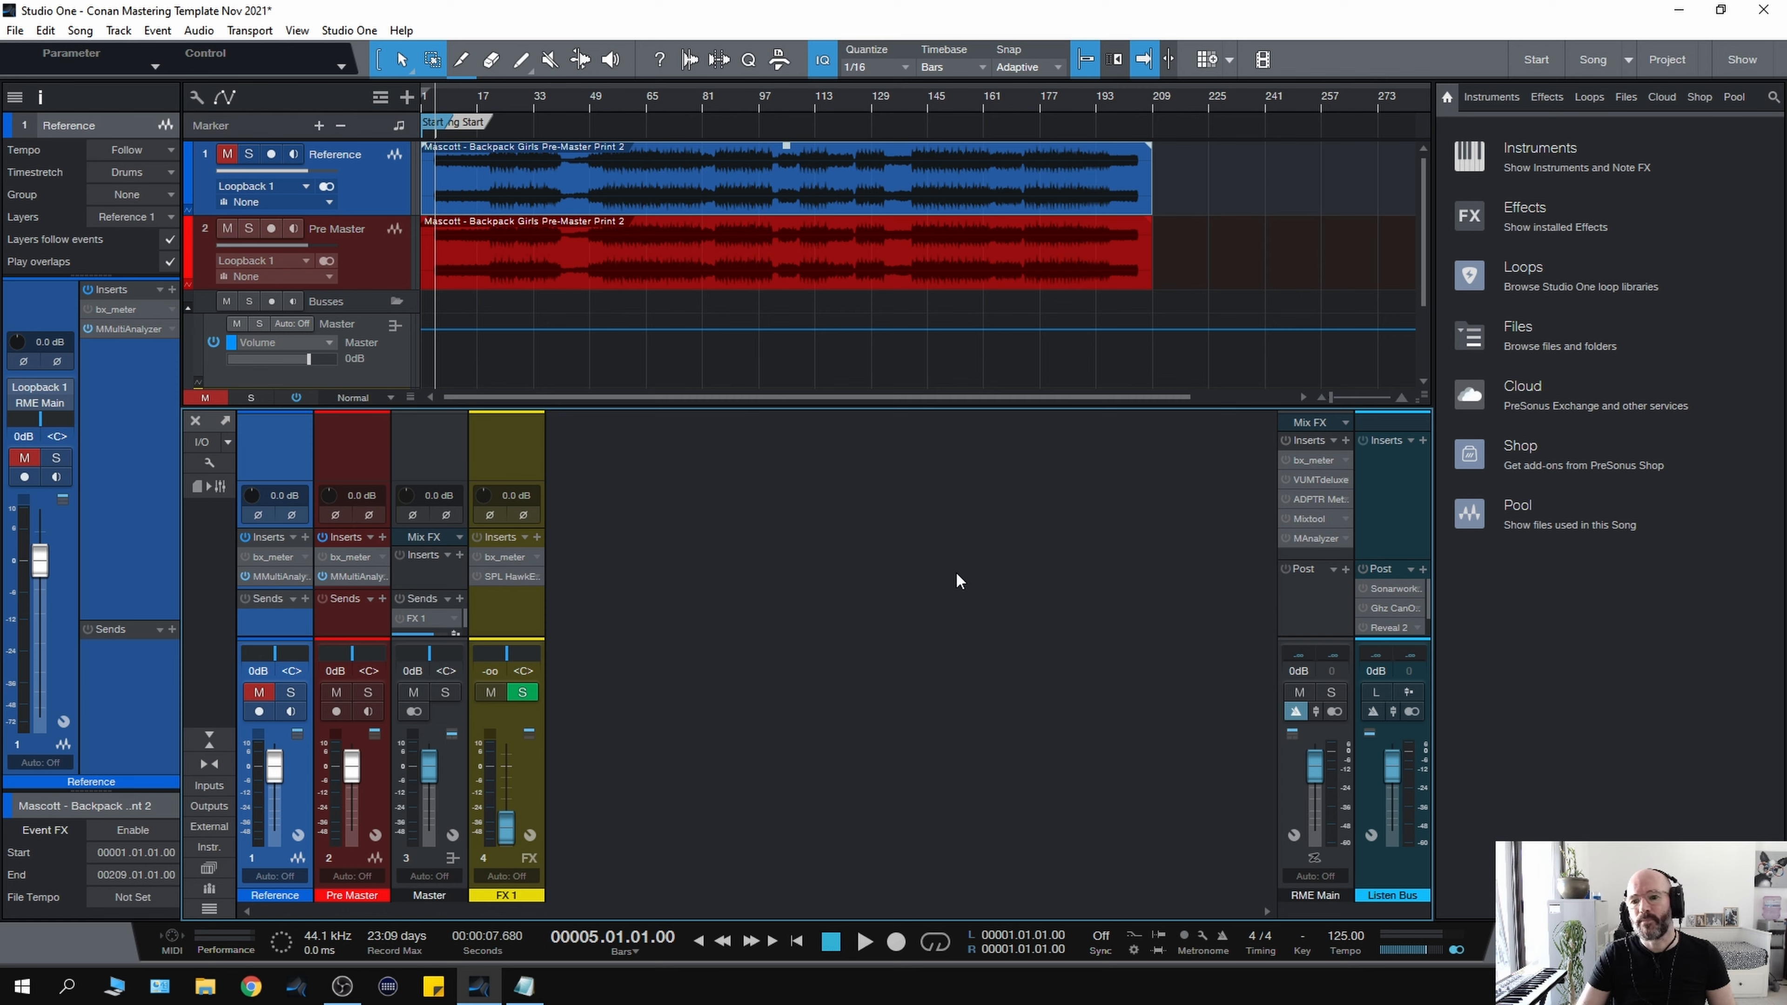
{"action": "mouse_move", "coordinate": [1381, 533]}
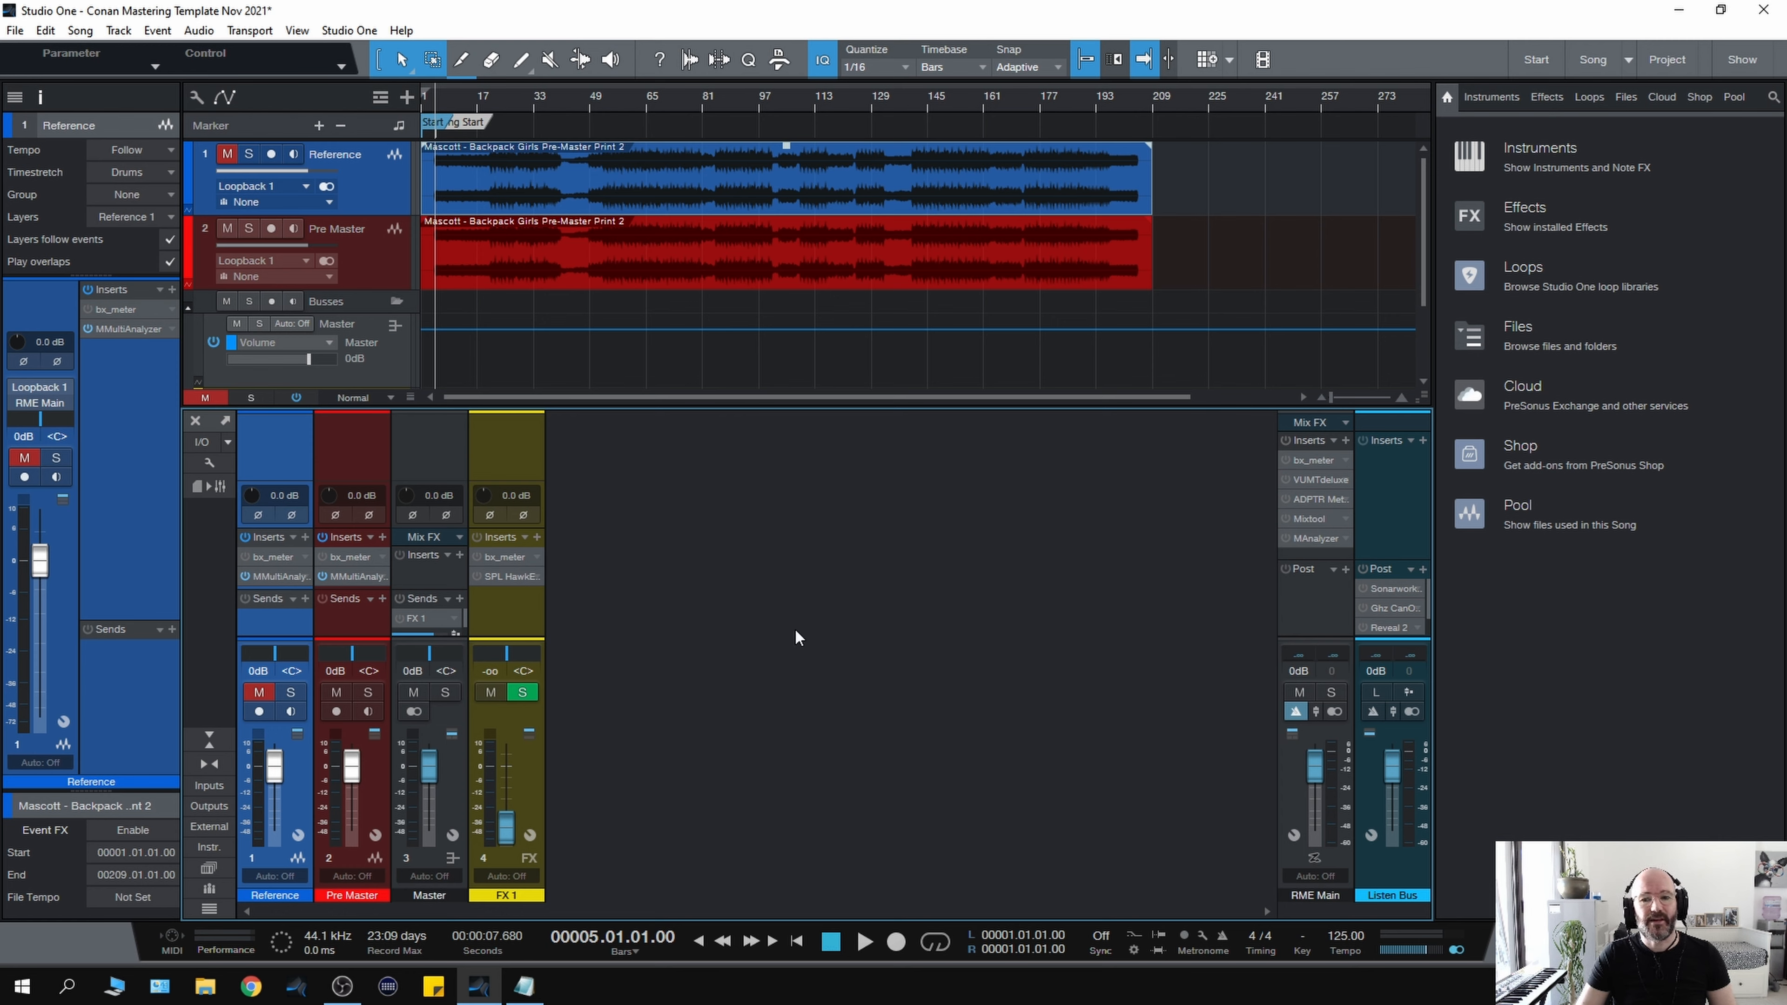
{"action": "mouse_move", "coordinate": [1372, 555]}
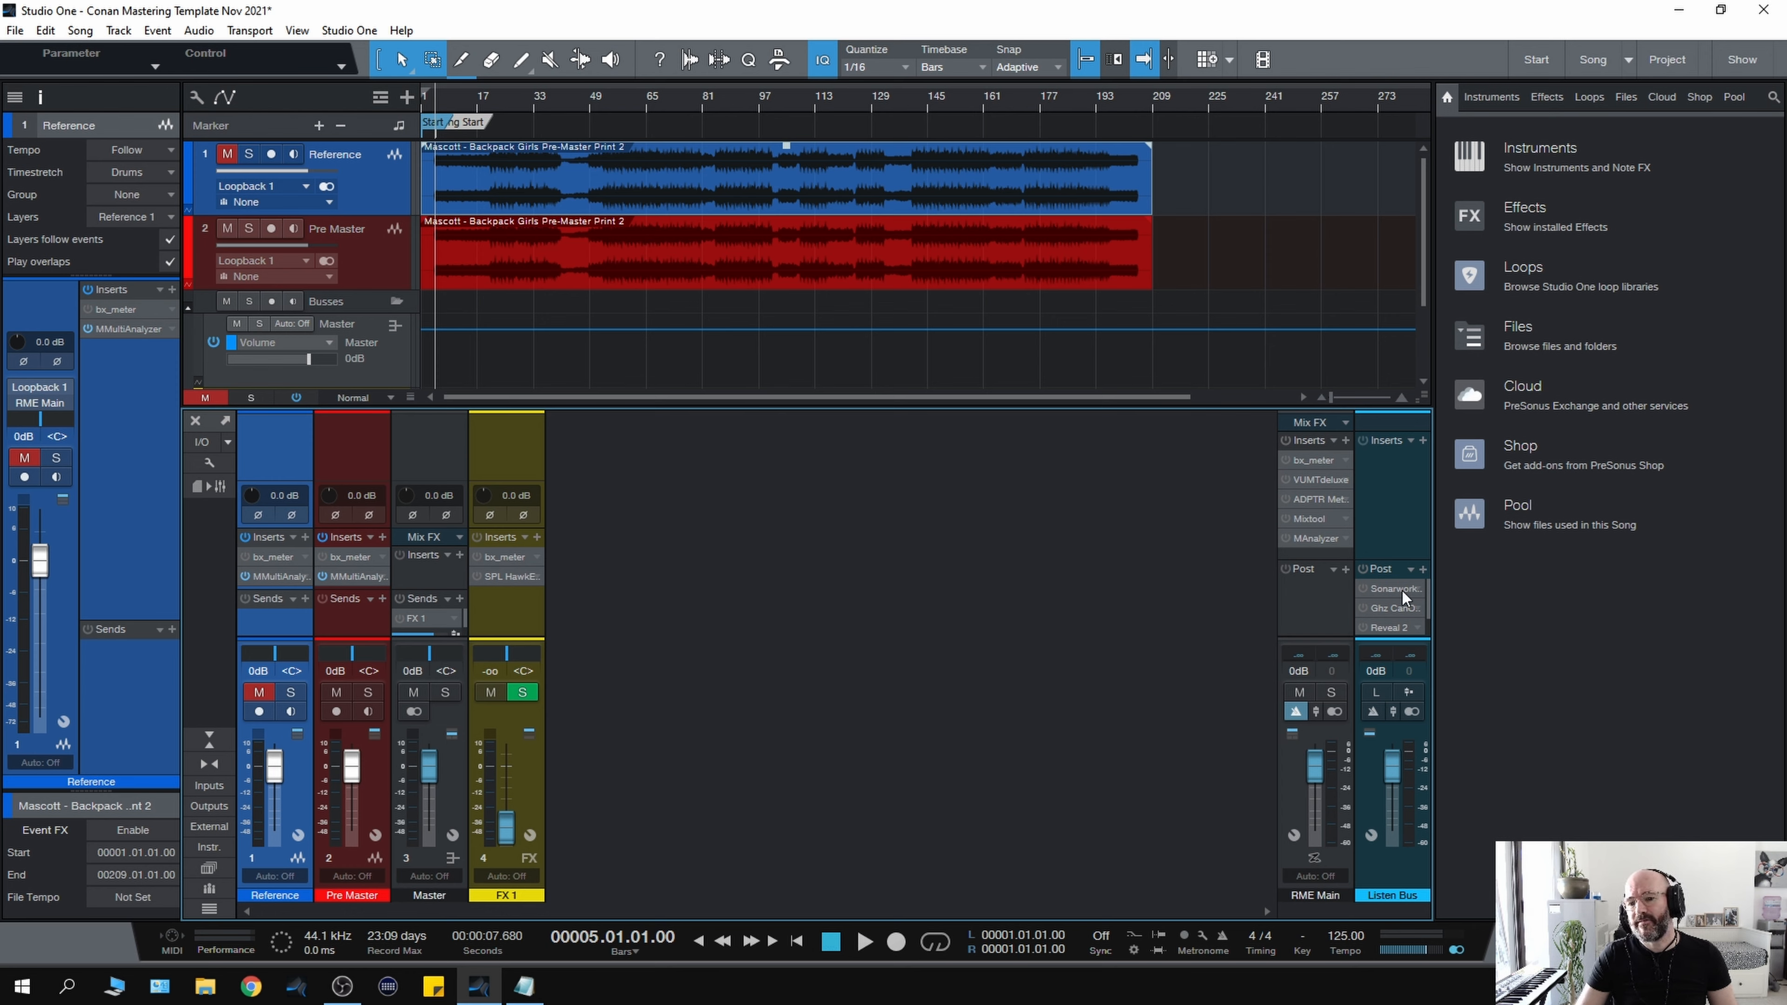
{"action": "mouse_move", "coordinate": [1390, 590]}
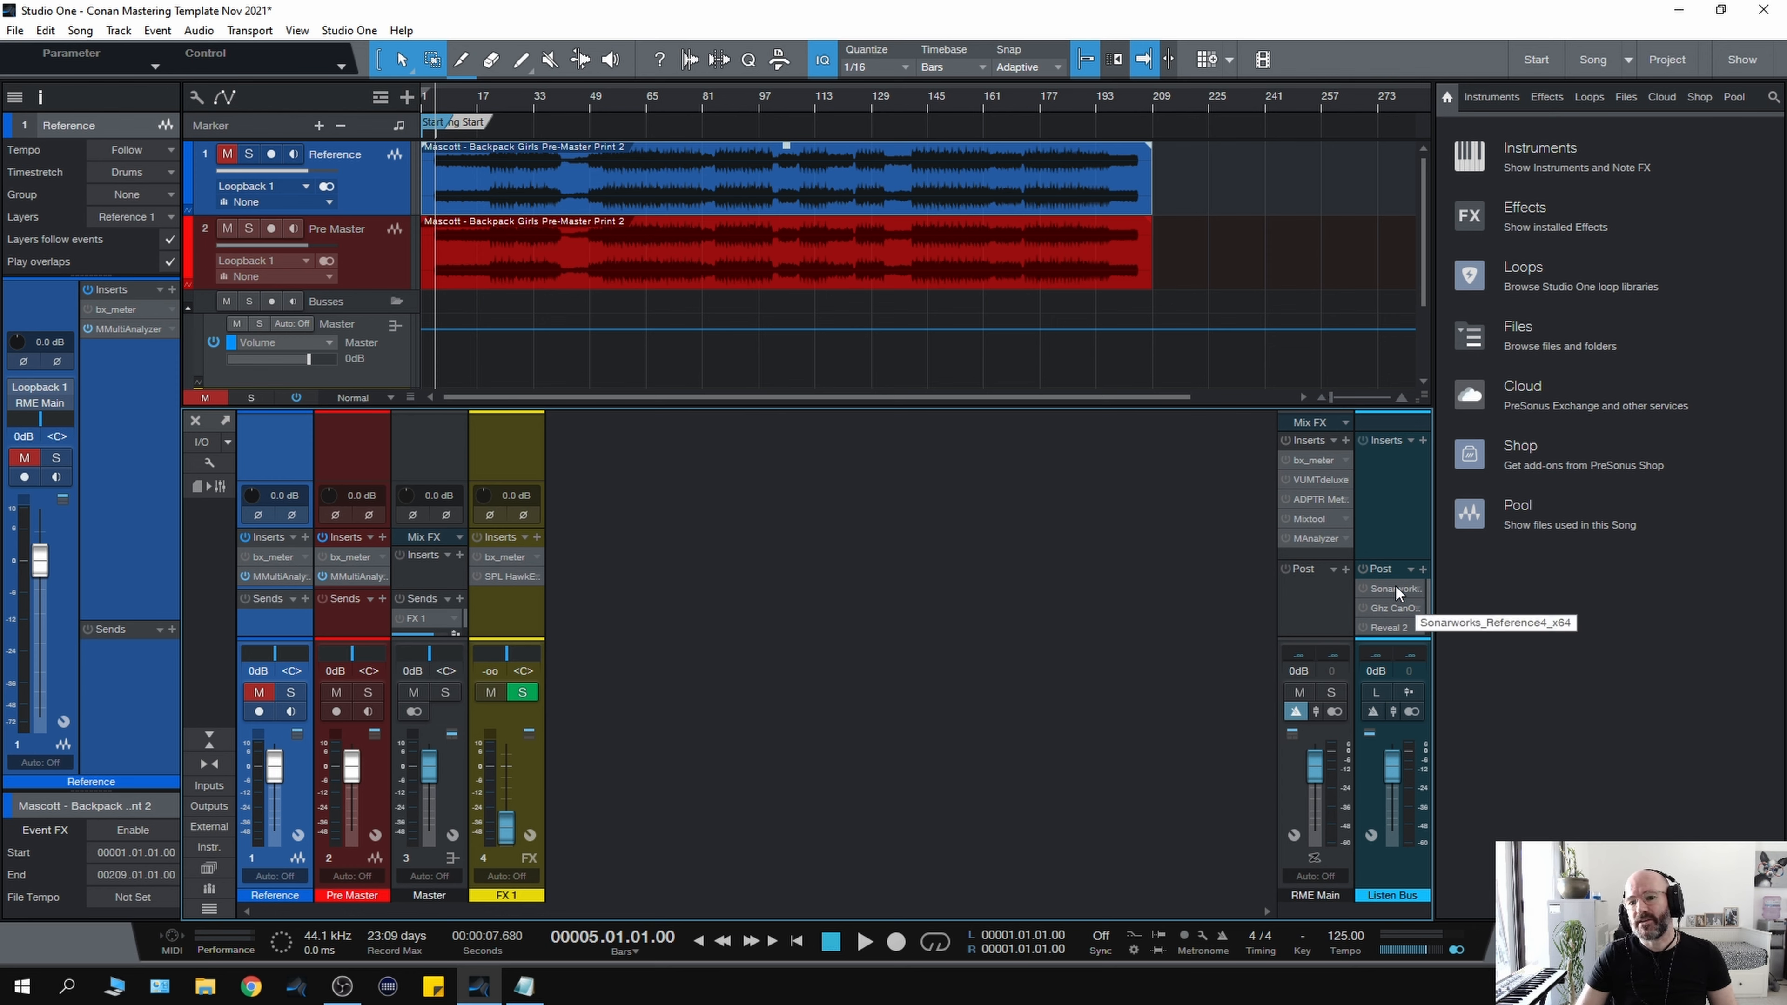
{"action": "mouse_move", "coordinate": [1388, 608]}
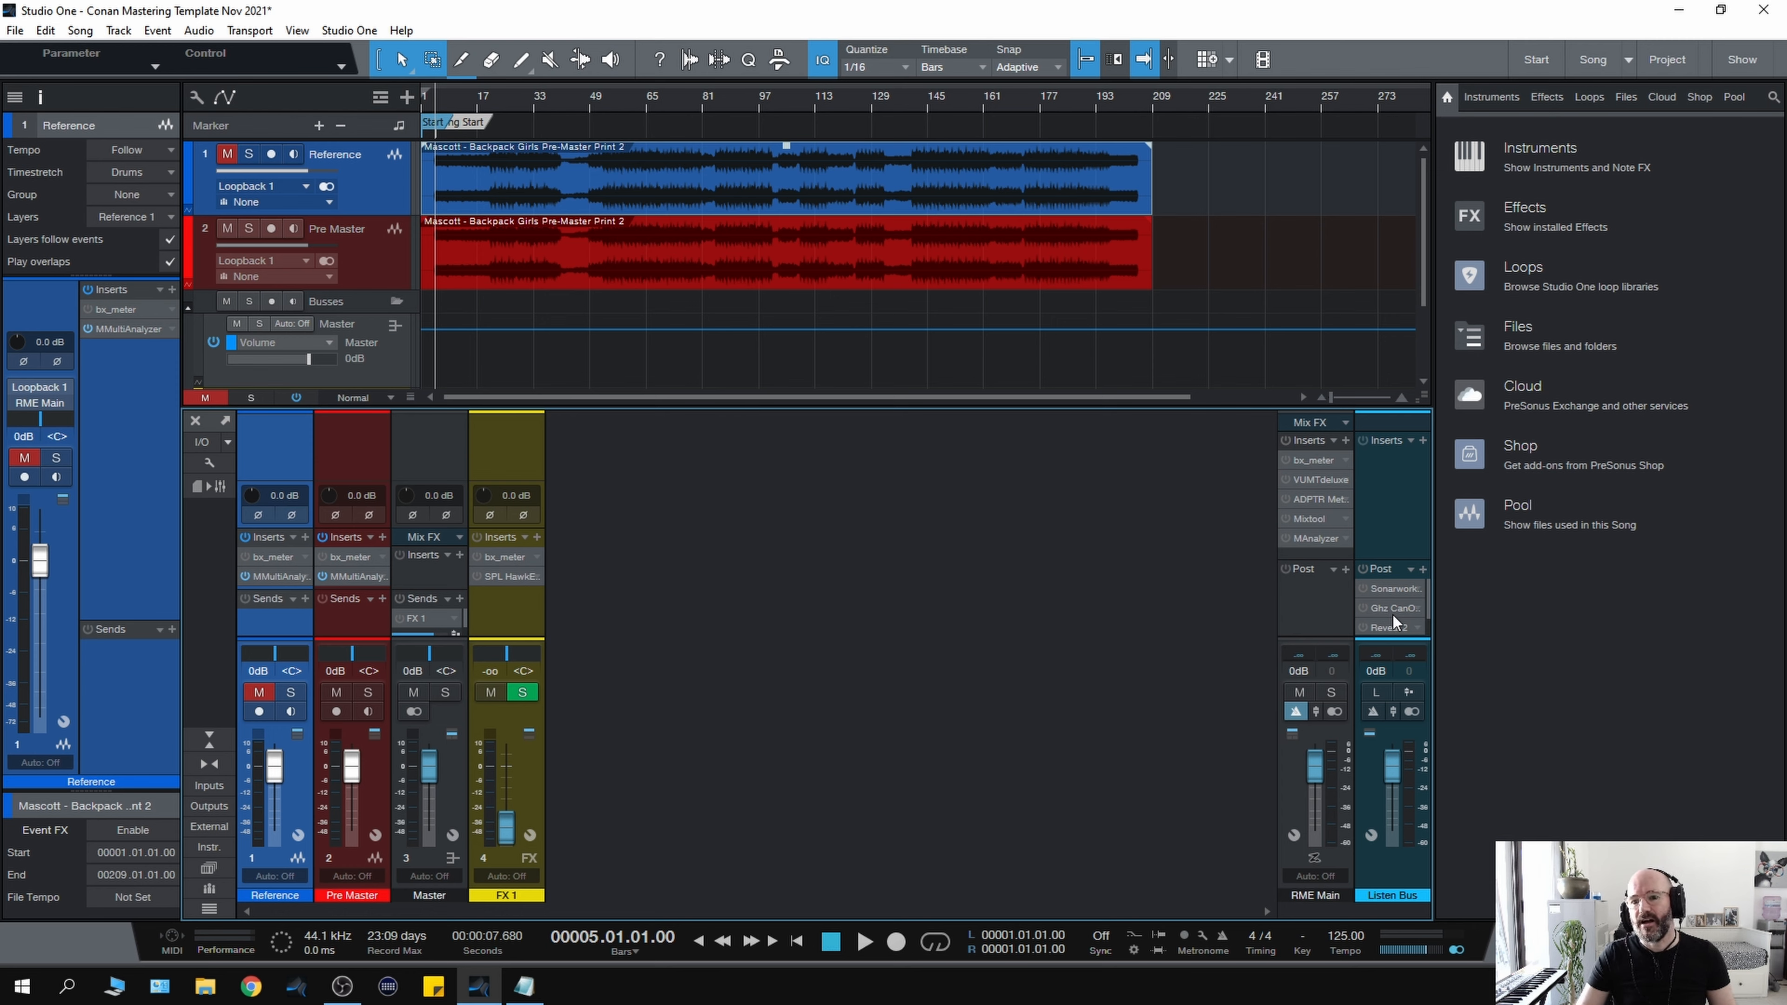
{"action": "mouse_move", "coordinate": [1395, 628]}
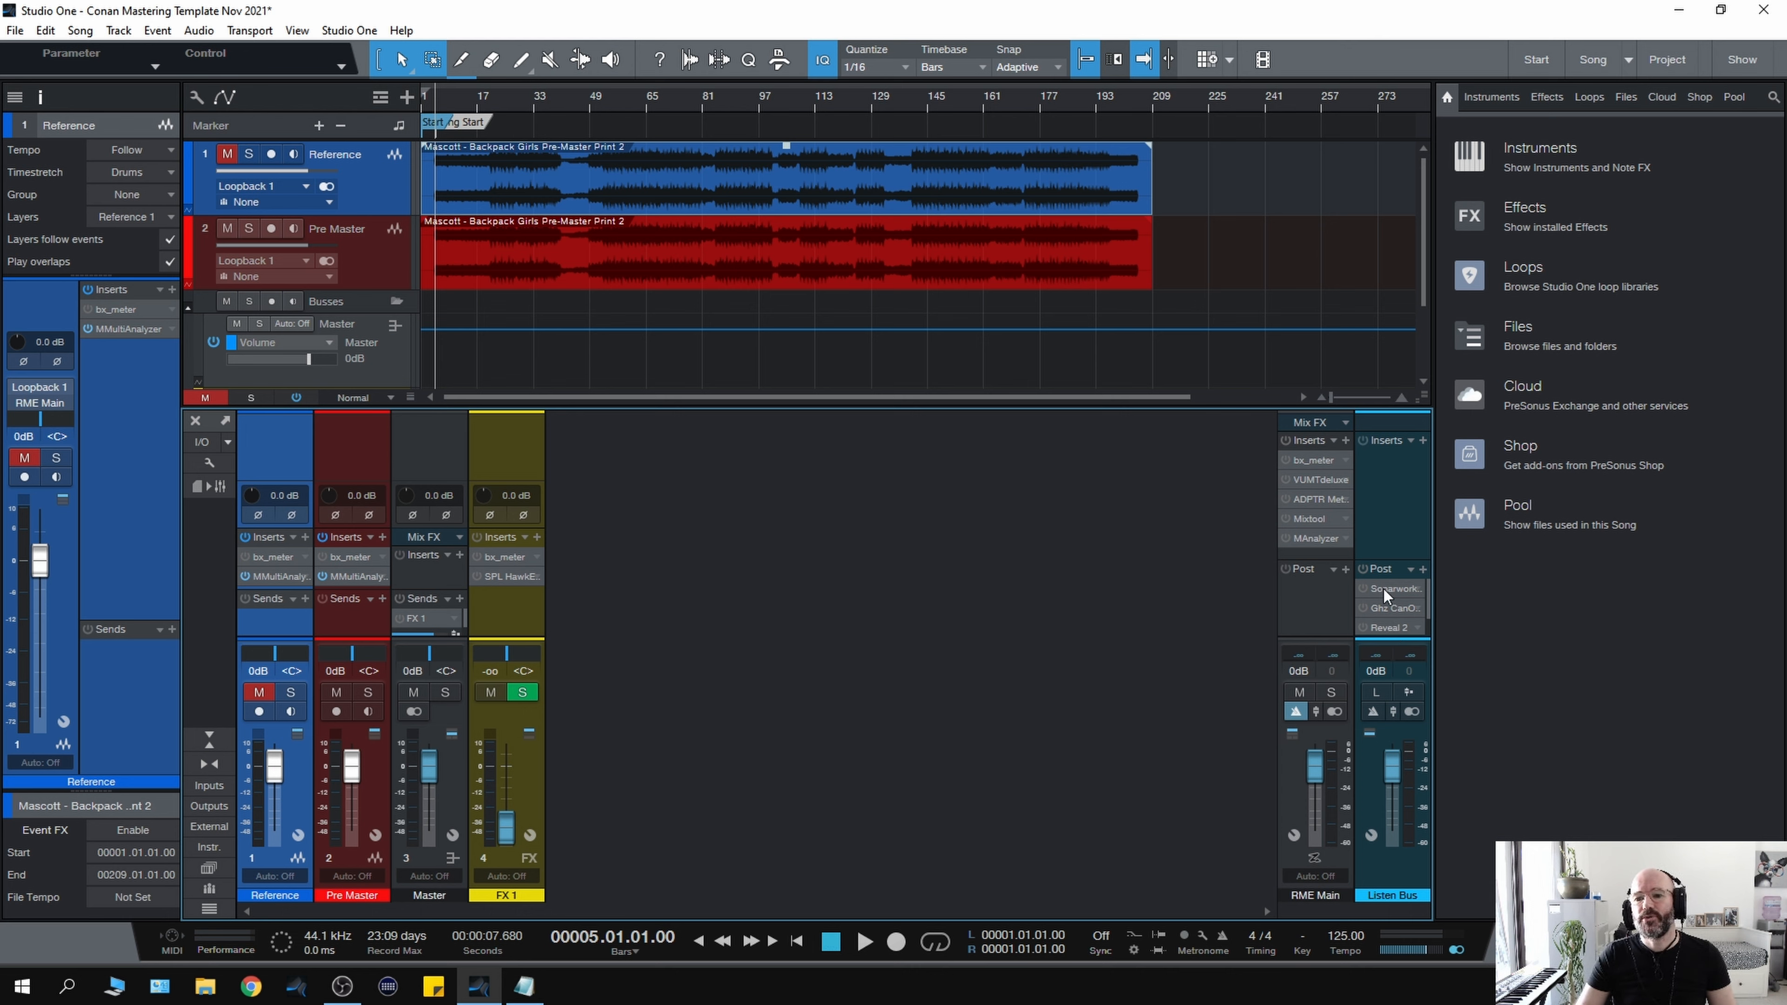
{"action": "mouse_move", "coordinate": [1388, 589]}
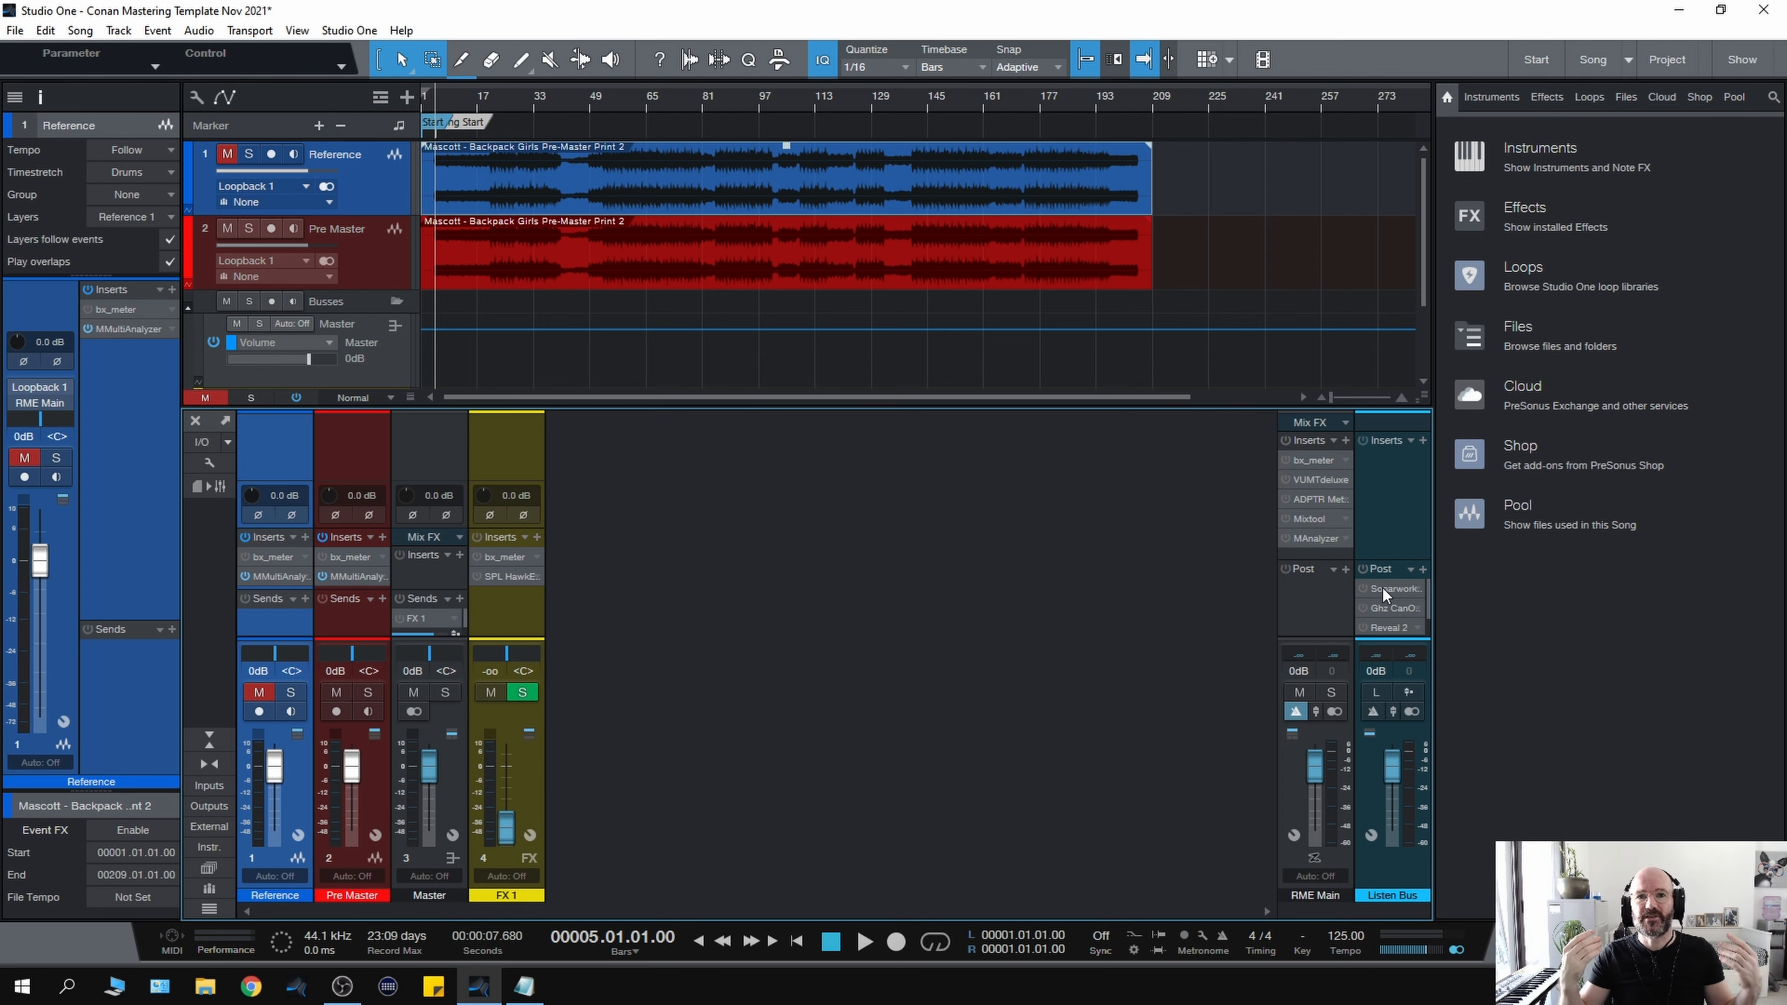
{"action": "mouse_move", "coordinate": [1388, 602]}
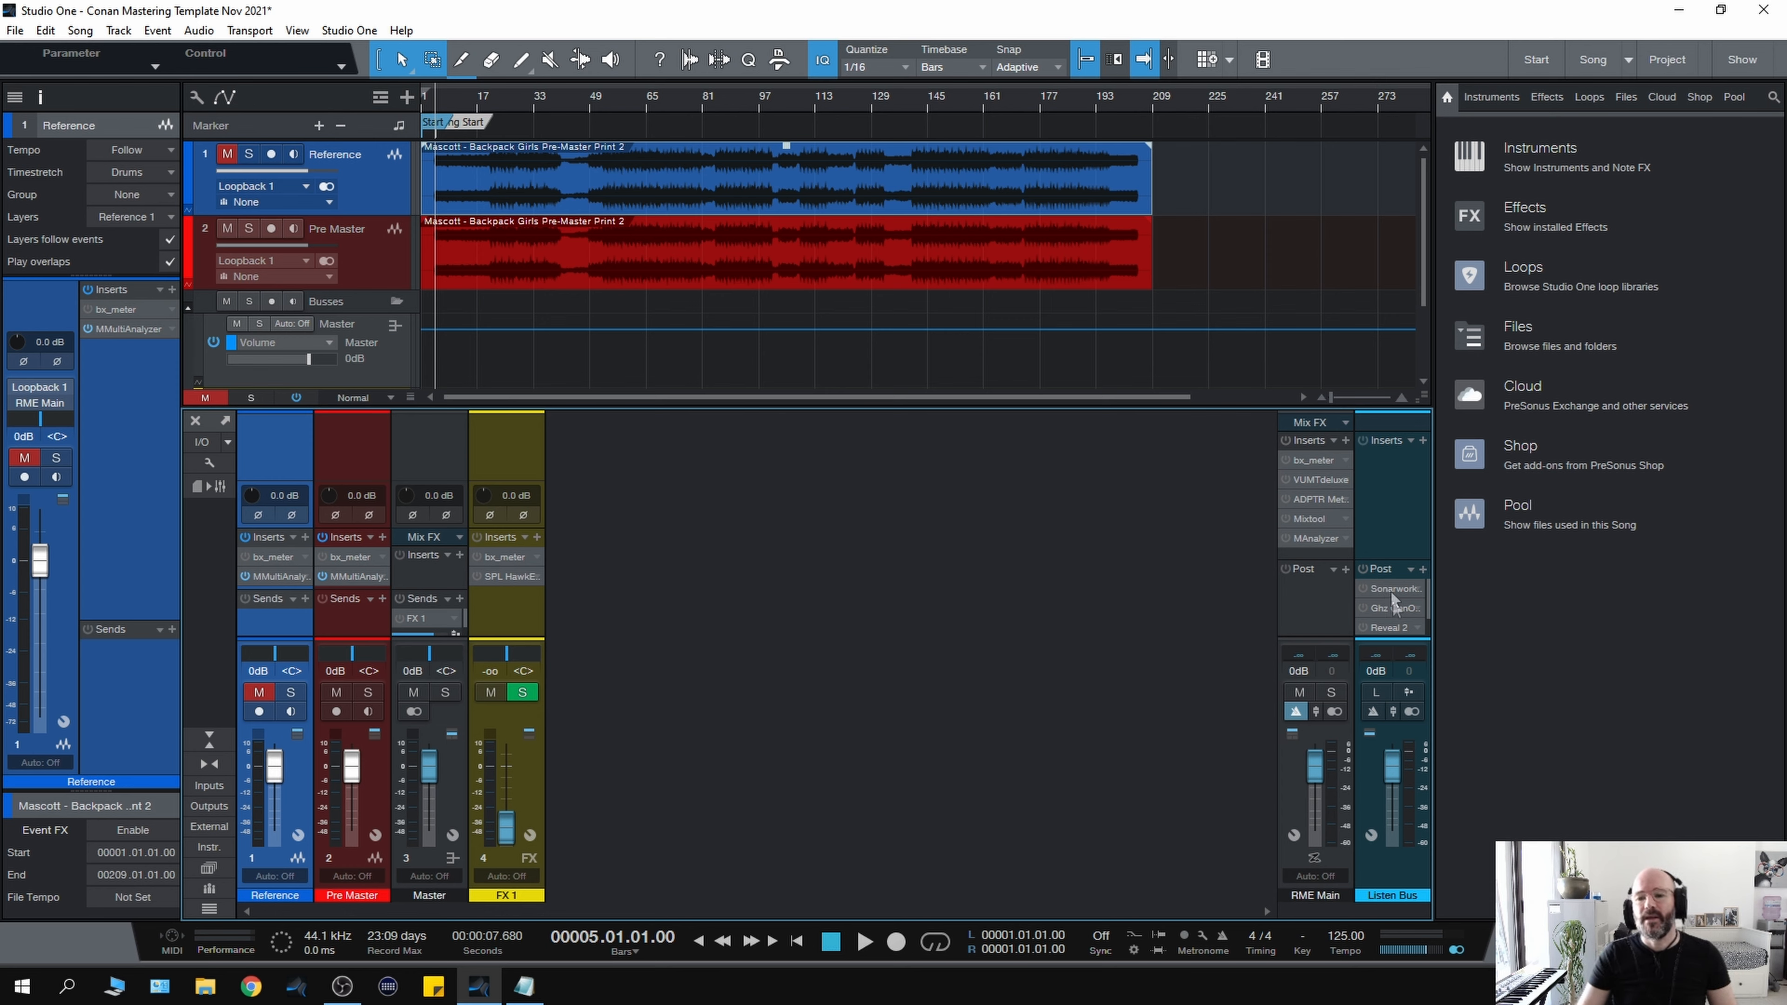
{"action": "mouse_move", "coordinate": [1391, 595]}
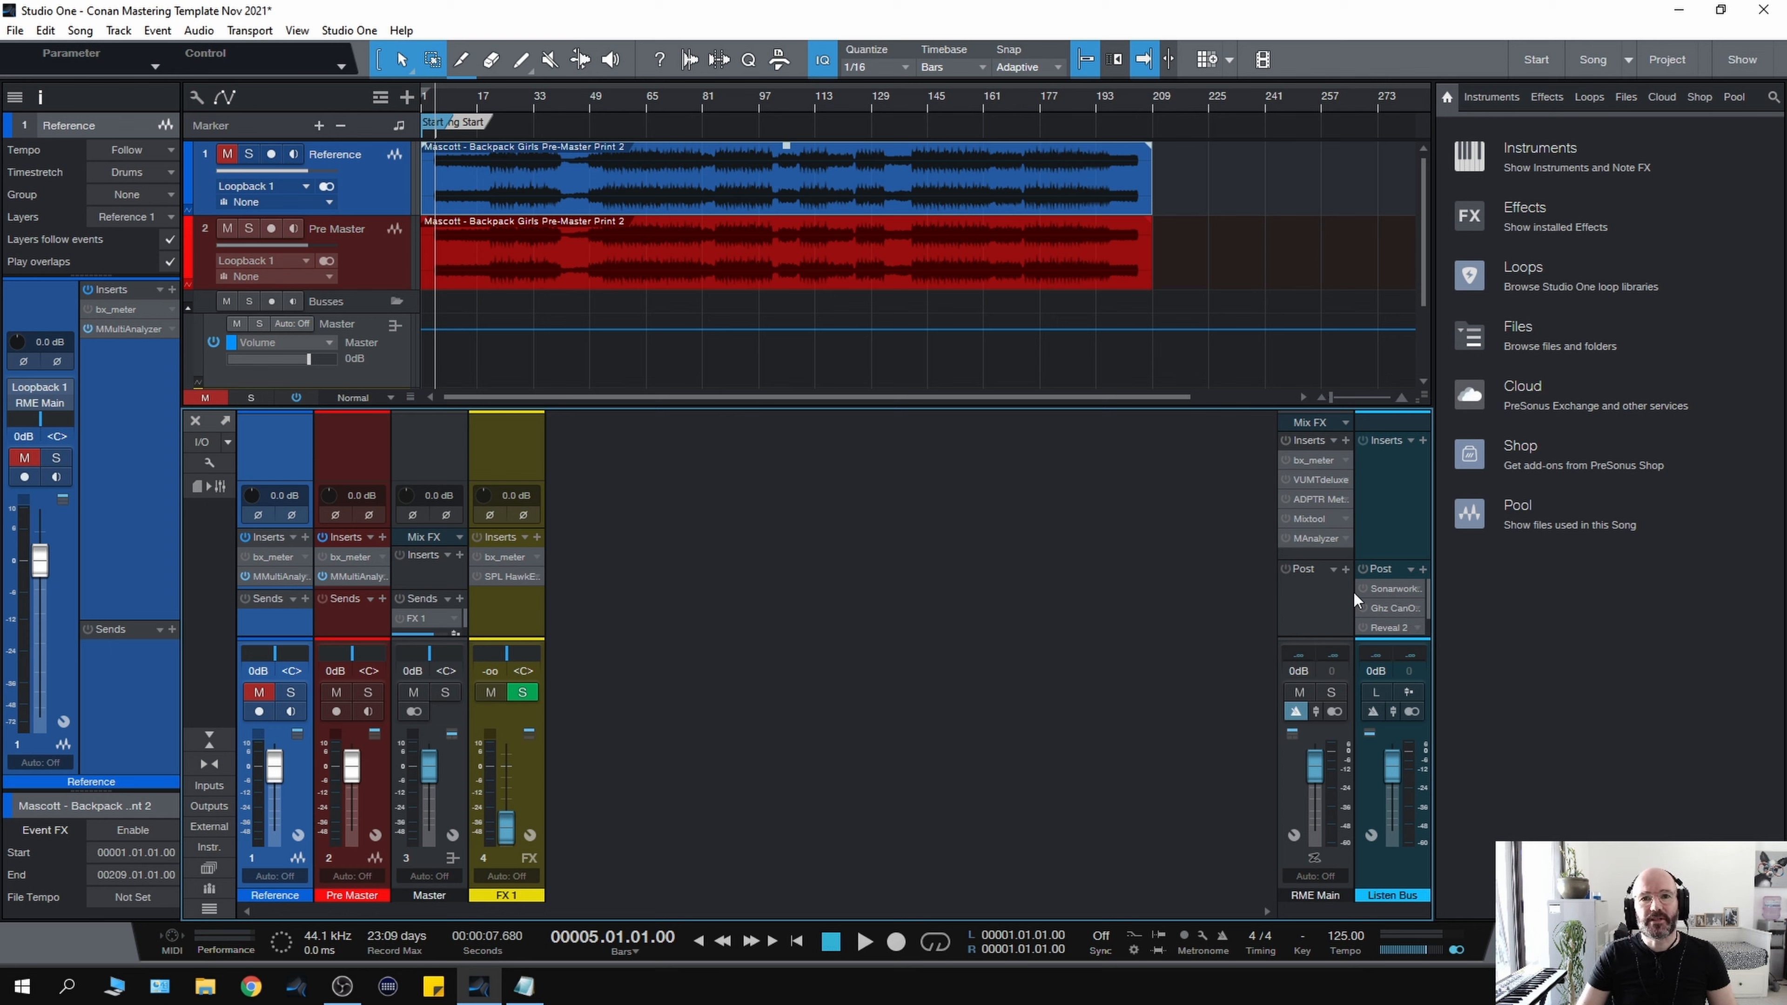
{"action": "mouse_move", "coordinate": [1362, 594]}
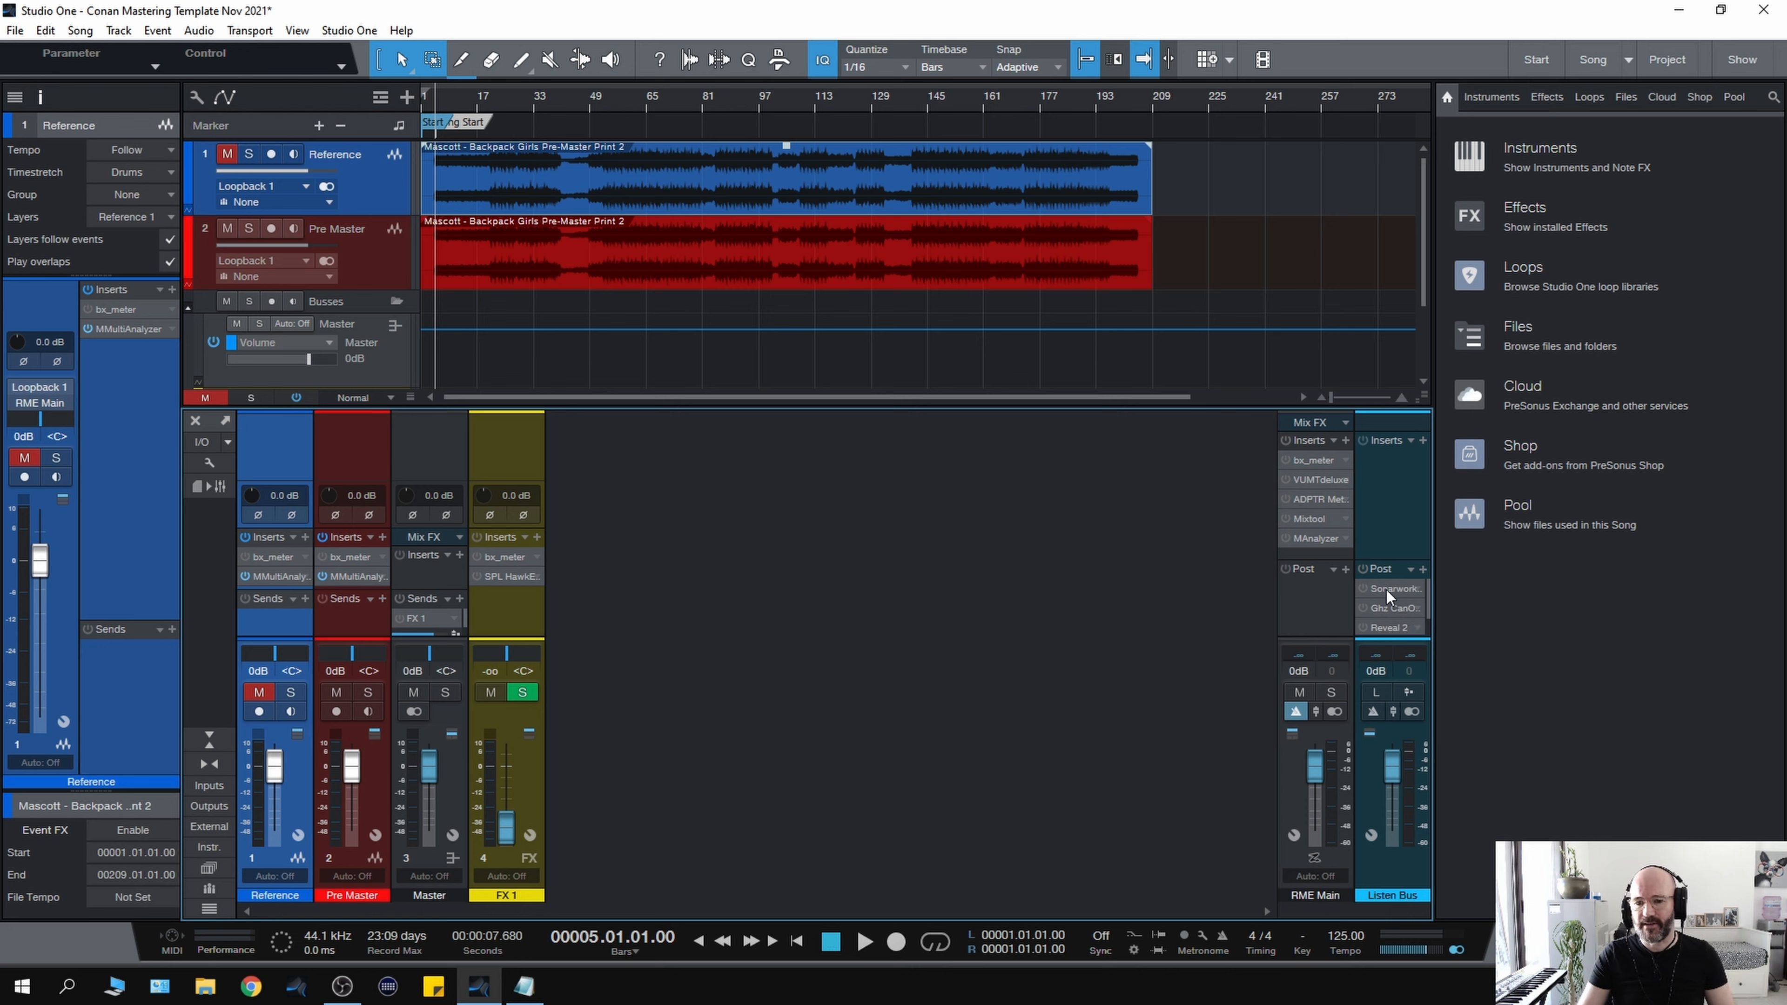
{"action": "mouse_move", "coordinate": [1391, 588]}
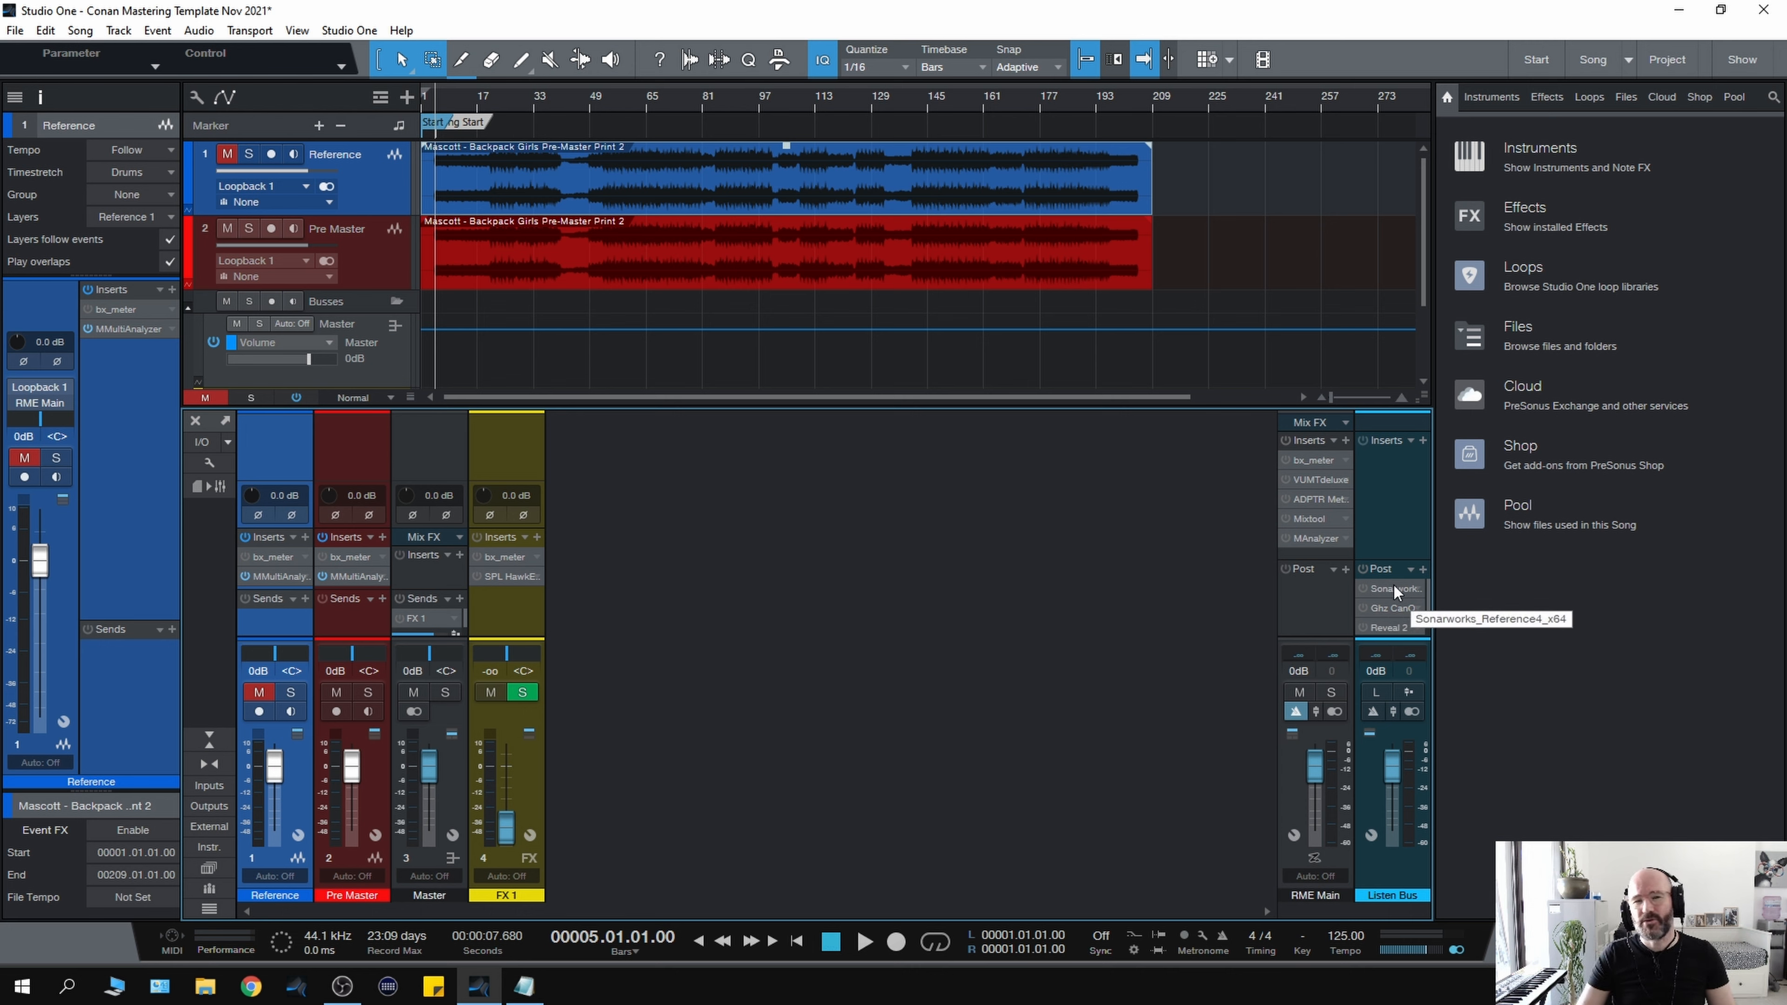
{"action": "mouse_move", "coordinate": [1374, 594]}
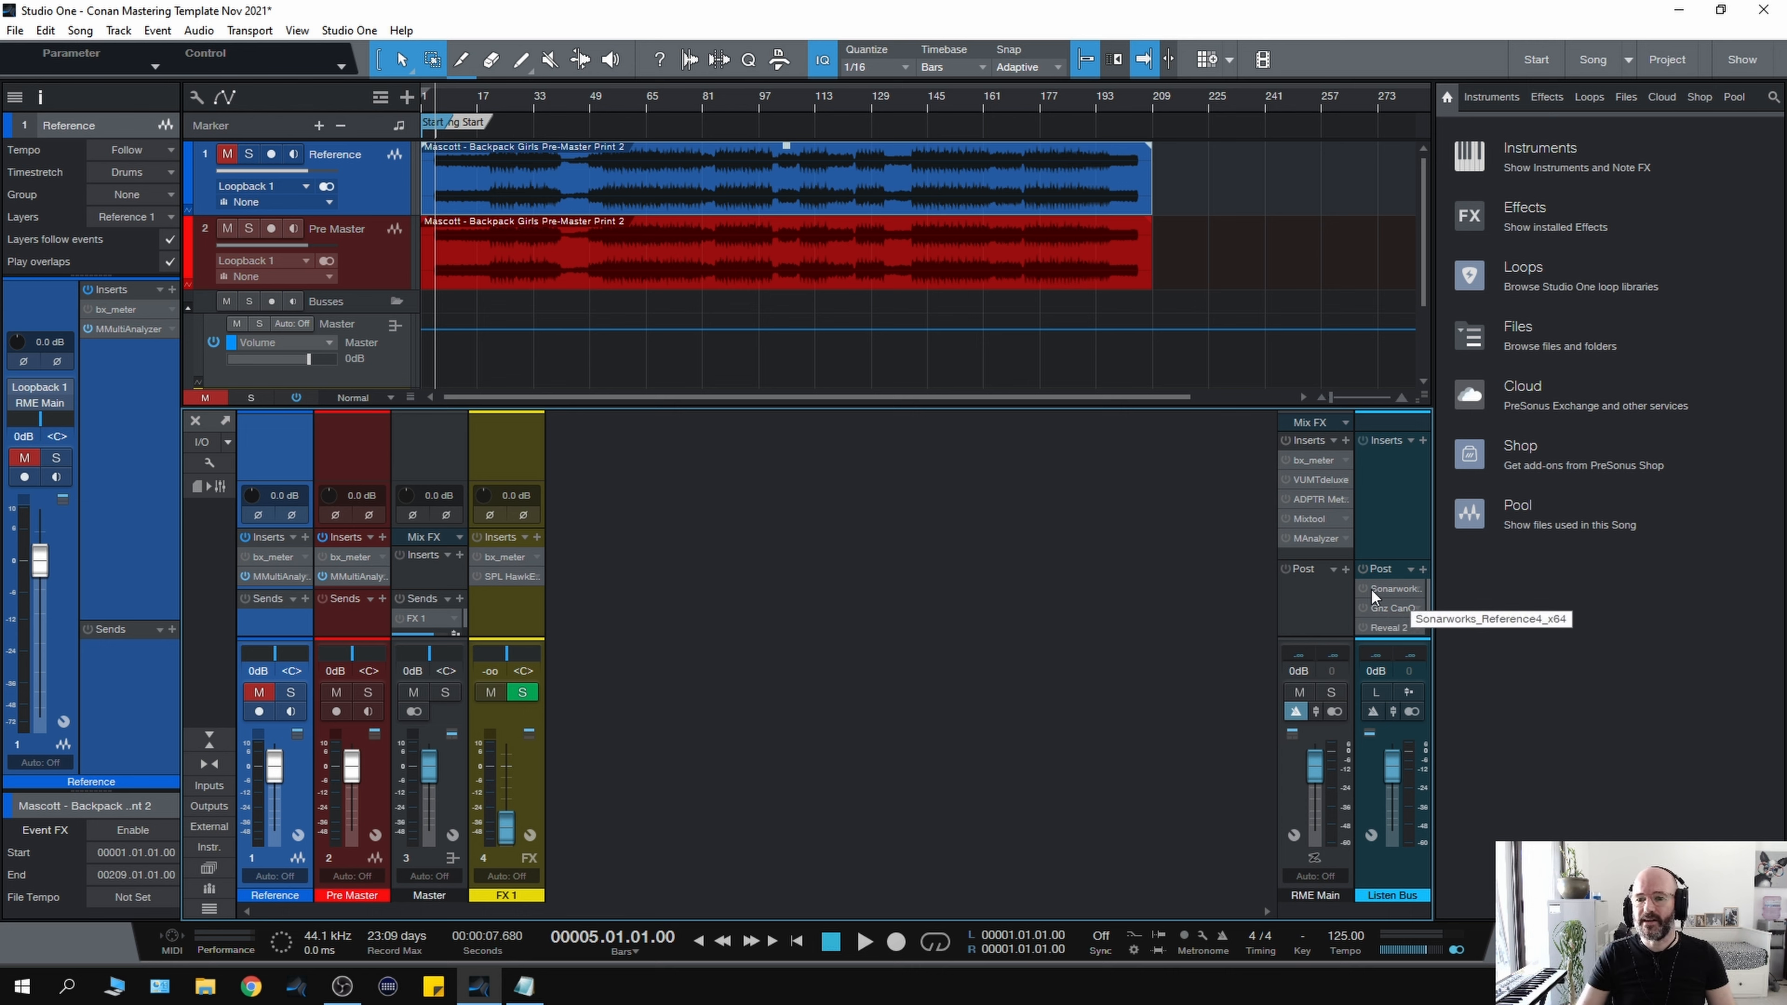
{"action": "mouse_move", "coordinate": [1192, 616]}
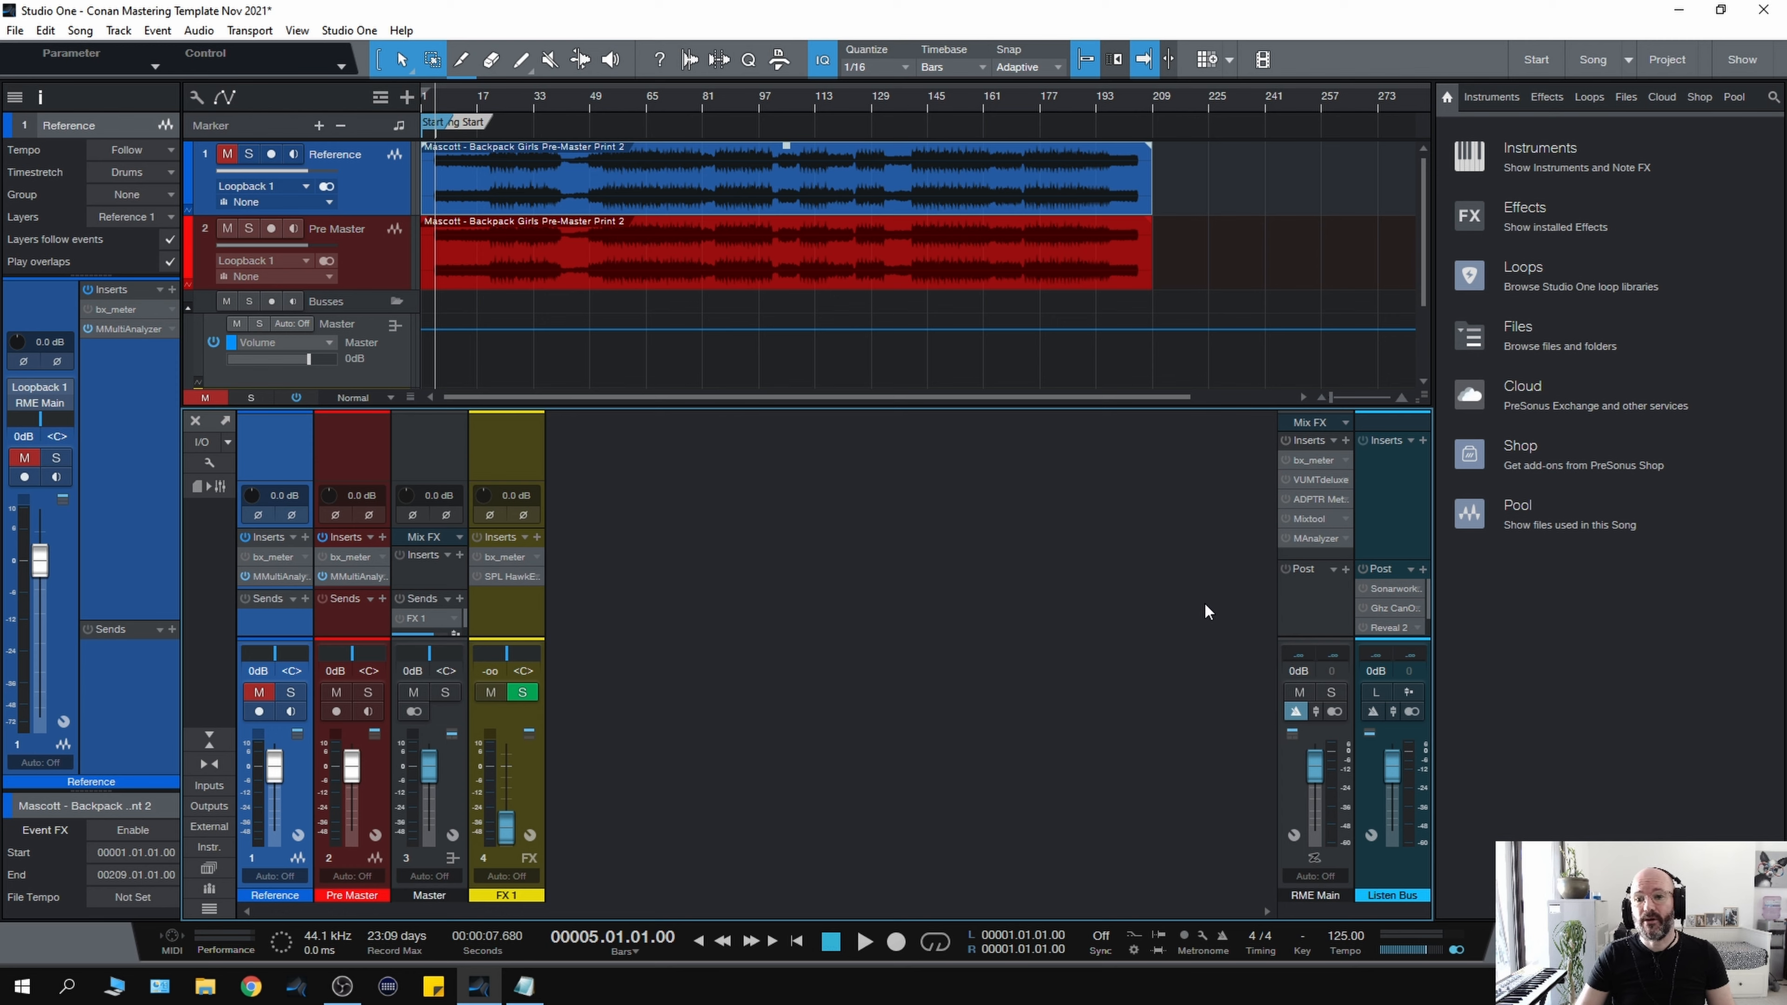
{"action": "mouse_move", "coordinate": [1181, 604]}
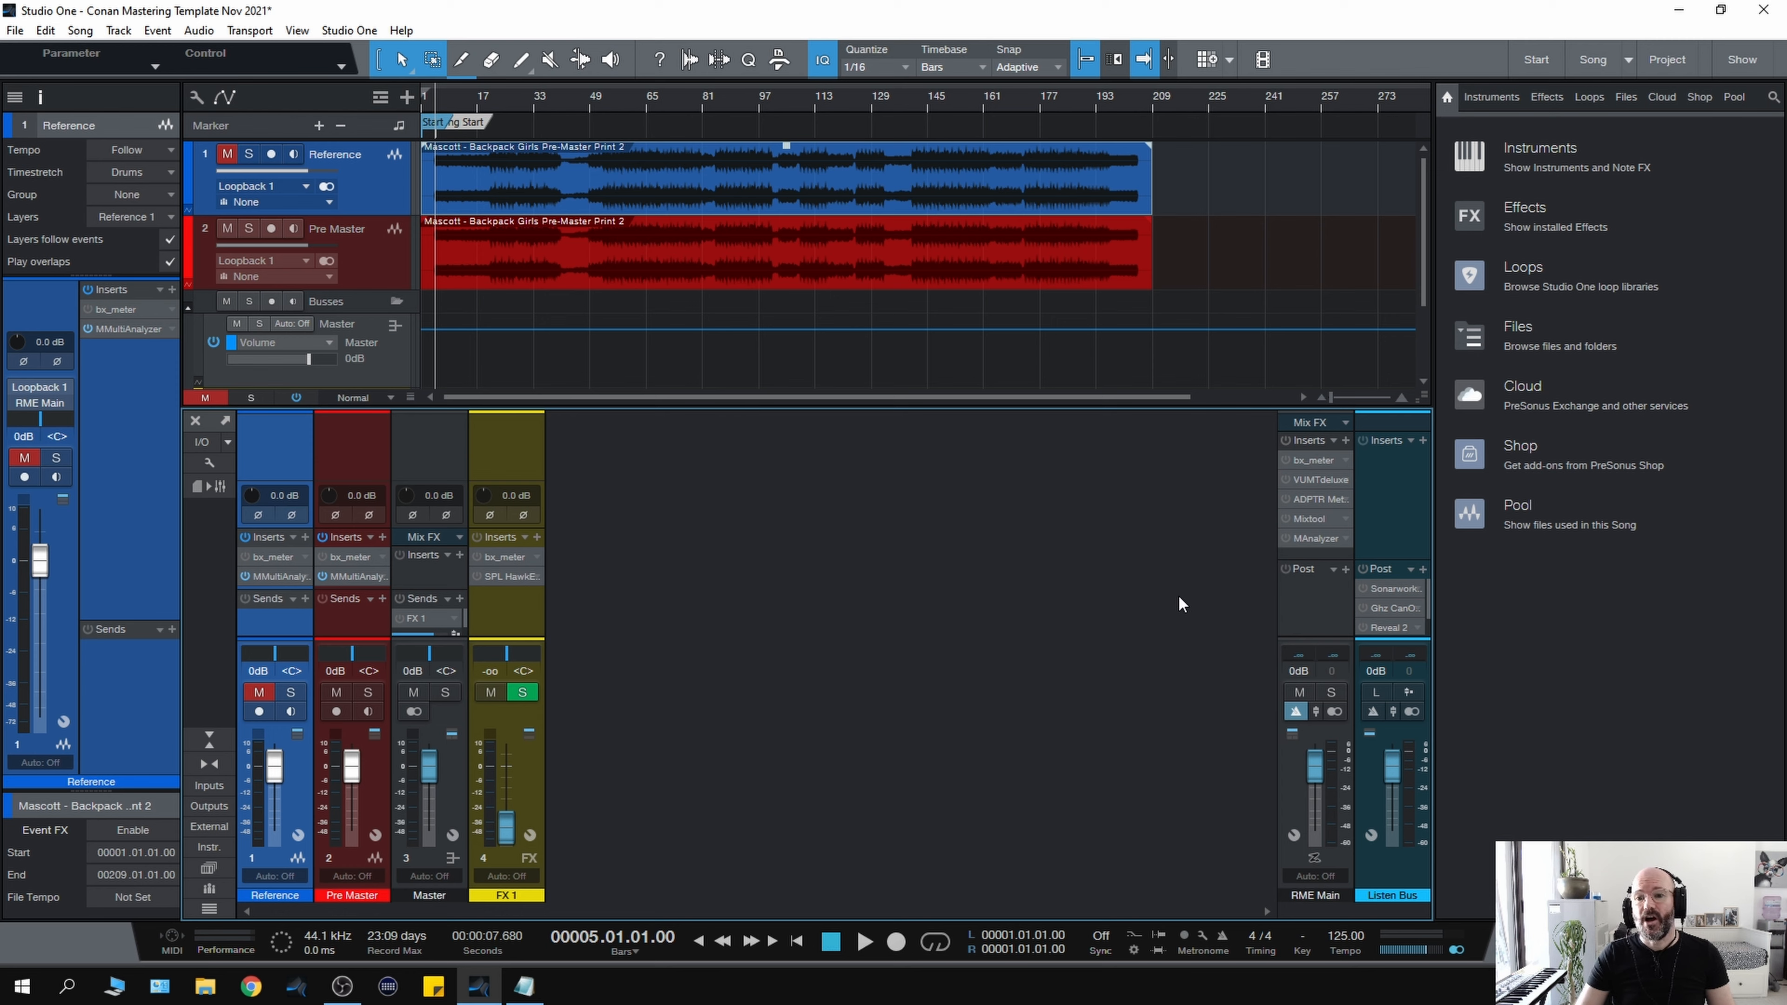
{"action": "mouse_move", "coordinate": [1381, 593]}
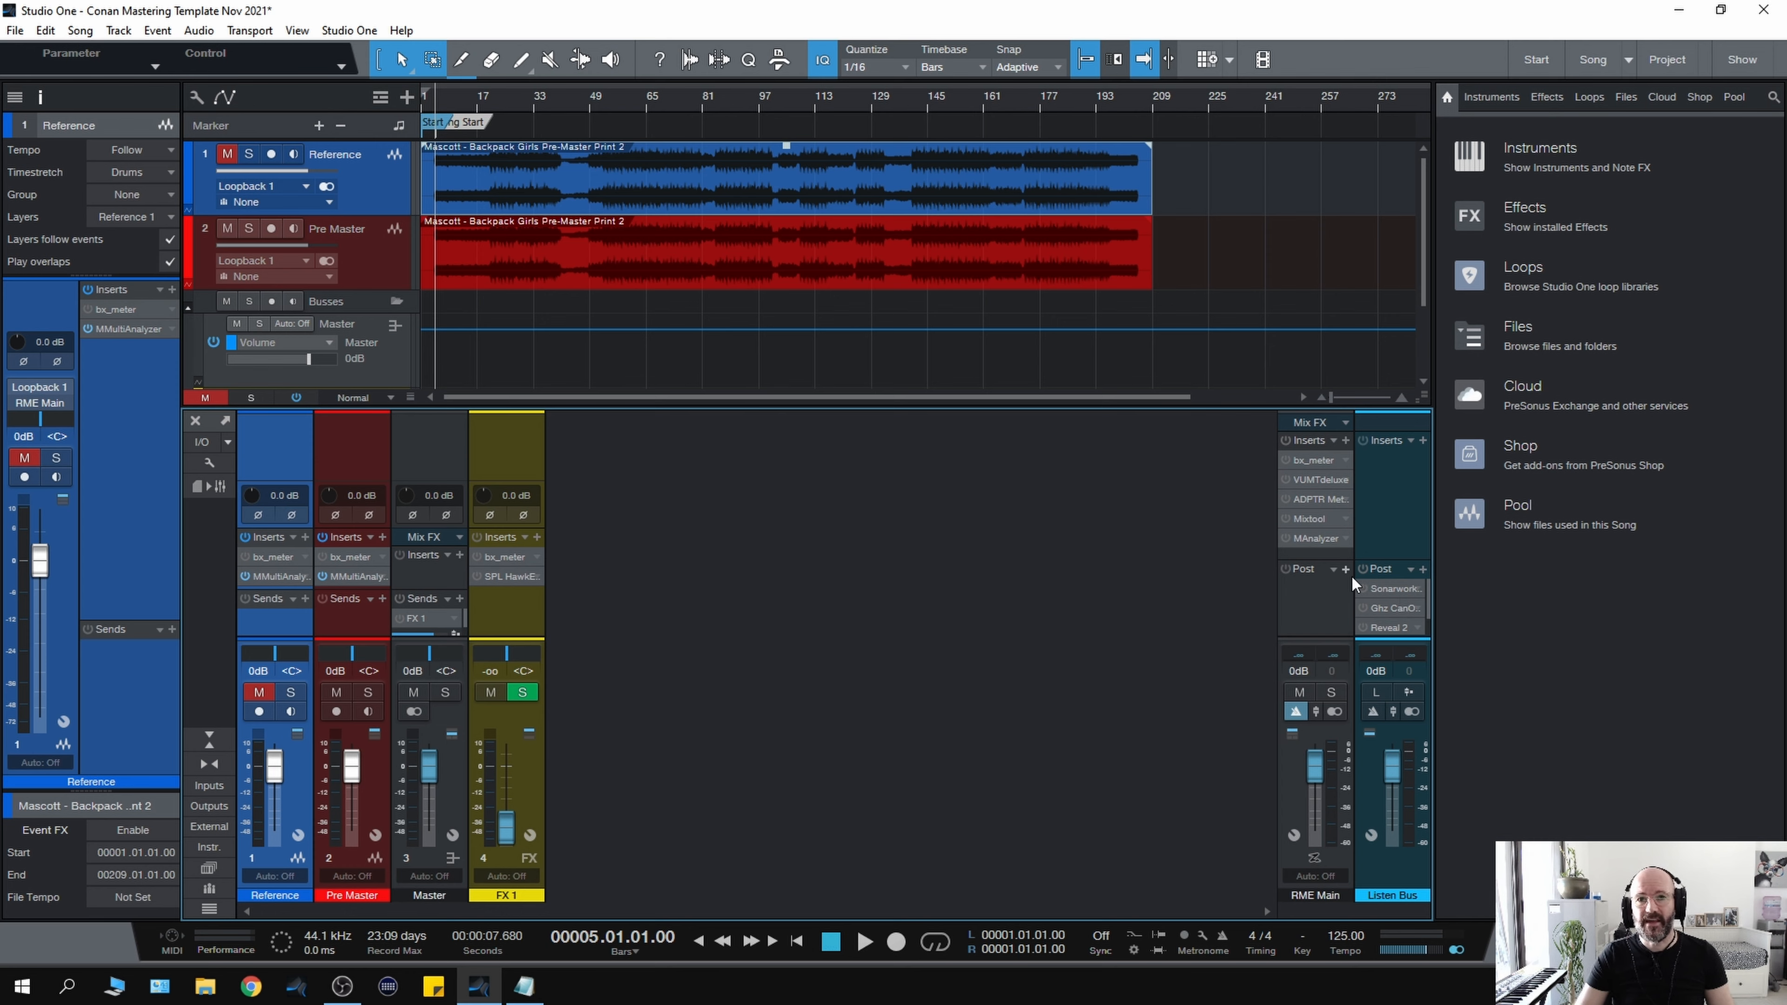
{"action": "mouse_move", "coordinate": [1217, 584]}
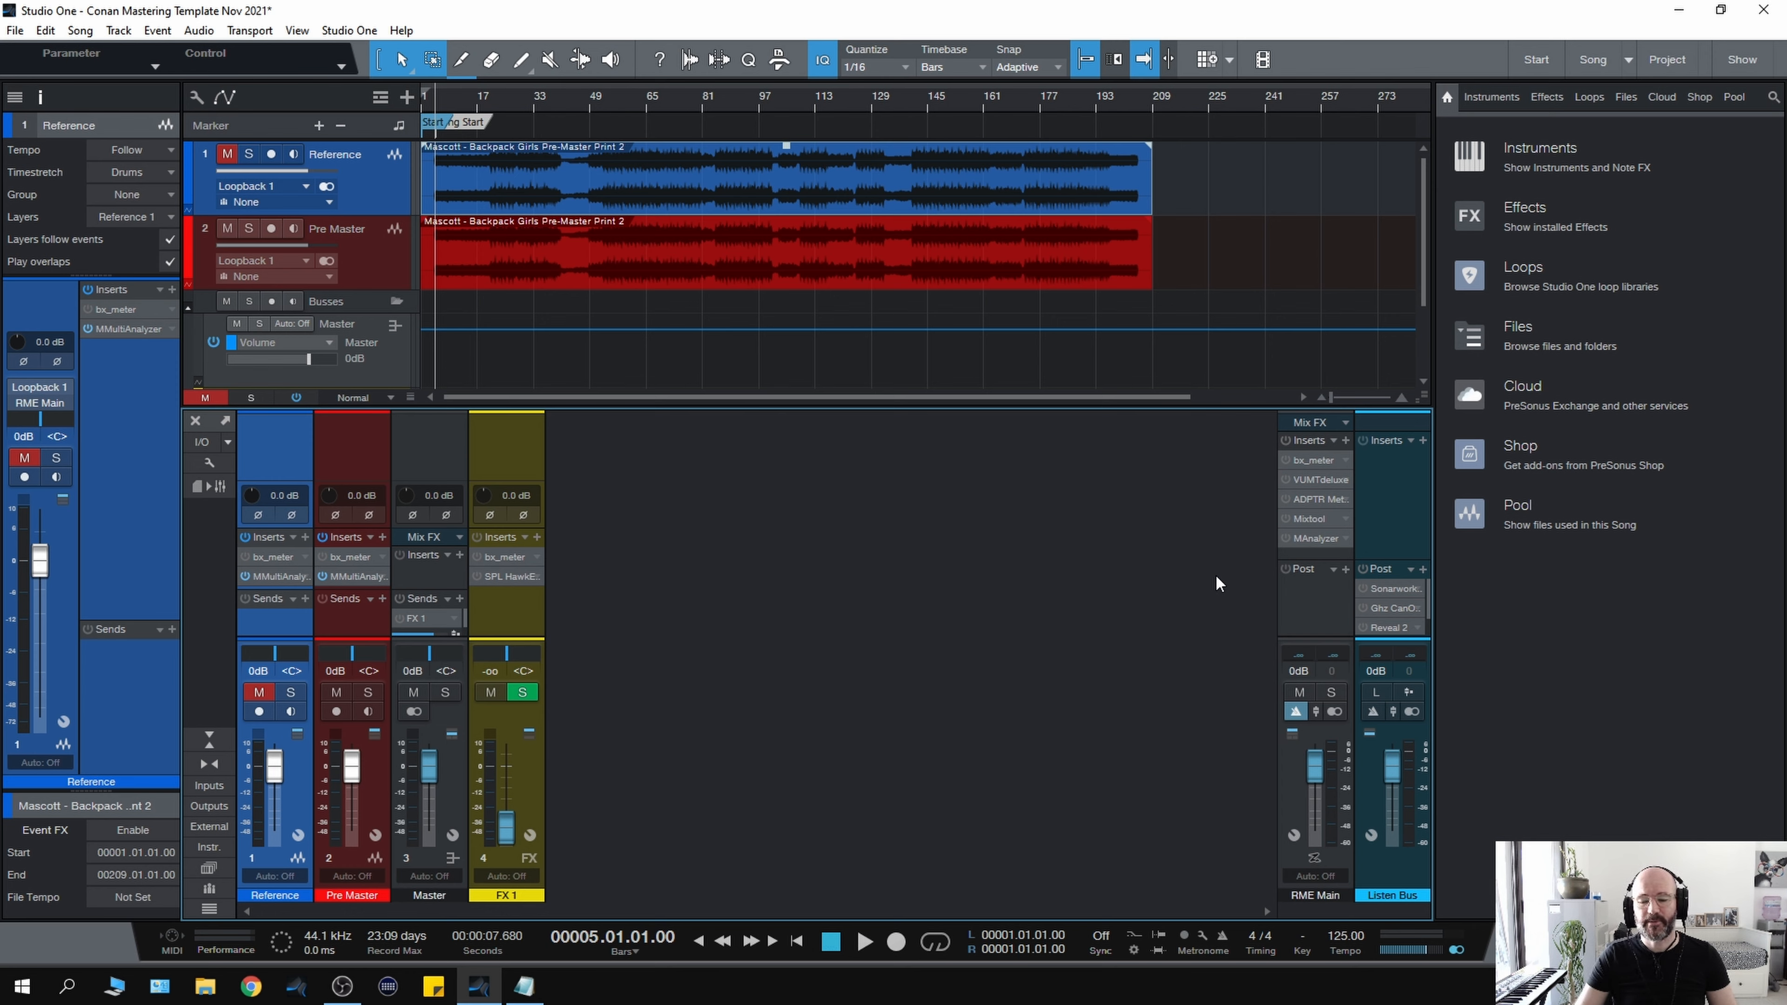
{"action": "mouse_move", "coordinate": [1185, 594]}
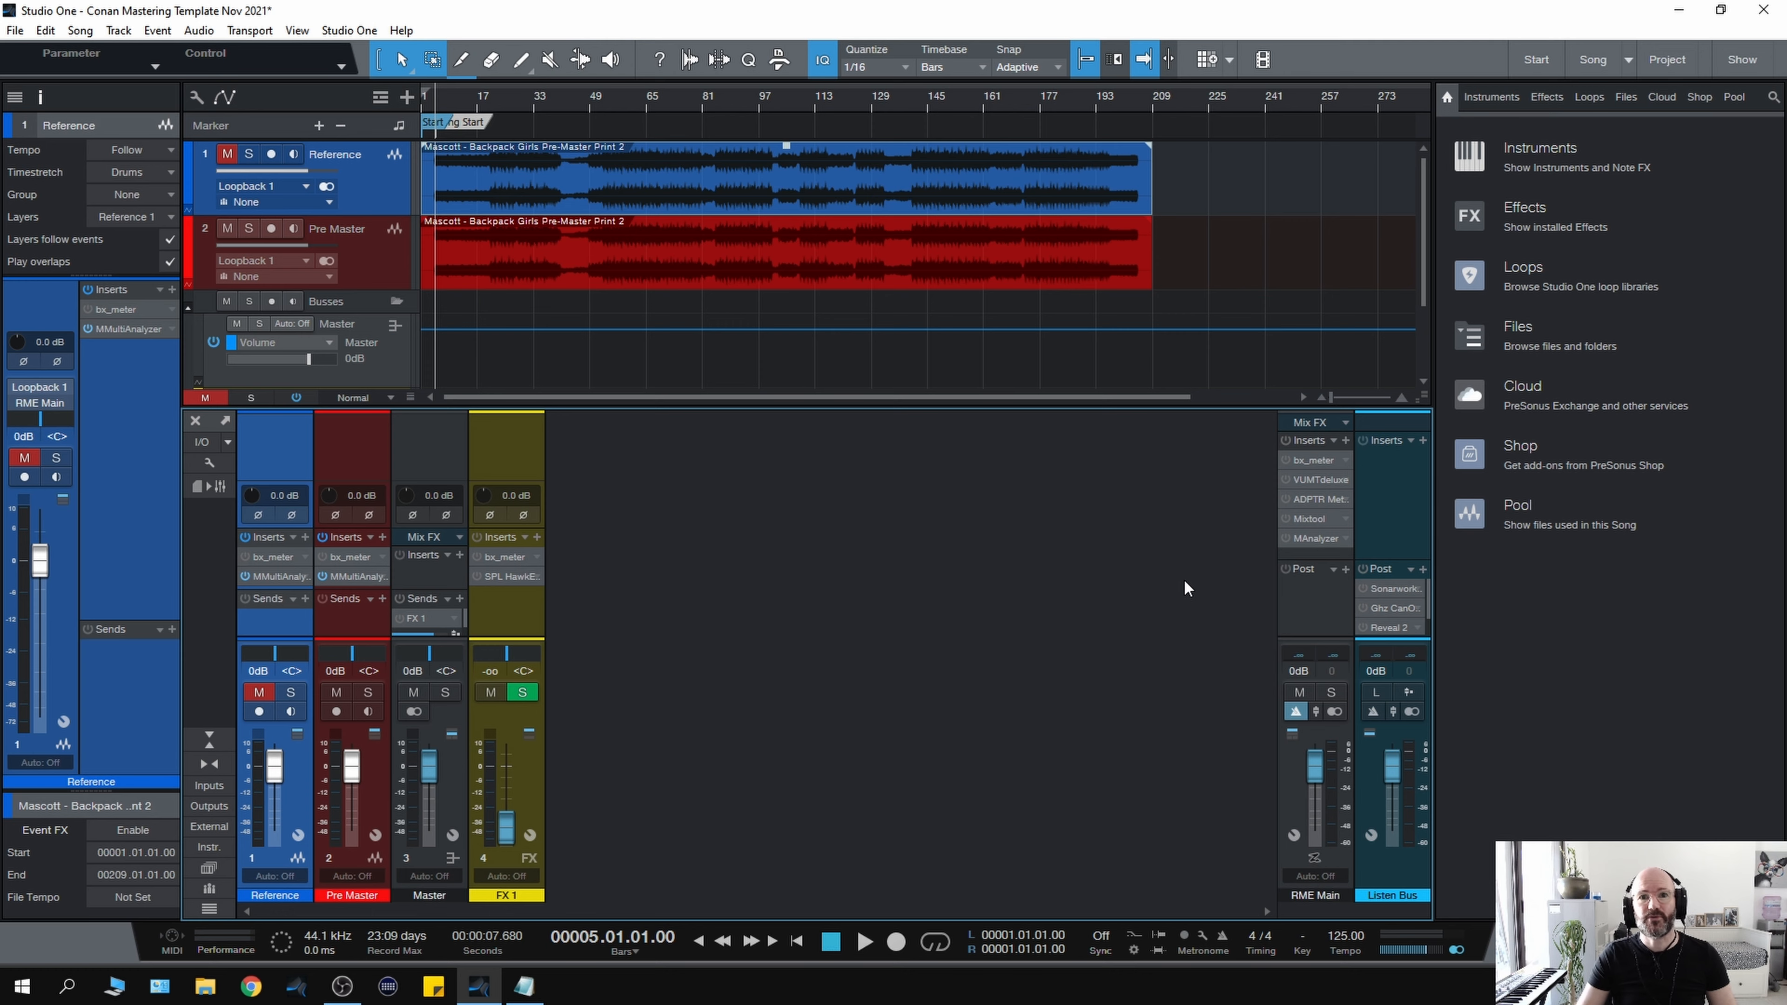
{"action": "mouse_move", "coordinate": [570, 637]}
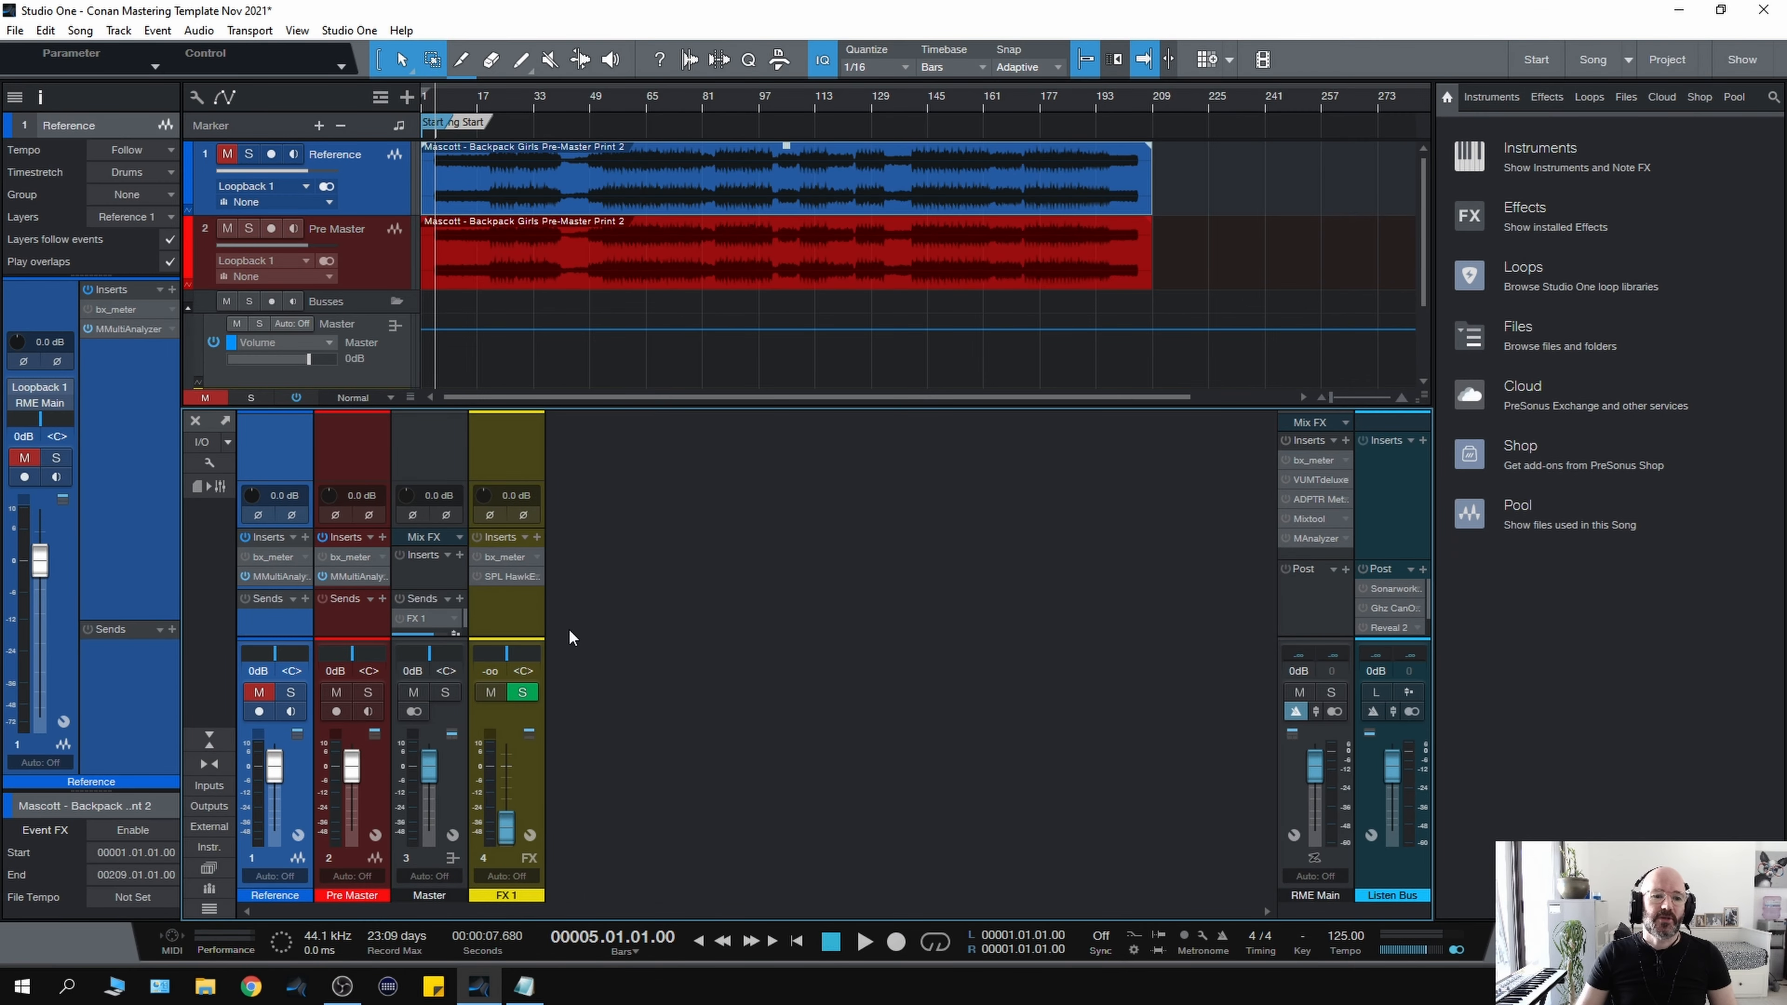
{"action": "mouse_move", "coordinate": [431, 572]}
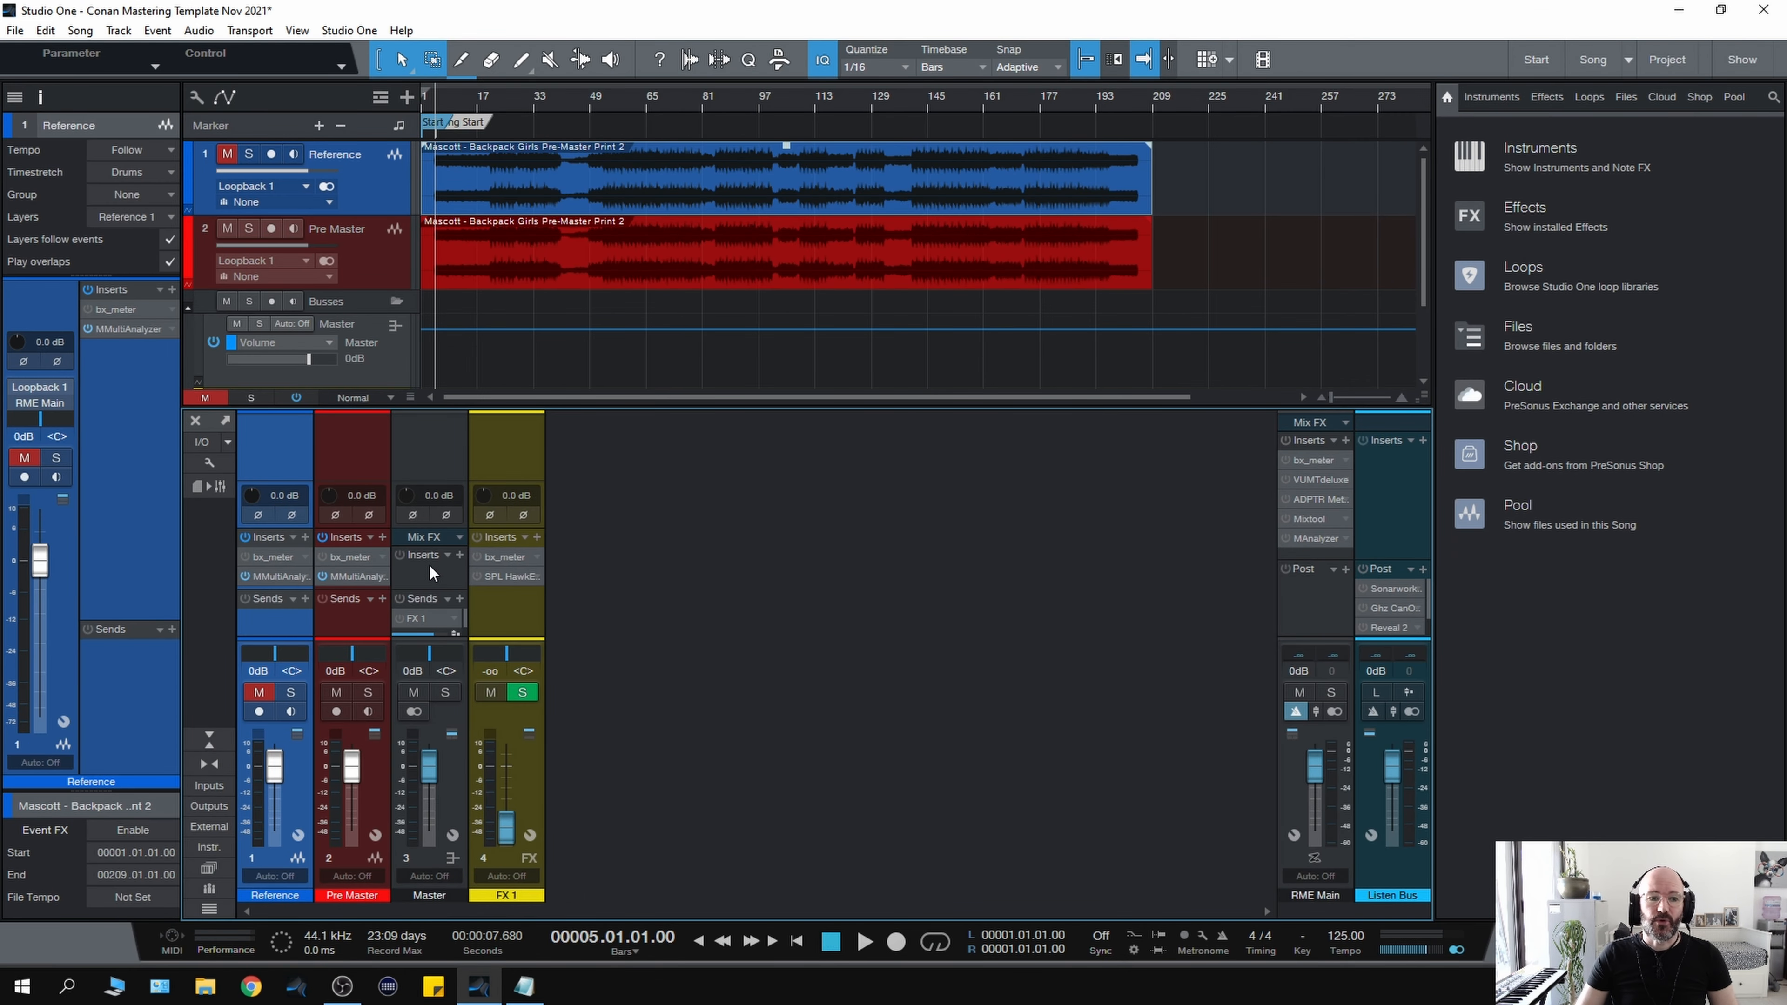
{"action": "mouse_move", "coordinate": [425, 574]}
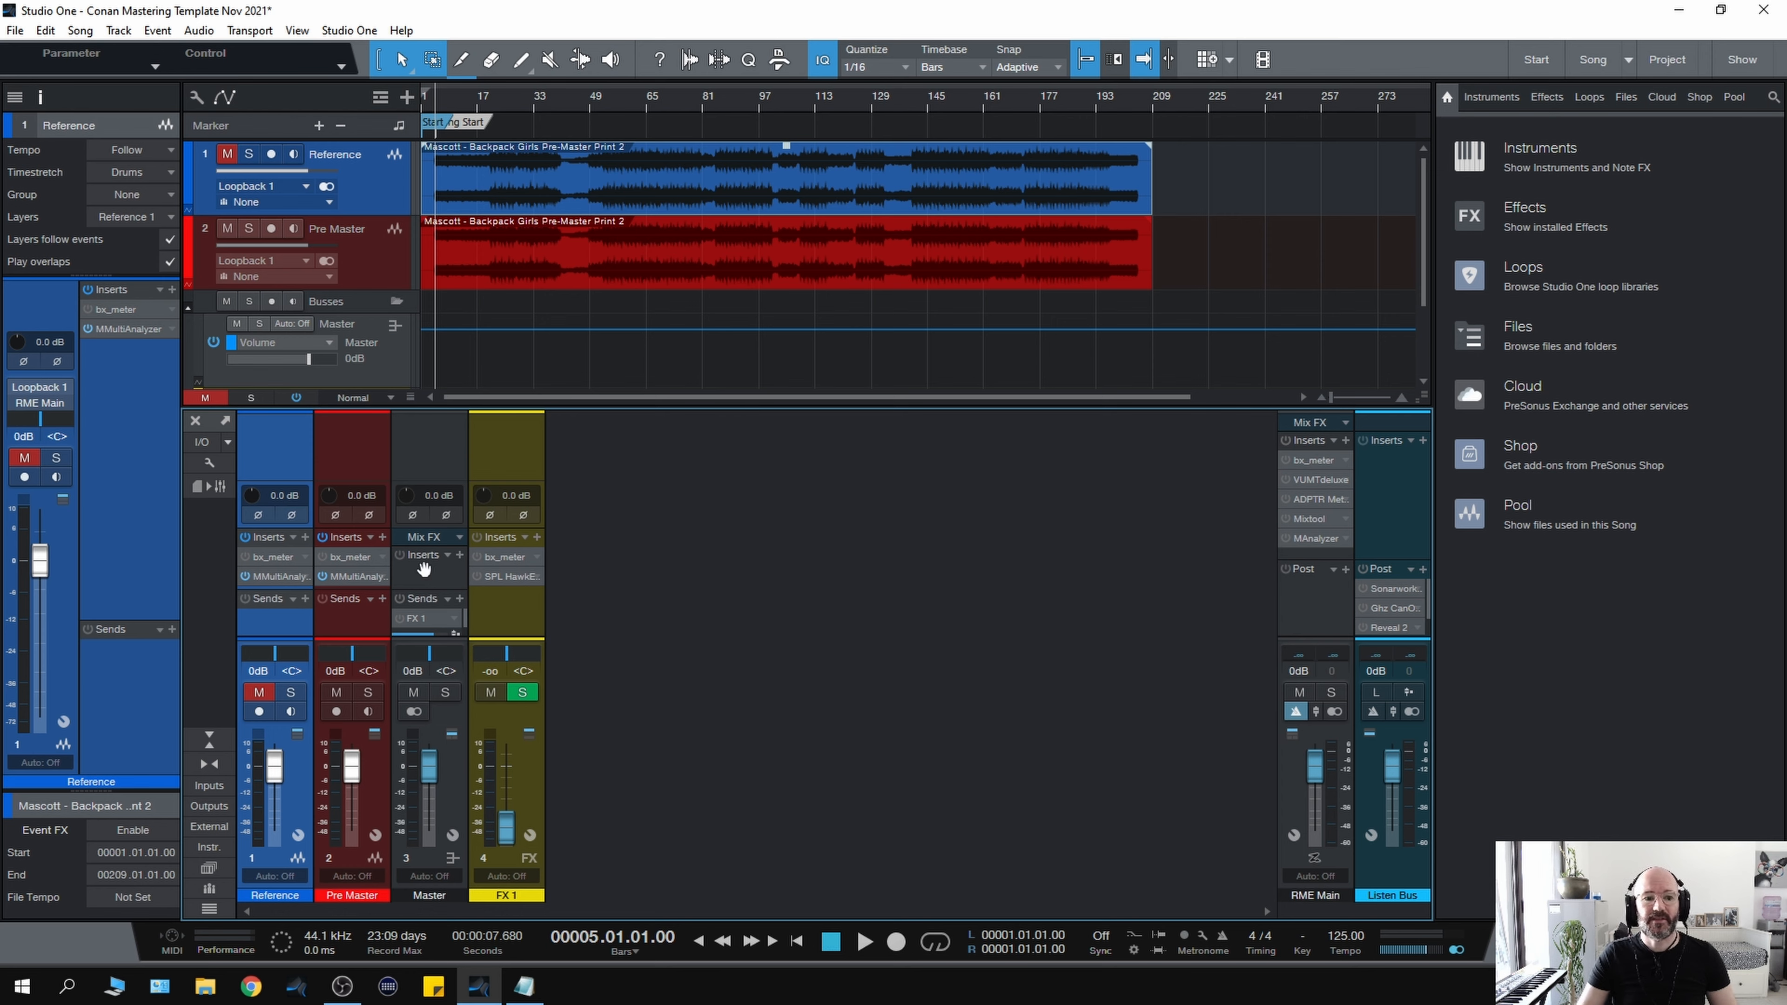
{"action": "mouse_move", "coordinate": [425, 568]}
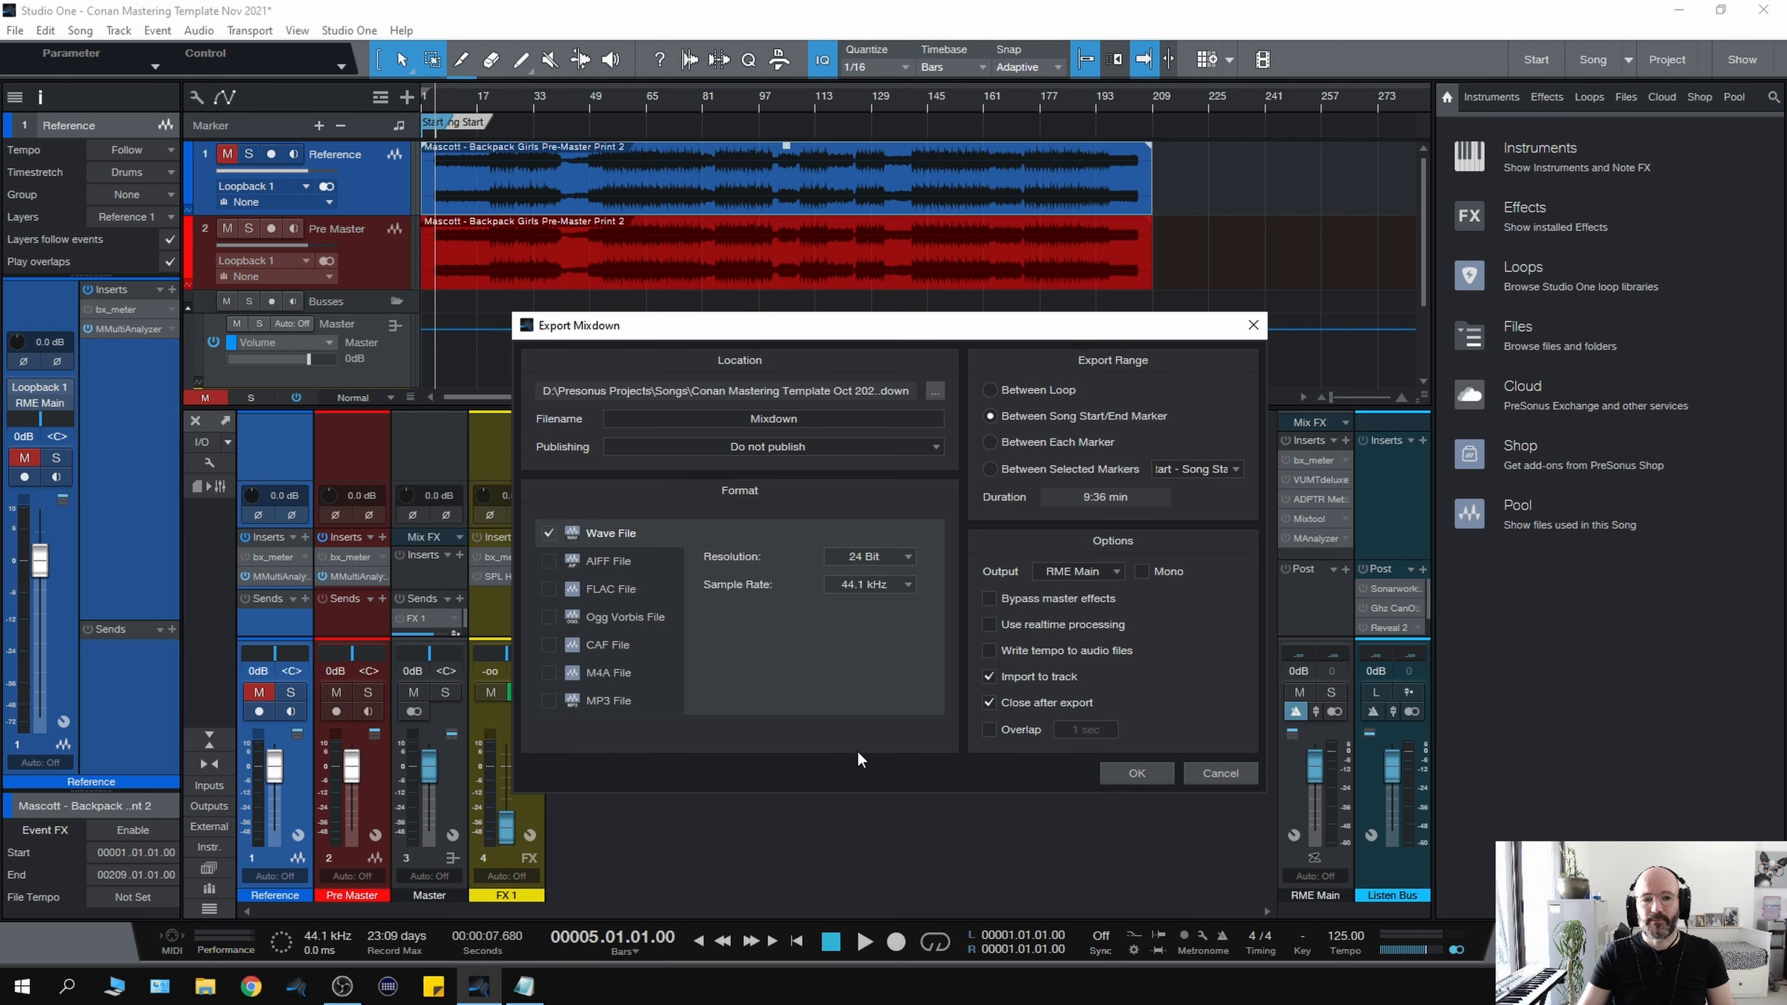
{"action": "mouse_move", "coordinate": [797, 663]}
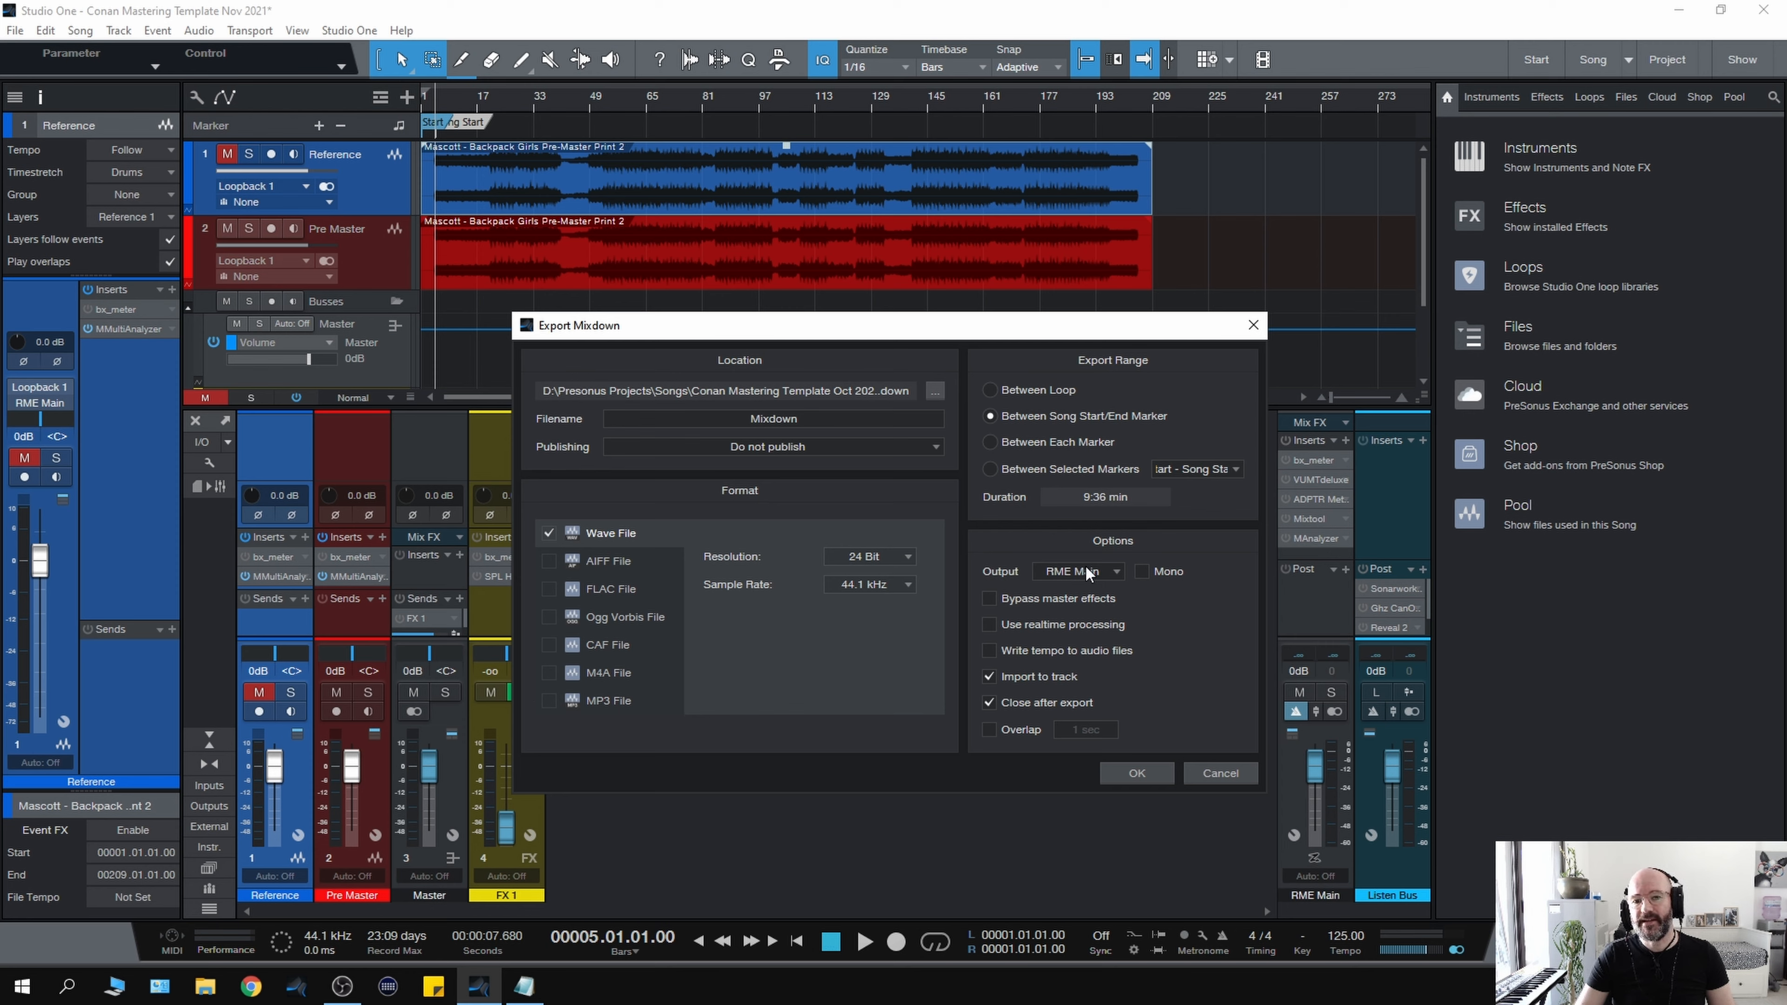
{"action": "mouse_move", "coordinate": [445, 585]}
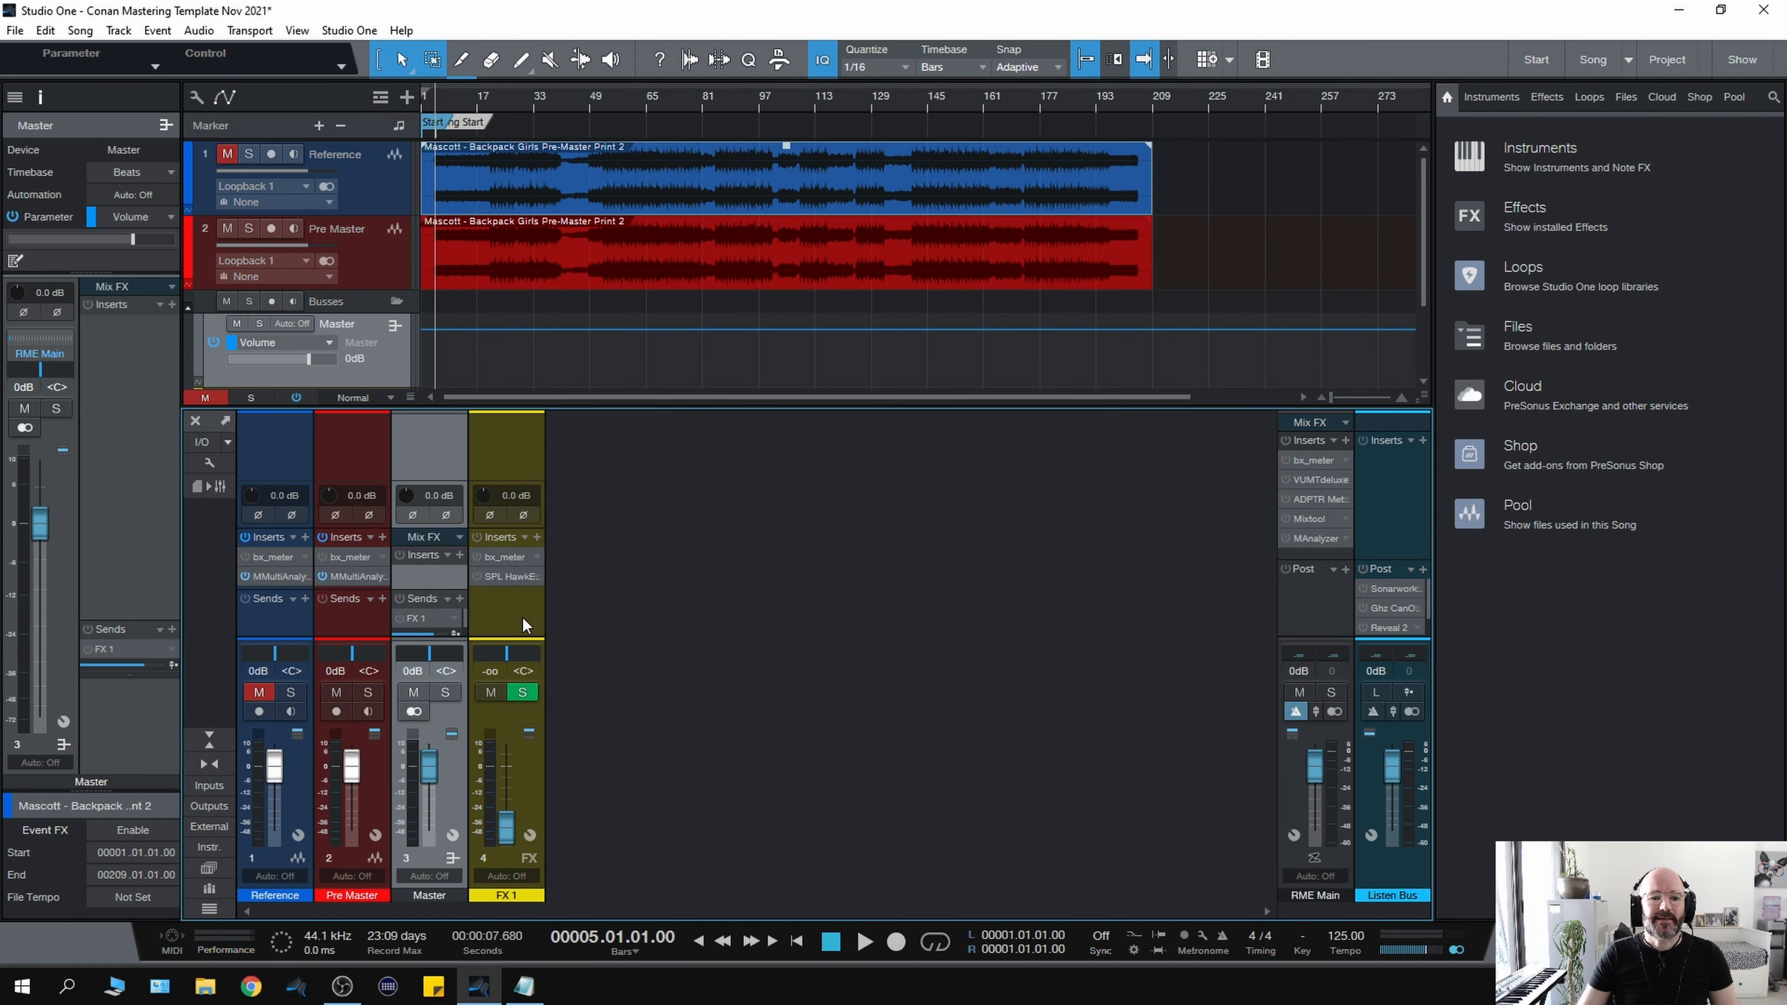
{"action": "mouse_move", "coordinate": [517, 626]}
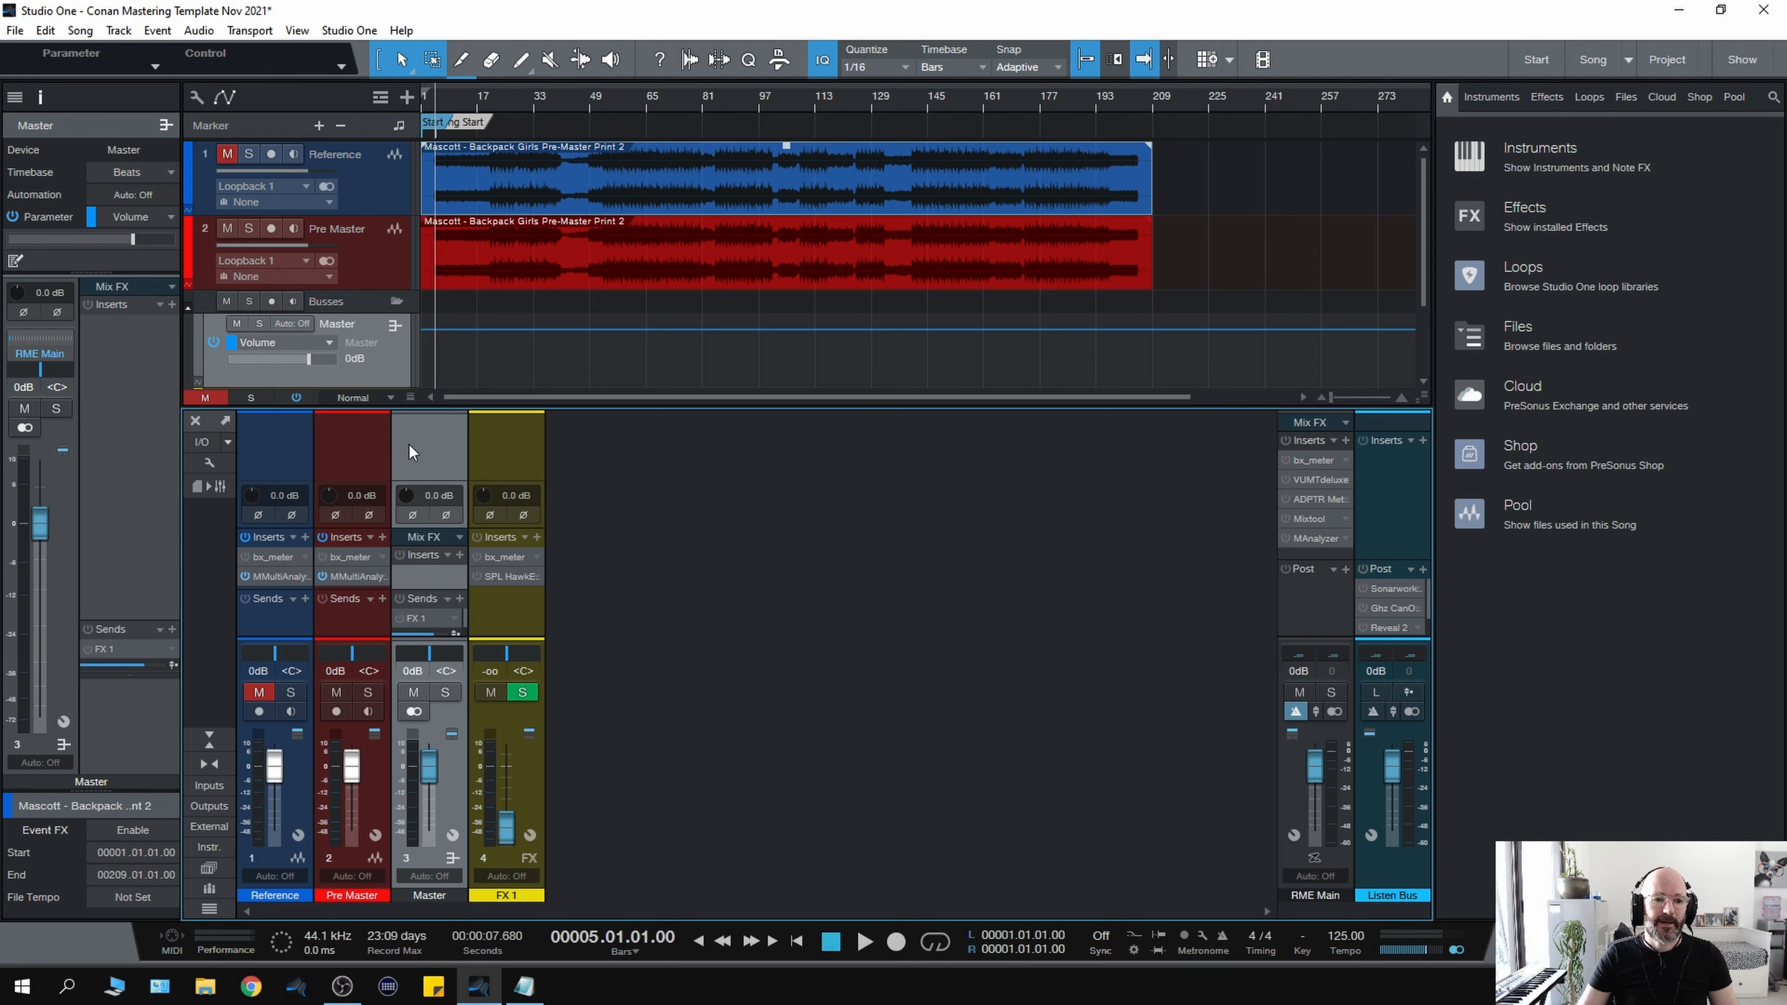
Cancel the Export Mixdown dialog to return to the mixer
{"action": "left_click", "coordinate": [865, 941]}
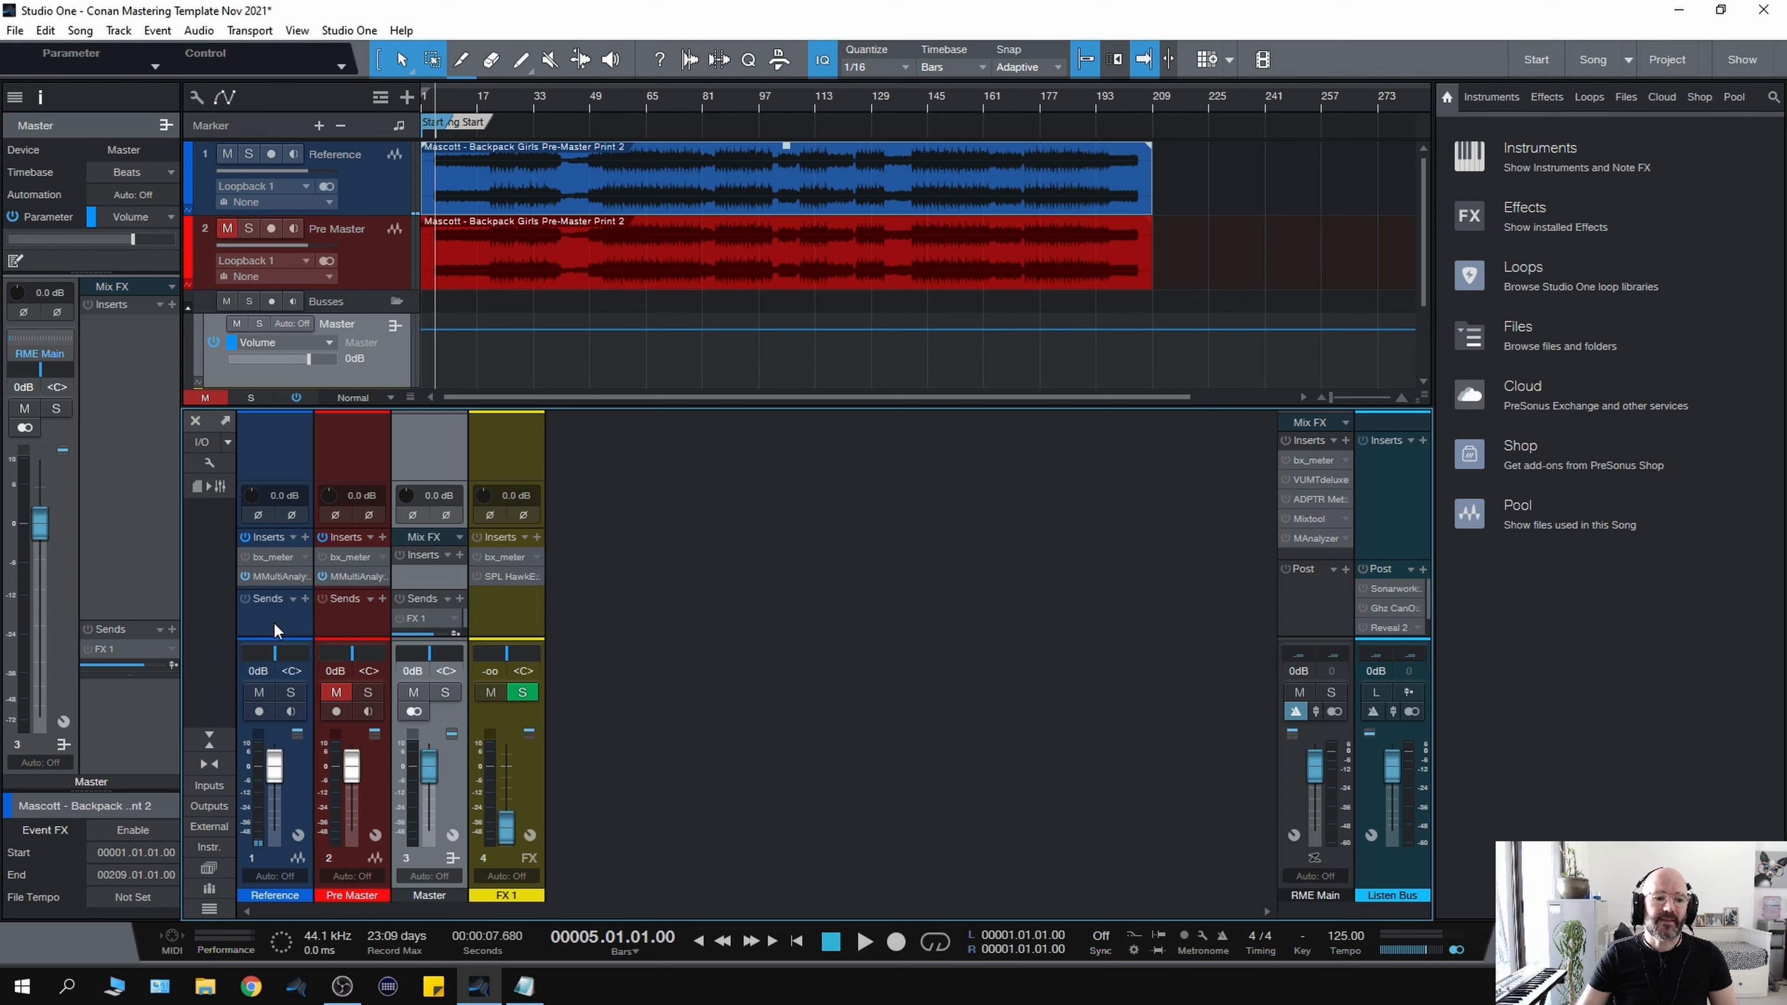
{"action": "mouse_move", "coordinate": [270, 622]}
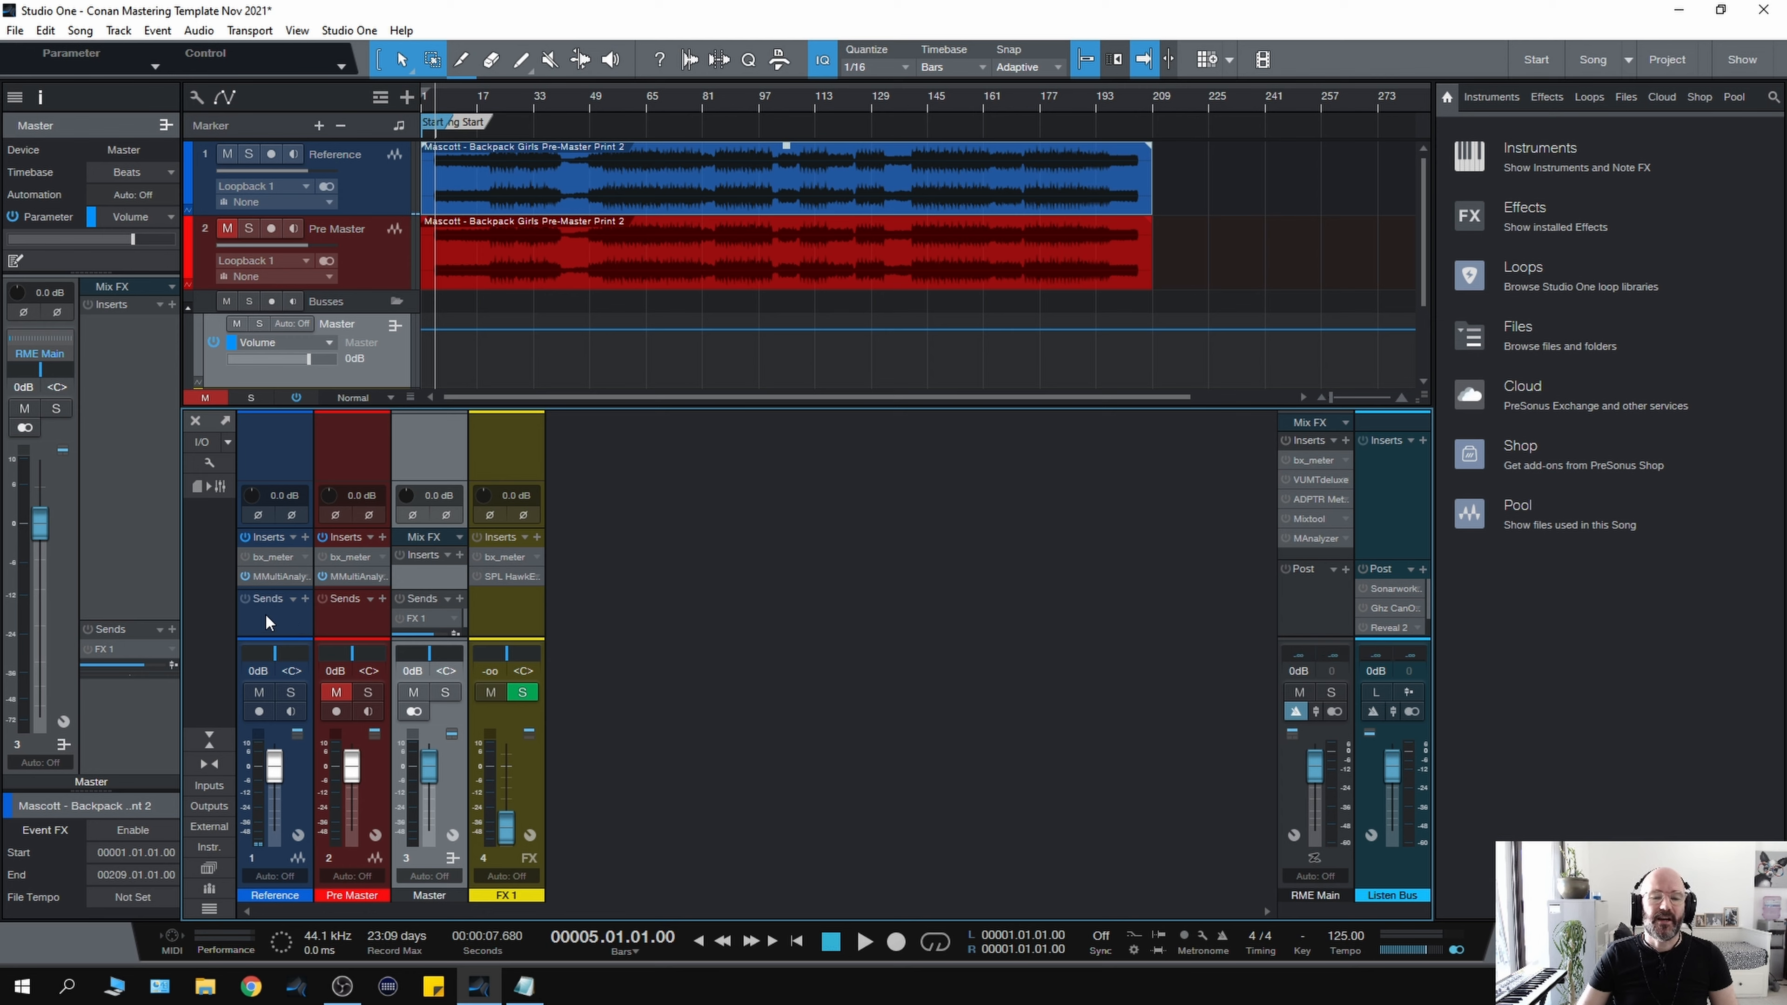